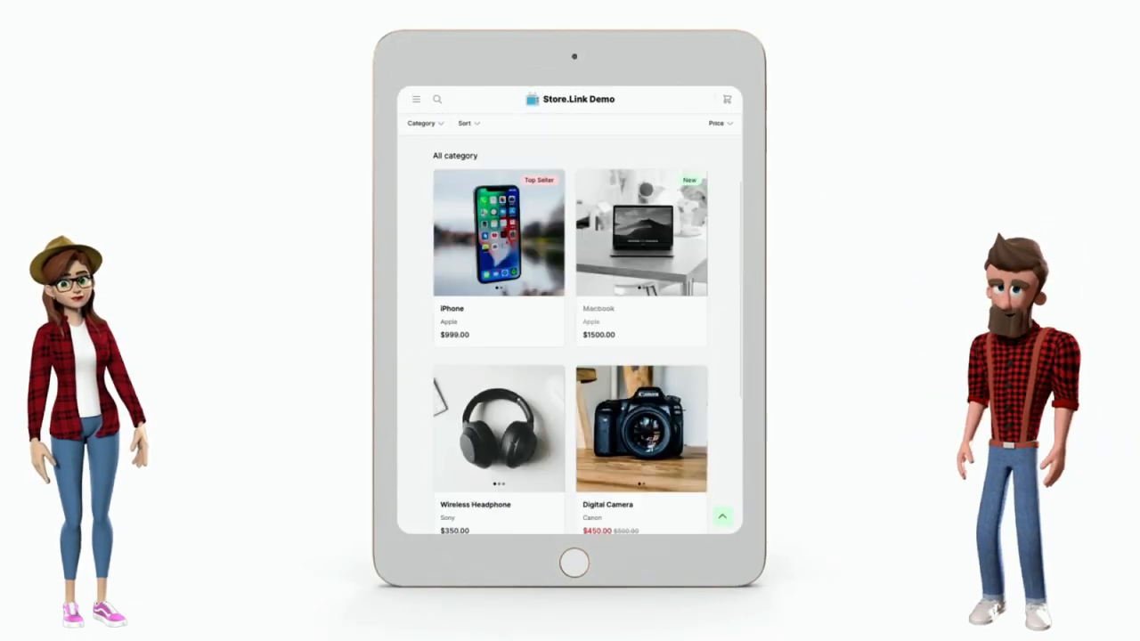
# Open the demo iPhone, view its second photo, and add the grey iPhone to cart
pyautogui.click(498, 232)
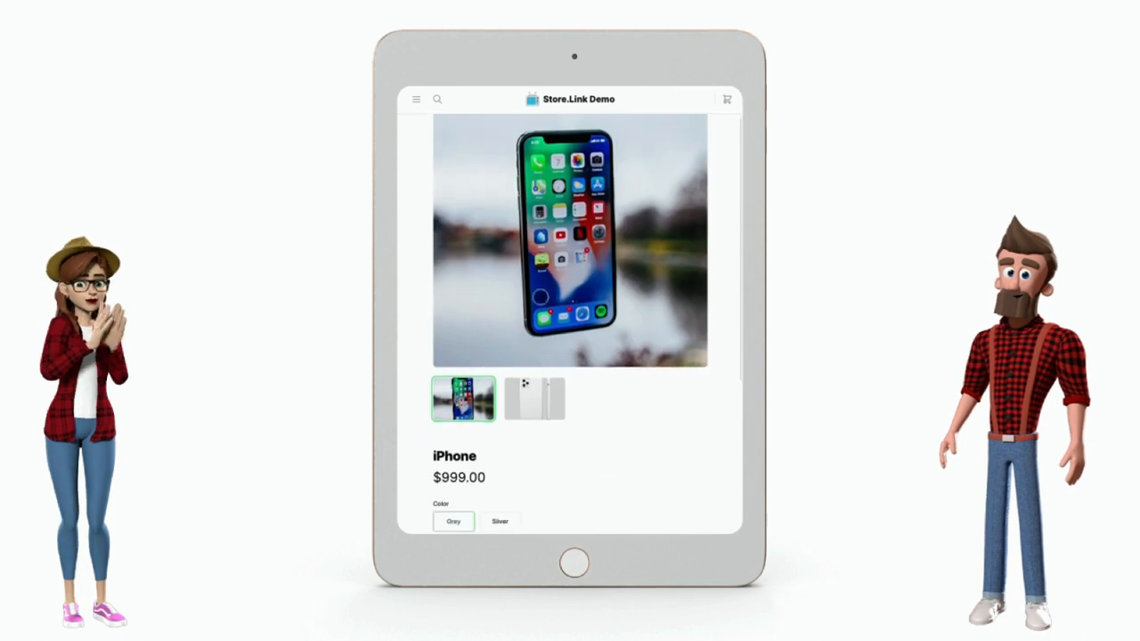
pyautogui.click(534, 398)
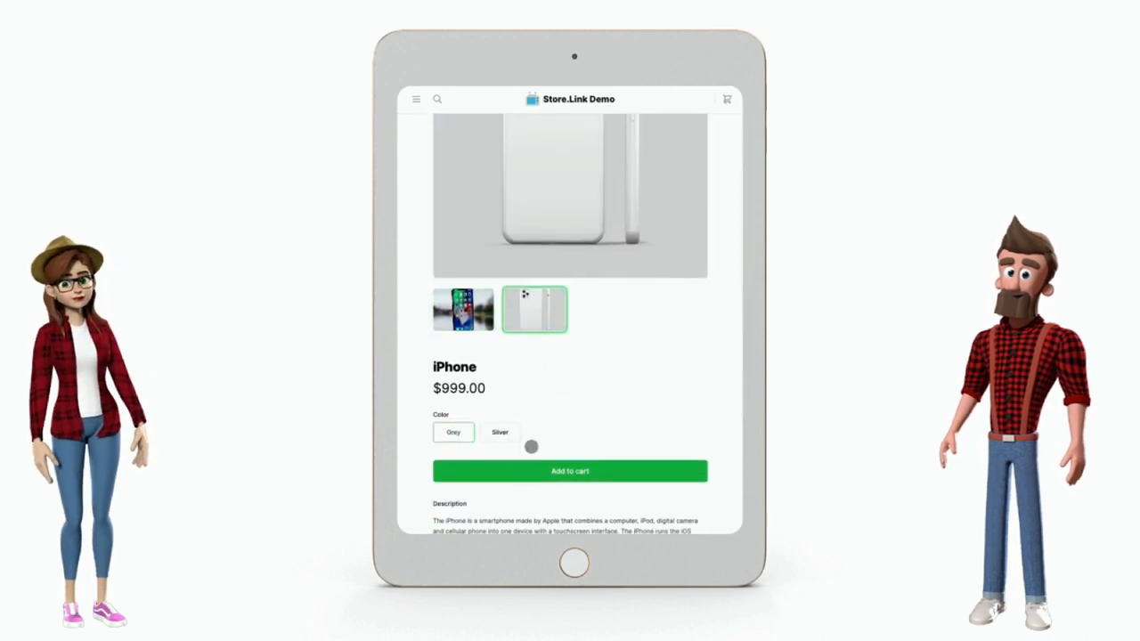
pyautogui.click(568, 471)
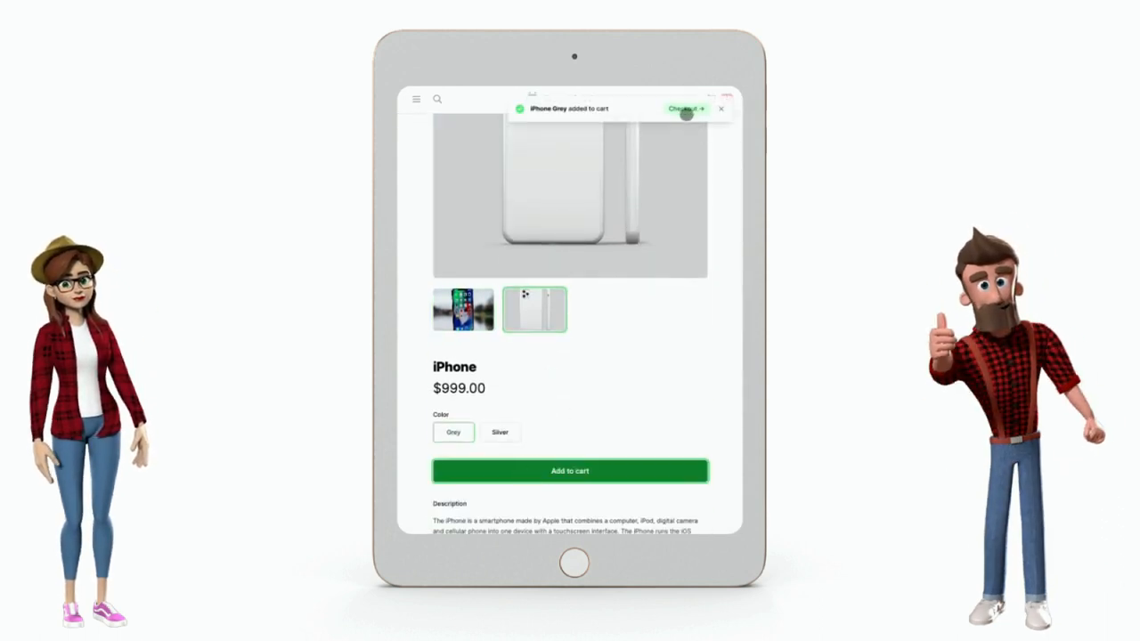
pyautogui.click(685, 108)
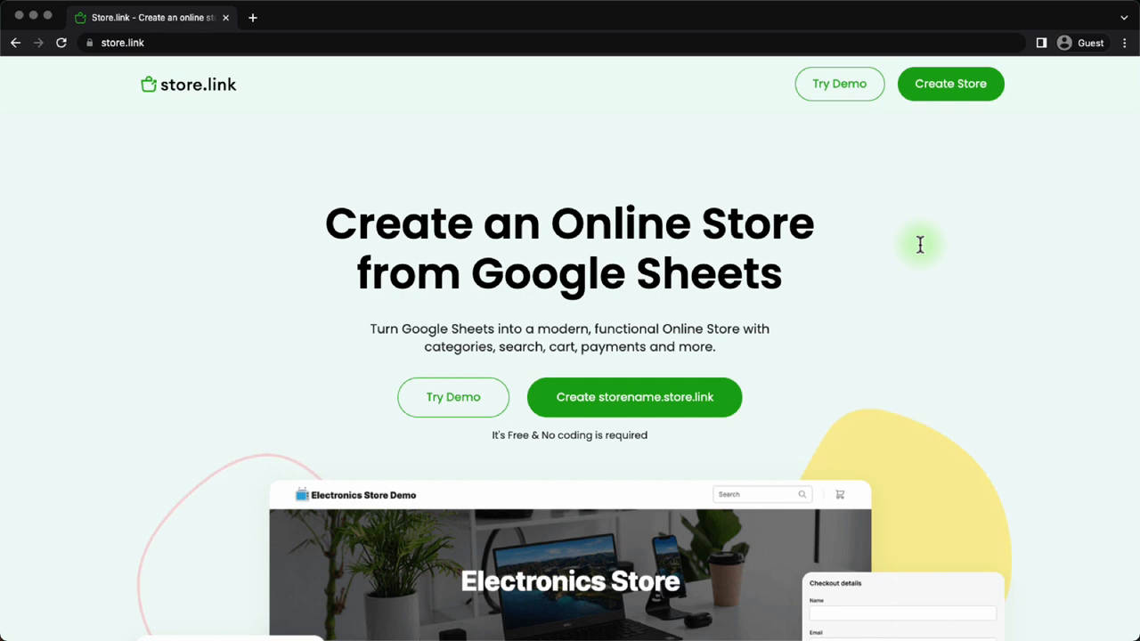
pyautogui.scroll(-3)
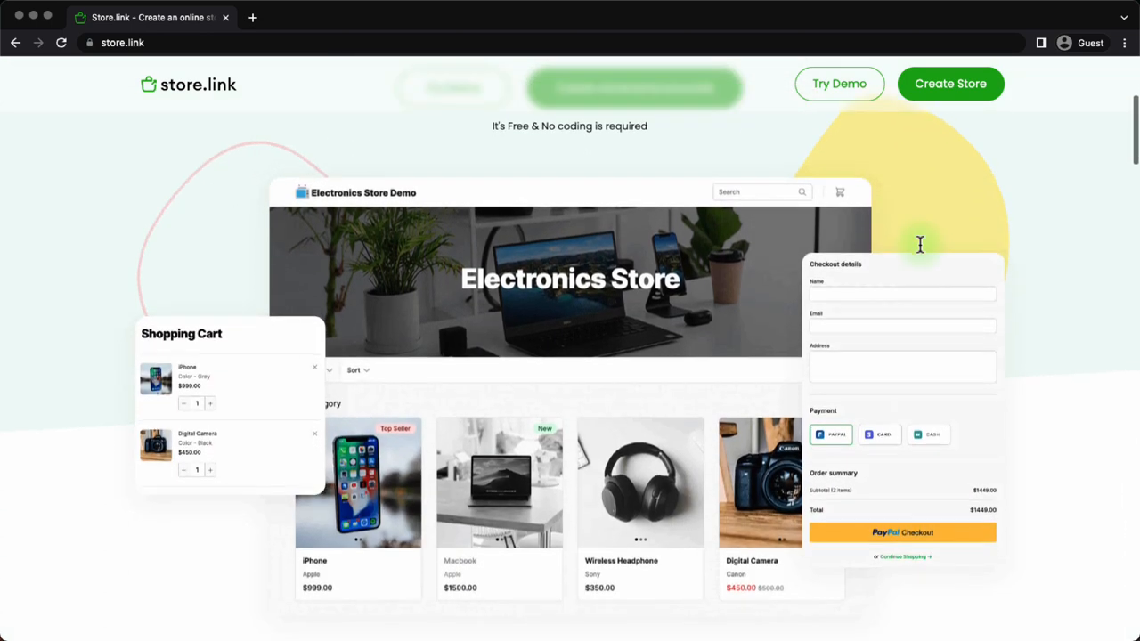
pyautogui.scroll(-3)
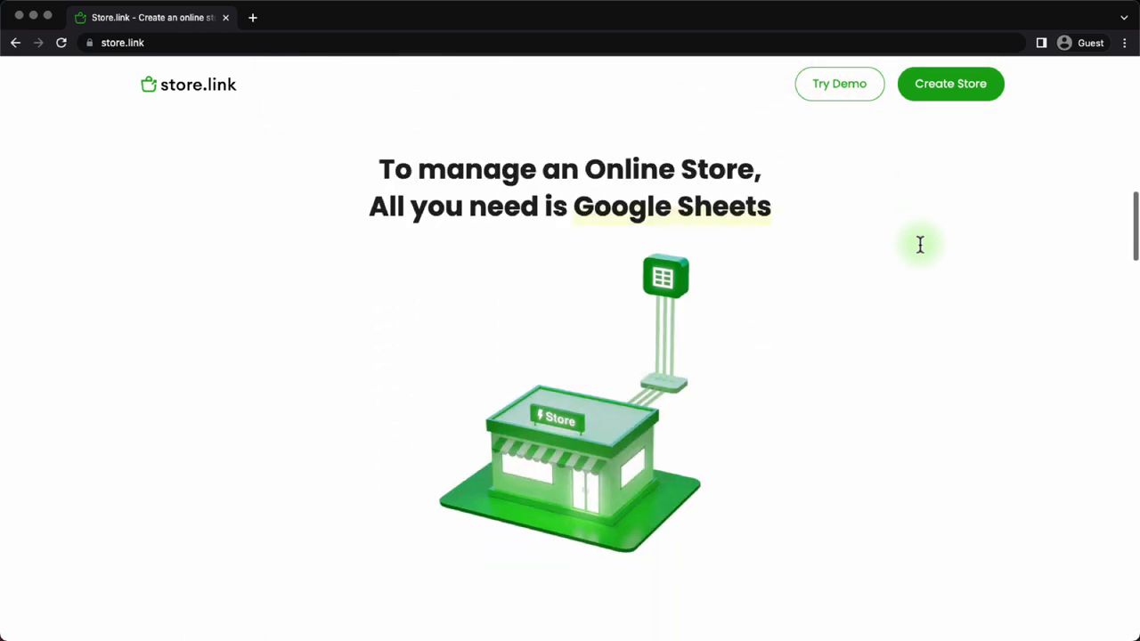
pyautogui.scroll(-3)
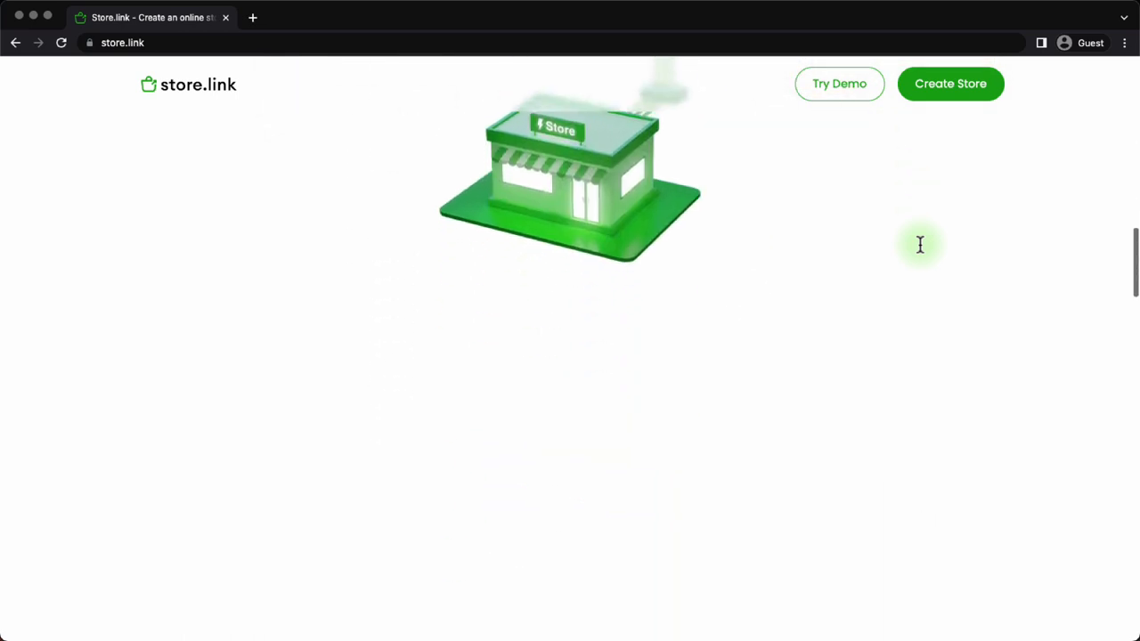
pyautogui.scroll(-3)
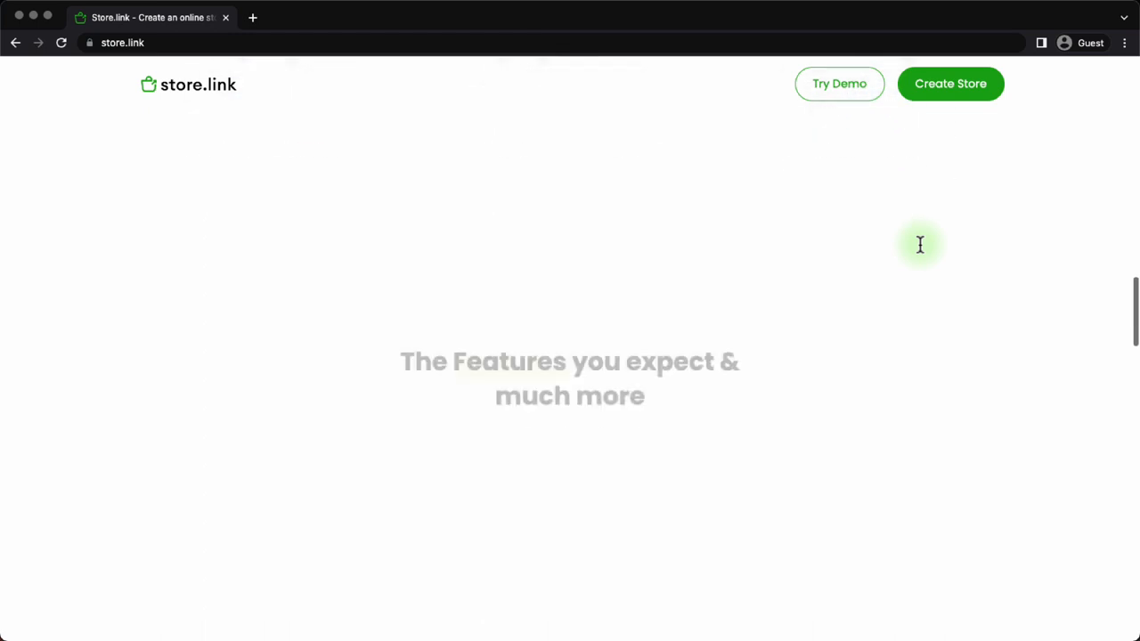
pyautogui.scroll(-3)
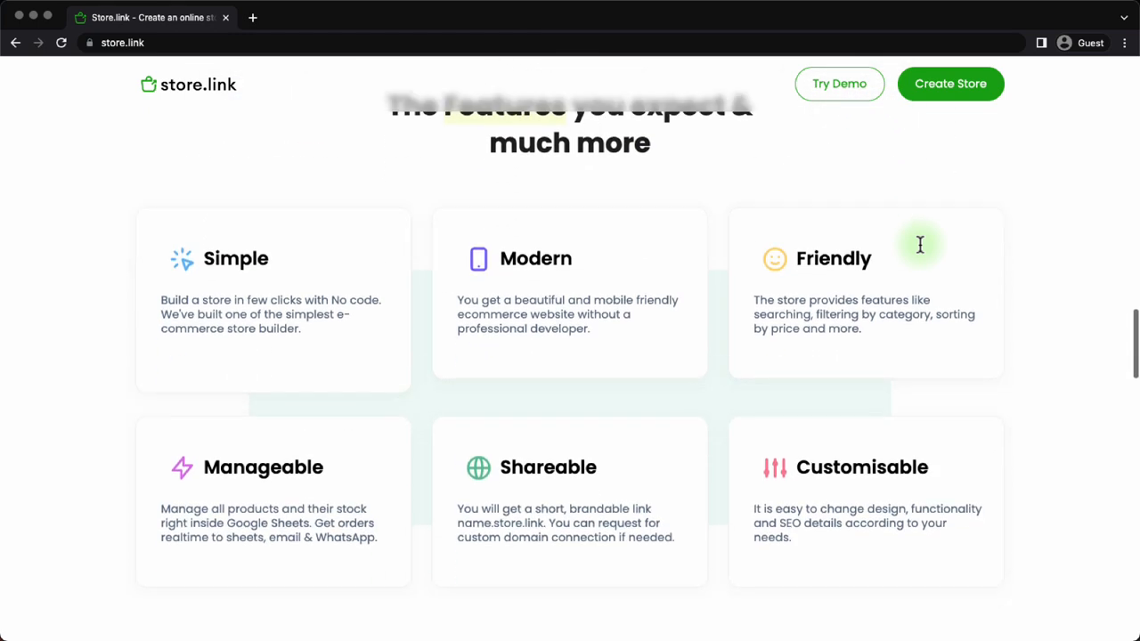
pyautogui.scroll(-3)
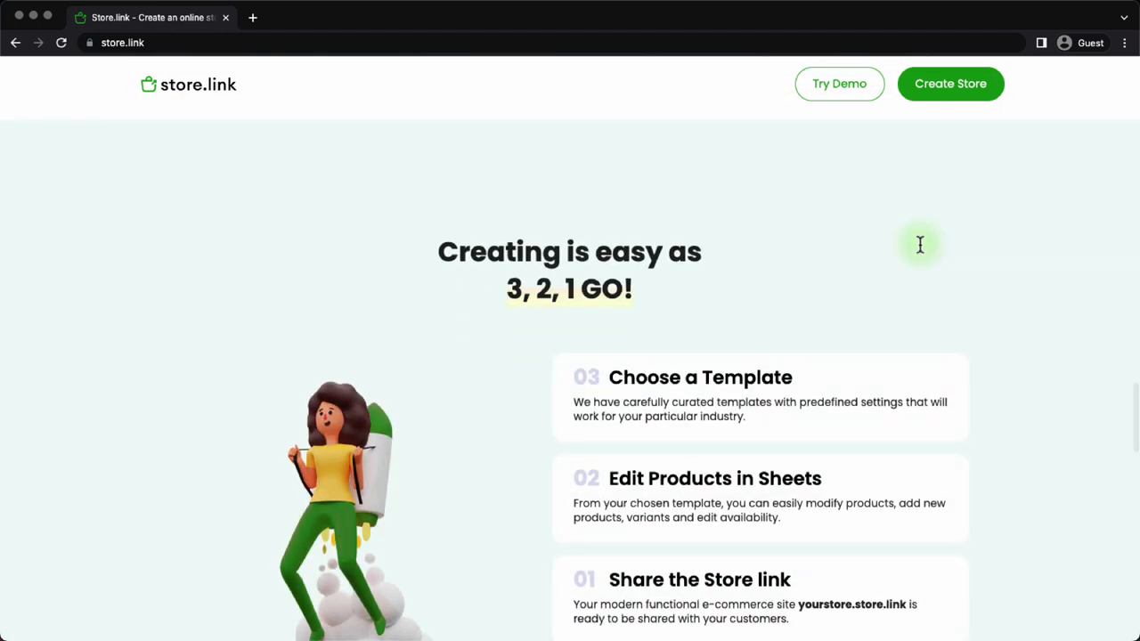
pyautogui.scroll(-3)
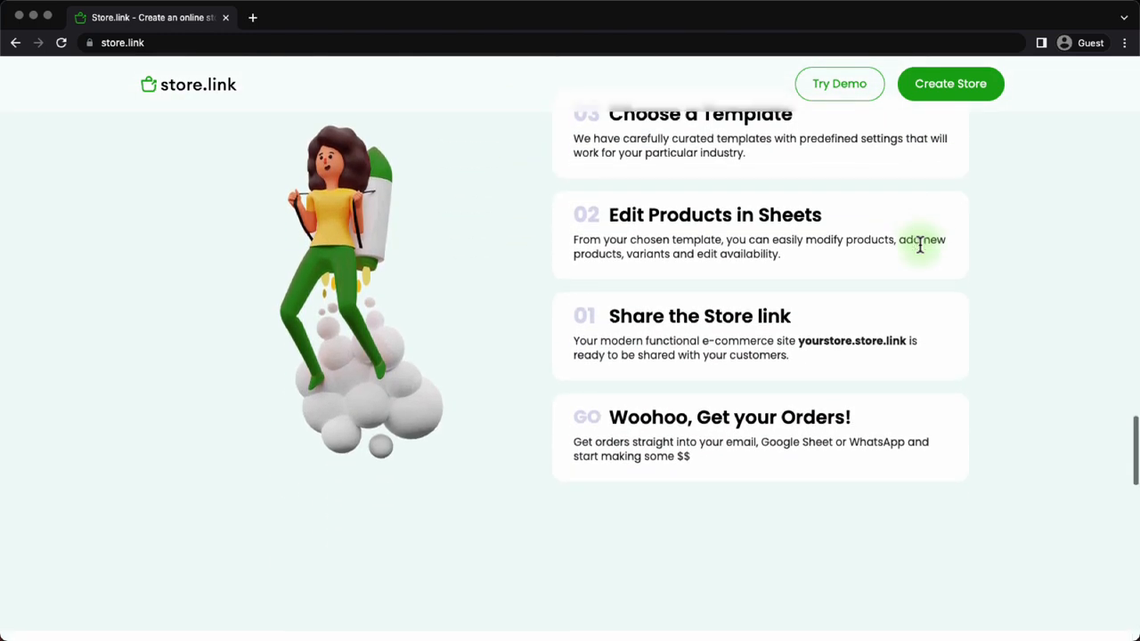
pyautogui.scroll(-3)
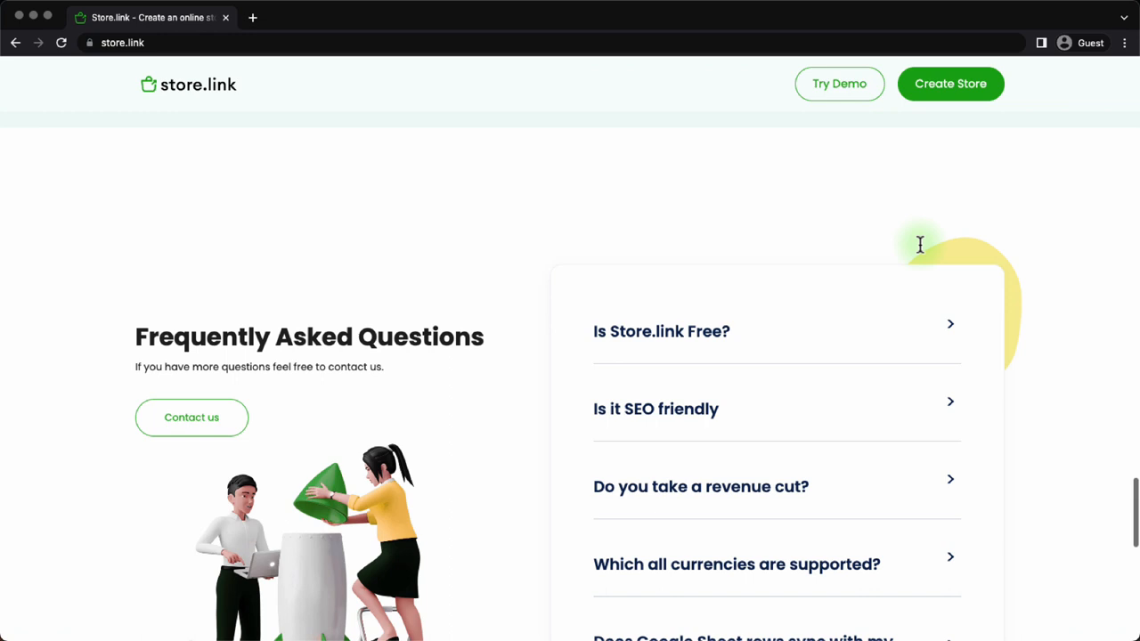
pyautogui.scroll(3)
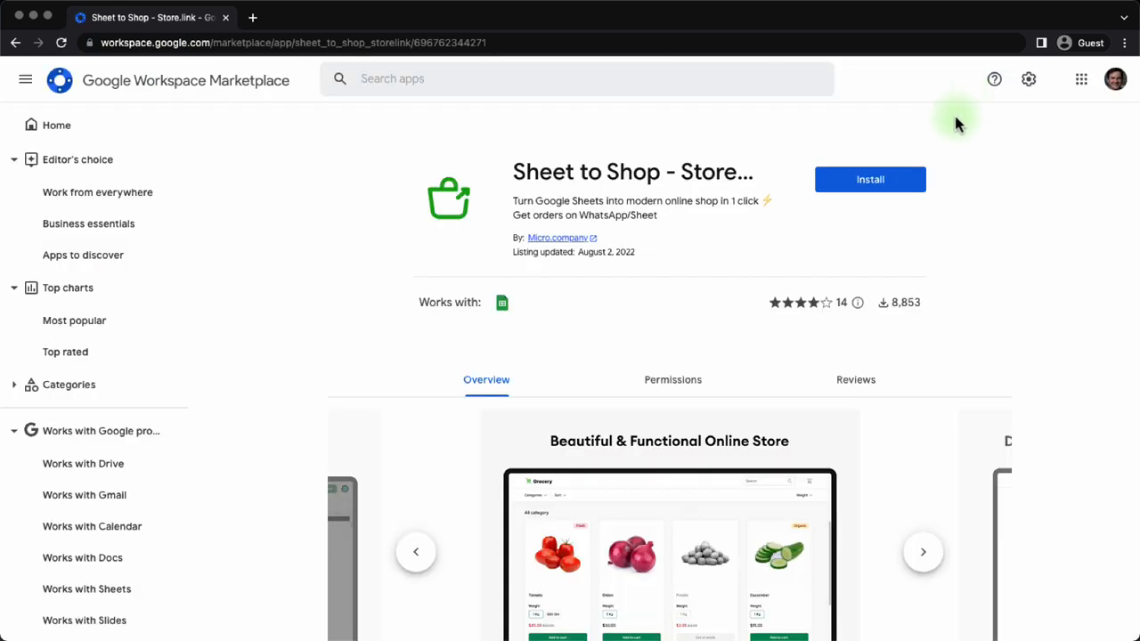
# Install Sheet to Shop, choose the Google account, allow access, and dismiss the confirmation
pyautogui.click(868, 179)
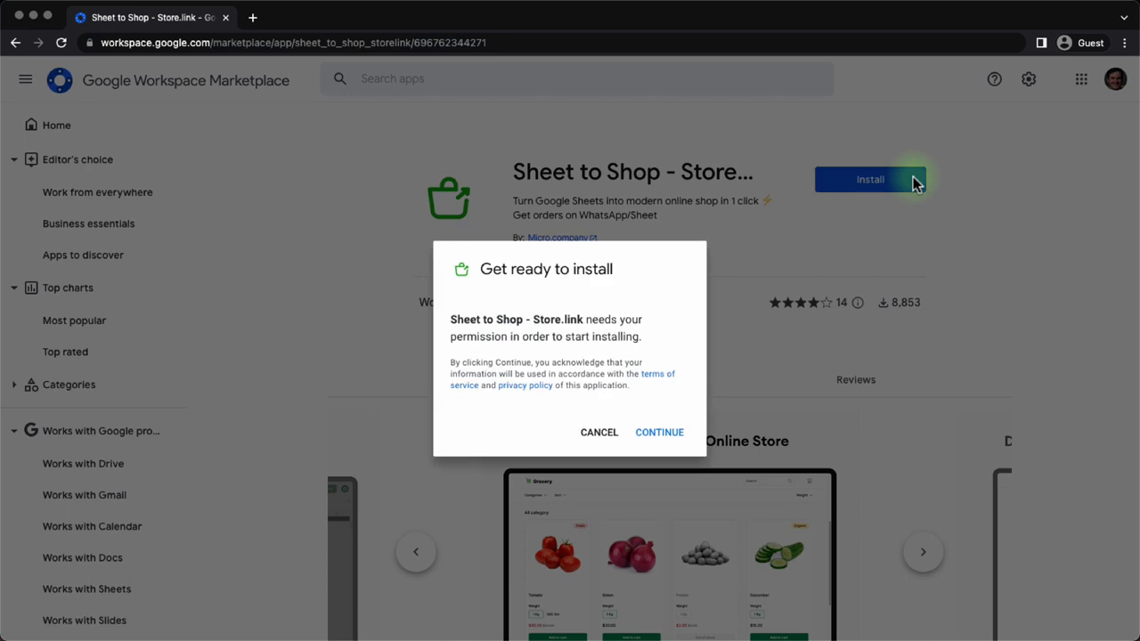
pyautogui.click(659, 432)
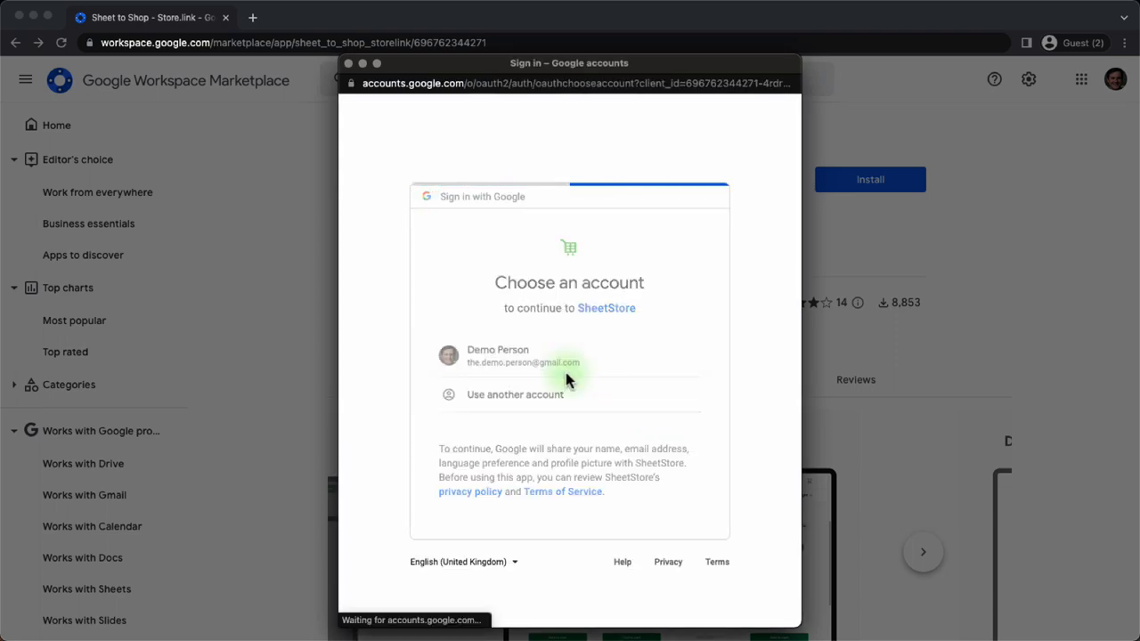
pyautogui.click(498, 355)
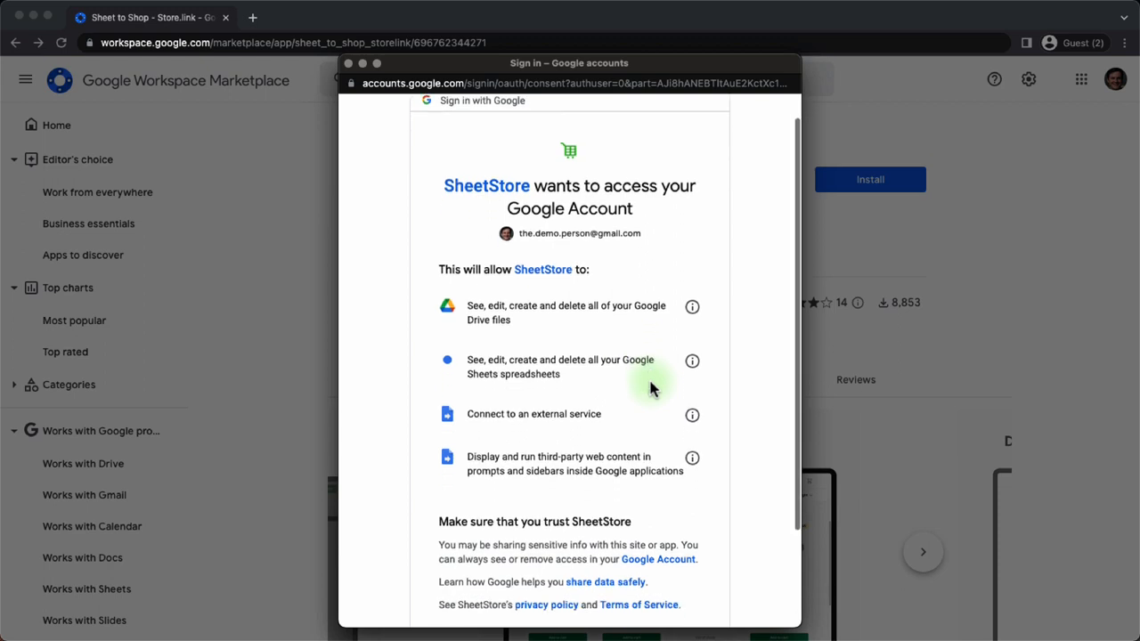
pyautogui.scroll(-3)
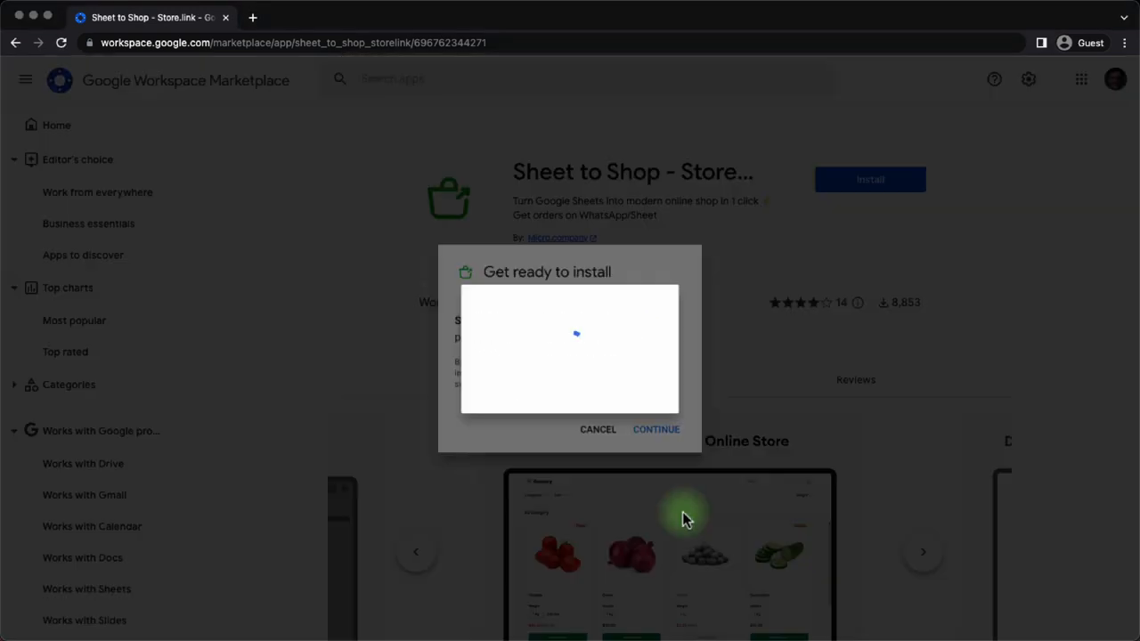
pyautogui.click(656, 430)
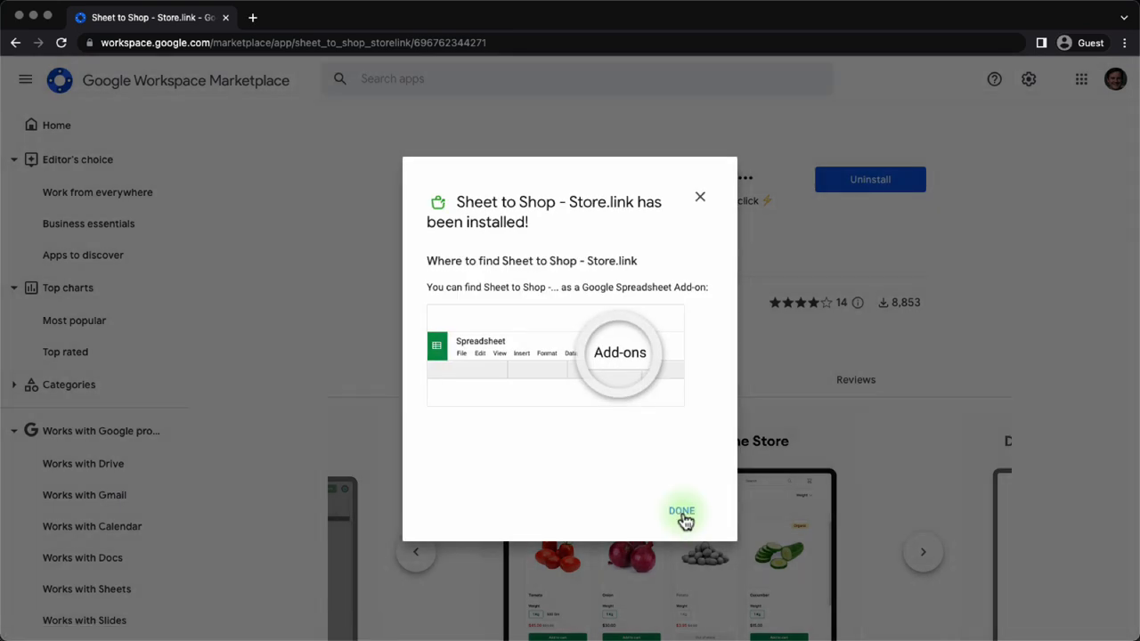
pyautogui.click(681, 510)
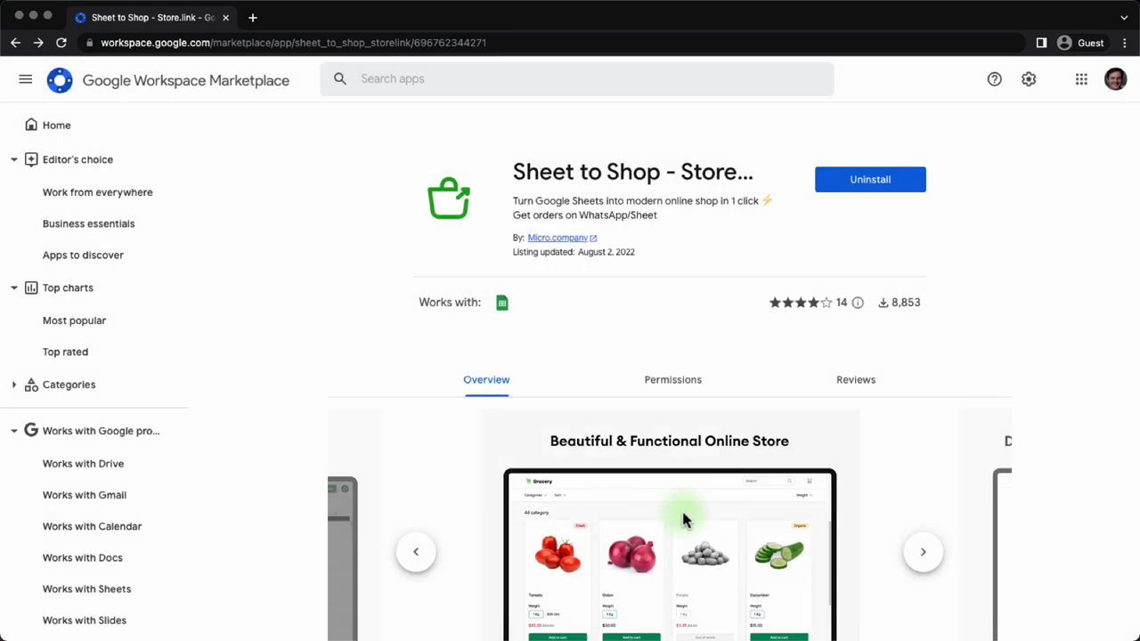
# Create a new spreadsheet via sheet.new and name it Annie's Store
pyautogui.click(422, 17)
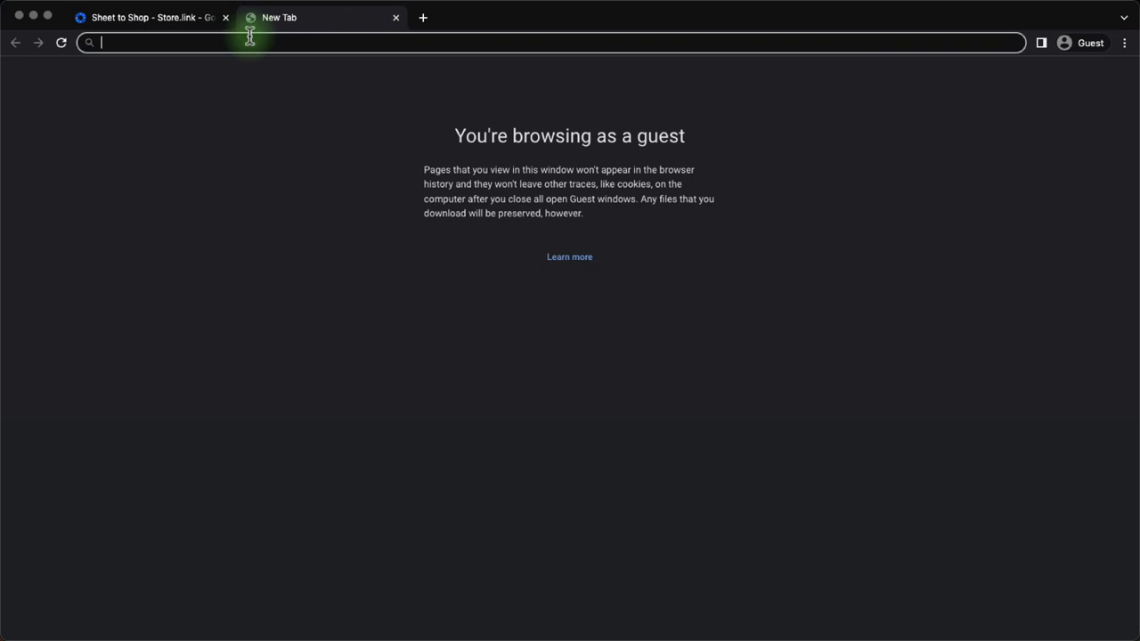
pyautogui.write('sheet.new')
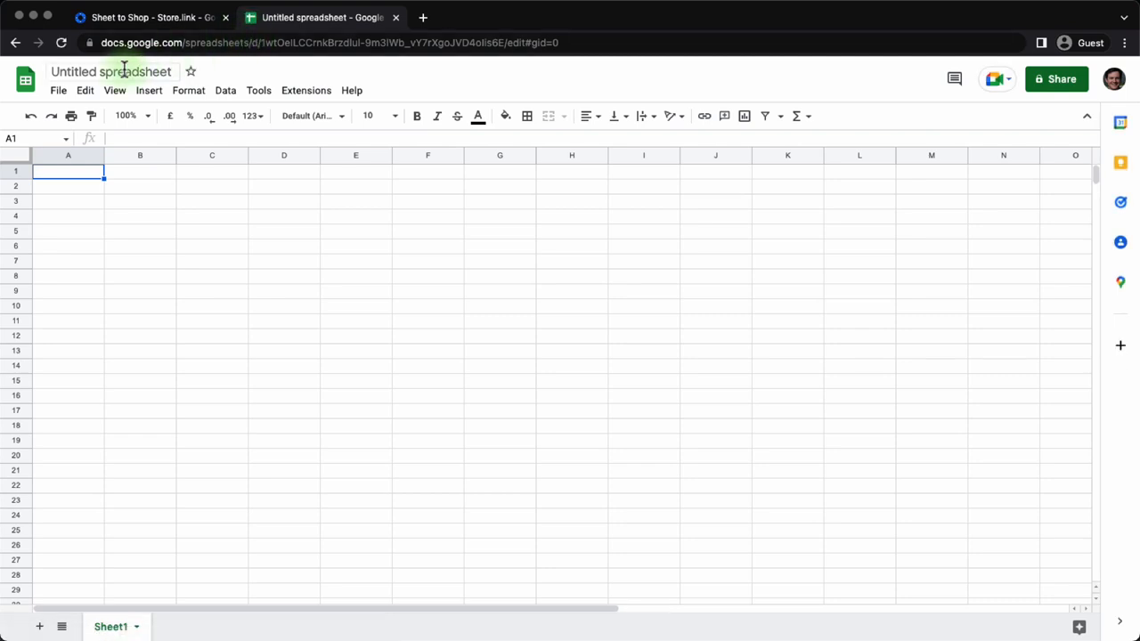
pyautogui.write("Annie's")
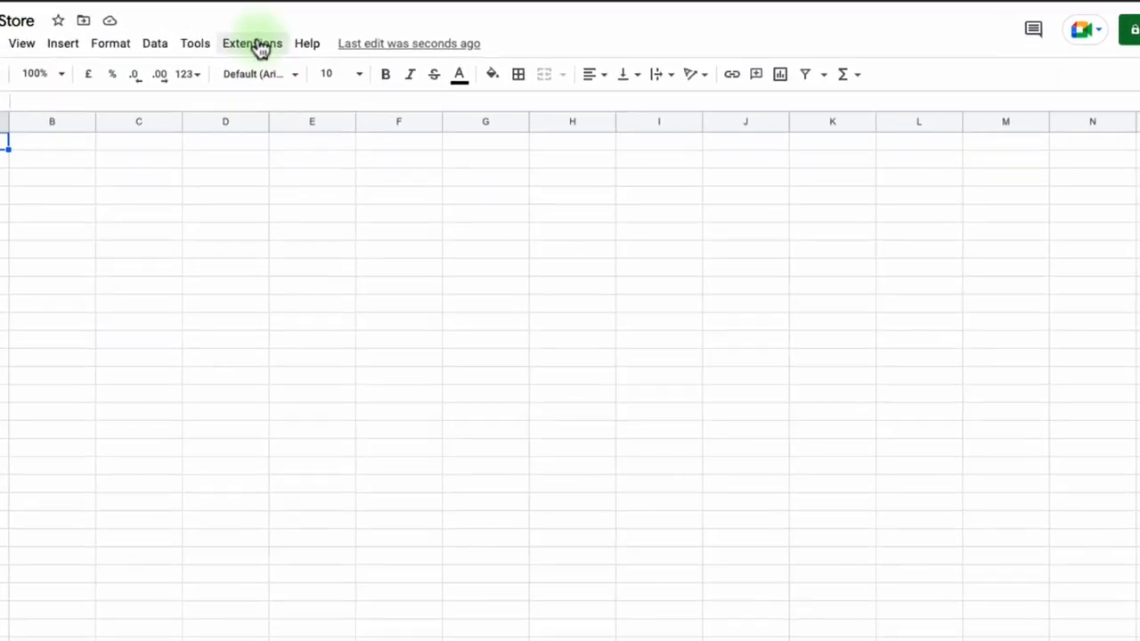
# Fill the sheet from the Sheet to Shop Electronics template
pyautogui.click(252, 42)
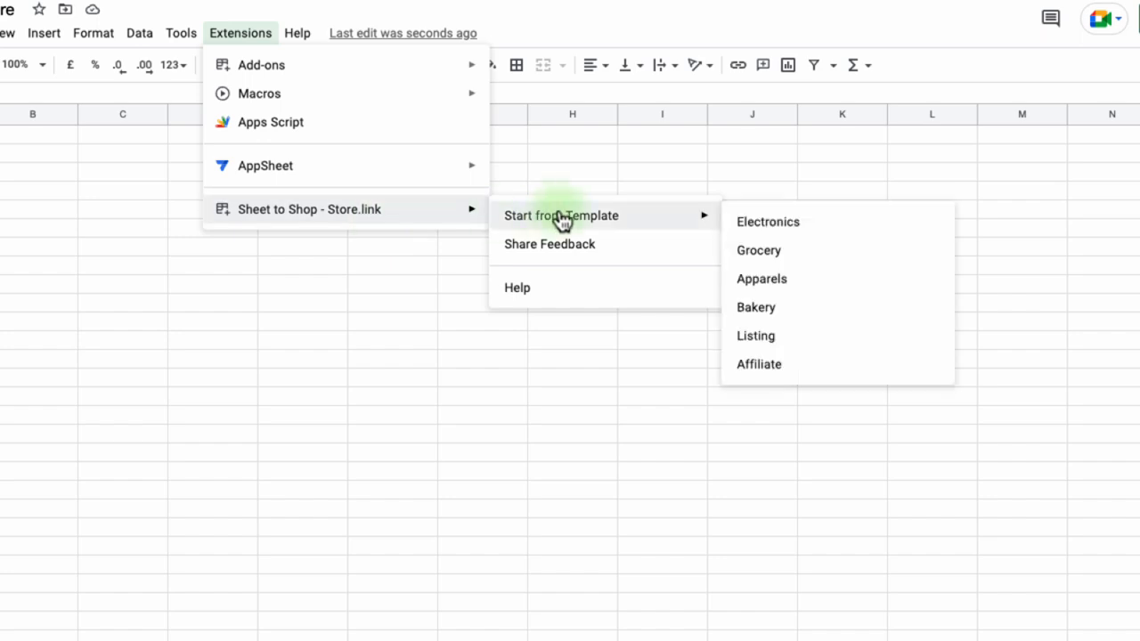
pyautogui.moveTo(779, 234)
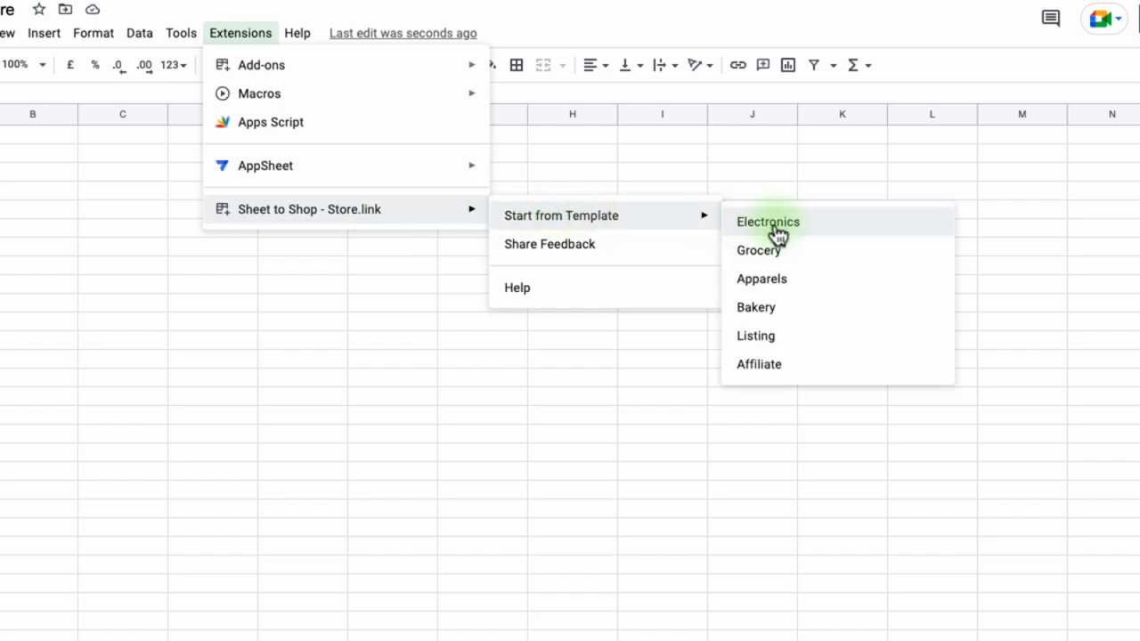
pyautogui.click(767, 221)
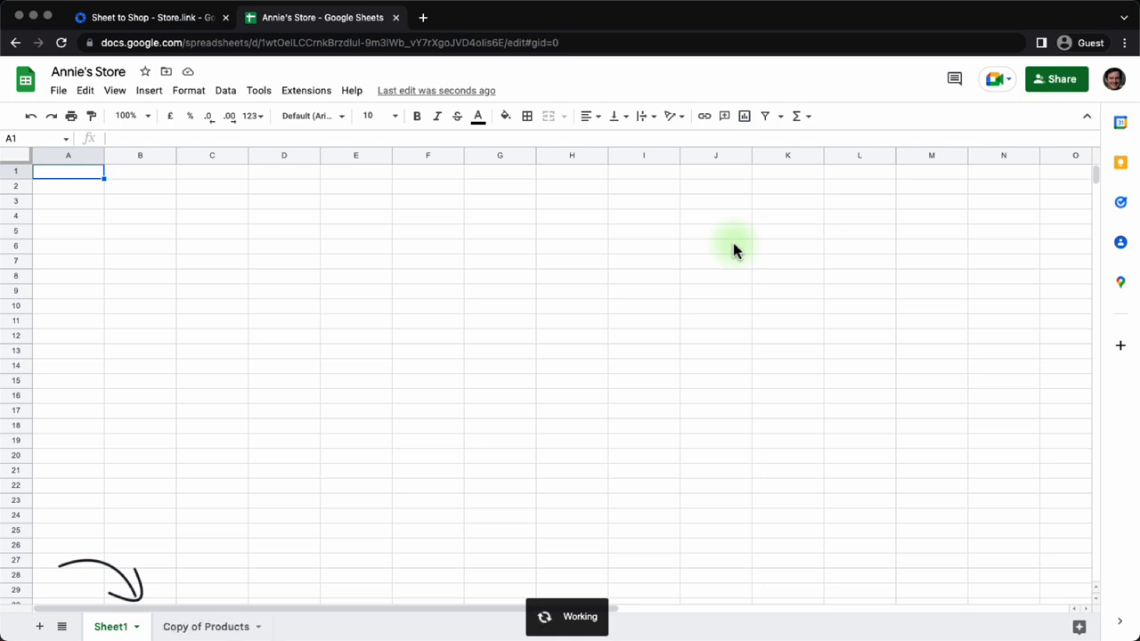
pyautogui.doubleClick(206, 626)
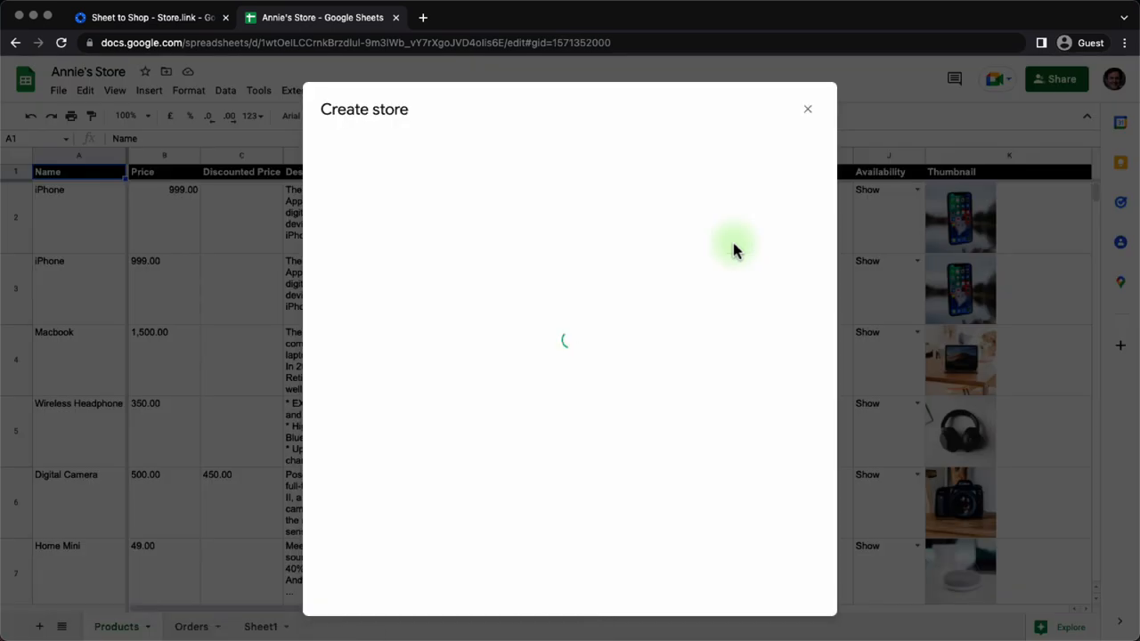
# Publish at domain annie in USD with Email and Google Sheet orders, then open the store
pyautogui.write('annie')
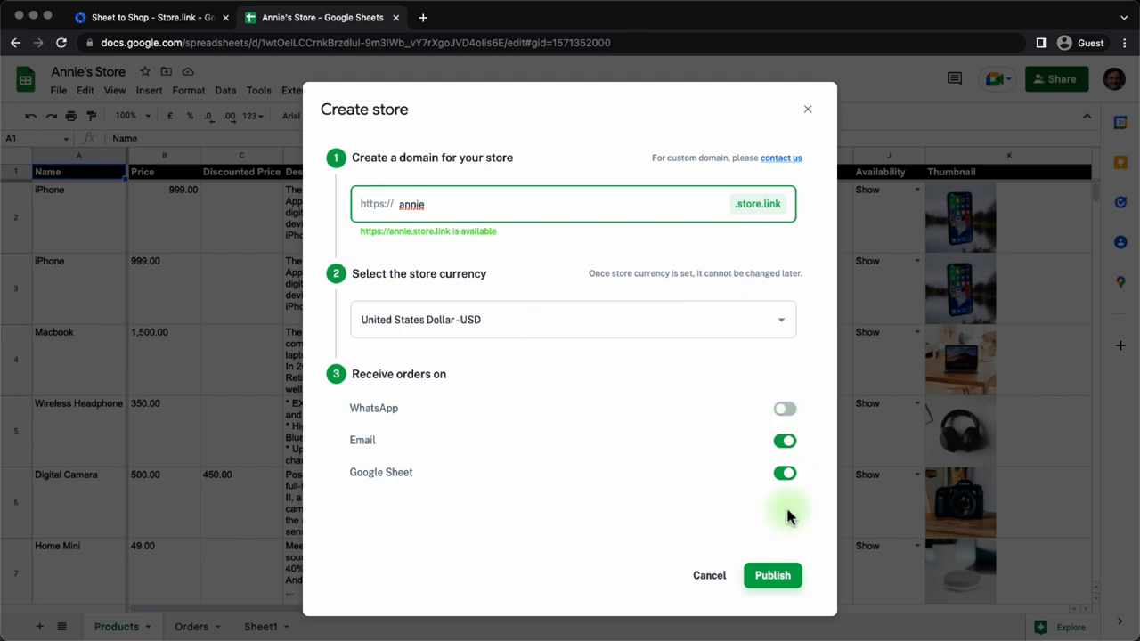
pyautogui.click(771, 574)
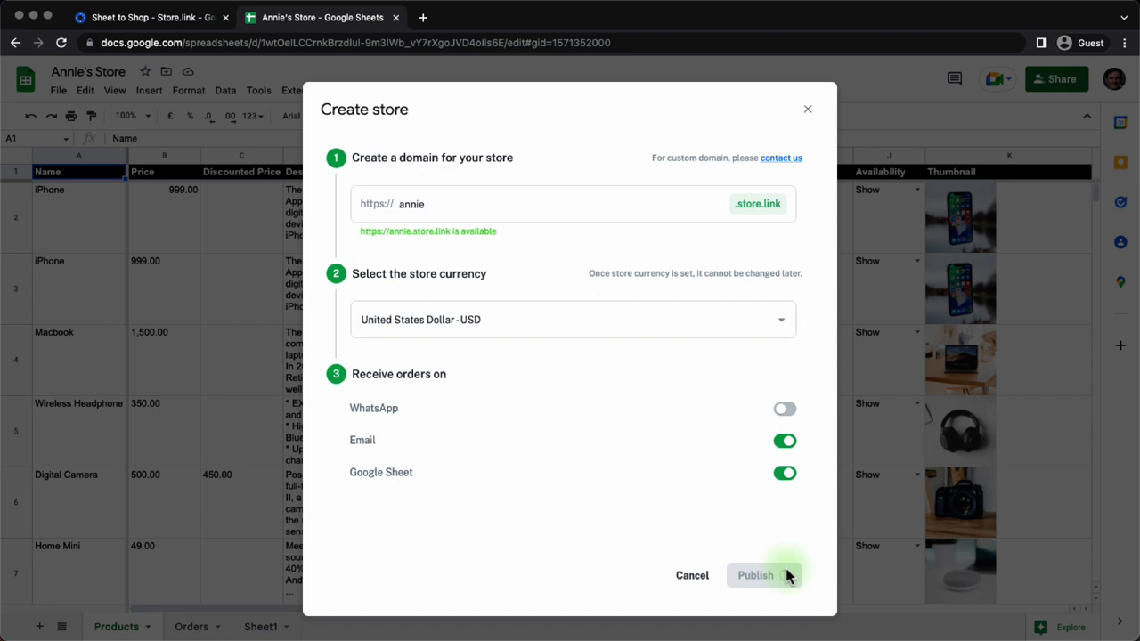
pyautogui.click(756, 574)
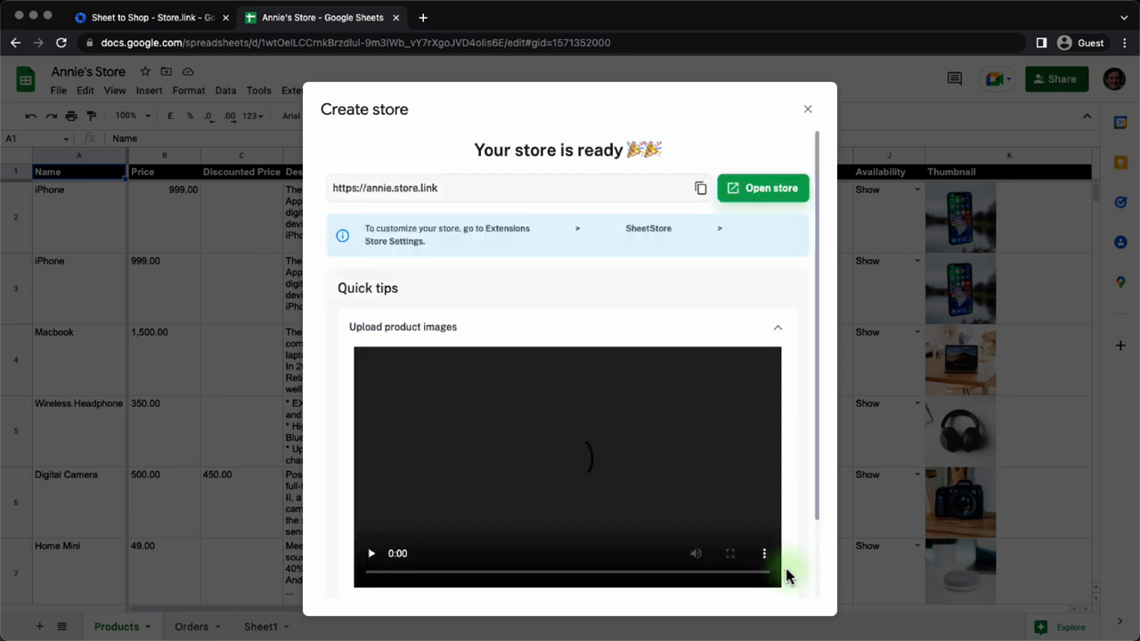
pyautogui.click(370, 553)
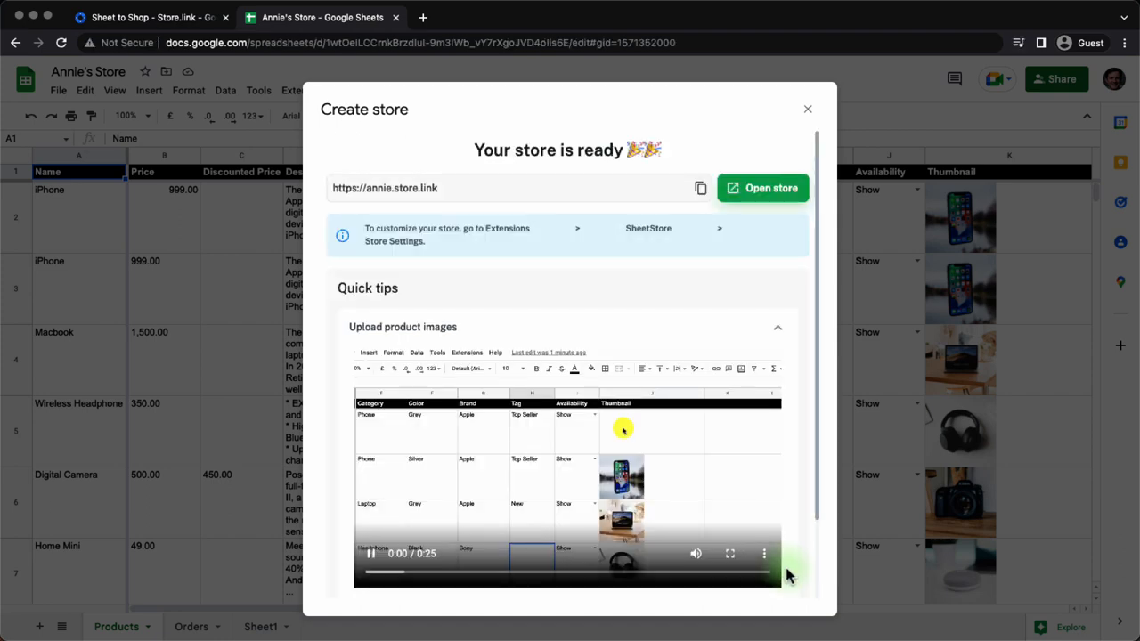
pyautogui.click(371, 553)
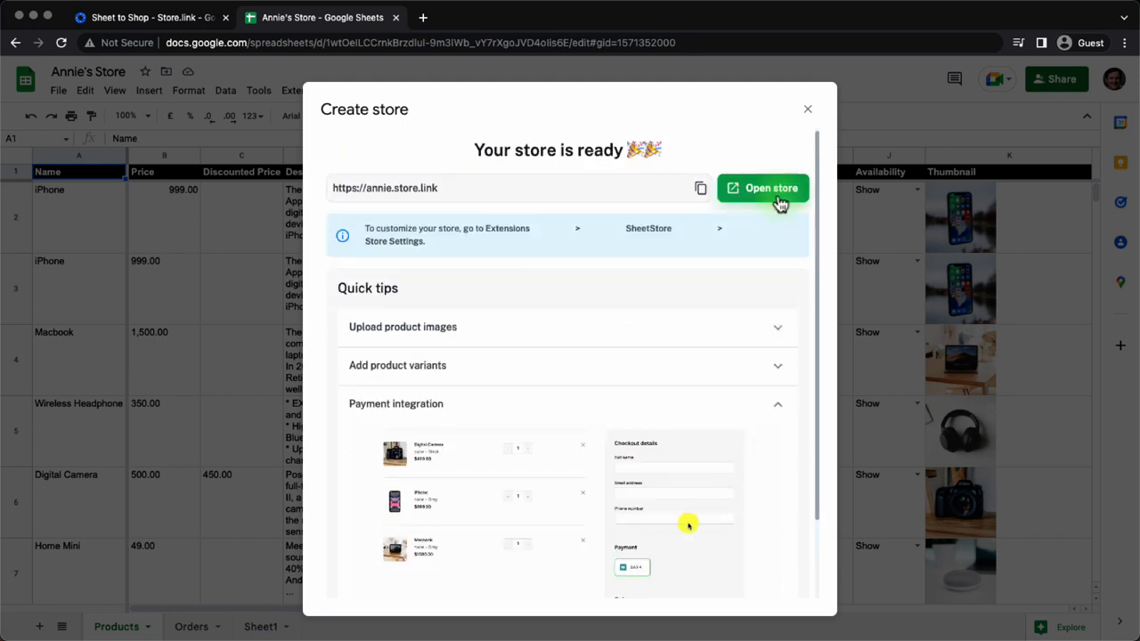
pyautogui.click(762, 188)
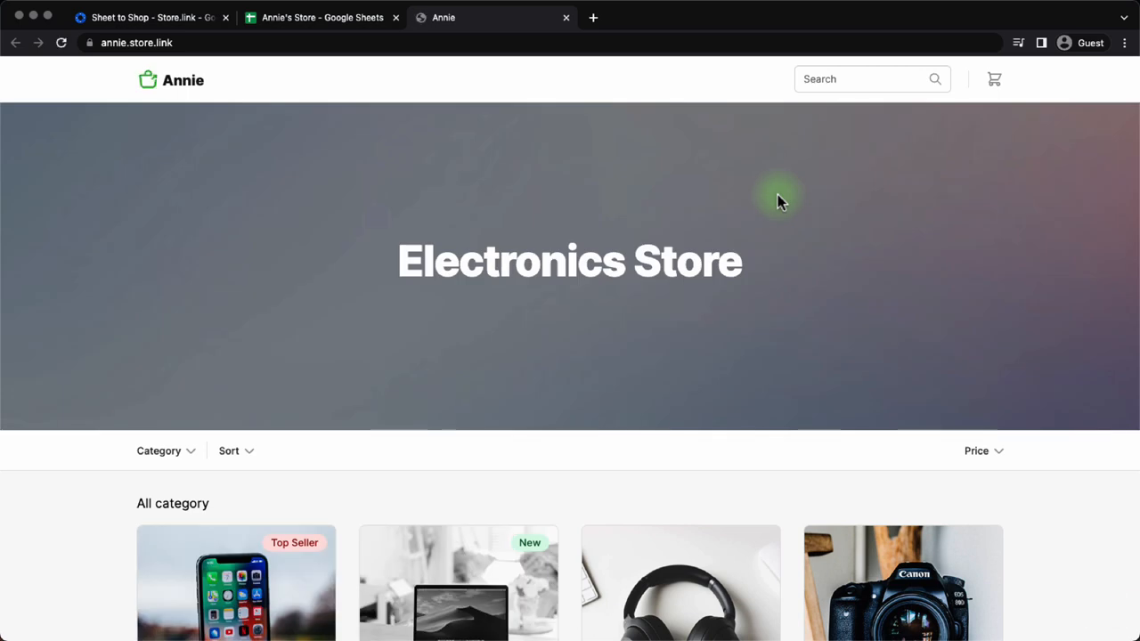
# Scroll the live Electronics Store page, then return to the Annie's Store spreadsheet
pyautogui.scroll(-3)
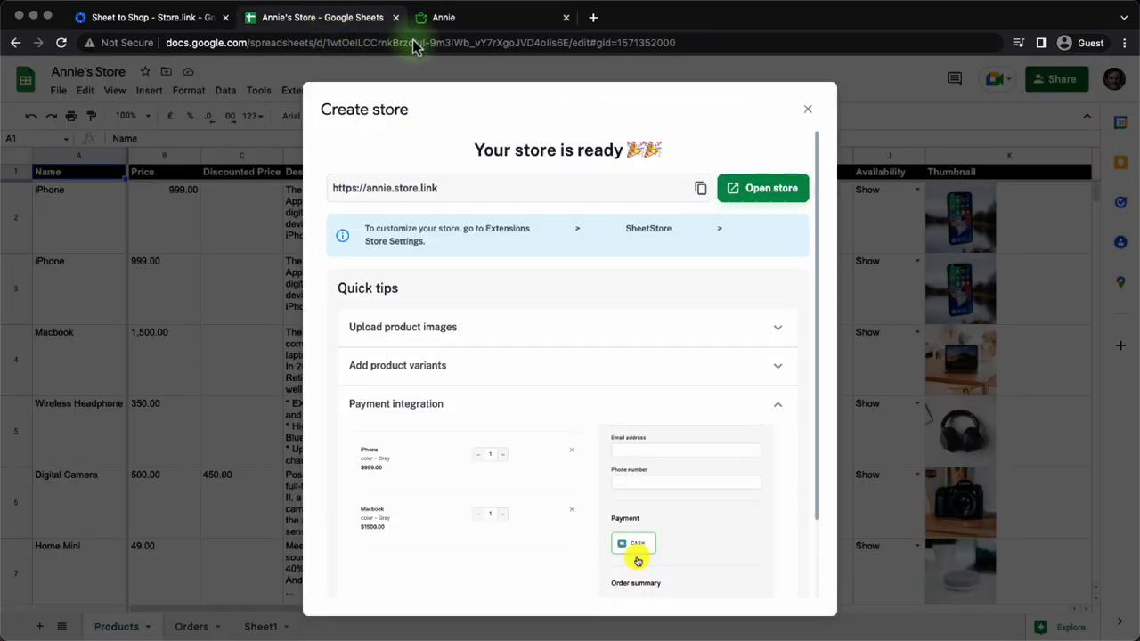
# Close the store-ready notice and delete the sample product rows 3–7
pyautogui.click(807, 109)
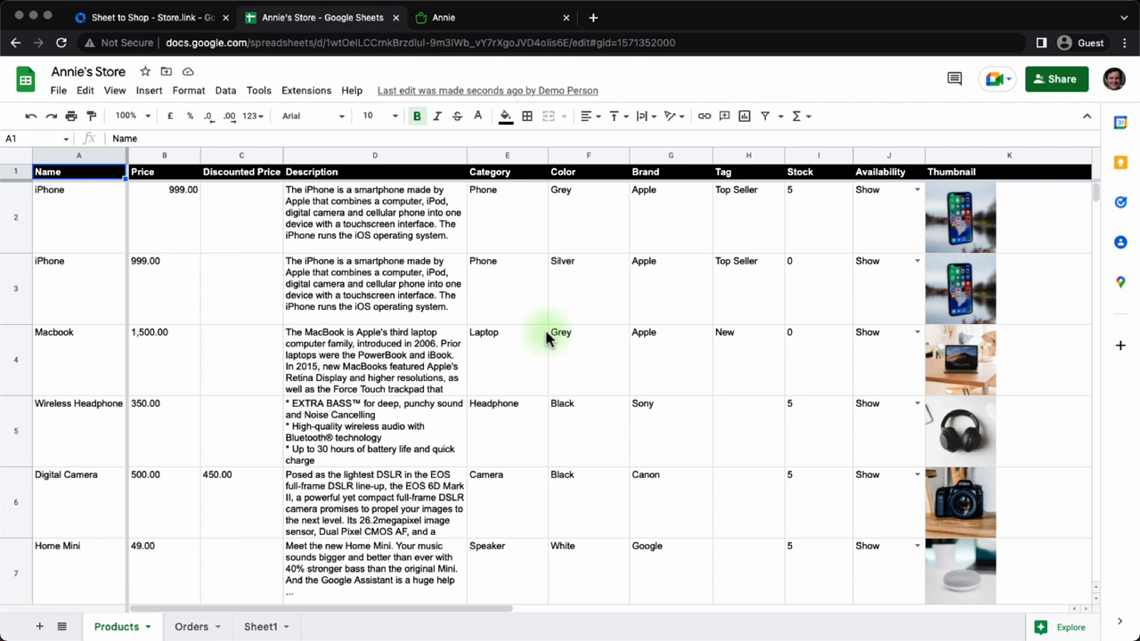
pyautogui.click(15, 204)
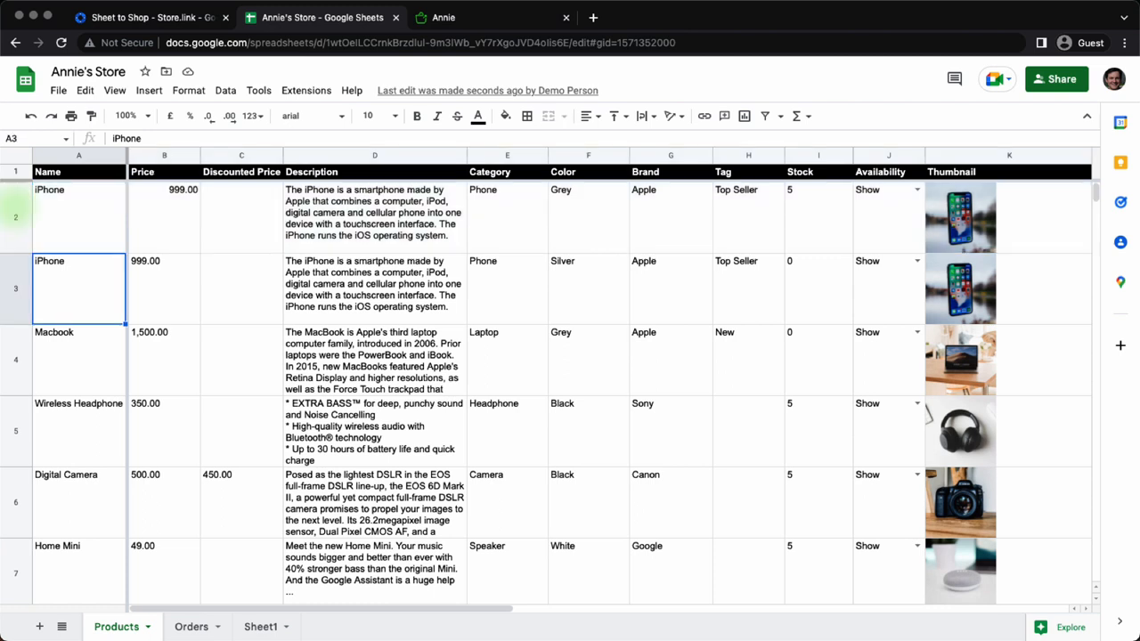
pyautogui.click(16, 271)
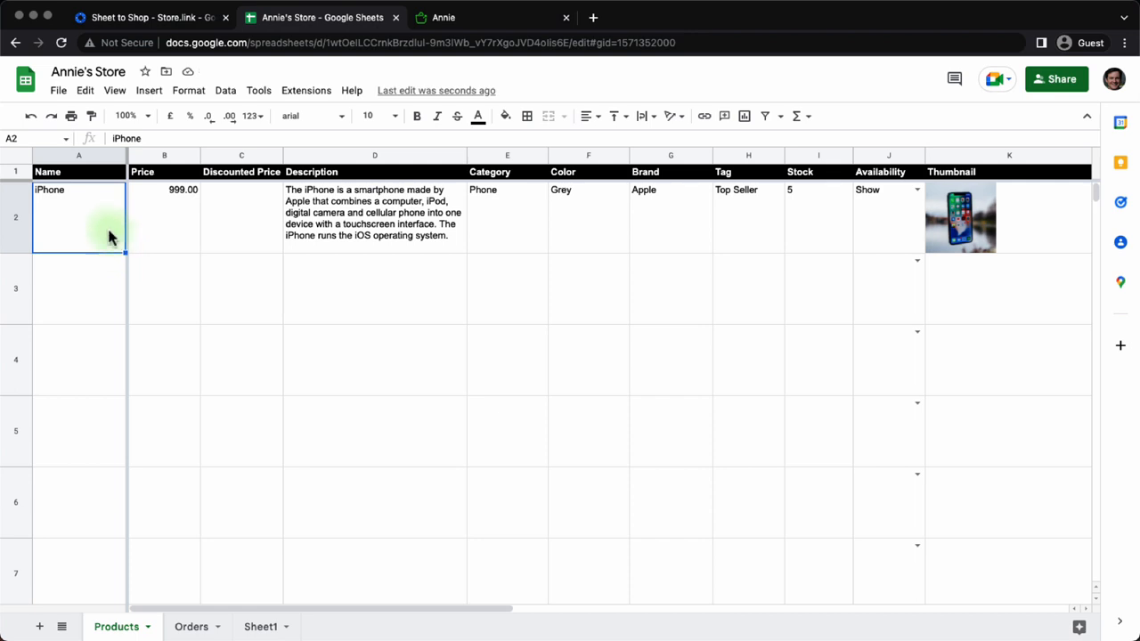
# Check the columns, keep the iPhone's Availability as Show, and peek at Orders
pyautogui.click(241, 171)
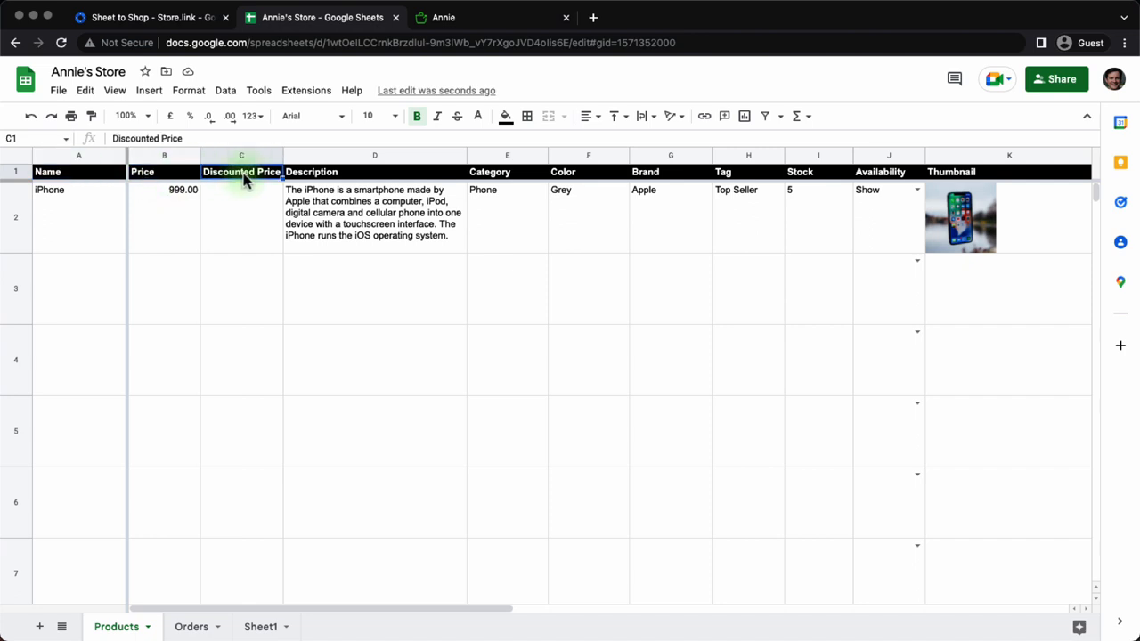
pyautogui.click(506, 171)
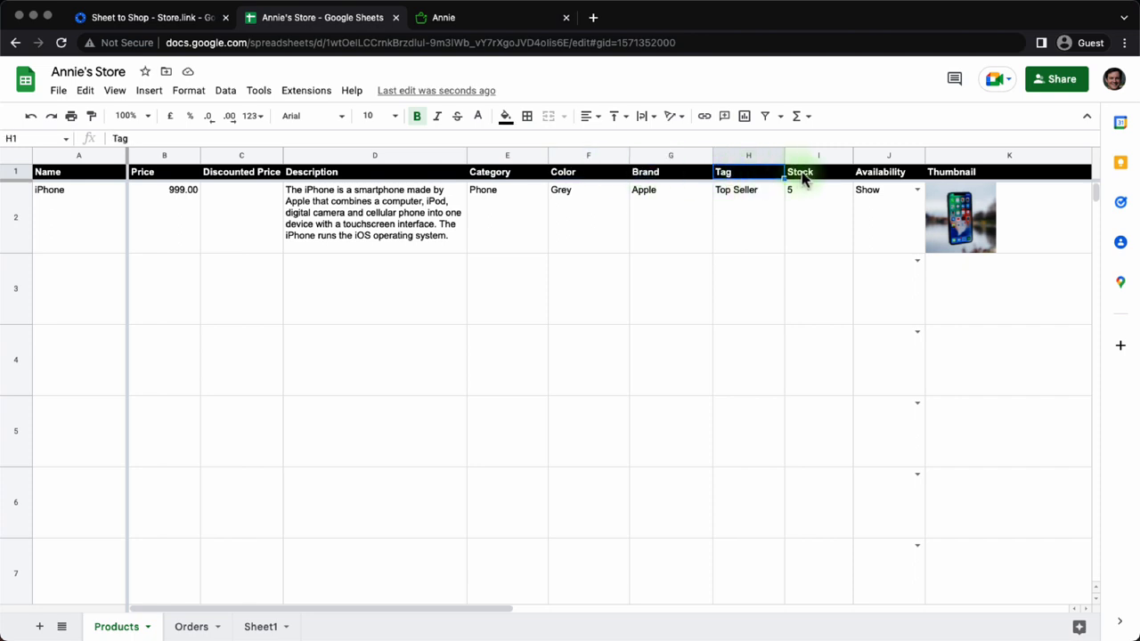
pyautogui.click(916, 189)
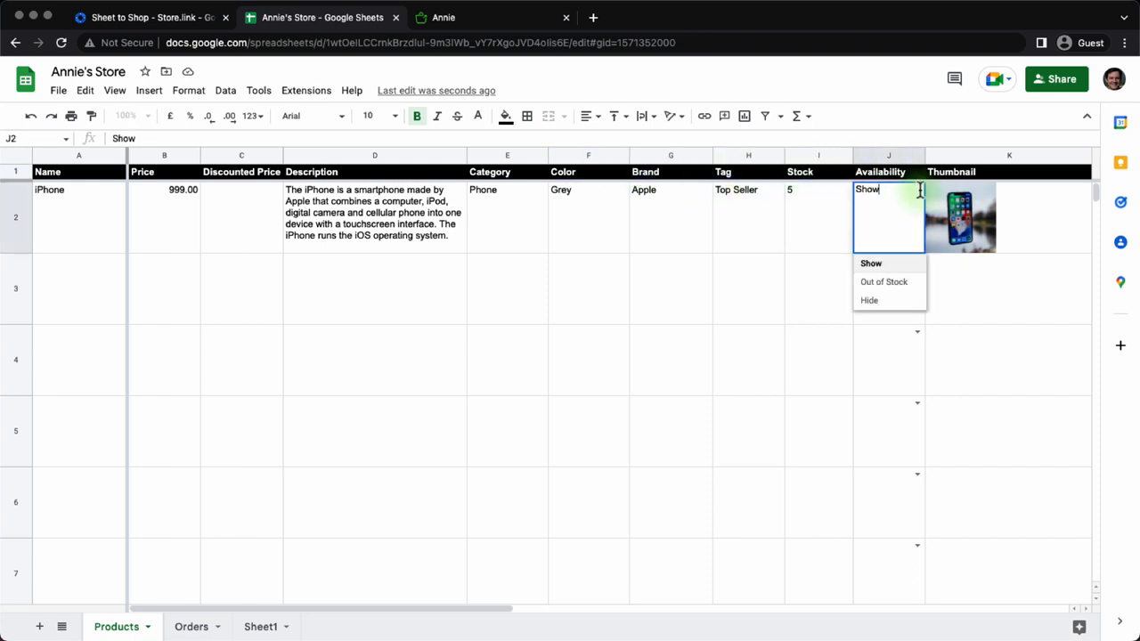
pyautogui.click(950, 171)
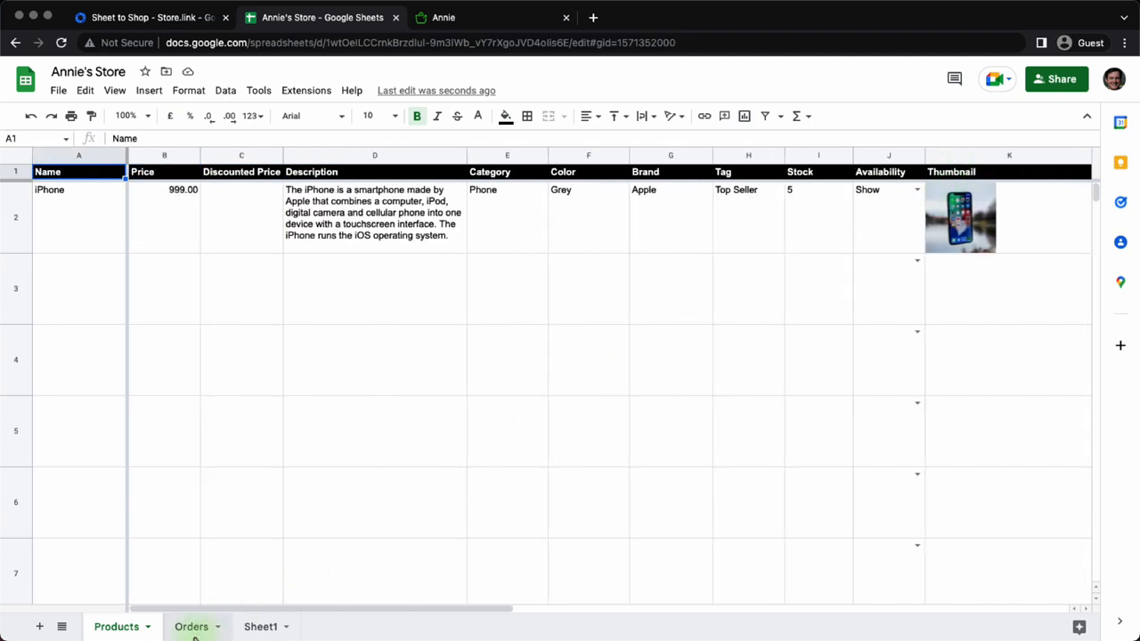
pyautogui.click(191, 626)
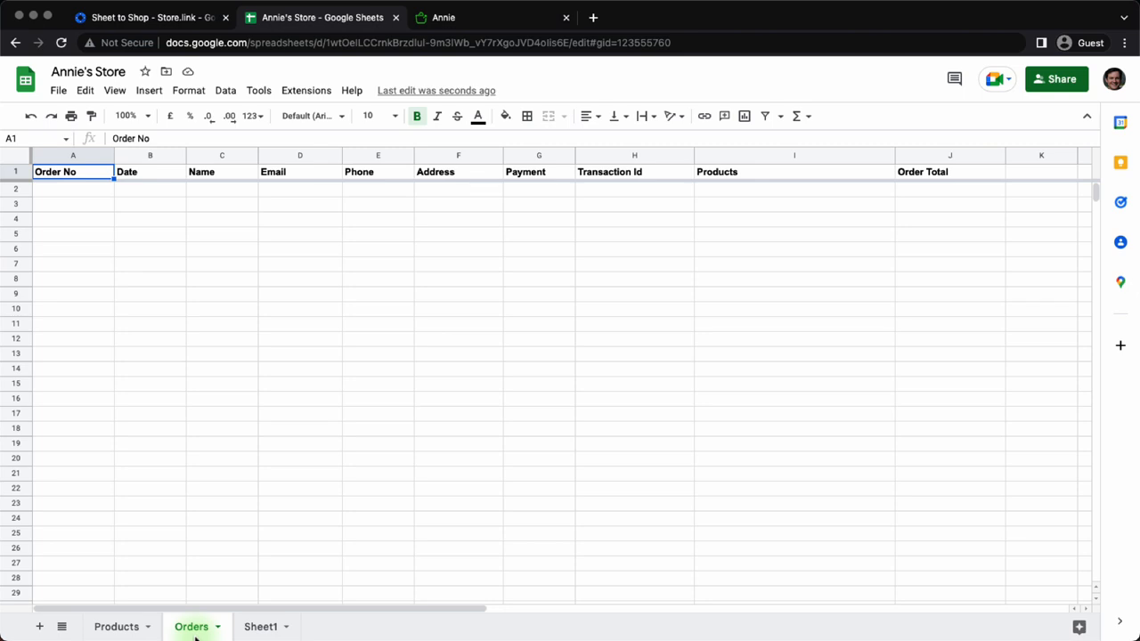
pyautogui.click(115, 626)
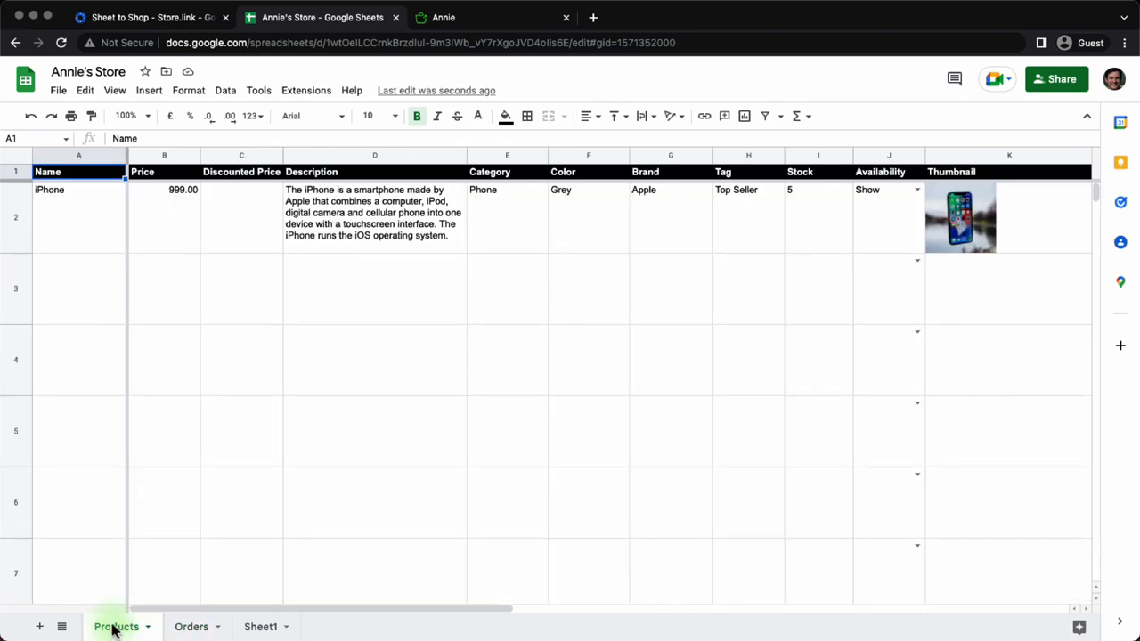
# Replace the row with Macbook Air, price 2299, discounted 1499, and its description
pyautogui.click(15, 216)
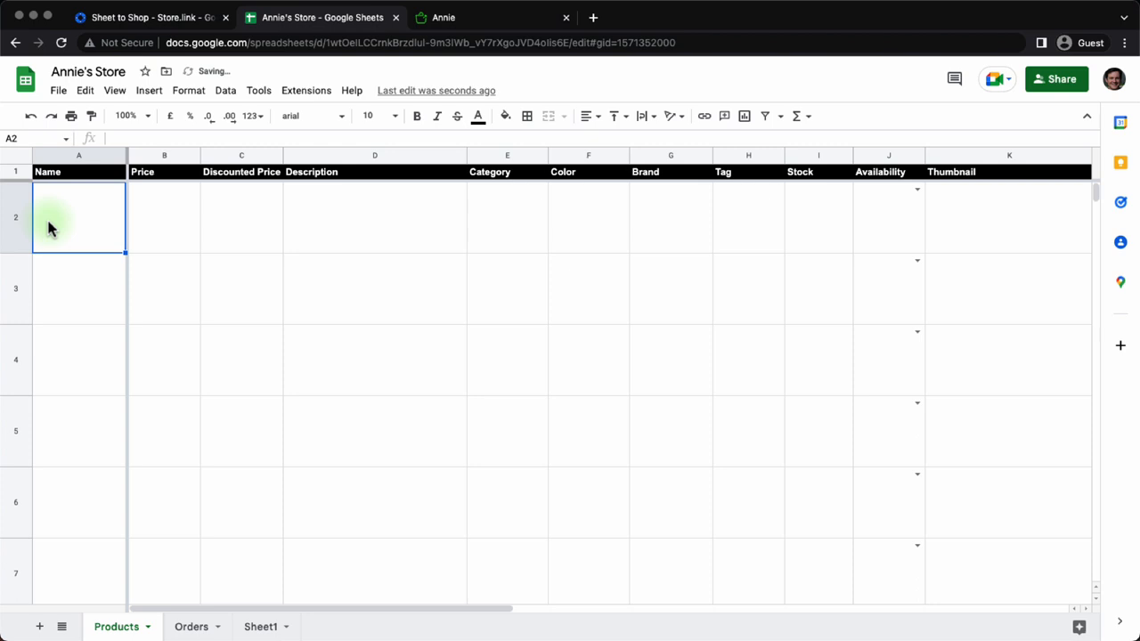
pyautogui.write('Macbook A')
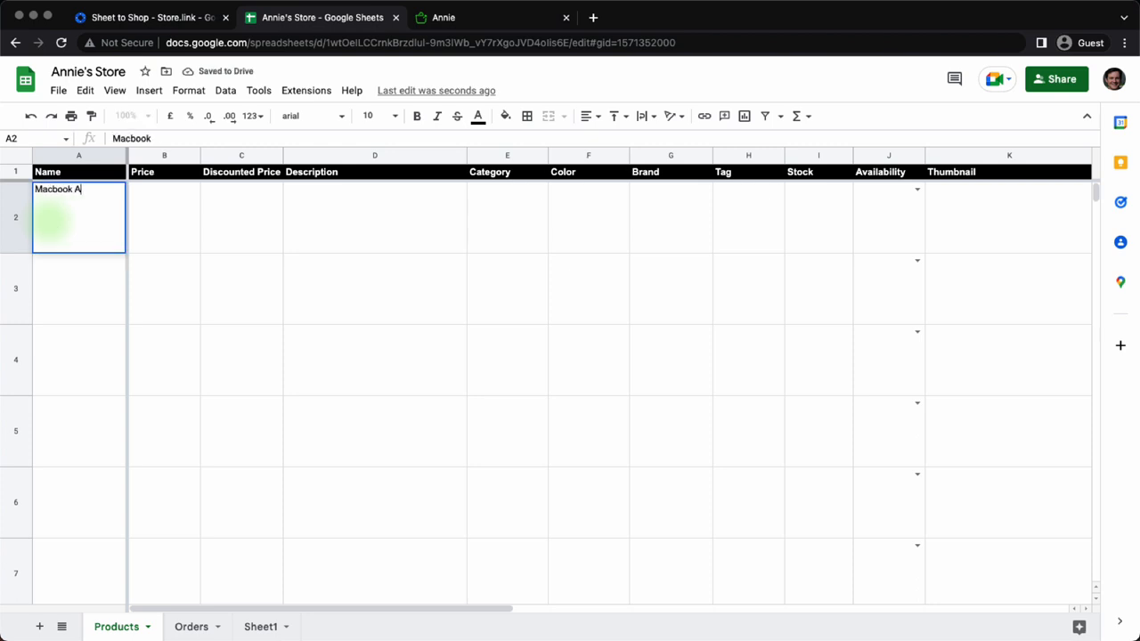
pyautogui.write('22')
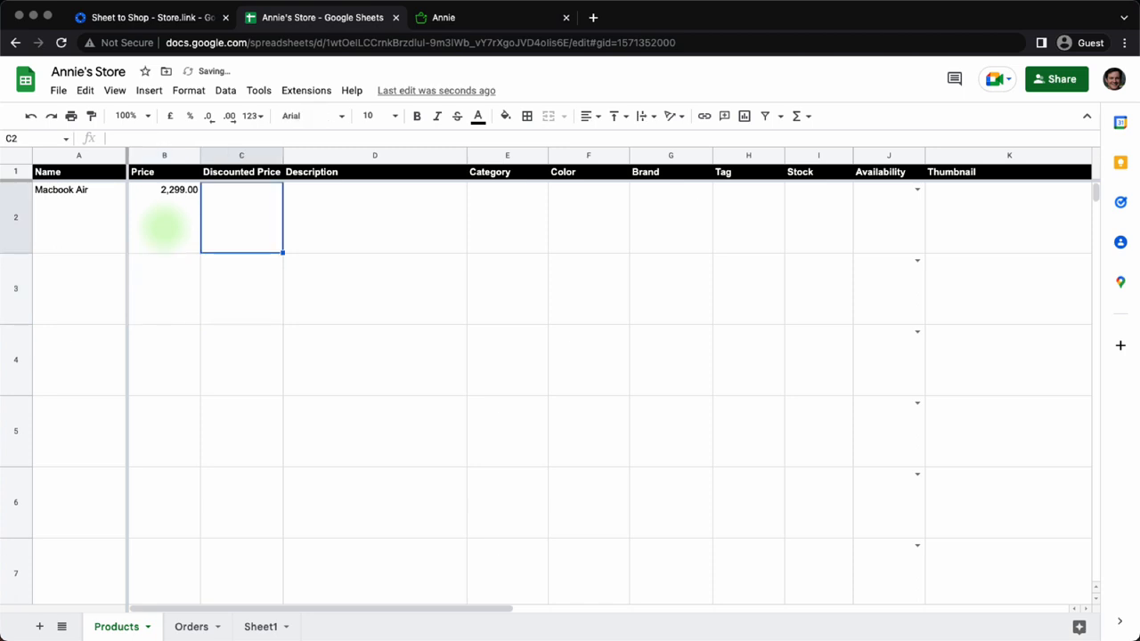
pyautogui.write('1499')
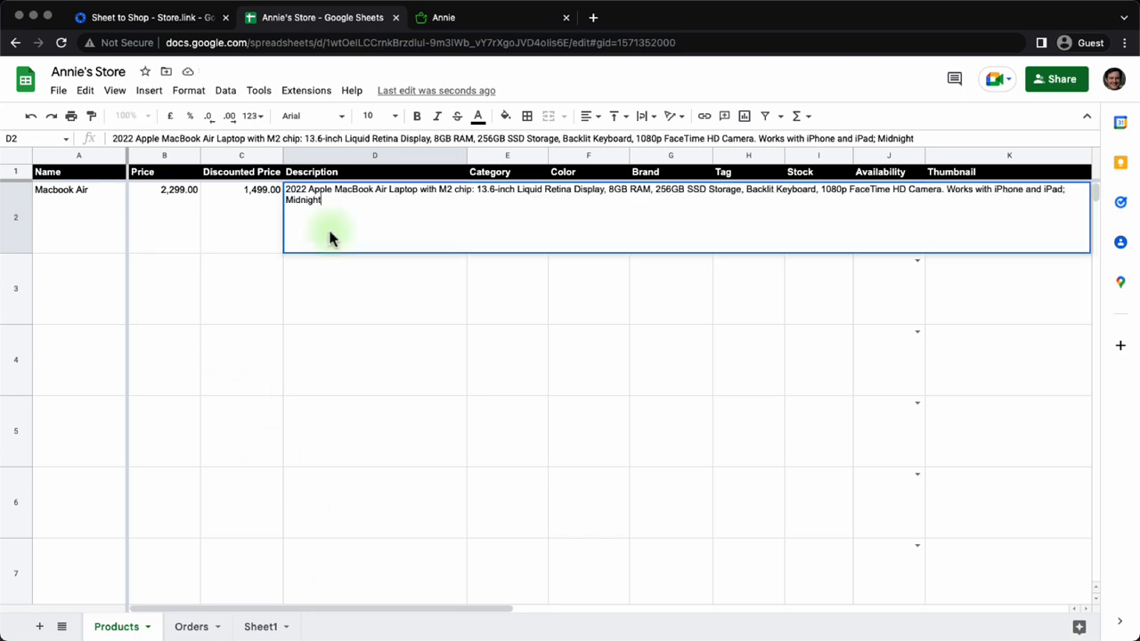
pyautogui.press('enter')
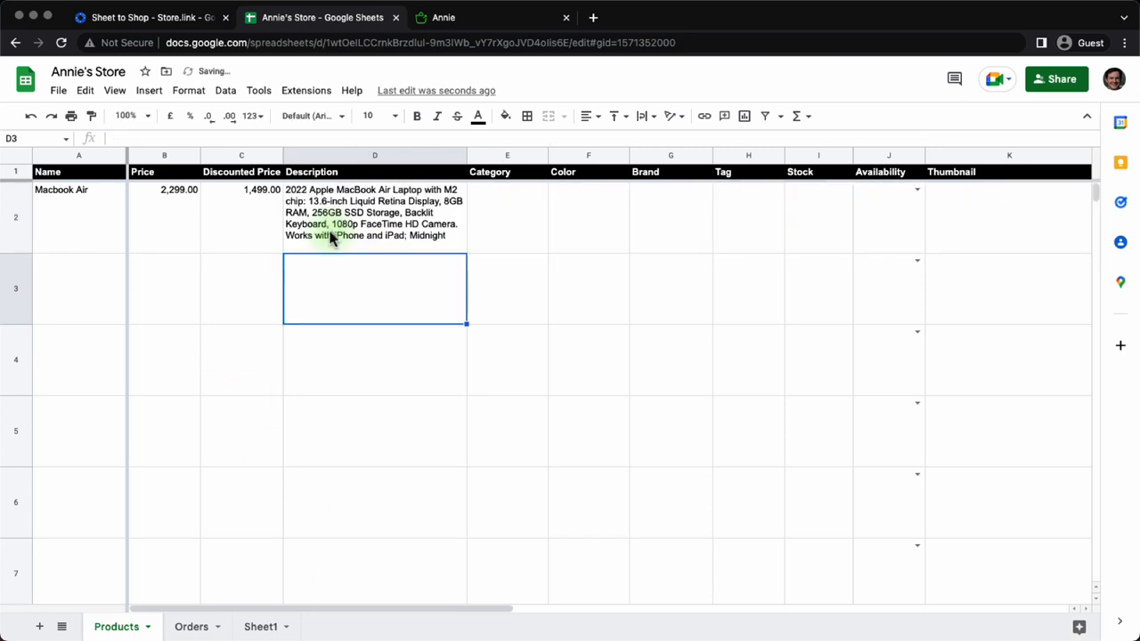
# Fill in category Electronics, colour Silver, brand Apple, tag Used and stock 5
pyautogui.write('Electron')
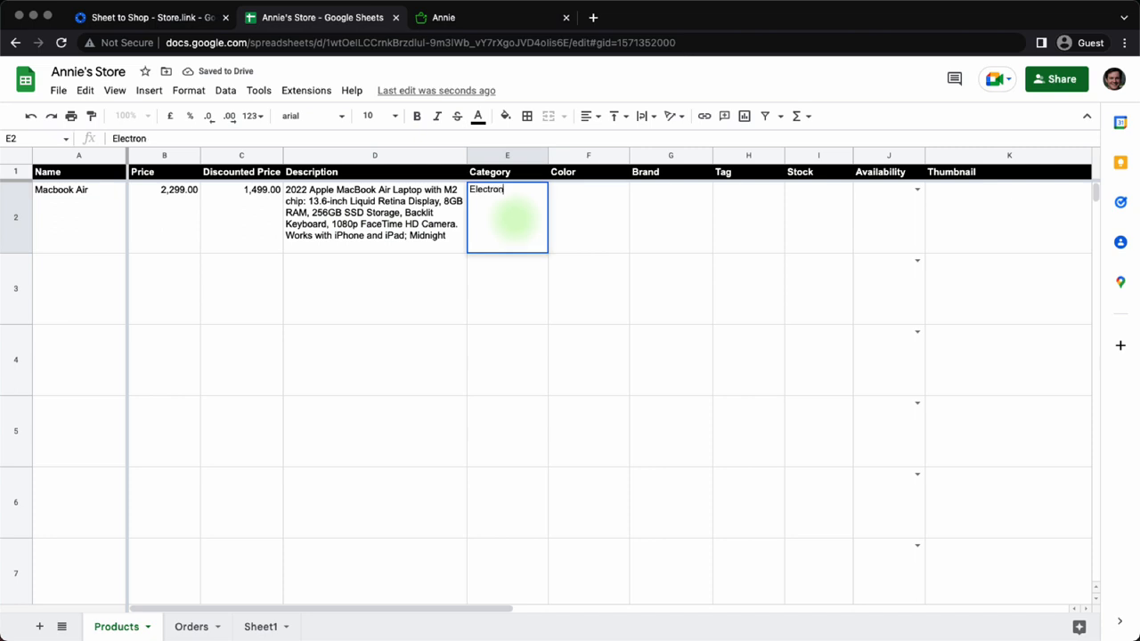
pyautogui.press('Tab')
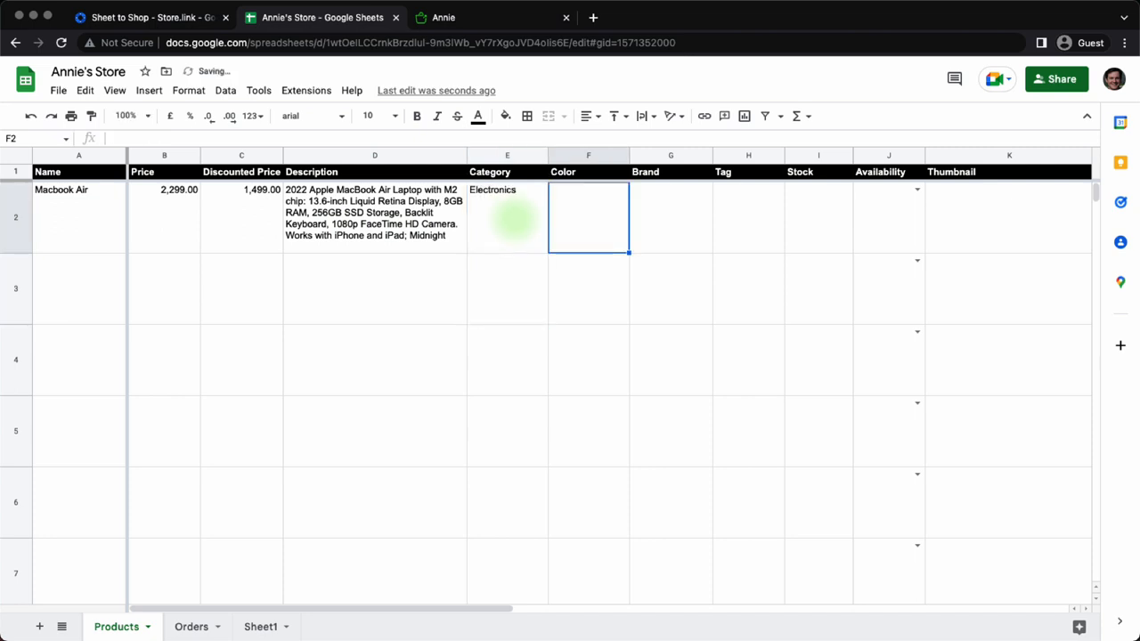
pyautogui.write('Silver')
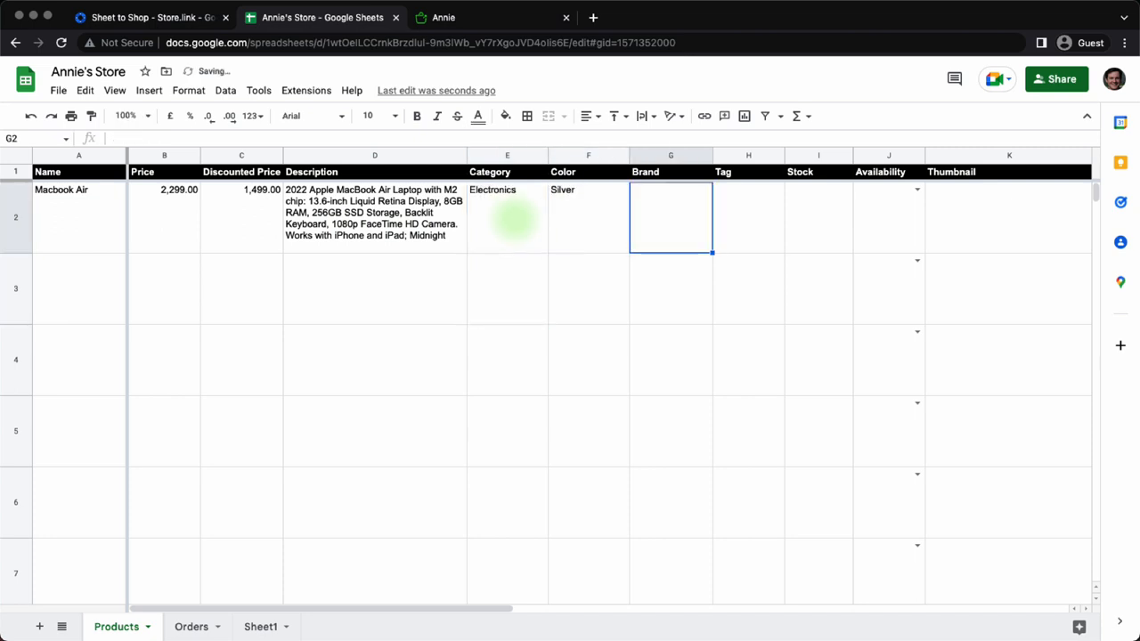
pyautogui.write('Apple')
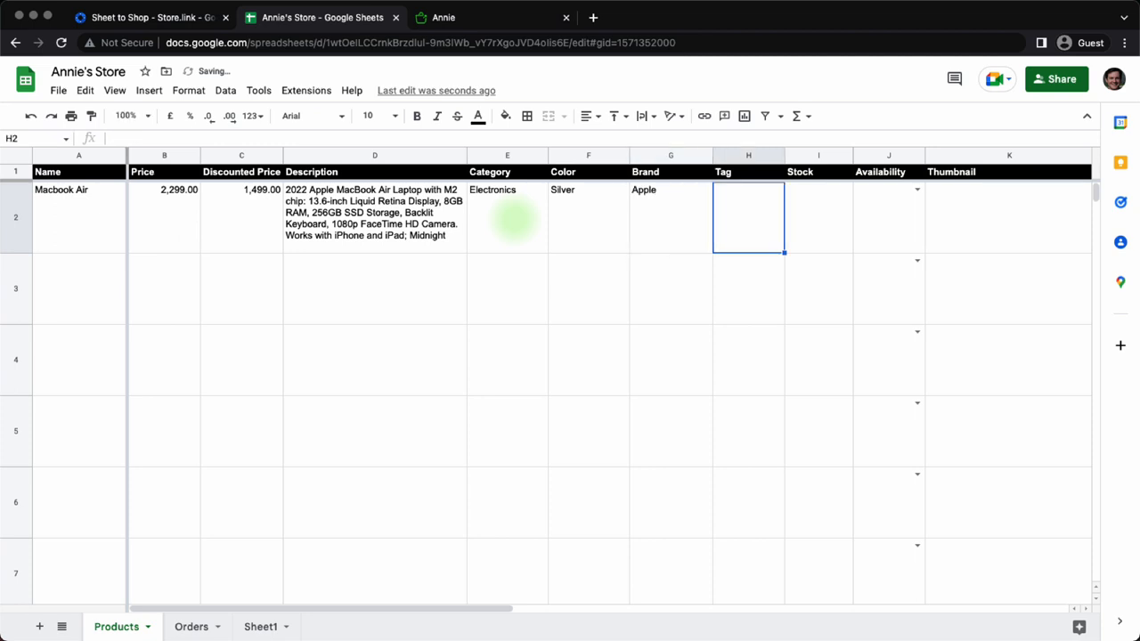
pyautogui.write('Used')
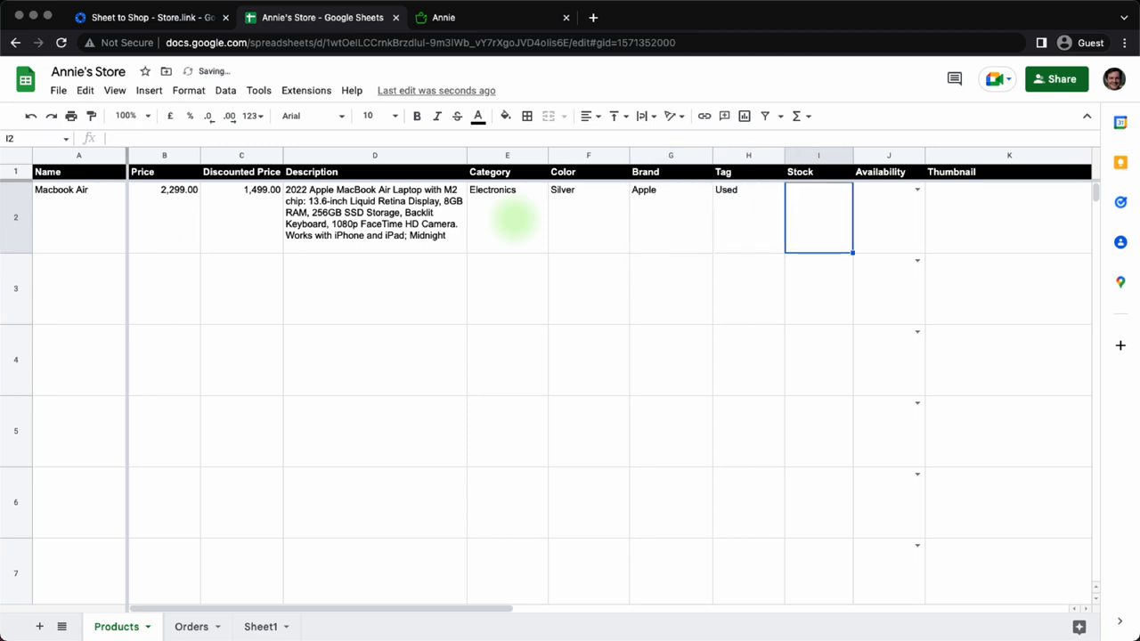
pyautogui.write('5')
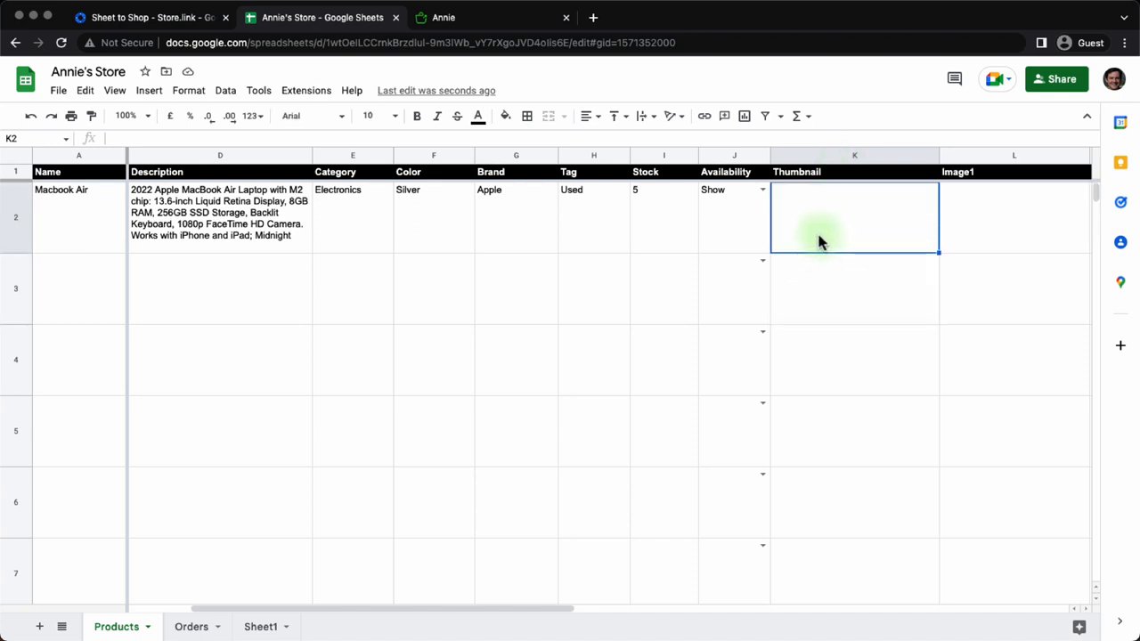
# Upload macbook1.png as the Macbook Air thumbnail in K2 using Sheet to Shop
pyautogui.click(305, 90)
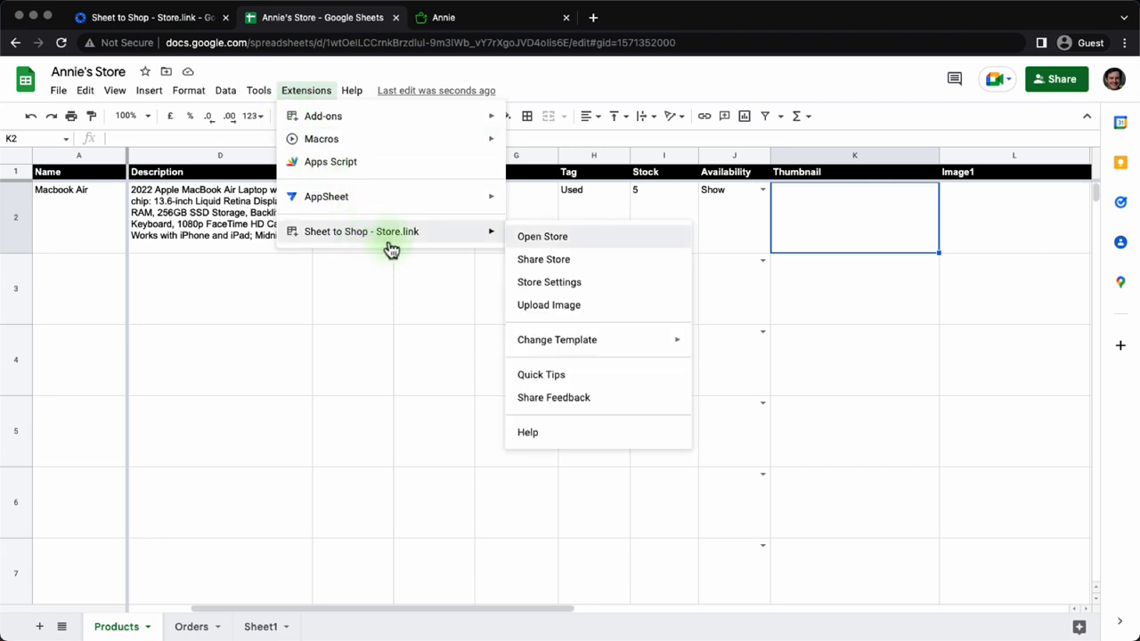
pyautogui.click(548, 304)
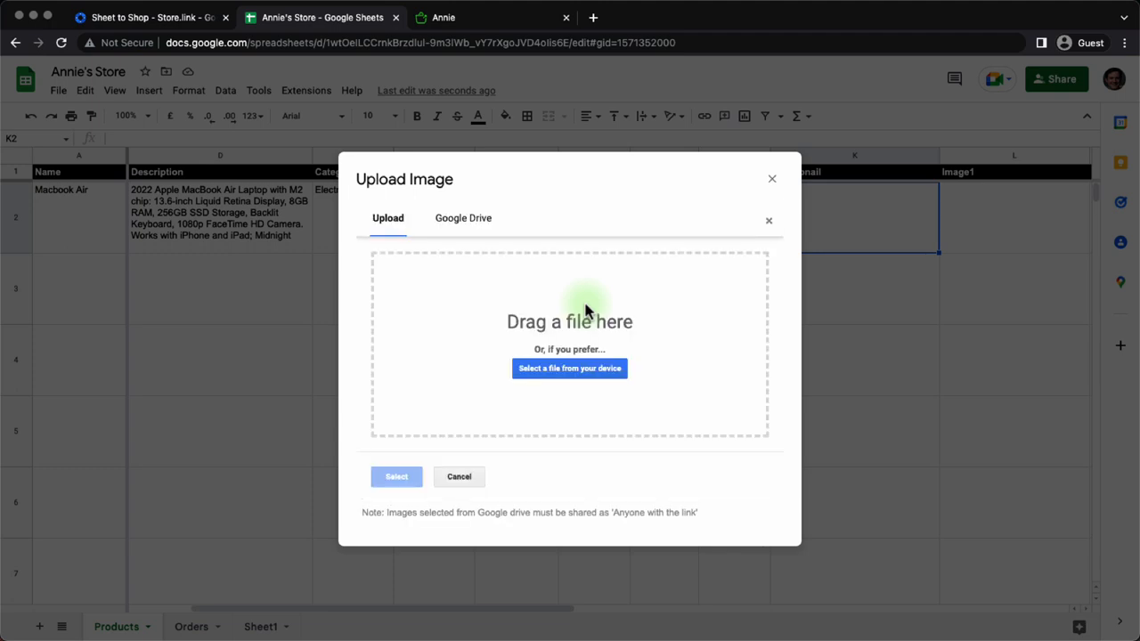
pyautogui.click(568, 368)
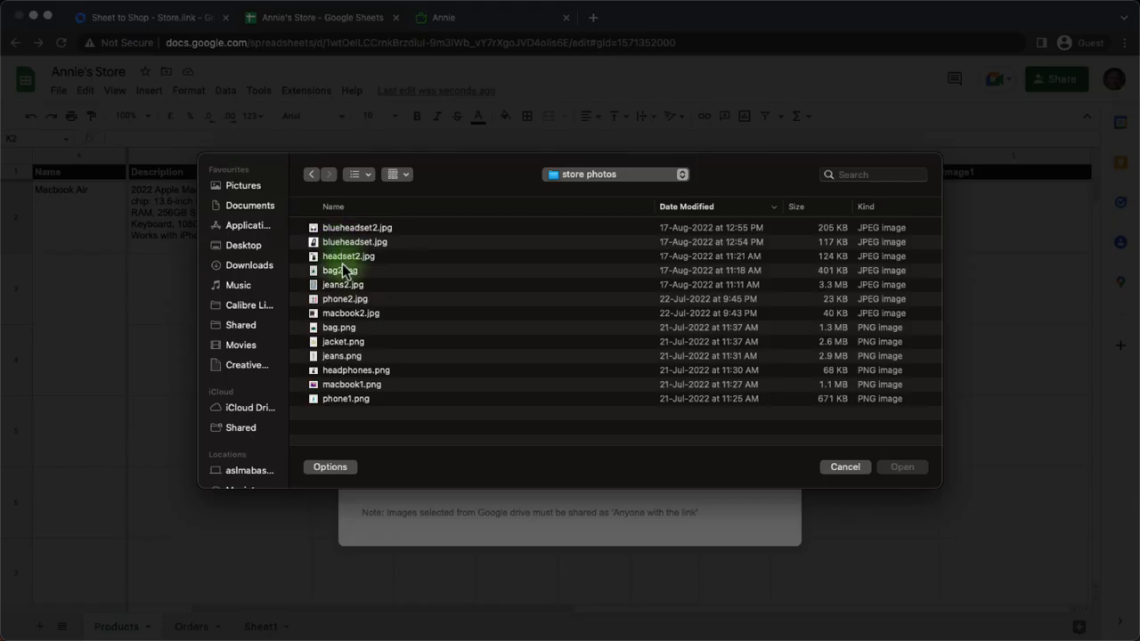
pyautogui.doubleClick(351, 383)
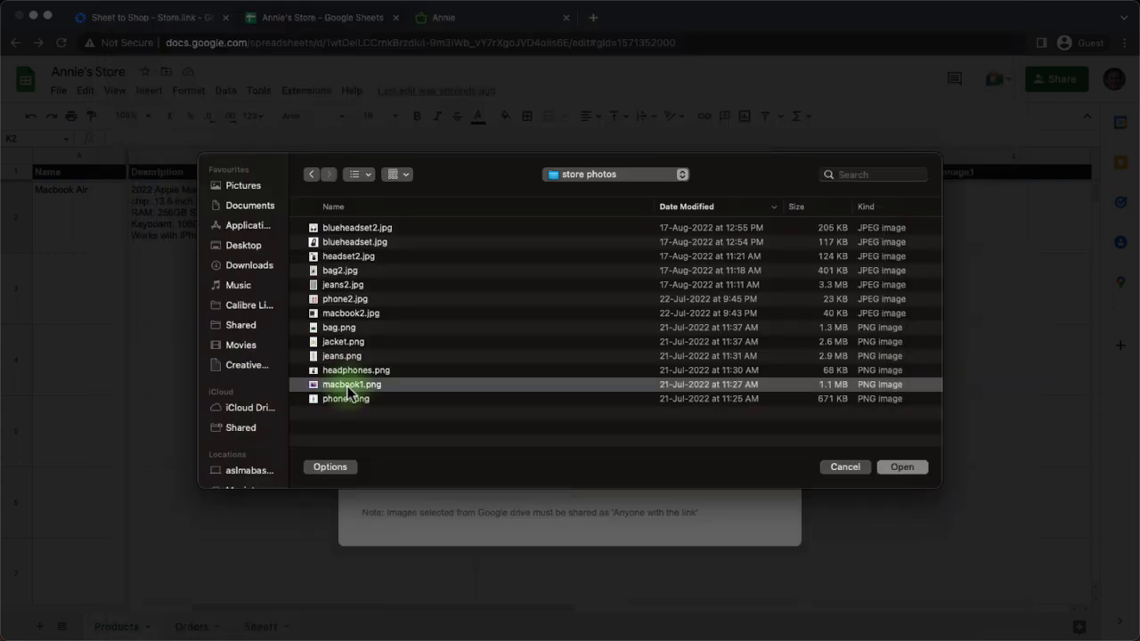
pyautogui.click(901, 467)
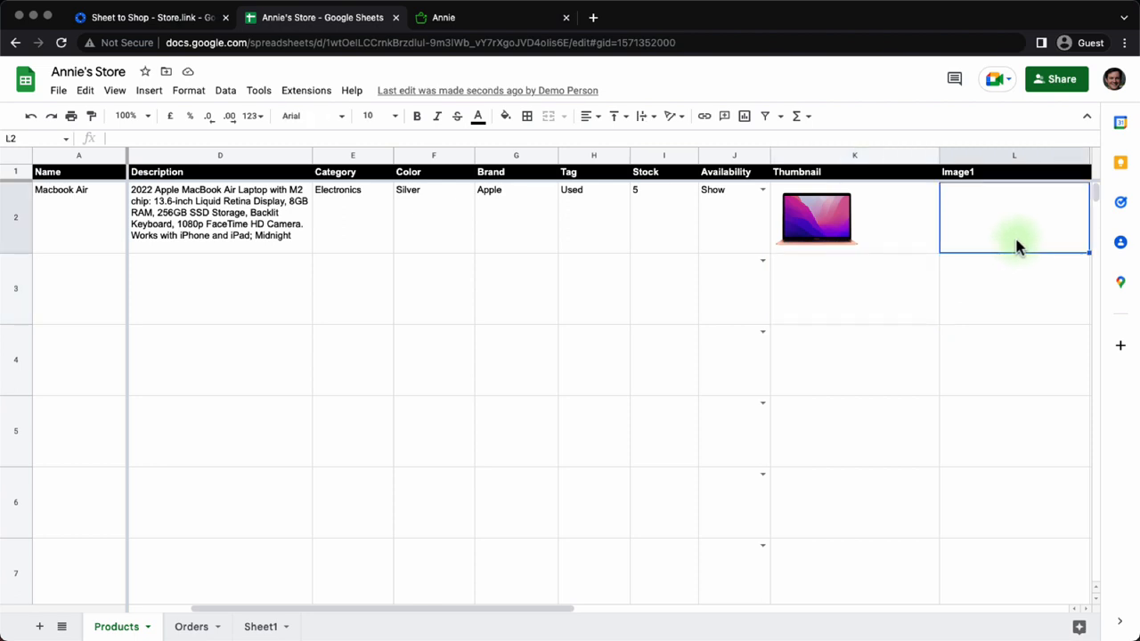
# Upload a second Macbook Air photo into the Image1 cell L2
pyautogui.click(305, 90)
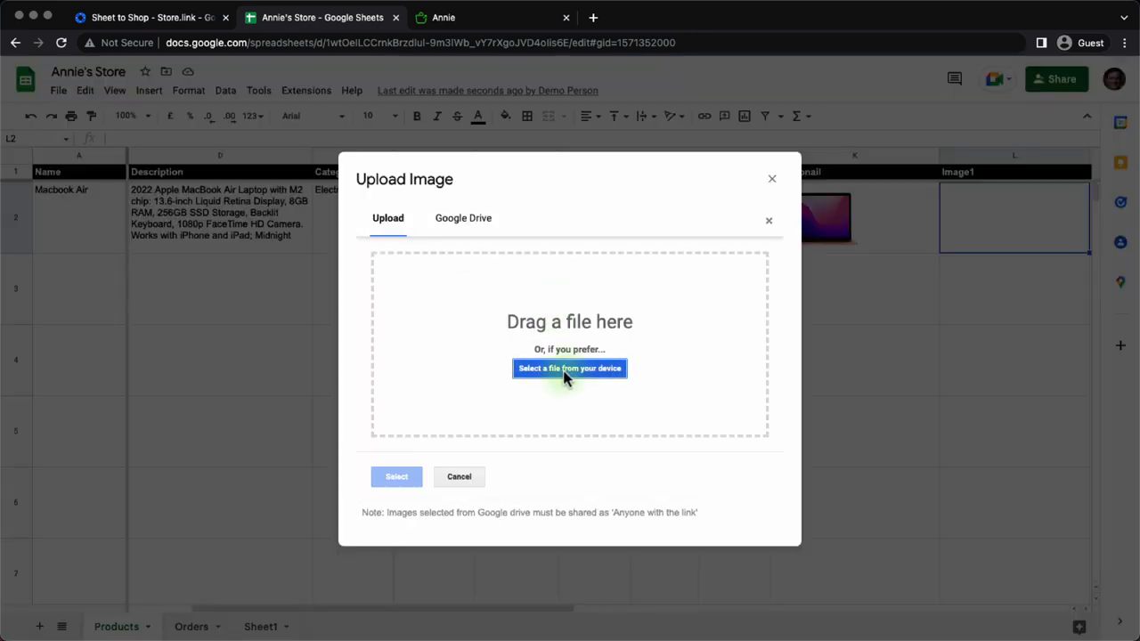
pyautogui.click(569, 367)
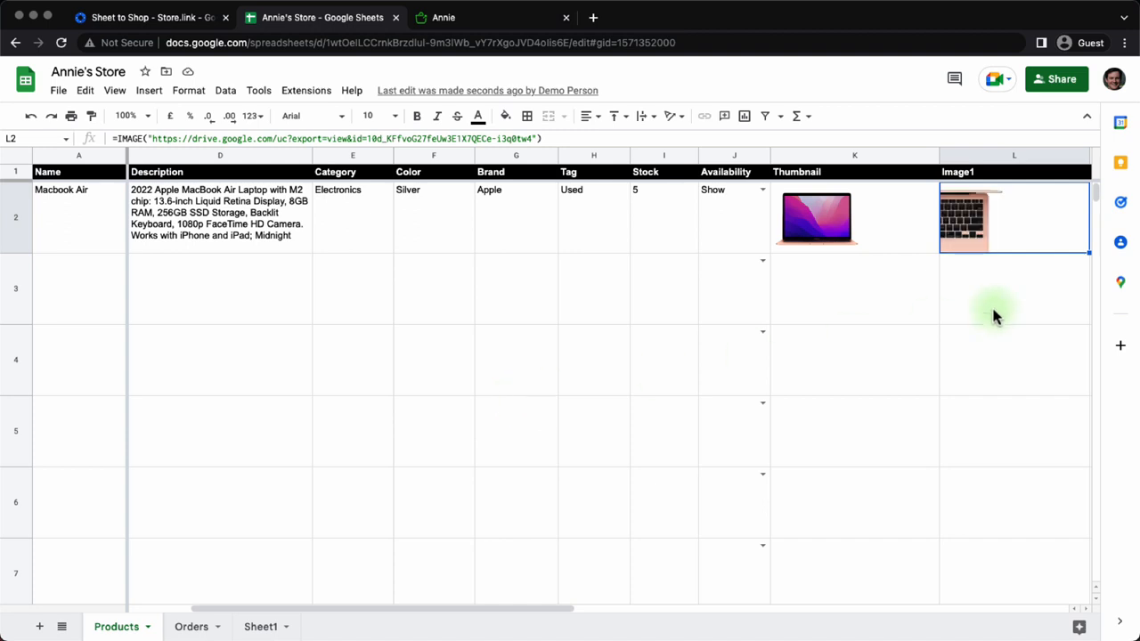
pyautogui.click(1013, 287)
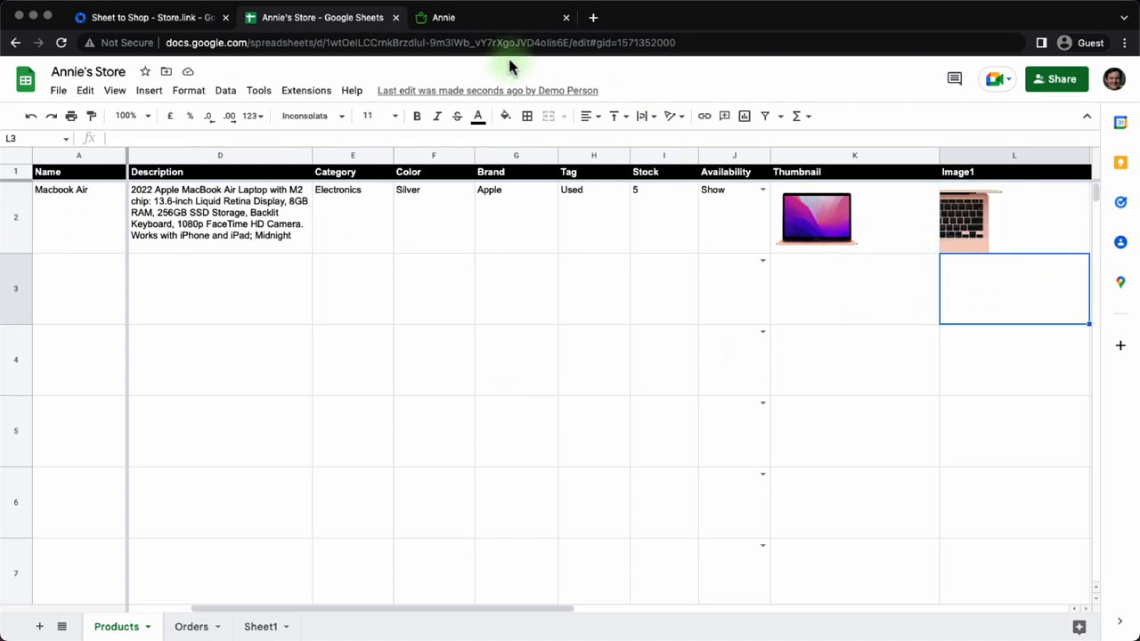
# Reload annie.store.link, view the Macbook Air's second photo, and return to the spreadsheet
pyautogui.click(492, 17)
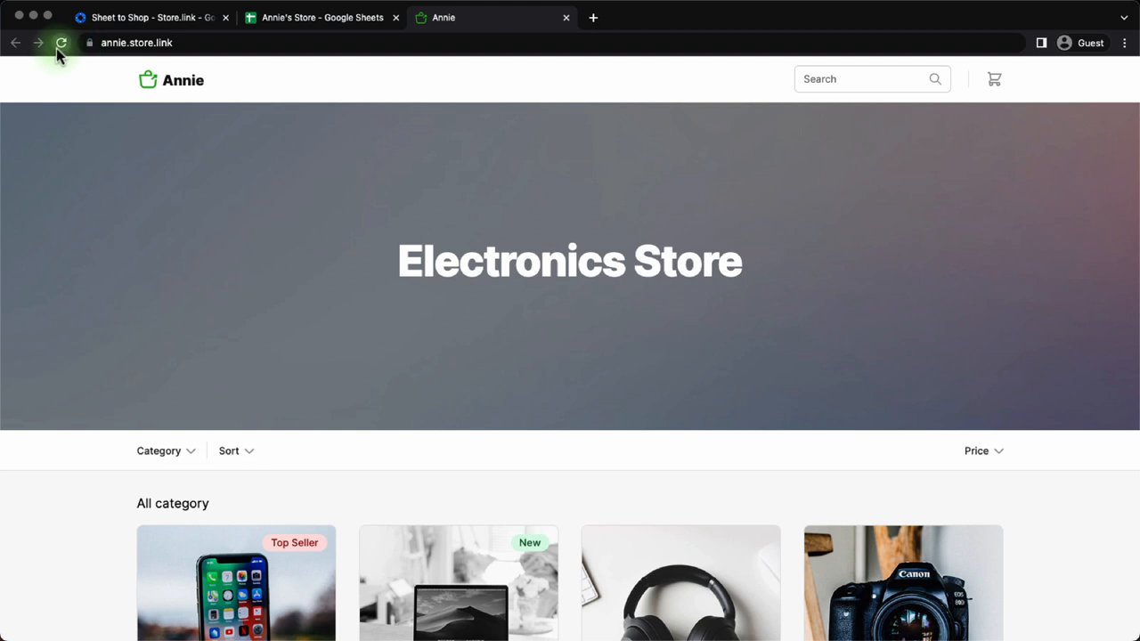
pyautogui.click(60, 43)
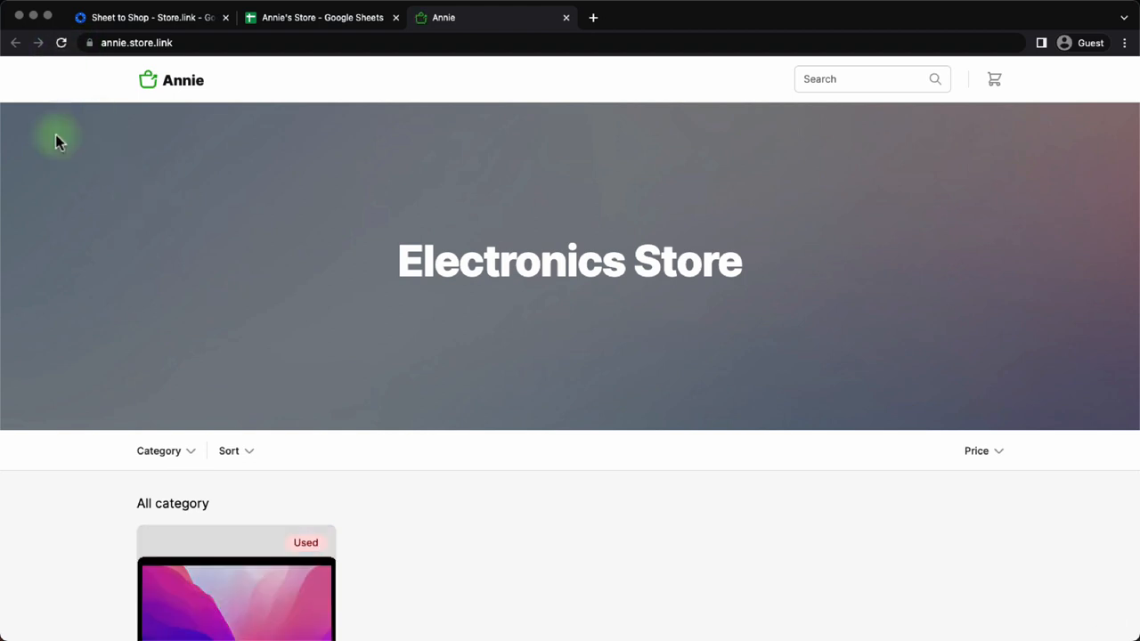
pyautogui.scroll(-3)
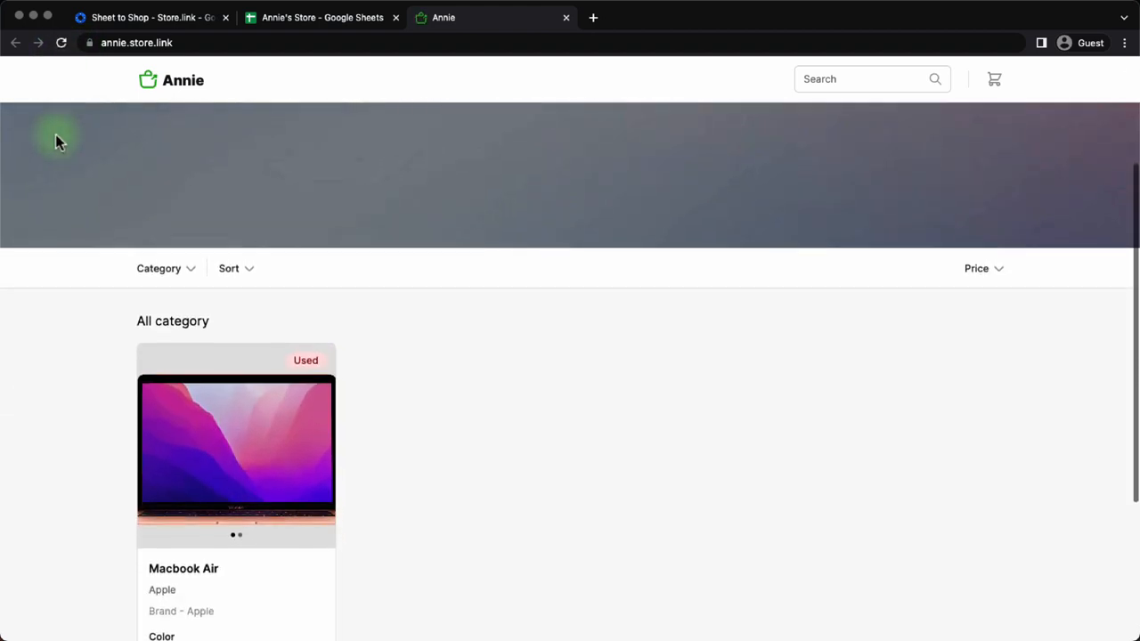
pyautogui.scroll(-3)
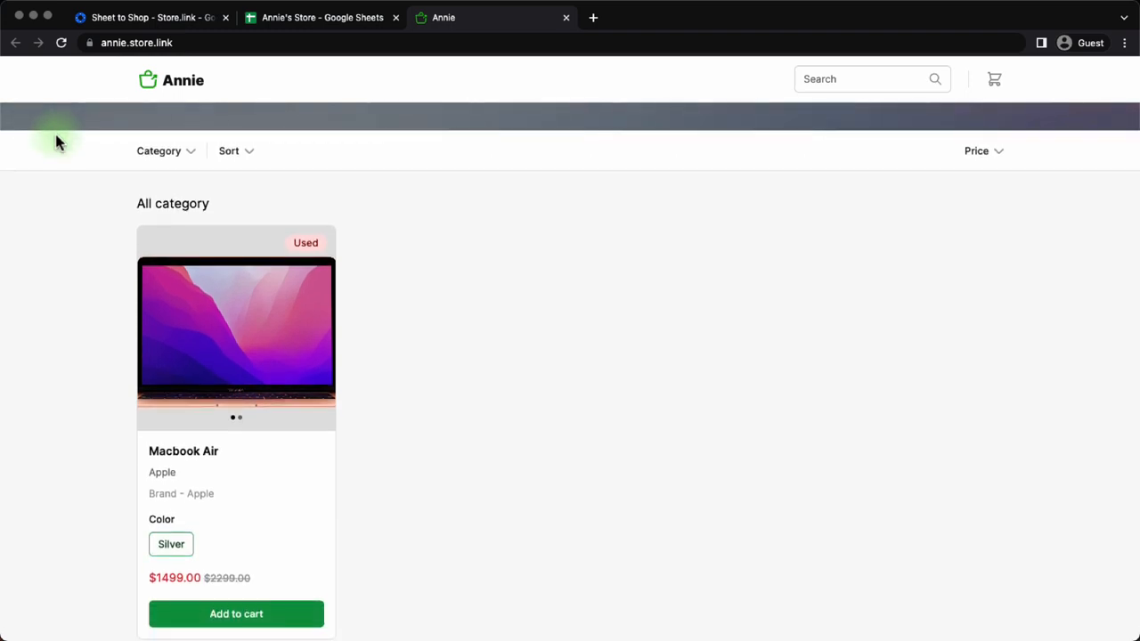
pyautogui.click(319, 335)
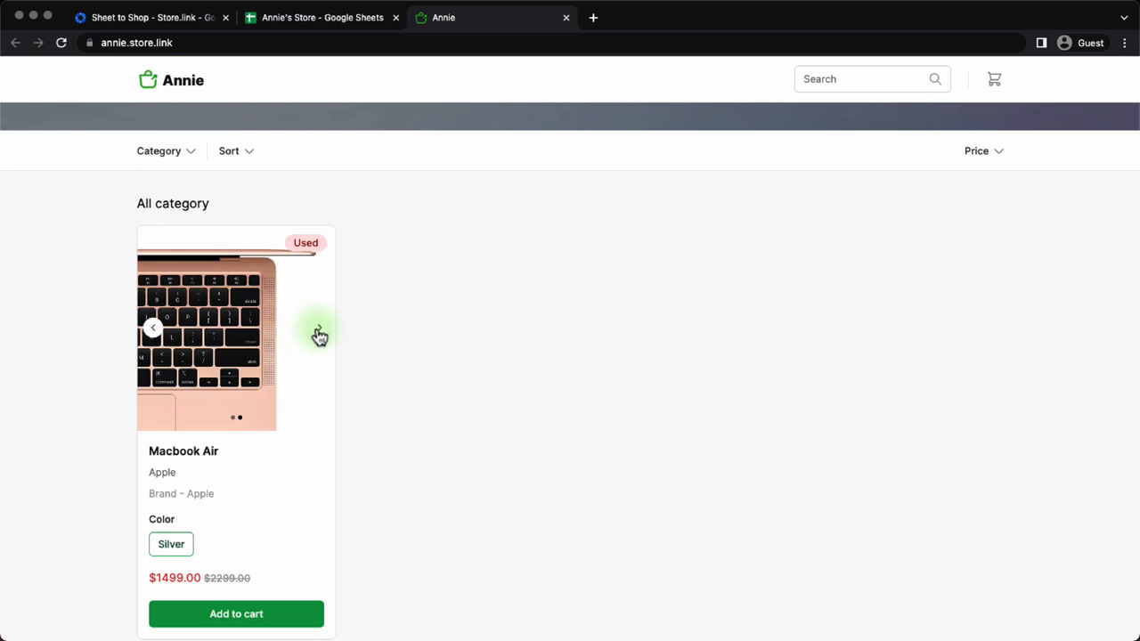
pyautogui.scroll(-3)
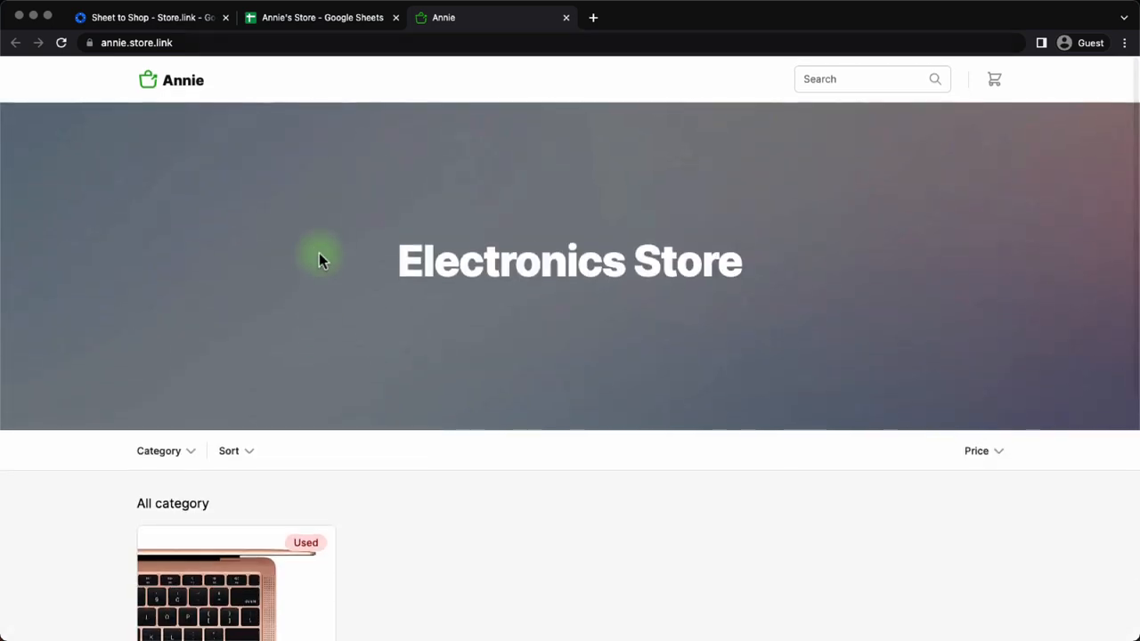
pyautogui.click(321, 17)
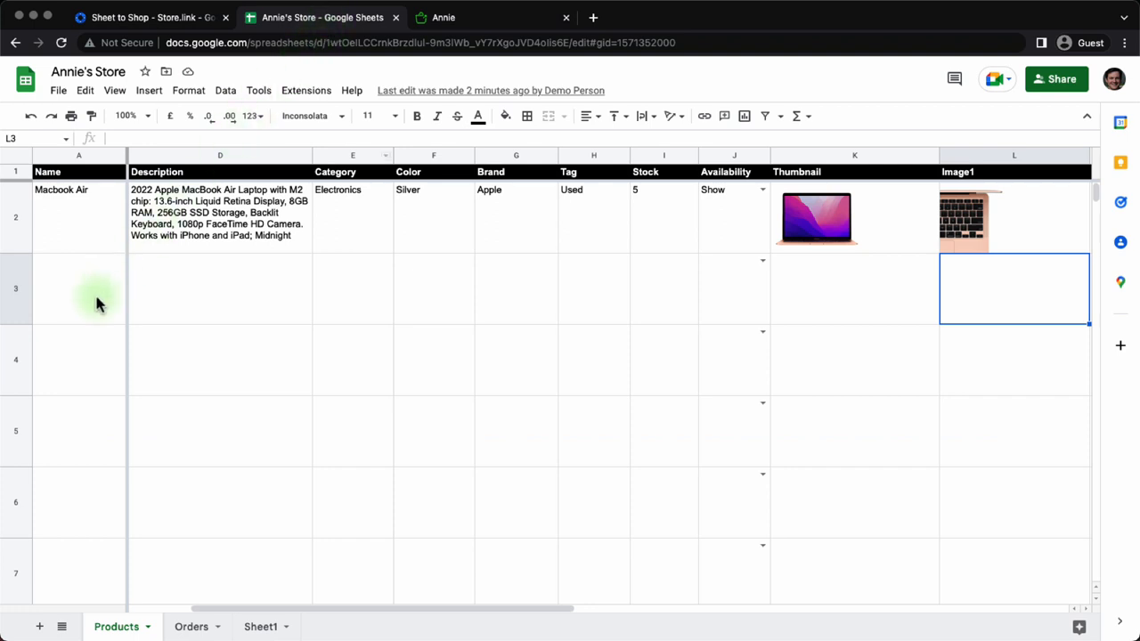
# Paste Iphone 13, Baggy Low Jeans, Sony Headset and Leather Bag into rows 3–6
pyautogui.click(79, 287)
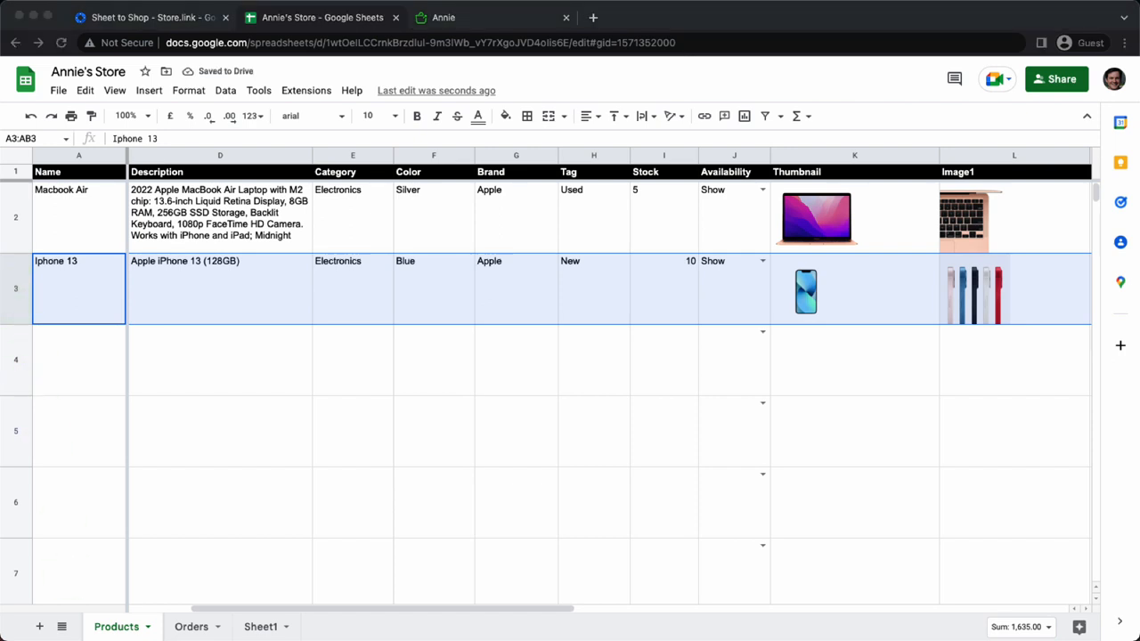
pyautogui.click(16, 359)
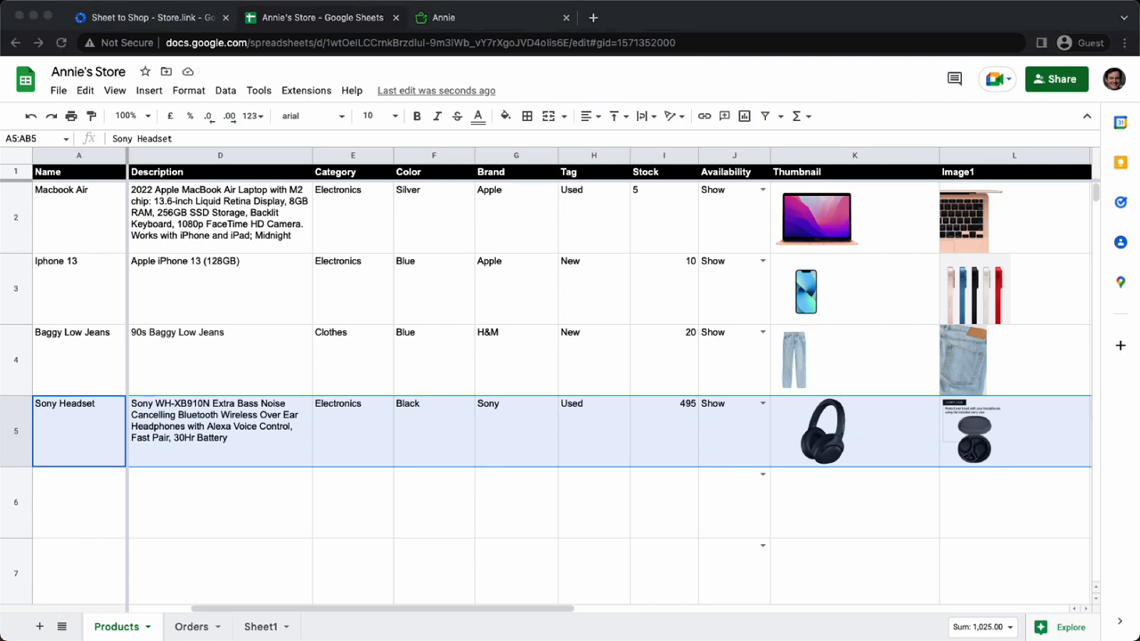
pyautogui.click(15, 502)
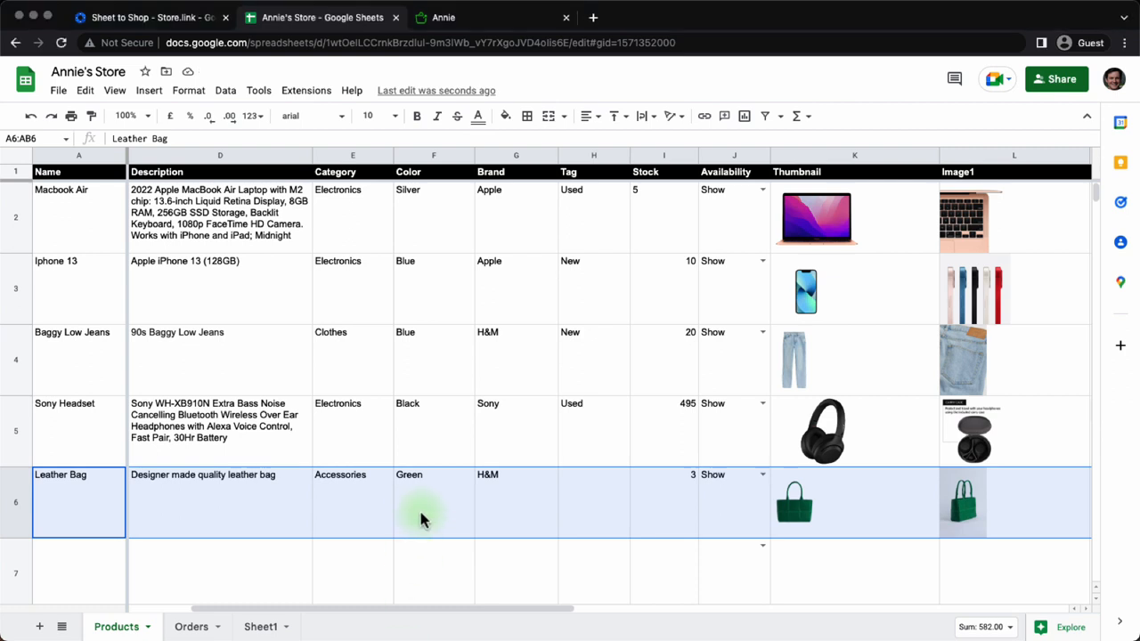
pyautogui.click(433, 502)
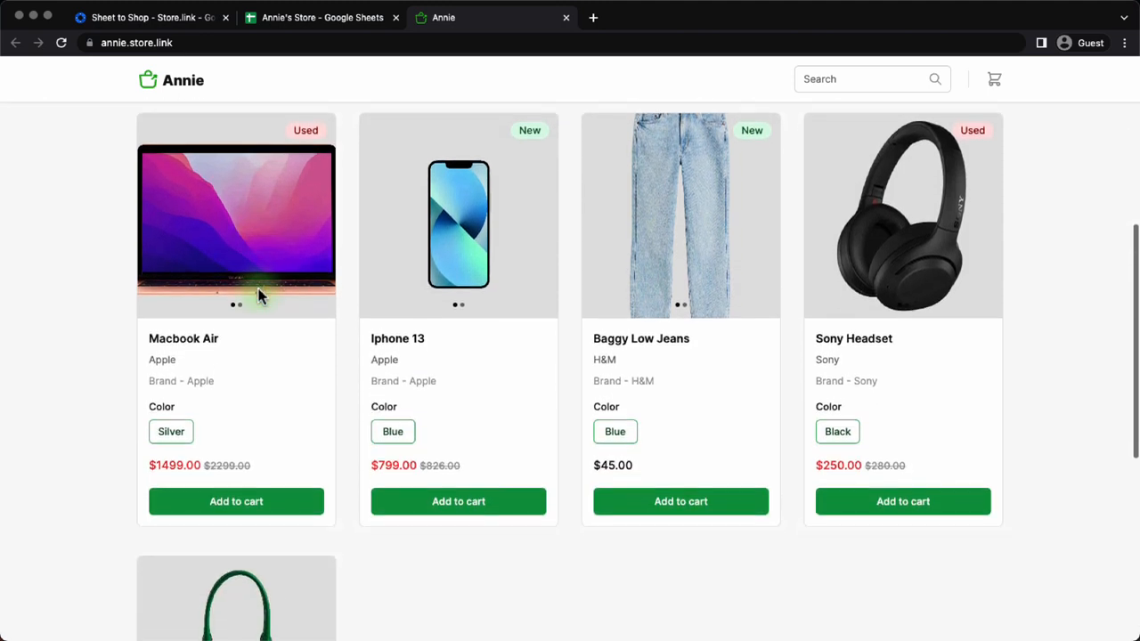
# Scroll the live store to confirm all five products are listed
pyautogui.scroll(-3)
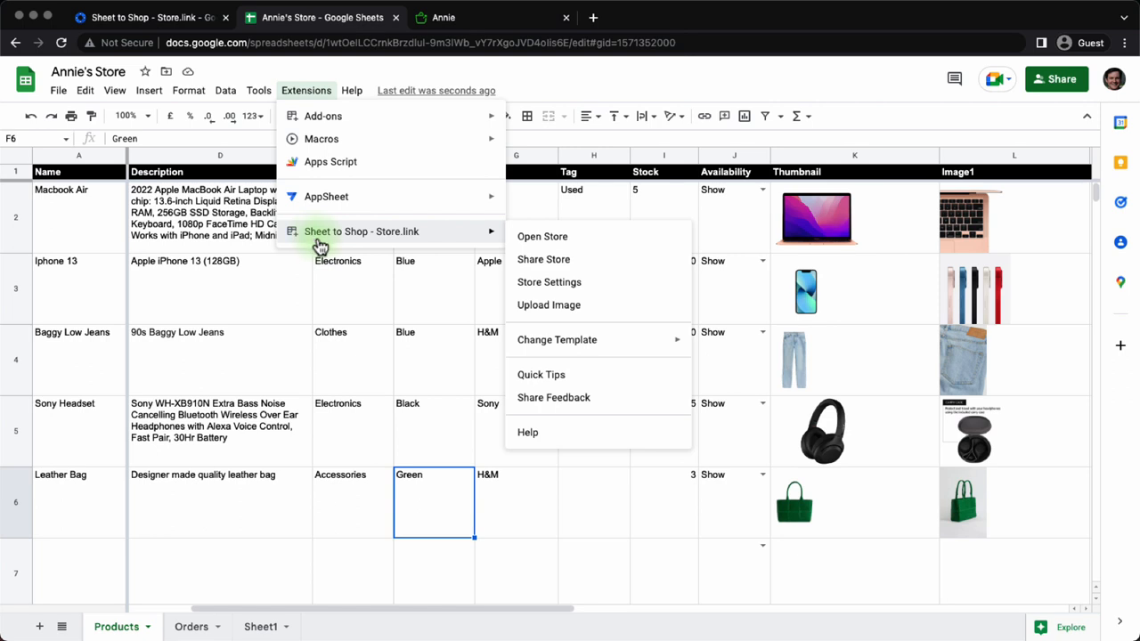
pyautogui.moveTo(548, 281)
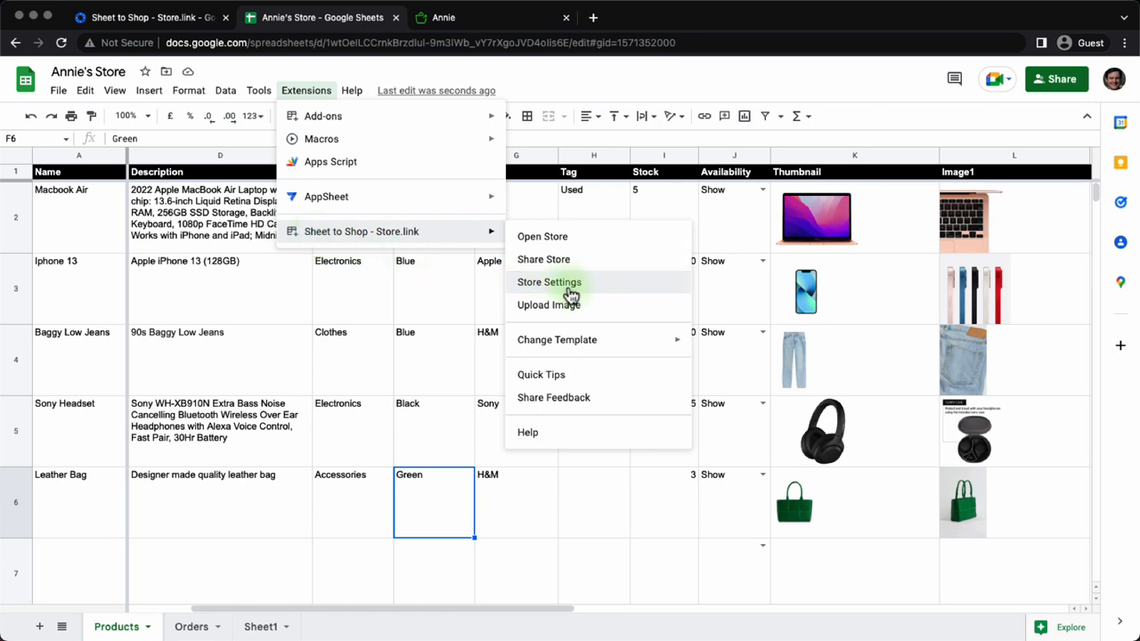
# Swap the shopping-bag header logo for the uploaded cartoon avatar, save, and view the store
pyautogui.click(548, 282)
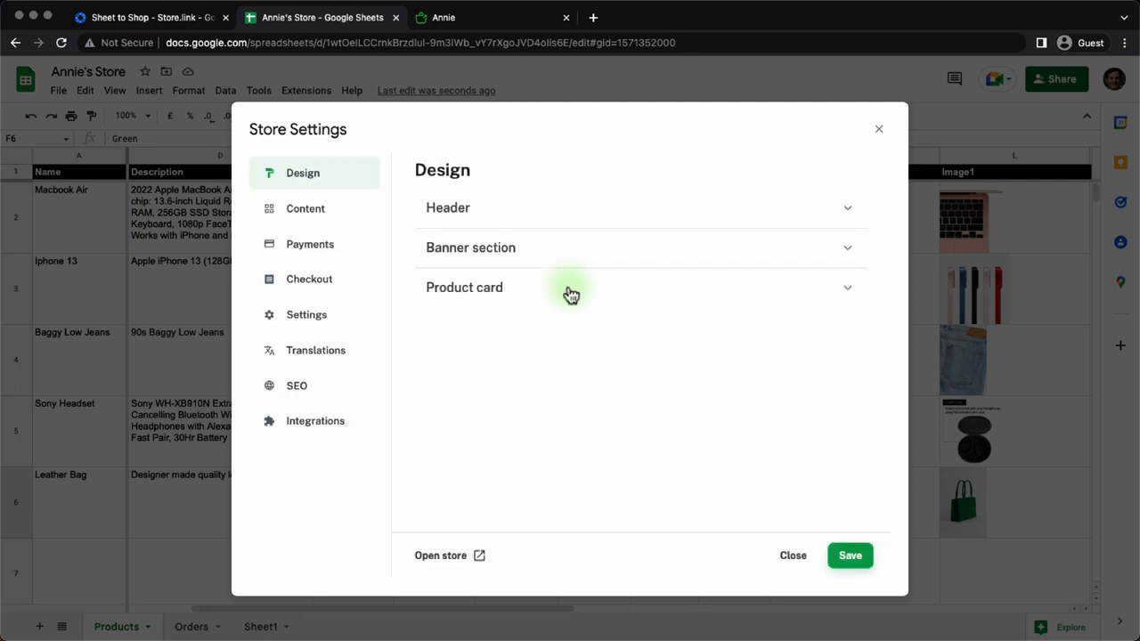
pyautogui.click(448, 208)
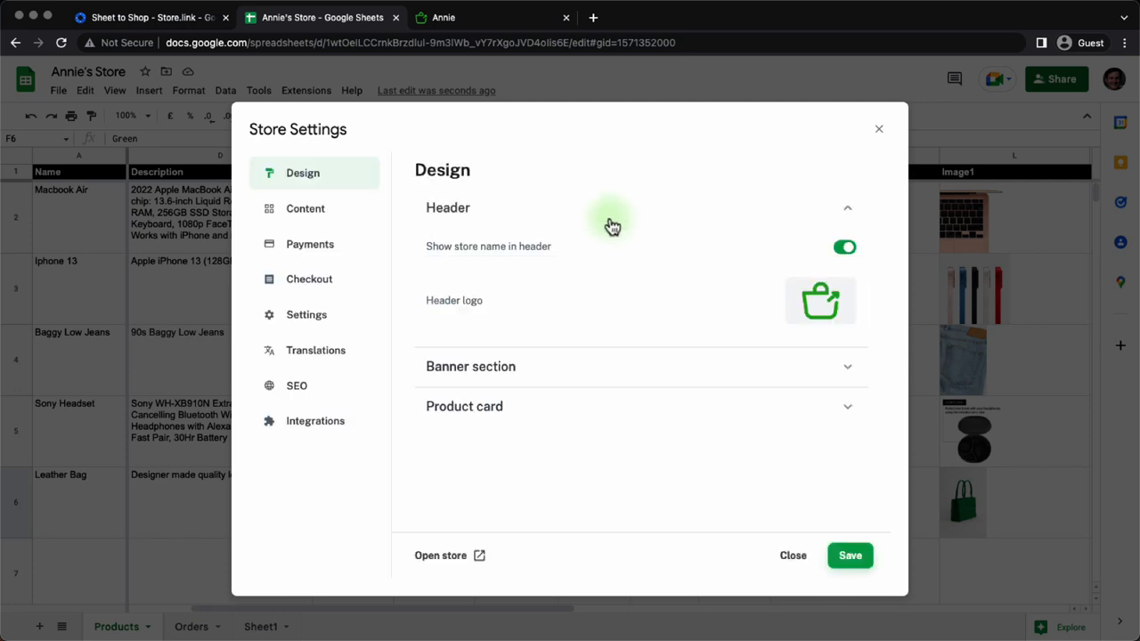
pyautogui.moveTo(527, 154)
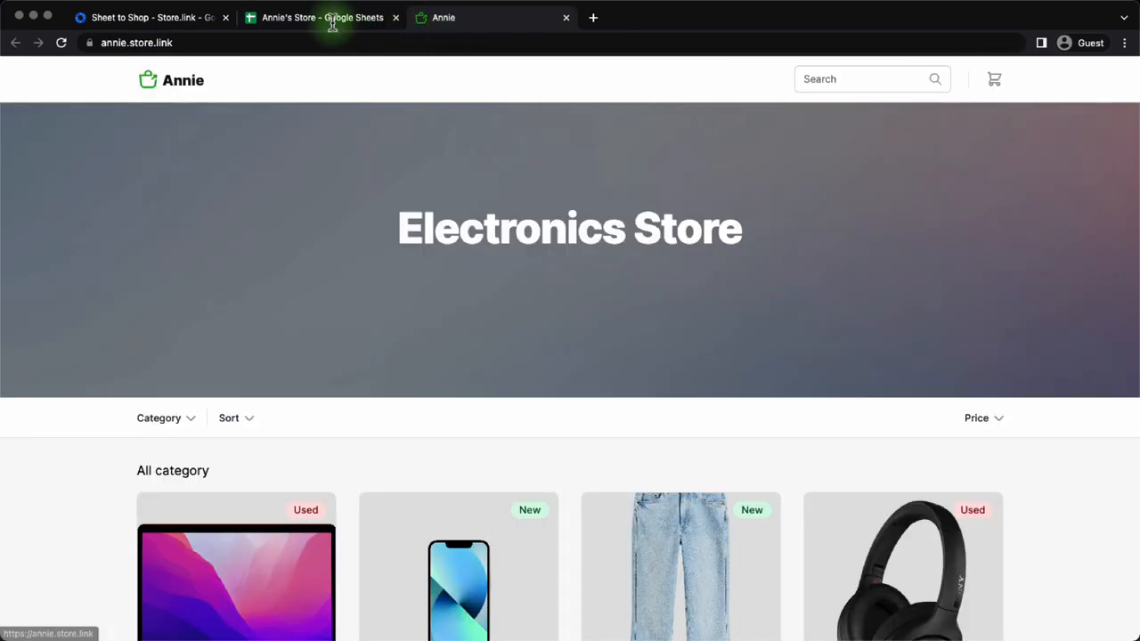
pyautogui.click(321, 17)
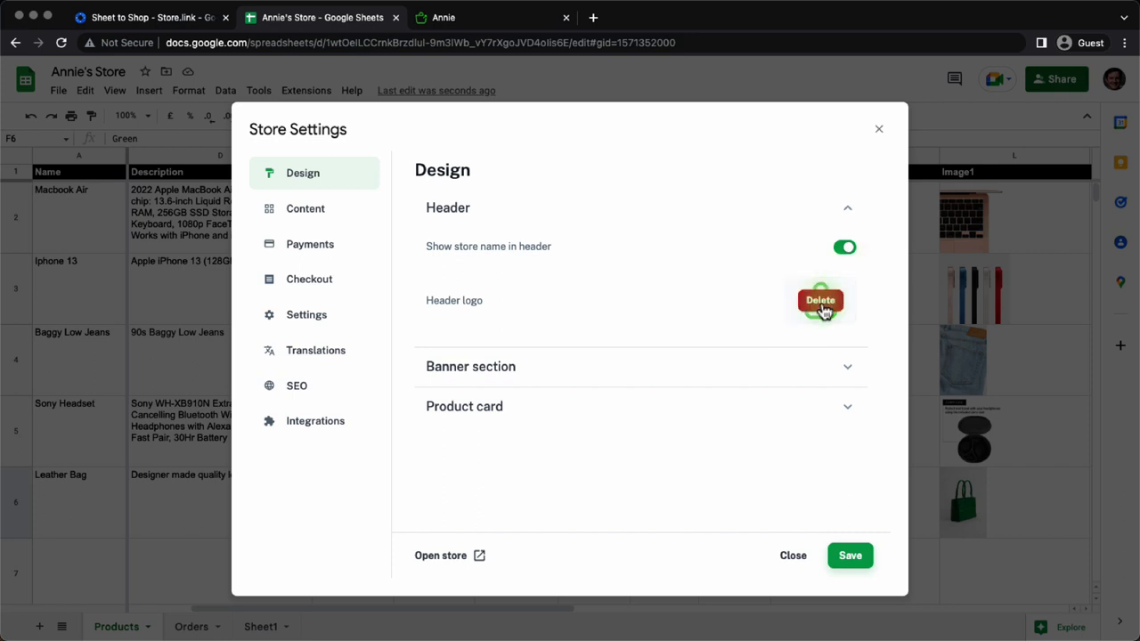
pyautogui.click(819, 300)
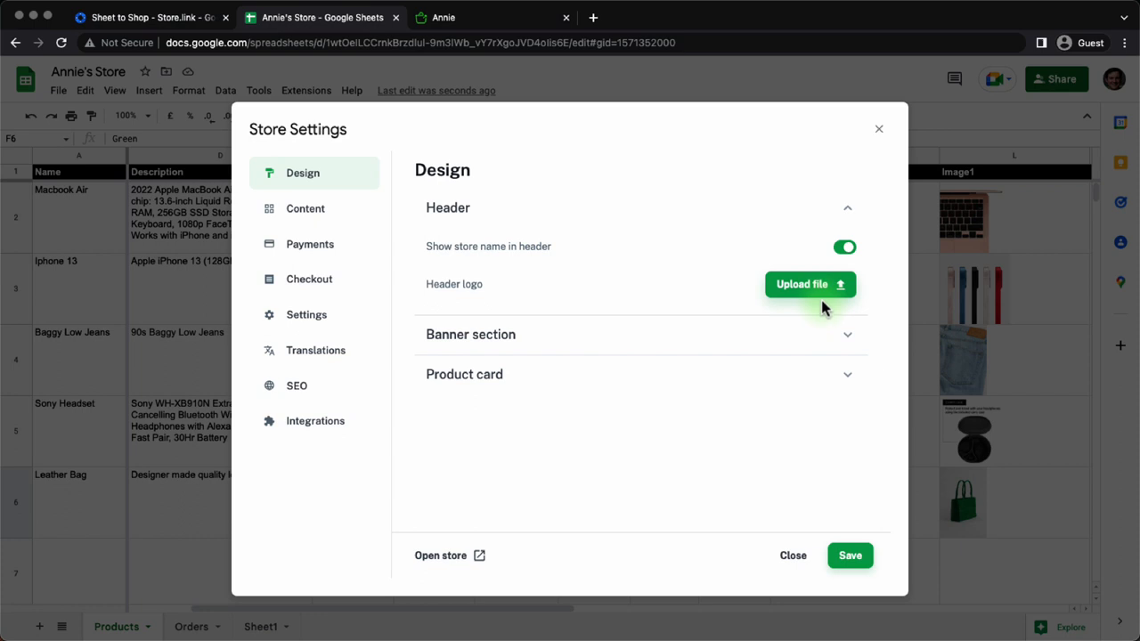
pyautogui.click(809, 284)
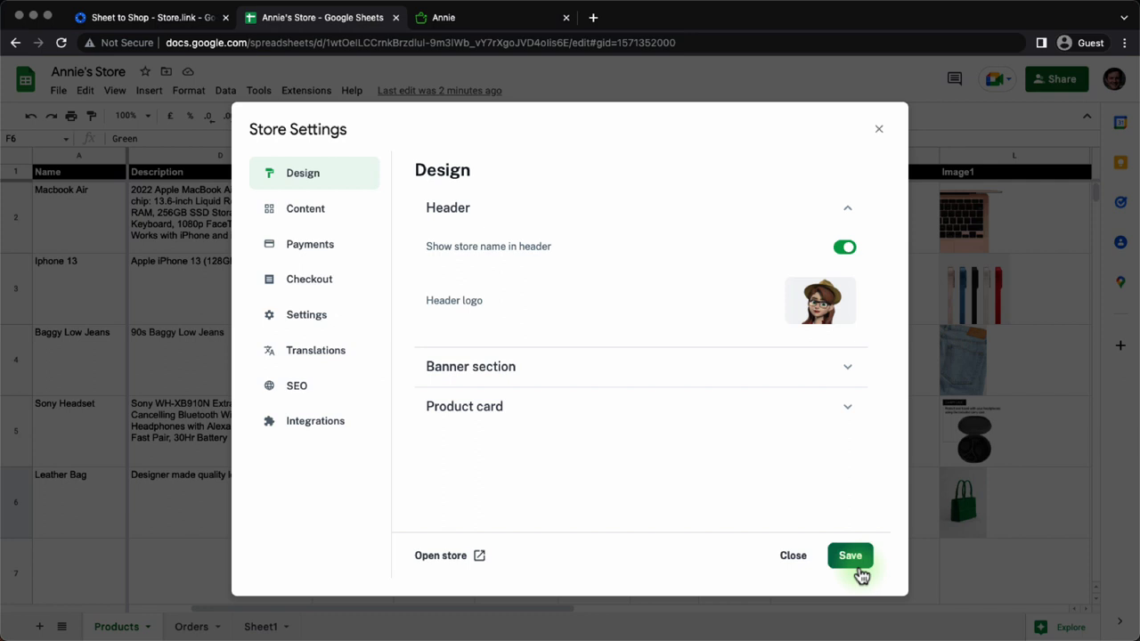
pyautogui.click(849, 554)
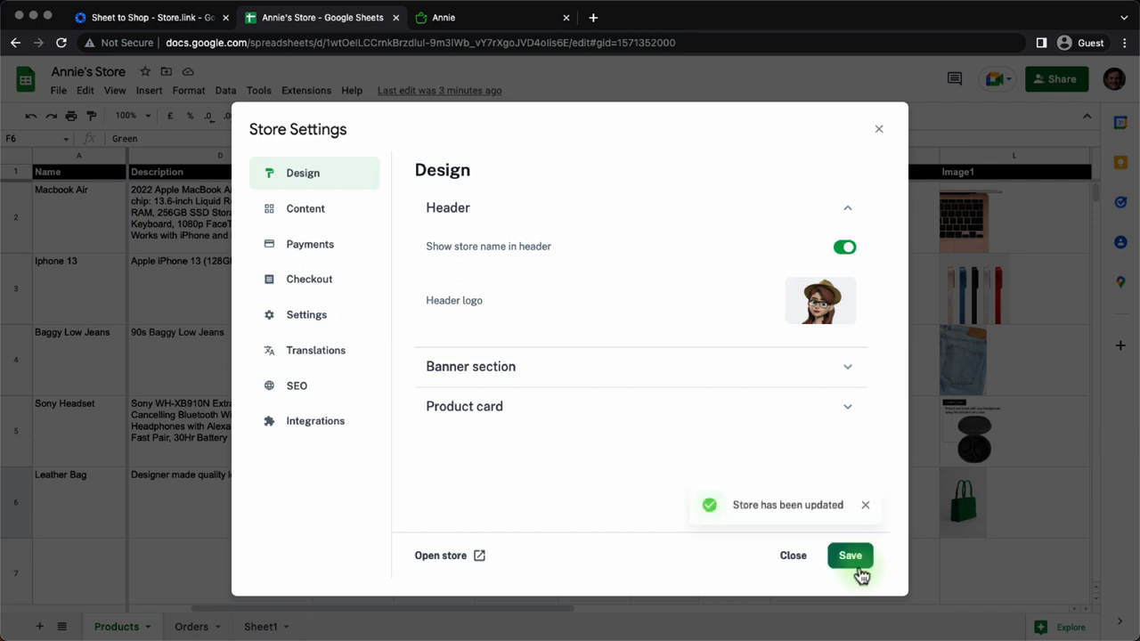
pyautogui.click(463, 17)
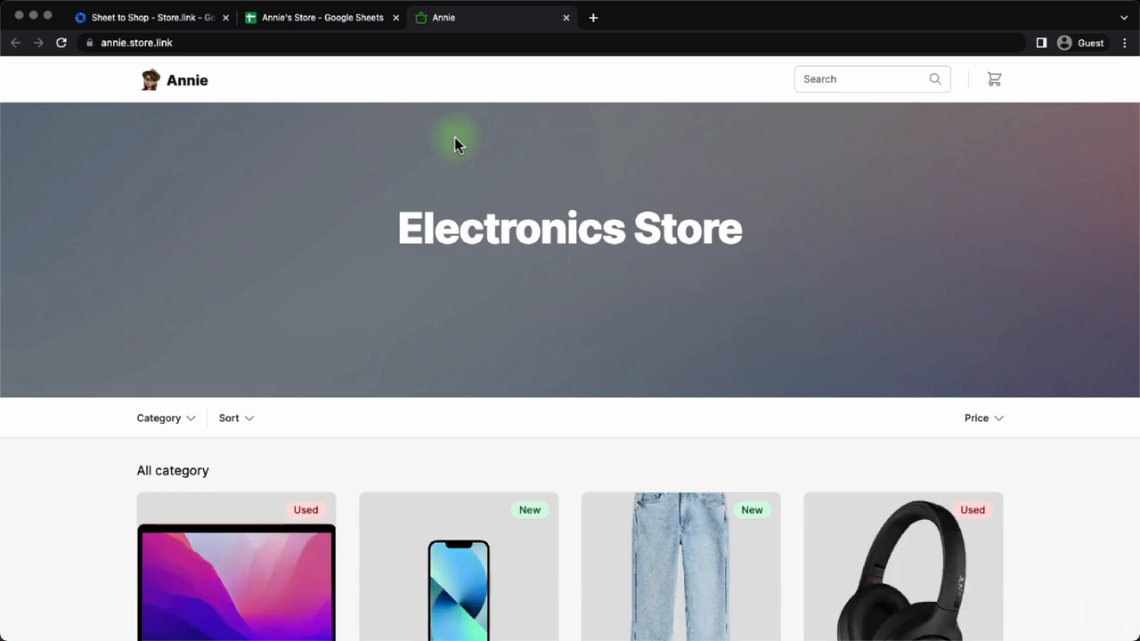
# Enter 'Collections of items curated by Annie' as the banner subtitle and save
pyautogui.click(320, 17)
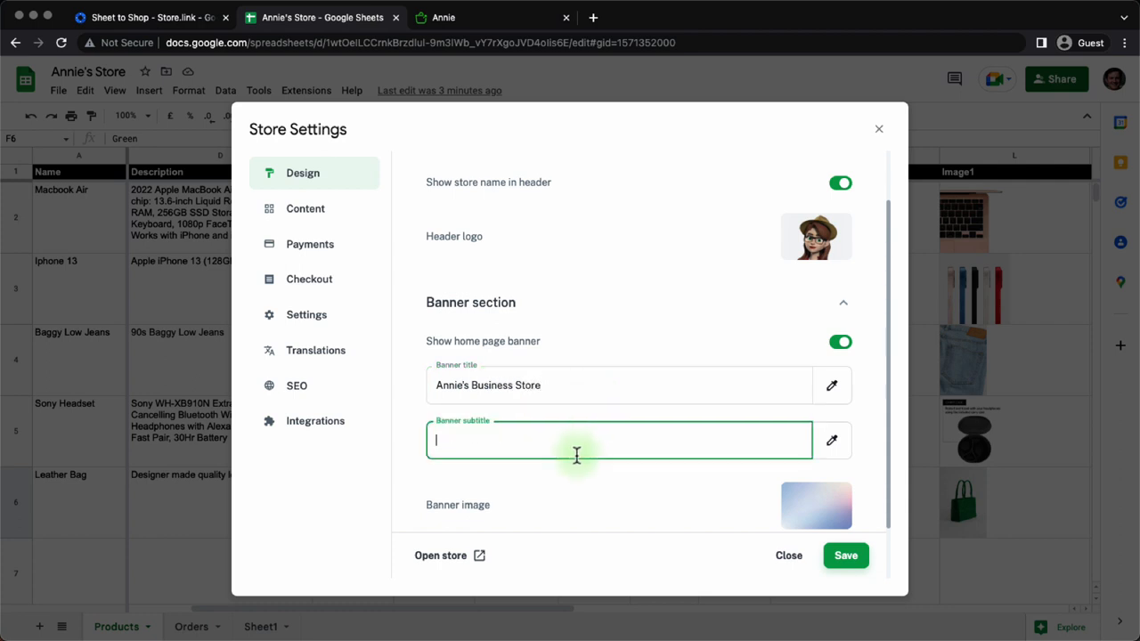
pyautogui.write('Collections of')
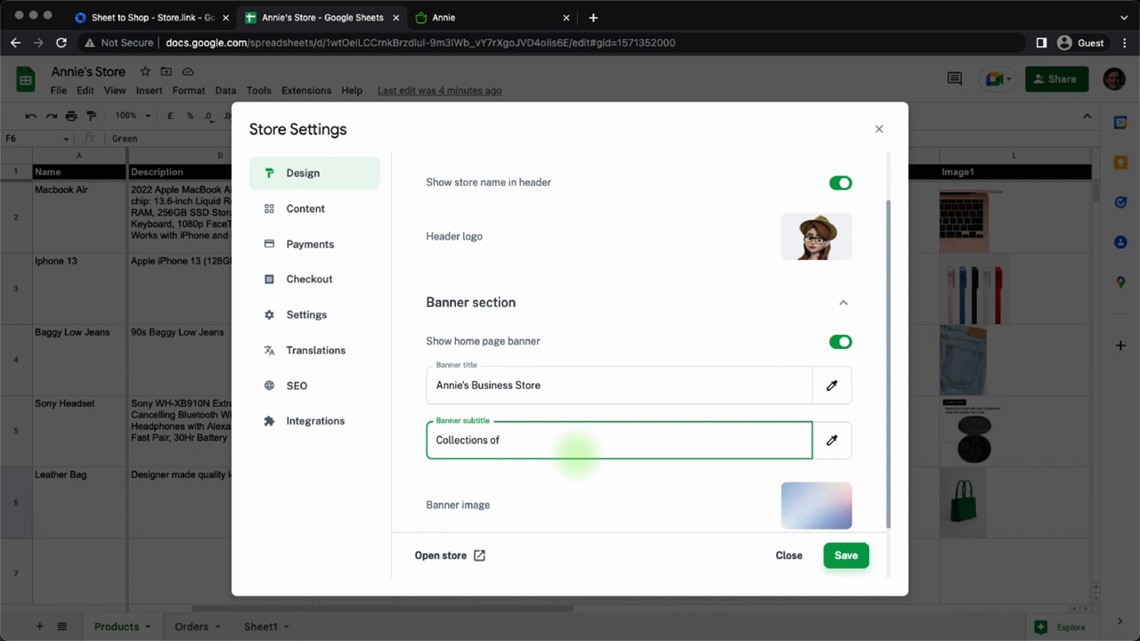
pyautogui.write('items curated by Annie')
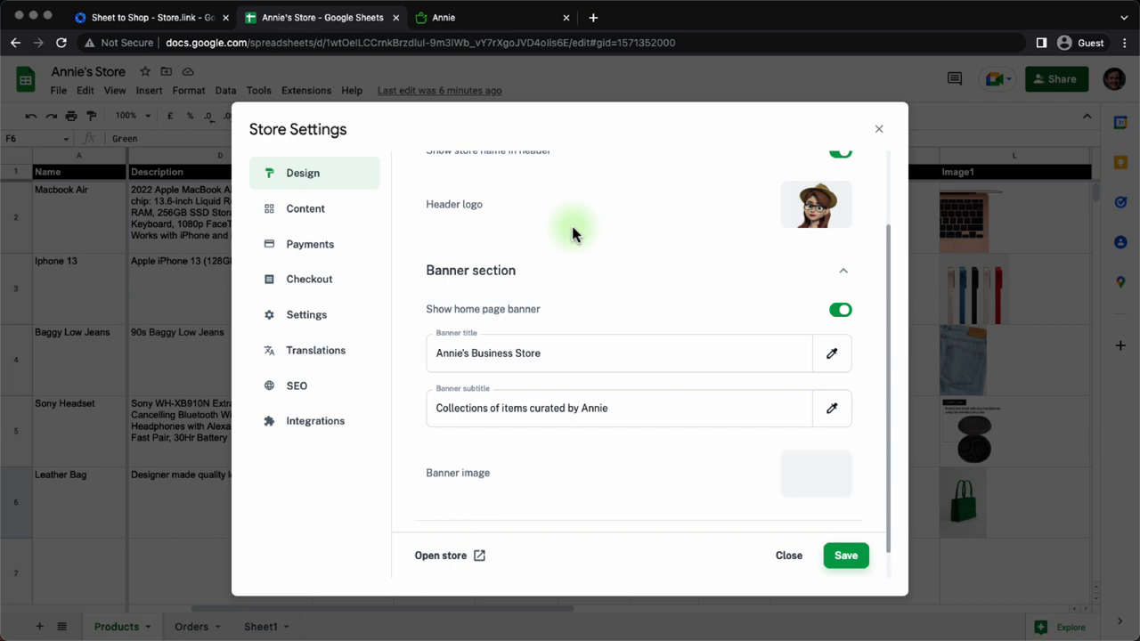
pyautogui.click(844, 555)
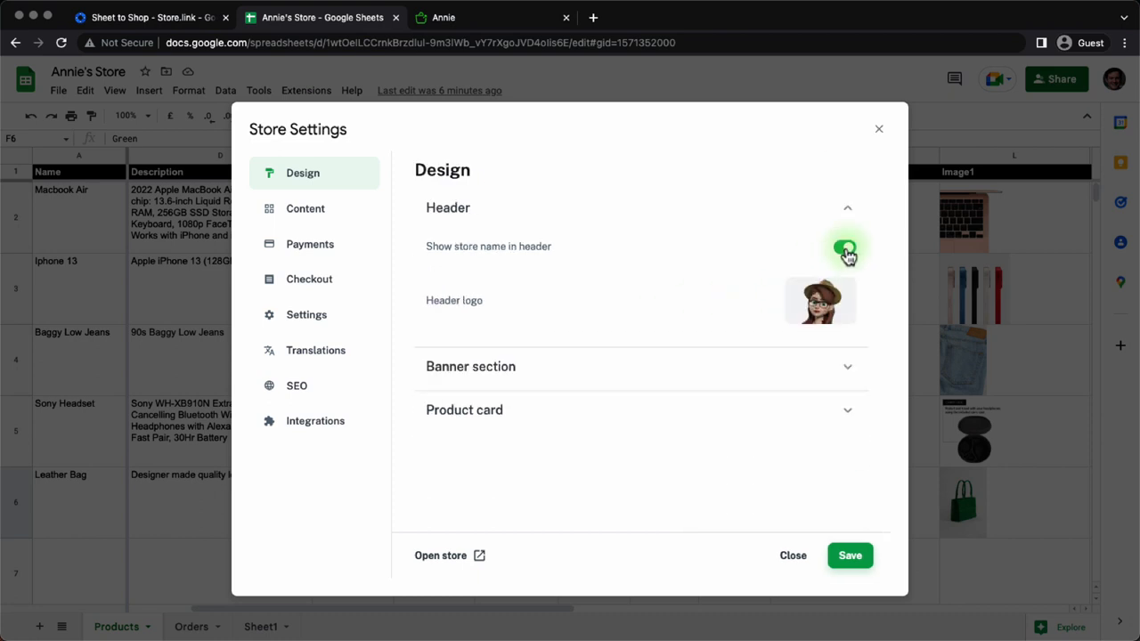
# Toggle the 'Show store name in header' option and return to Store Settings
pyautogui.click(464, 410)
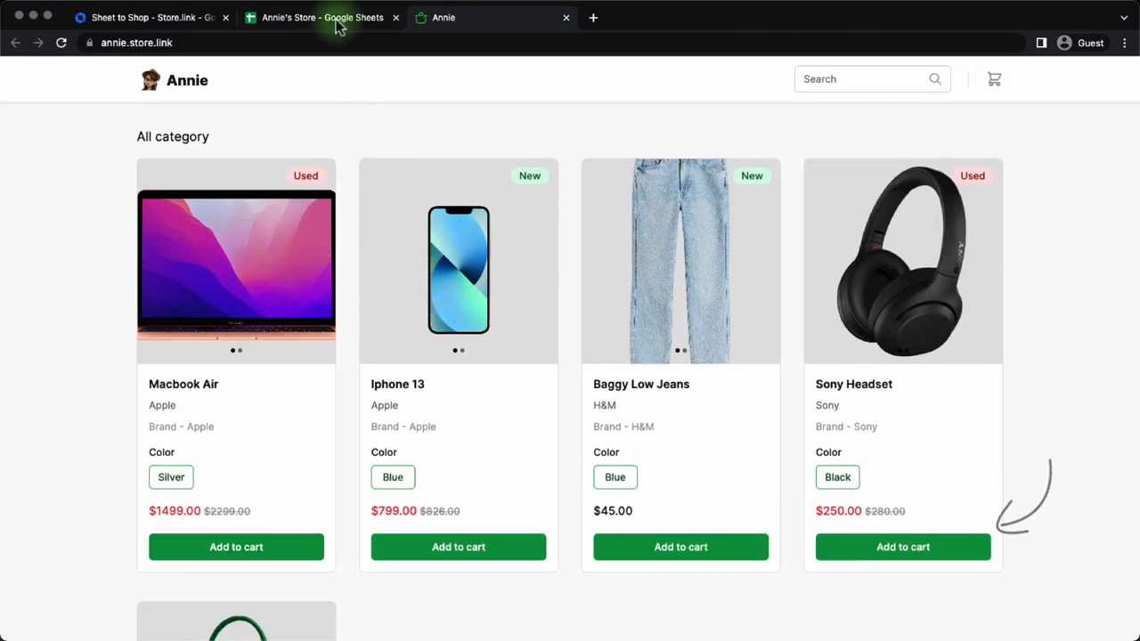
pyautogui.click(322, 17)
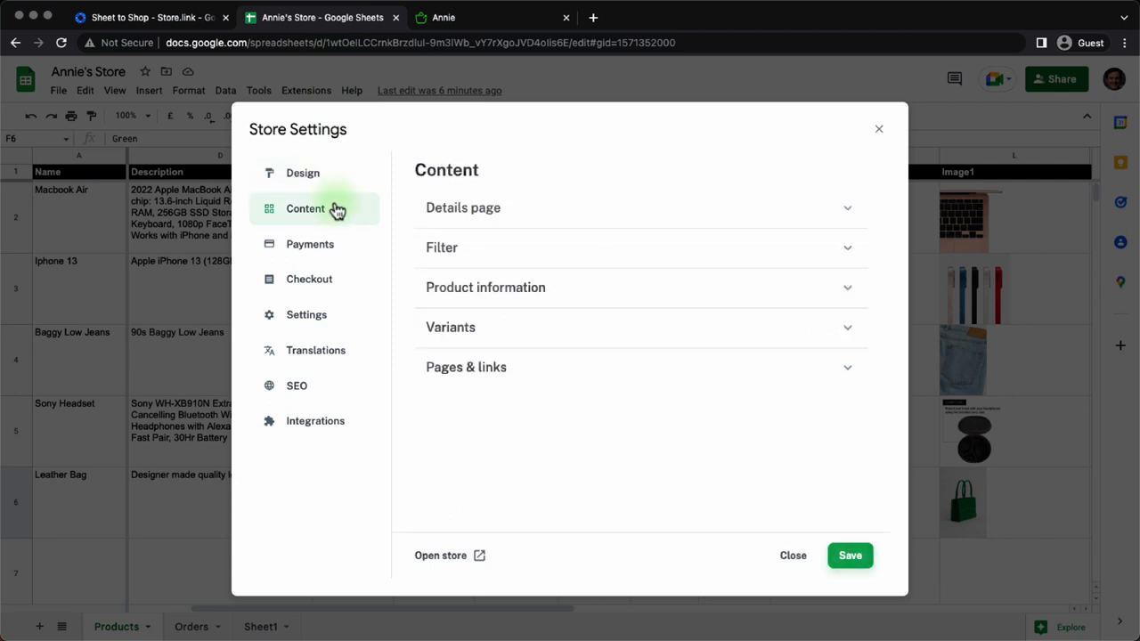
# Enable product detail pages in the Content settings, checking the live store
pyautogui.click(462, 208)
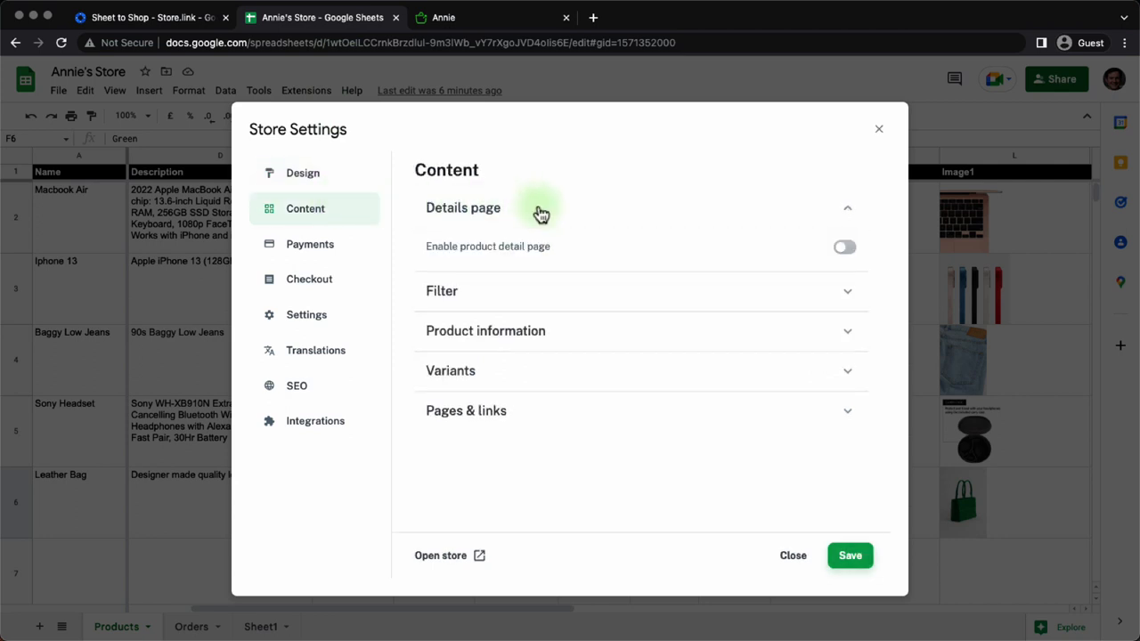
pyautogui.moveTo(613, 262)
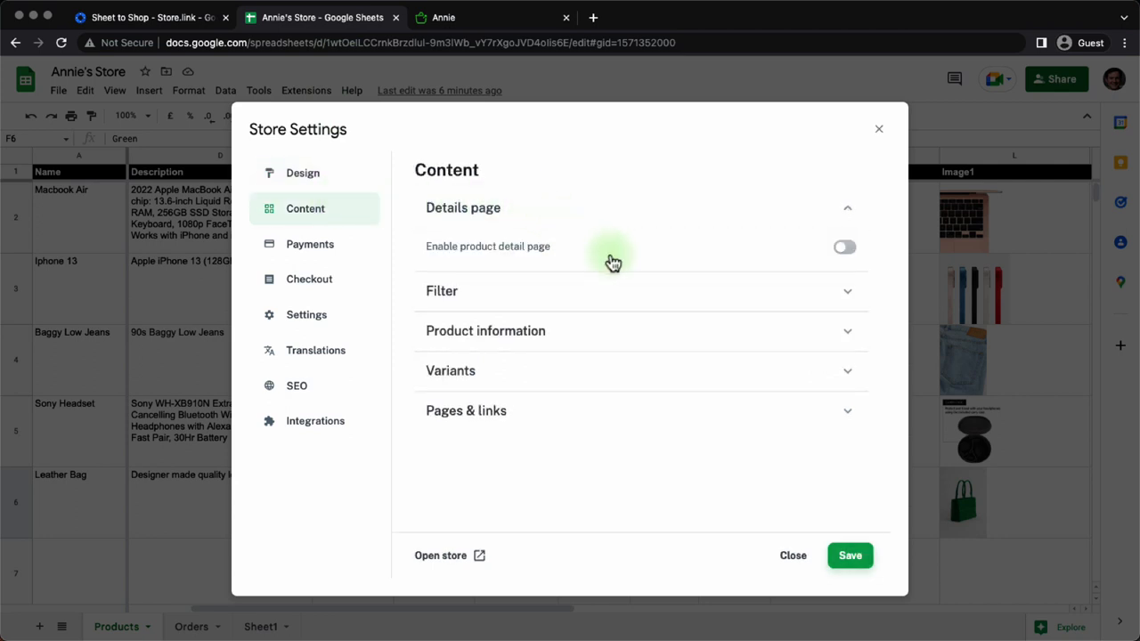
pyautogui.click(442, 17)
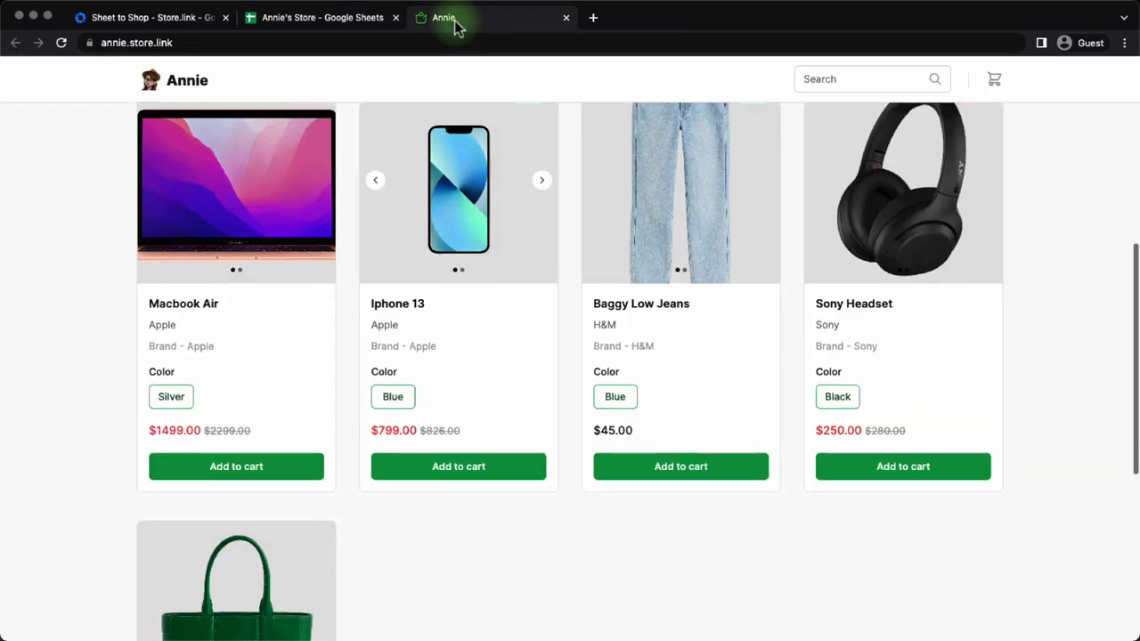
pyautogui.scroll(-3)
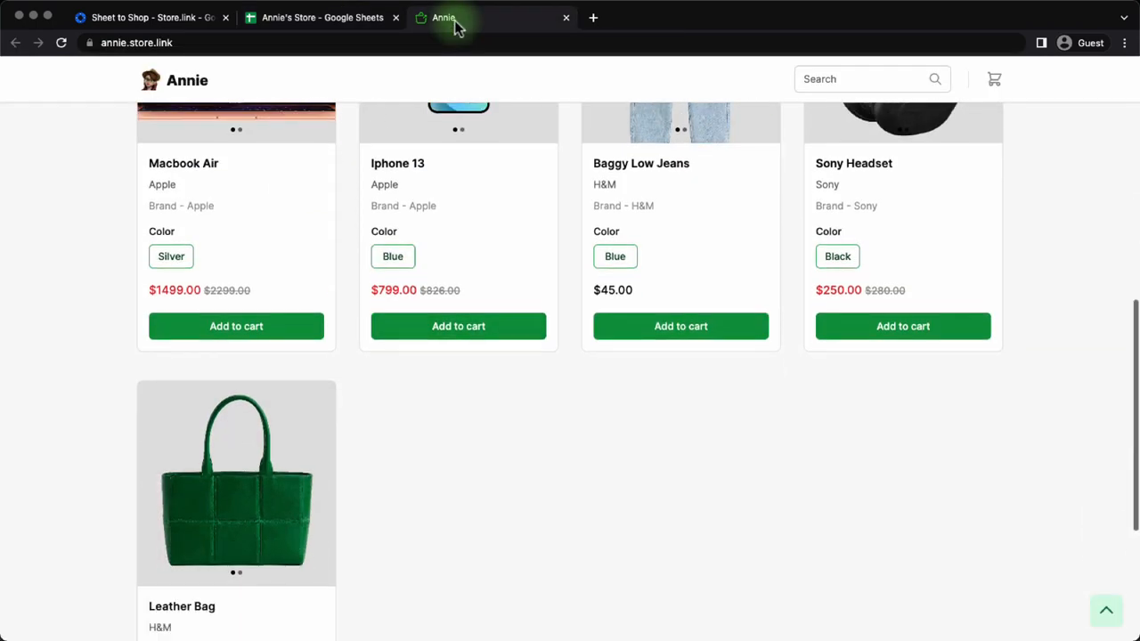
pyautogui.click(322, 17)
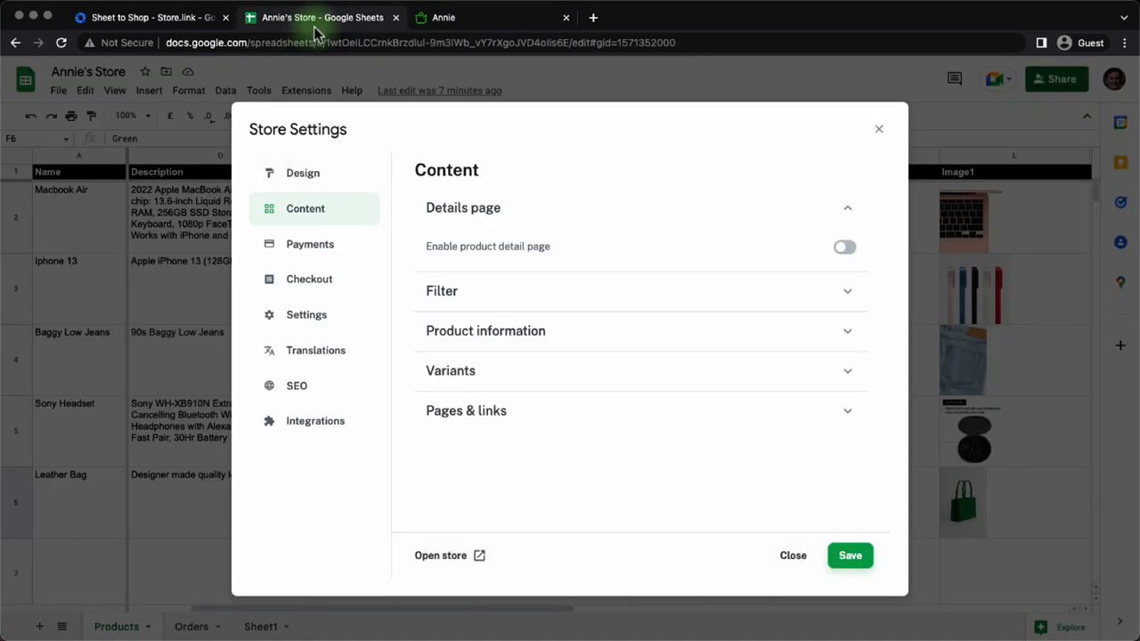
# Reload the live store and open the Macbook Air detail page
pyautogui.click(843, 247)
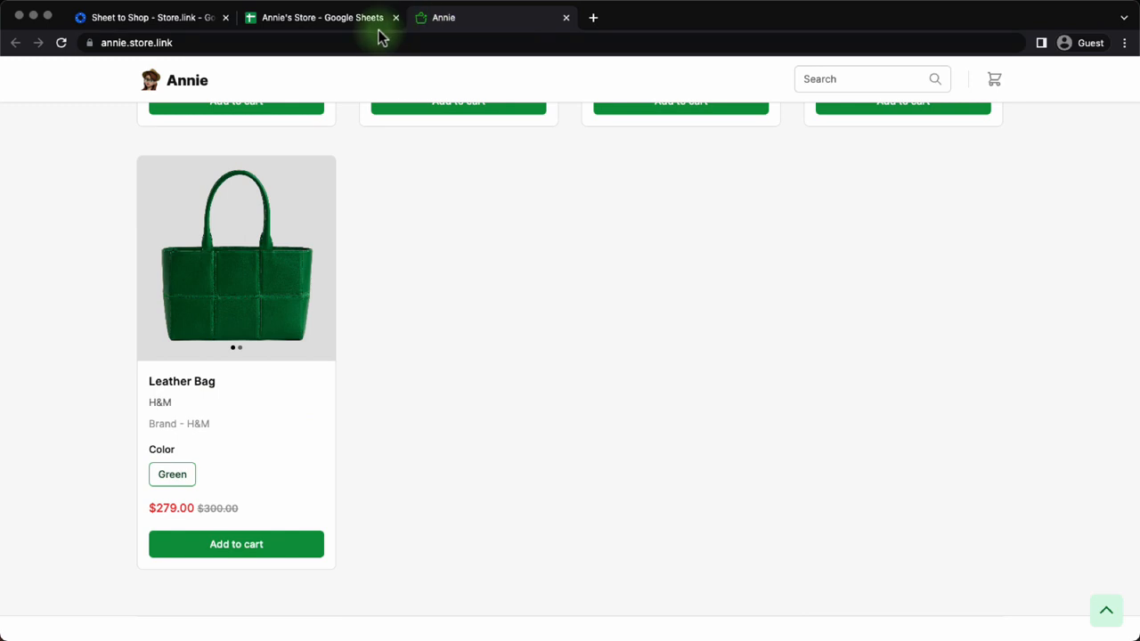
pyautogui.click(61, 43)
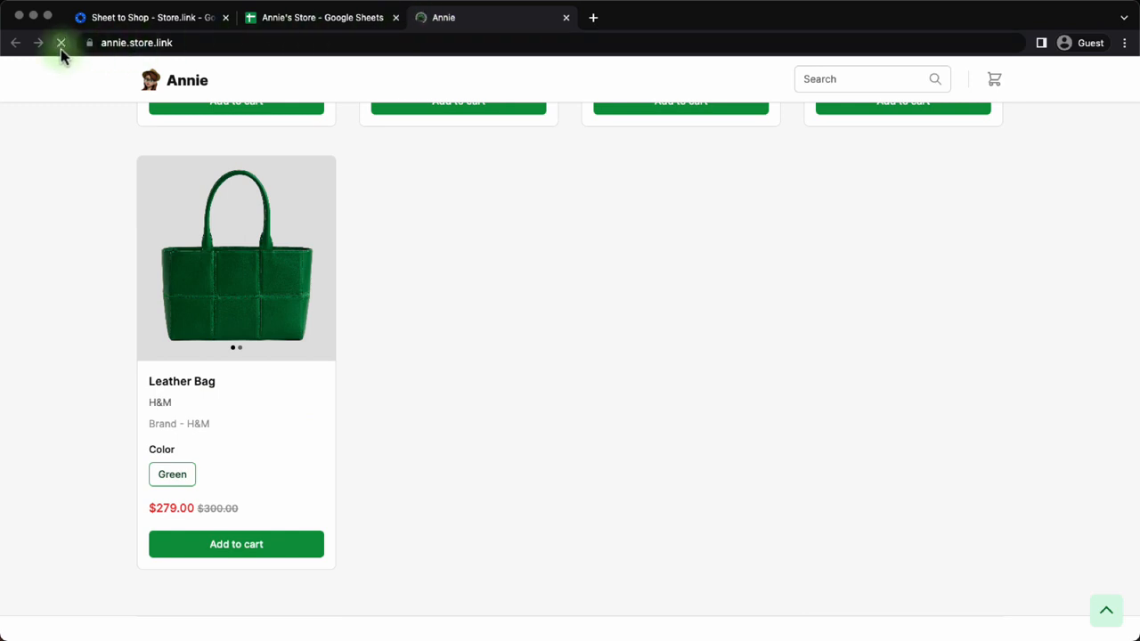
pyautogui.click(61, 43)
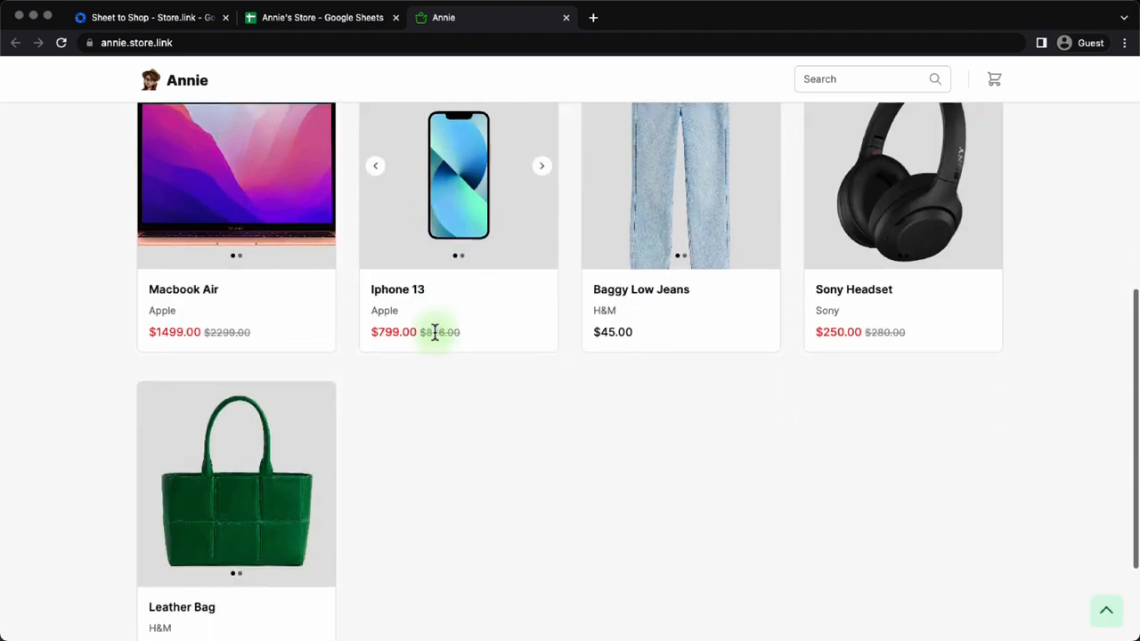
pyautogui.click(236, 179)
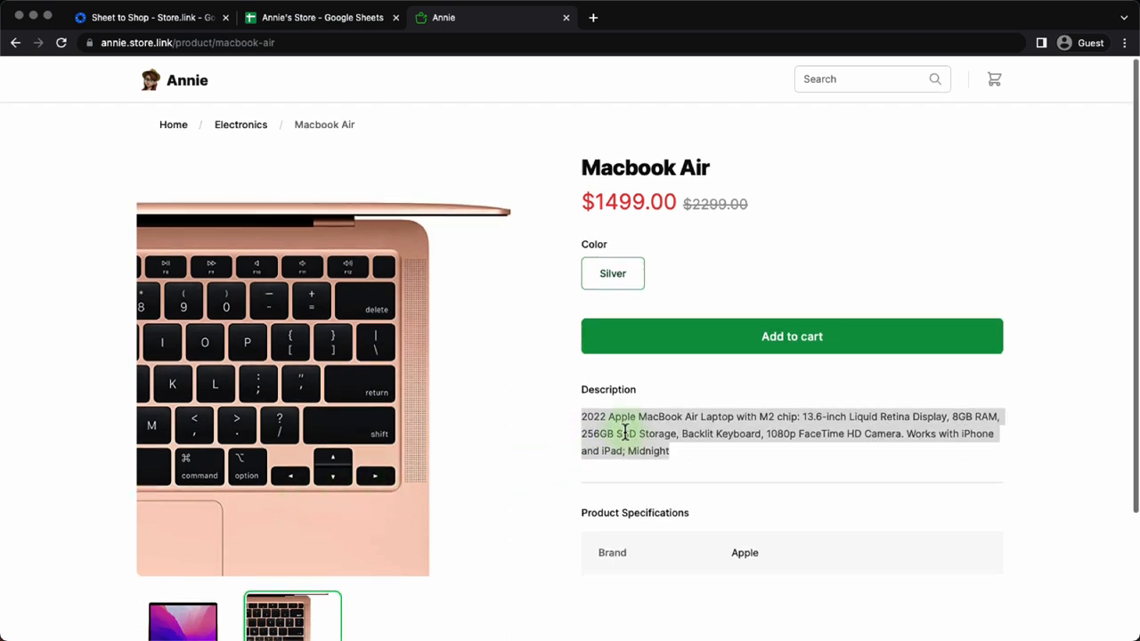
pyautogui.scroll(-3)
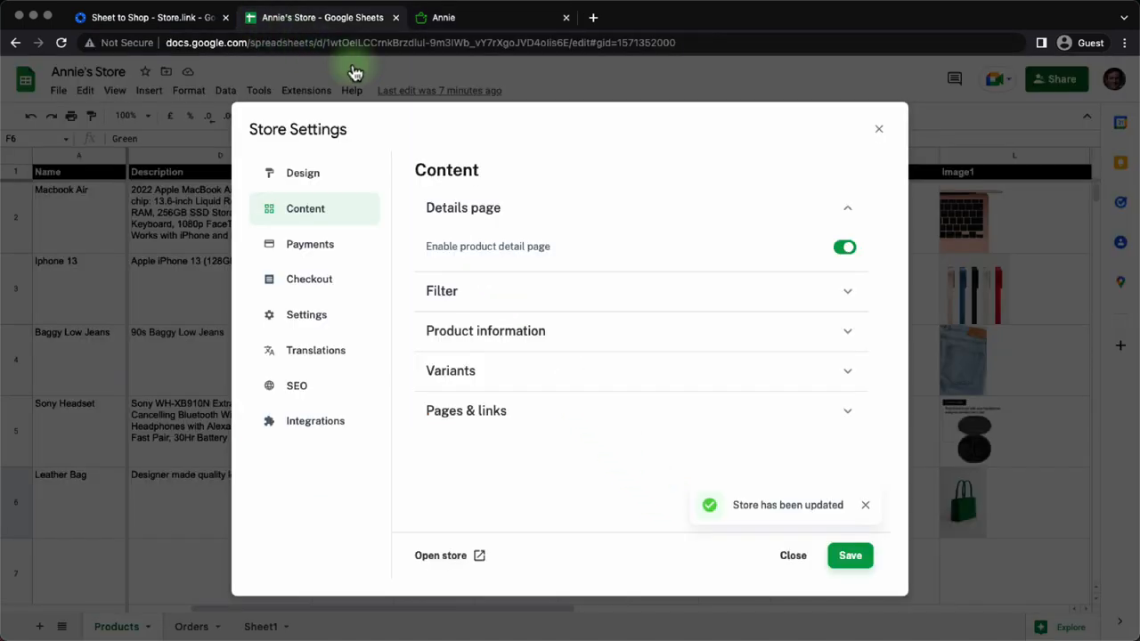
# Add Color as a filter column next to Price and save
pyautogui.click(844, 291)
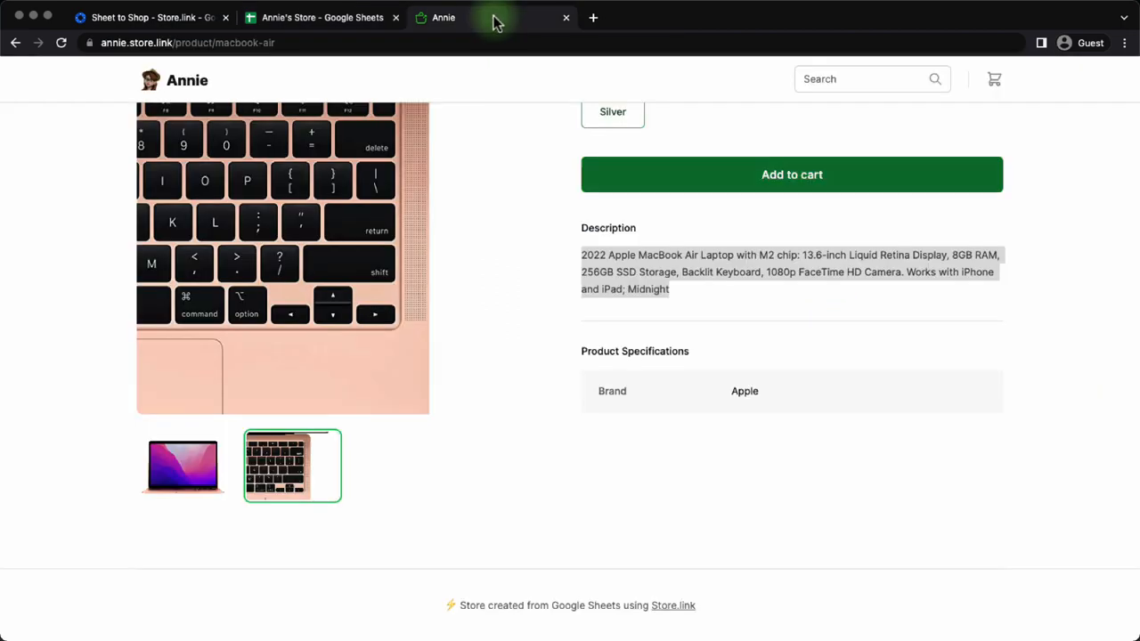
pyautogui.click(173, 80)
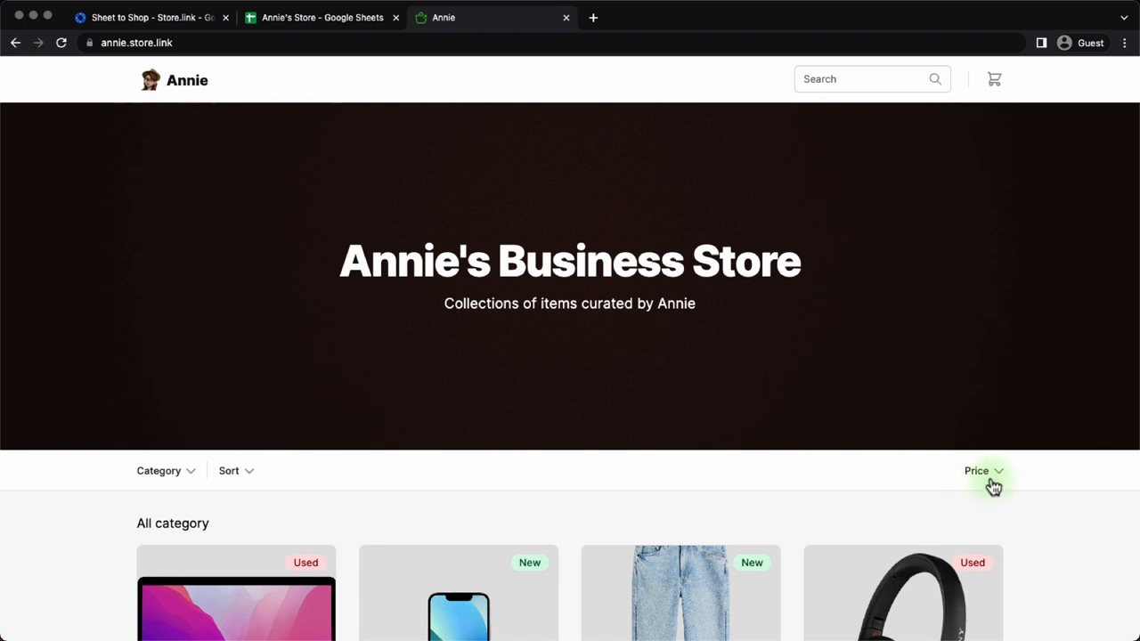
pyautogui.click(983, 470)
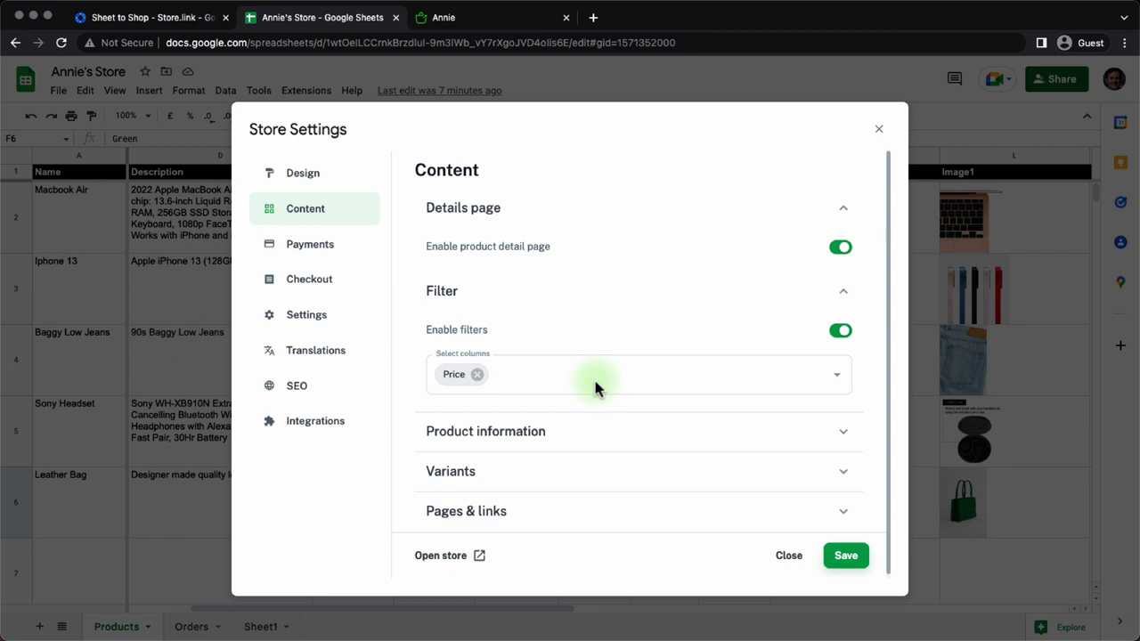
pyautogui.click(623, 374)
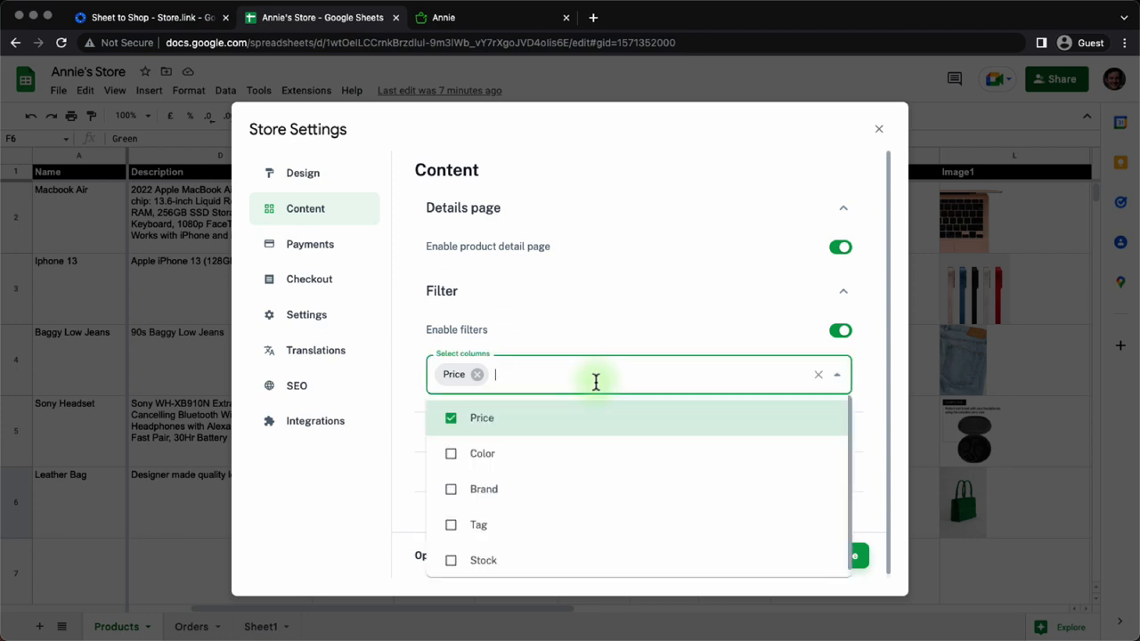
pyautogui.click(482, 453)
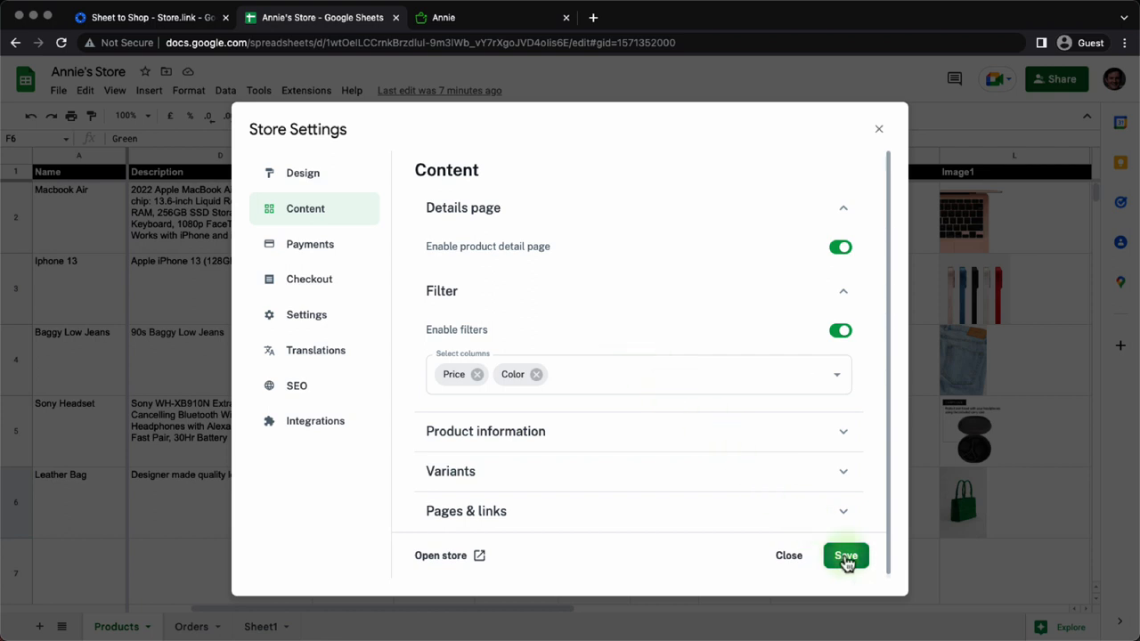
pyautogui.click(844, 555)
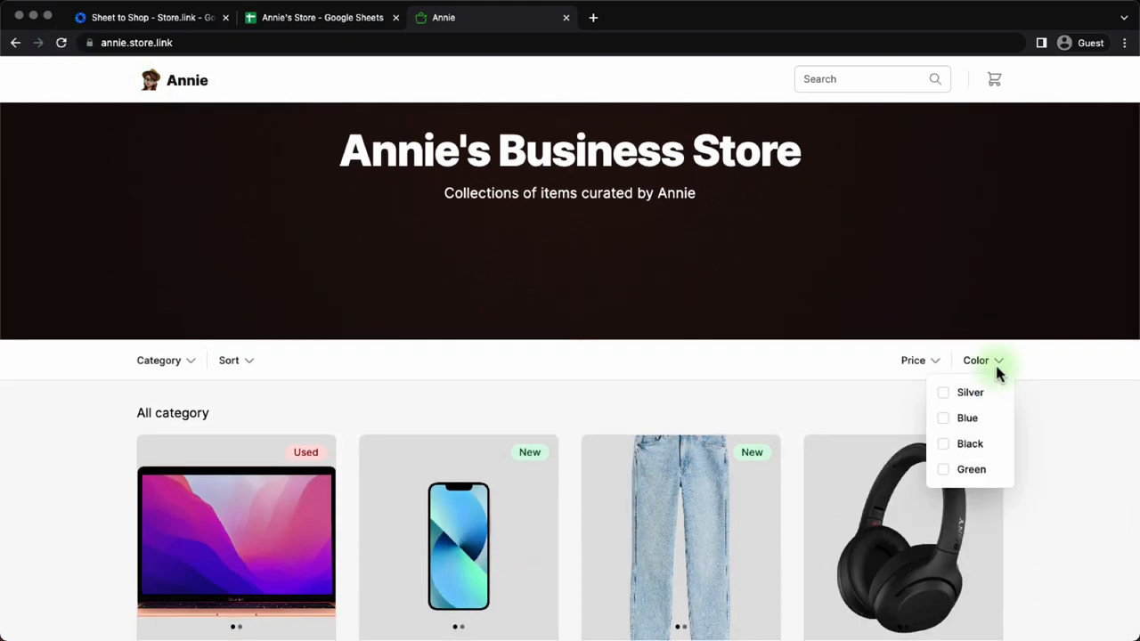
# Test the Black color filter on the live store, then clear it
pyautogui.click(943, 444)
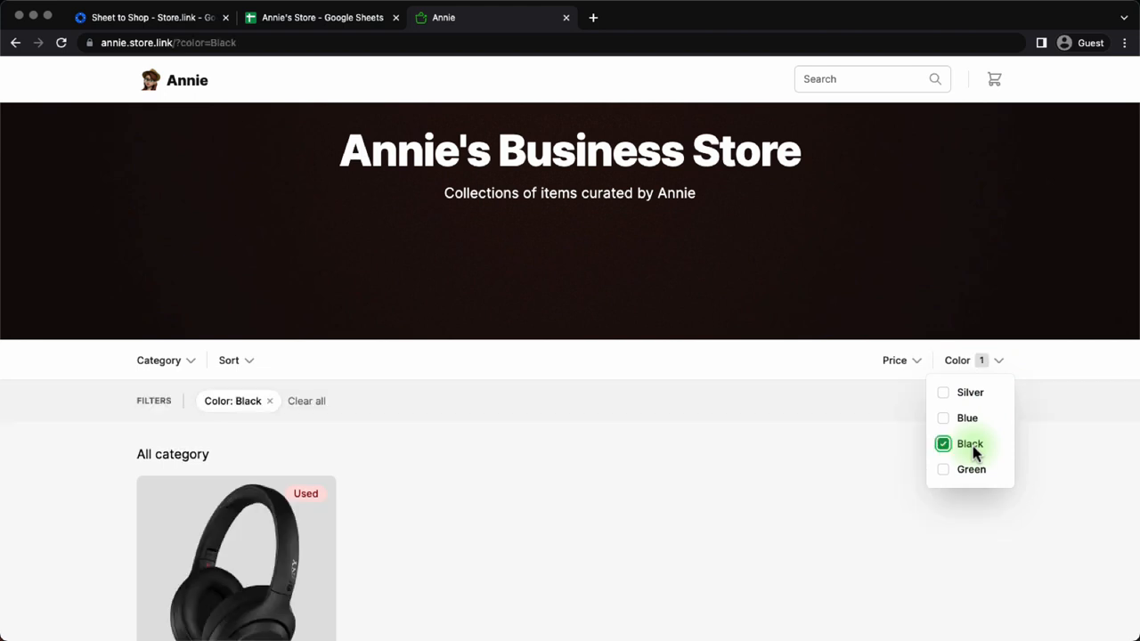
pyautogui.click(942, 443)
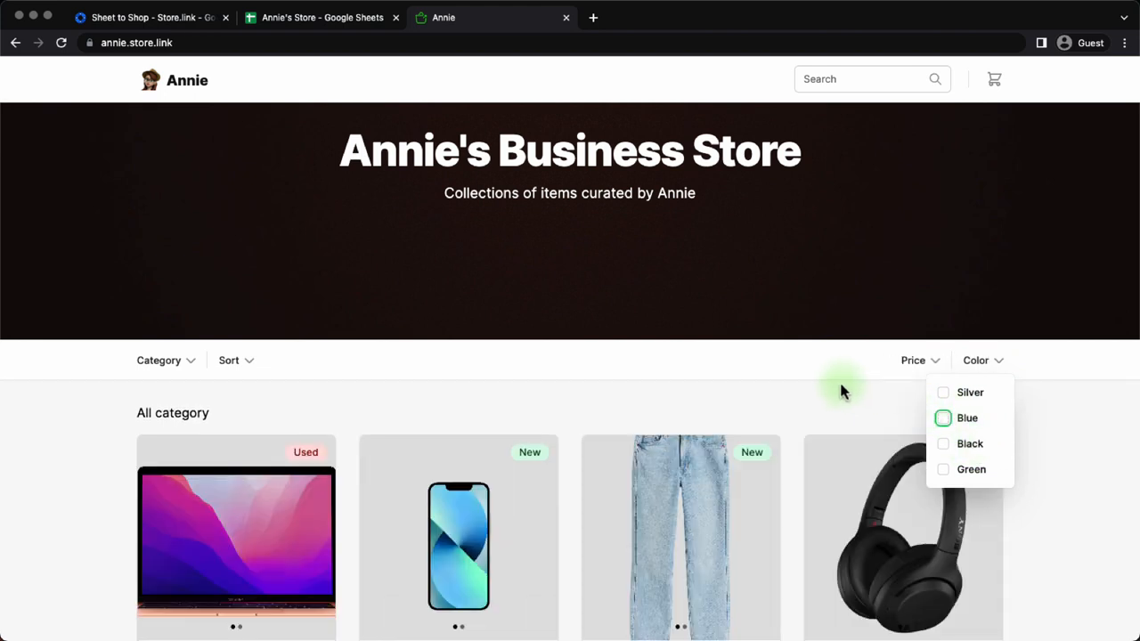
pyautogui.click(322, 17)
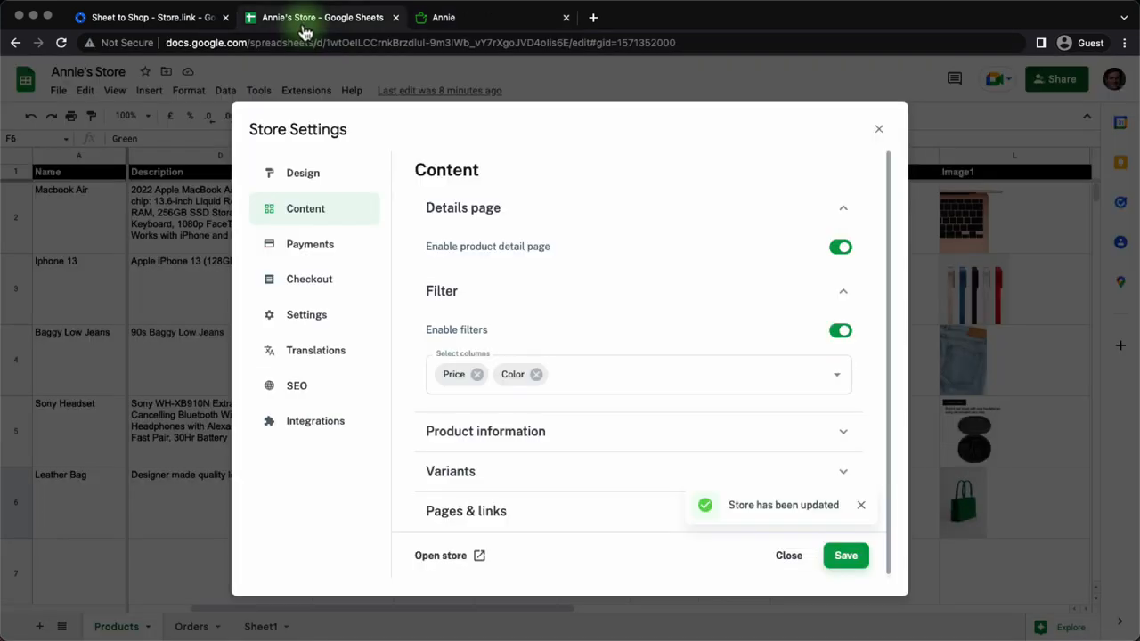
# Add Color beside Brand in the Product information columns and save
pyautogui.click(843, 290)
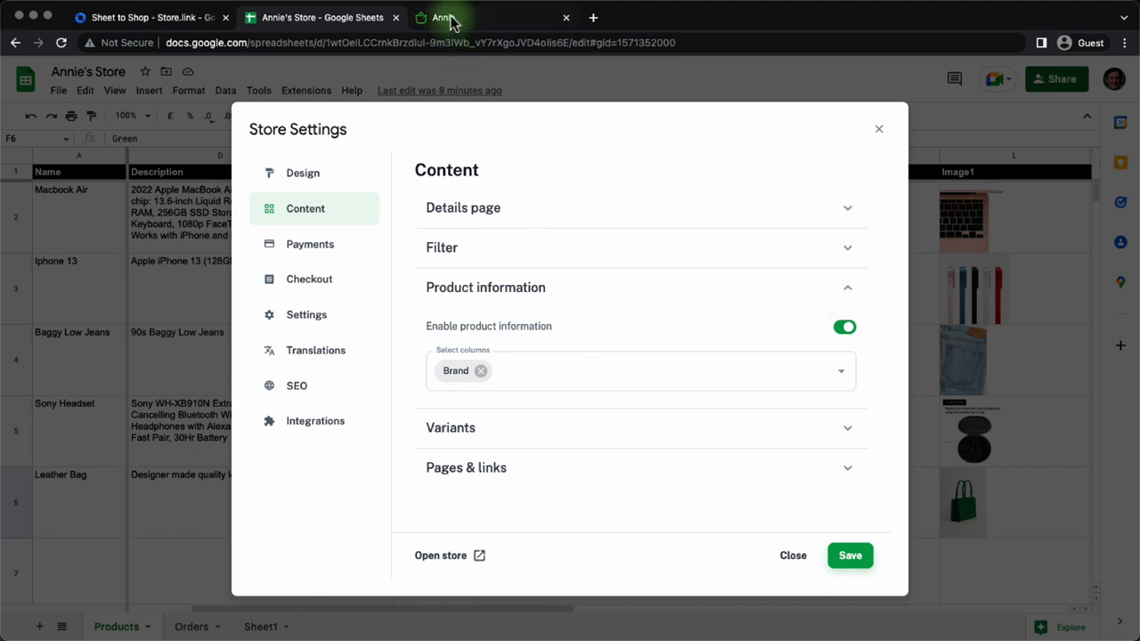
pyautogui.click(442, 17)
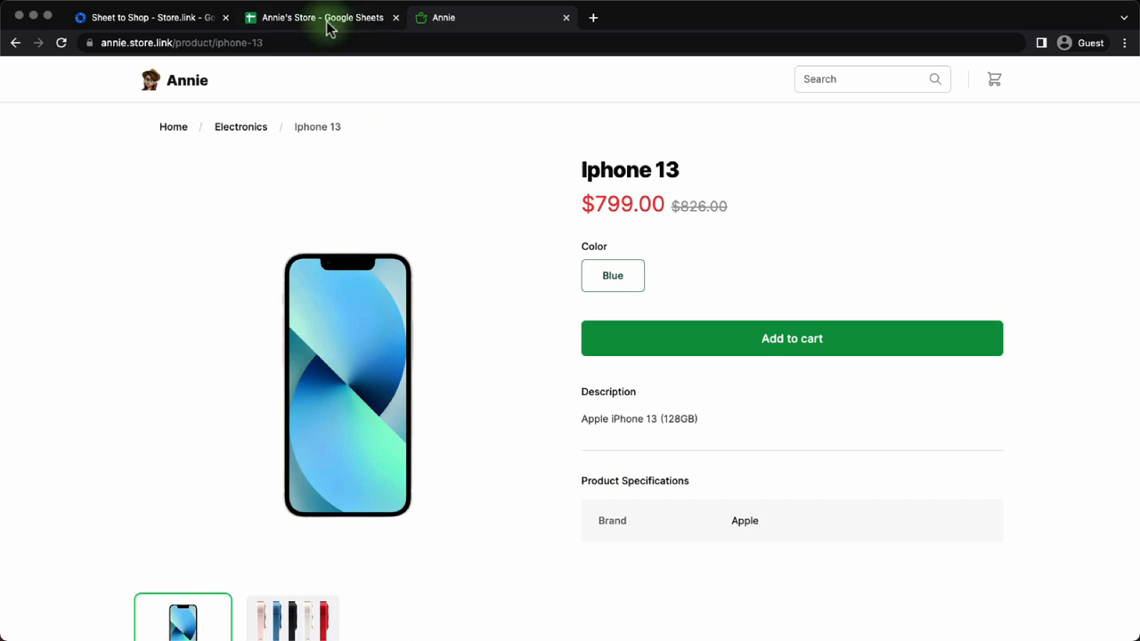
pyautogui.click(321, 16)
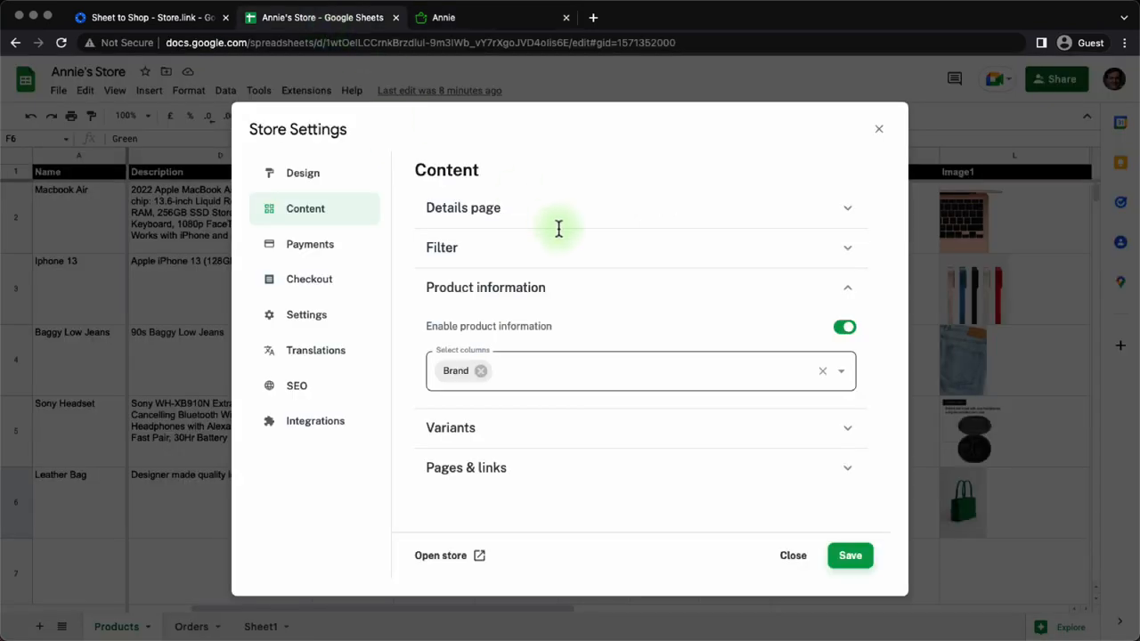
pyautogui.click(634, 371)
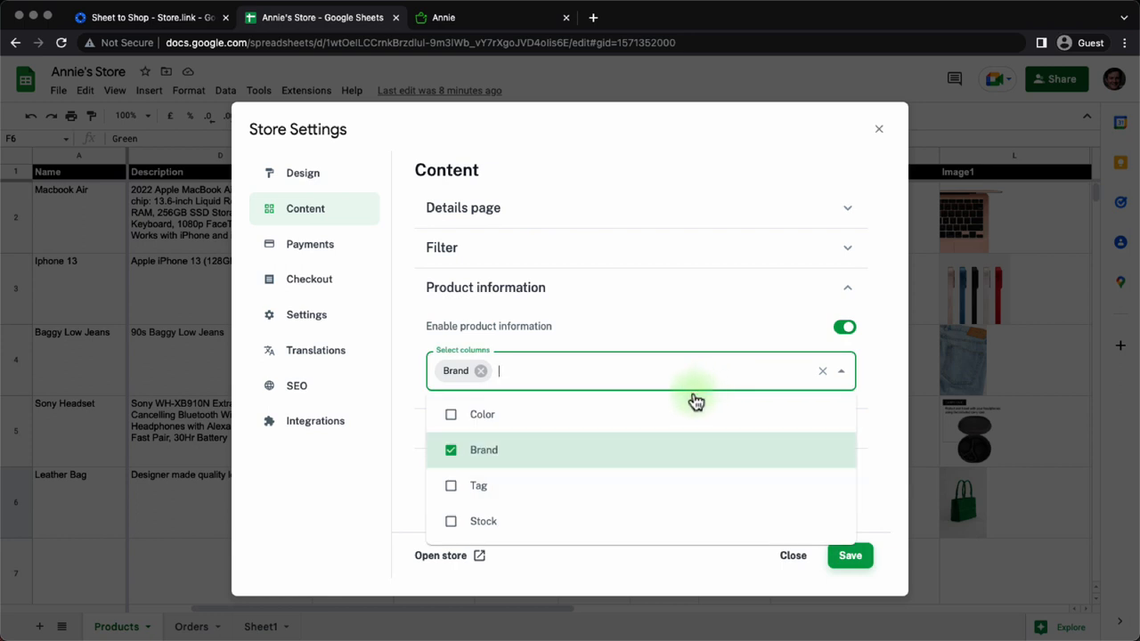
pyautogui.click(481, 414)
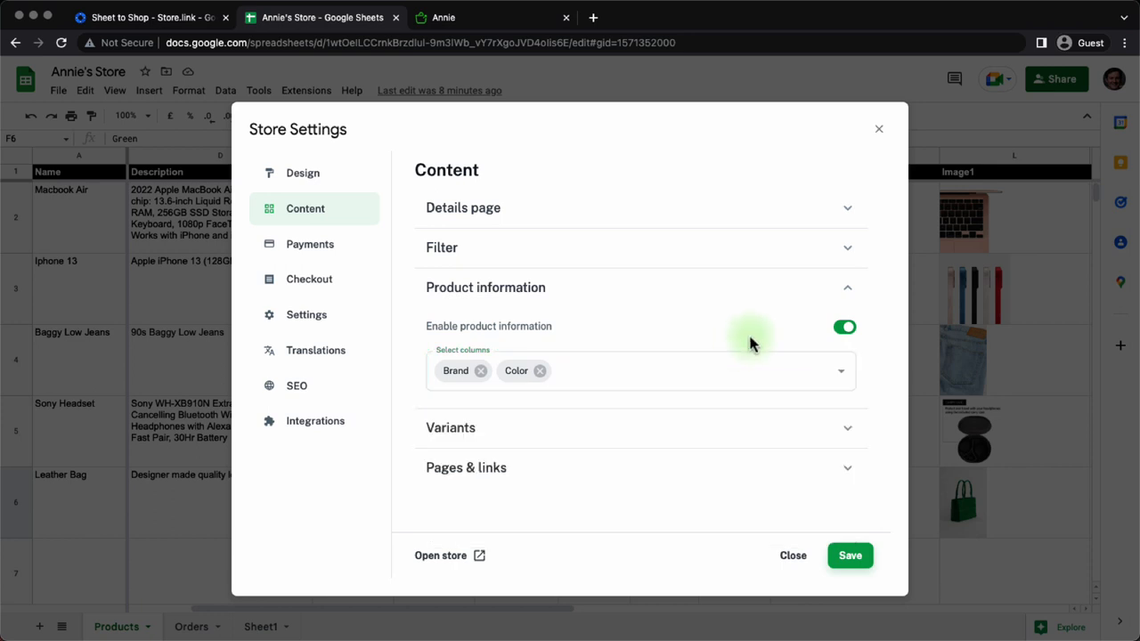
pyautogui.click(848, 555)
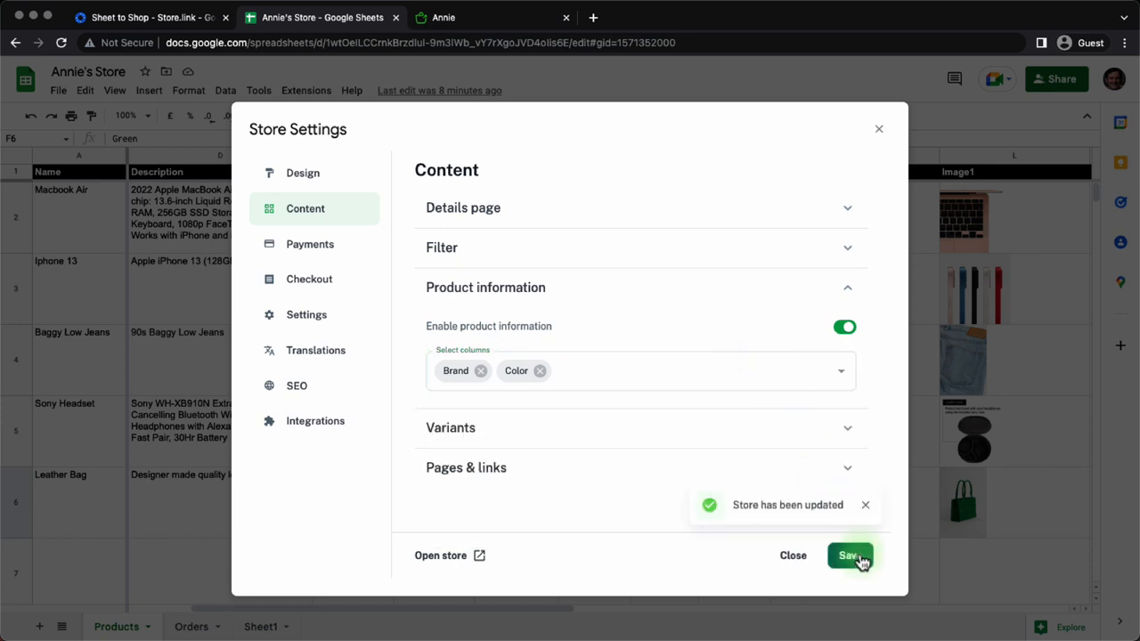
# Reload the Iphone 13 page to confirm Color: Blue appears
pyautogui.click(442, 17)
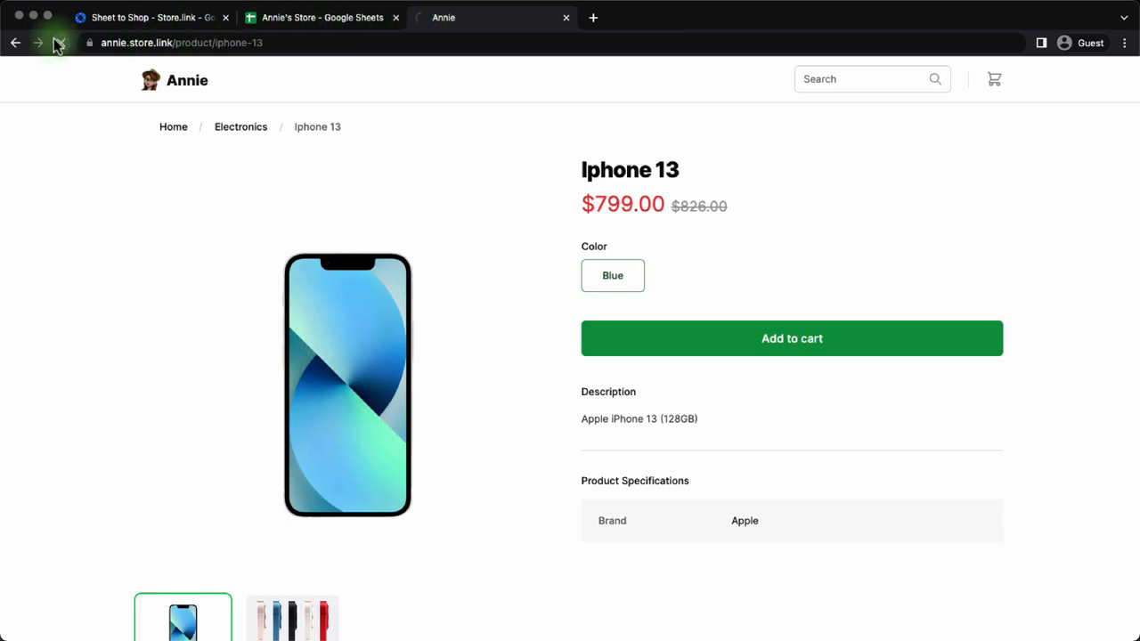
pyautogui.click(60, 43)
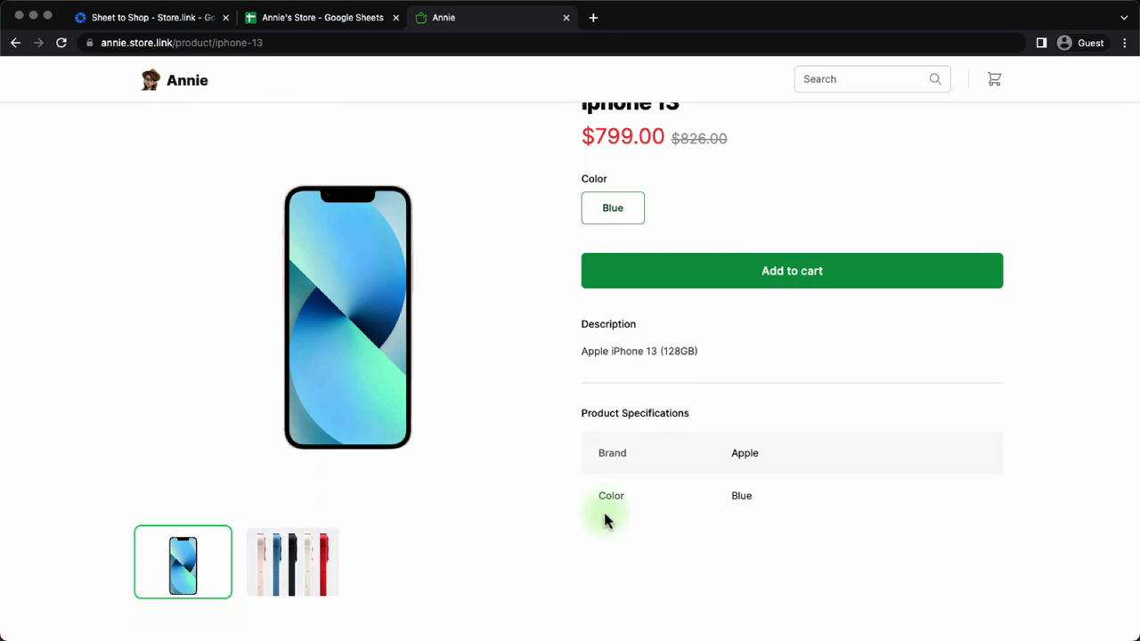
pyautogui.click(320, 17)
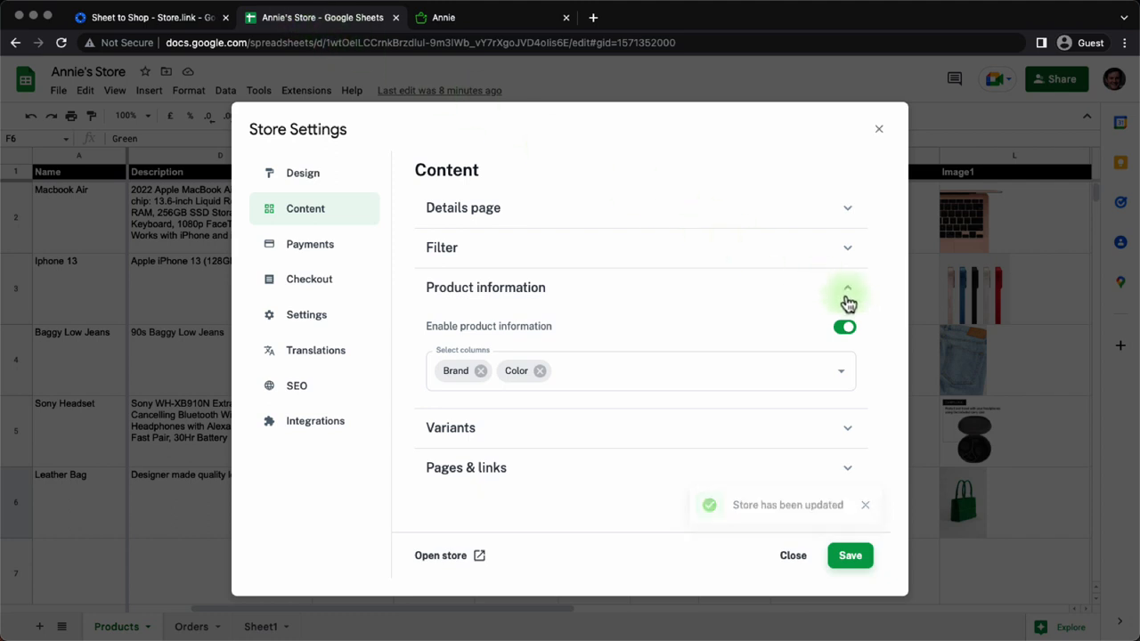
# Expand Variants, keep Color as the variant option, and save
pyautogui.click(846, 287)
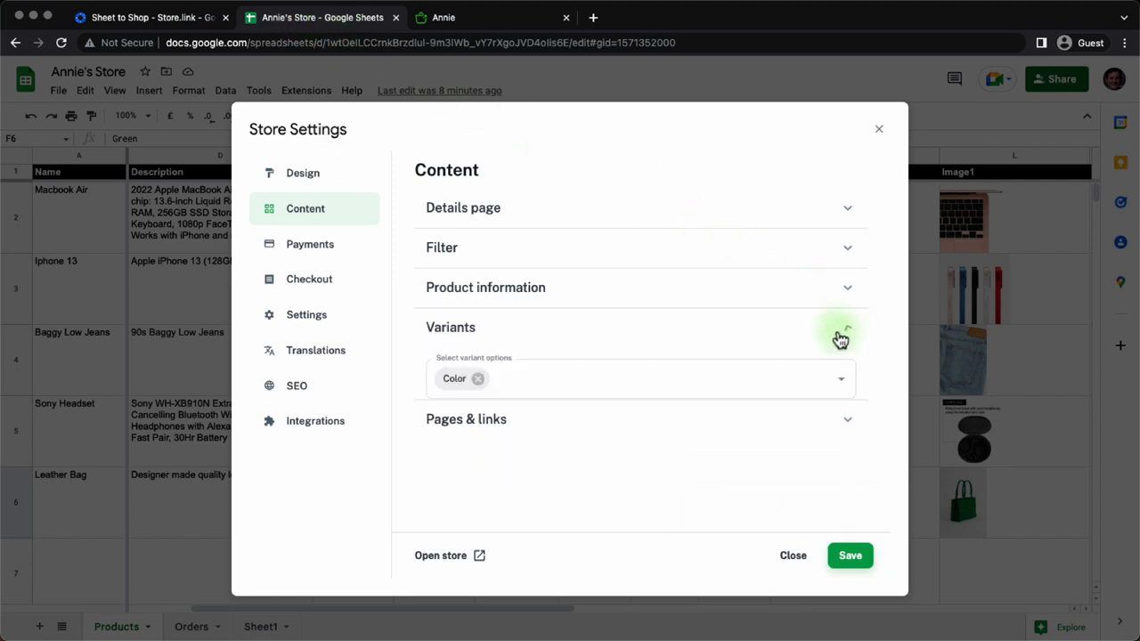
pyautogui.click(840, 338)
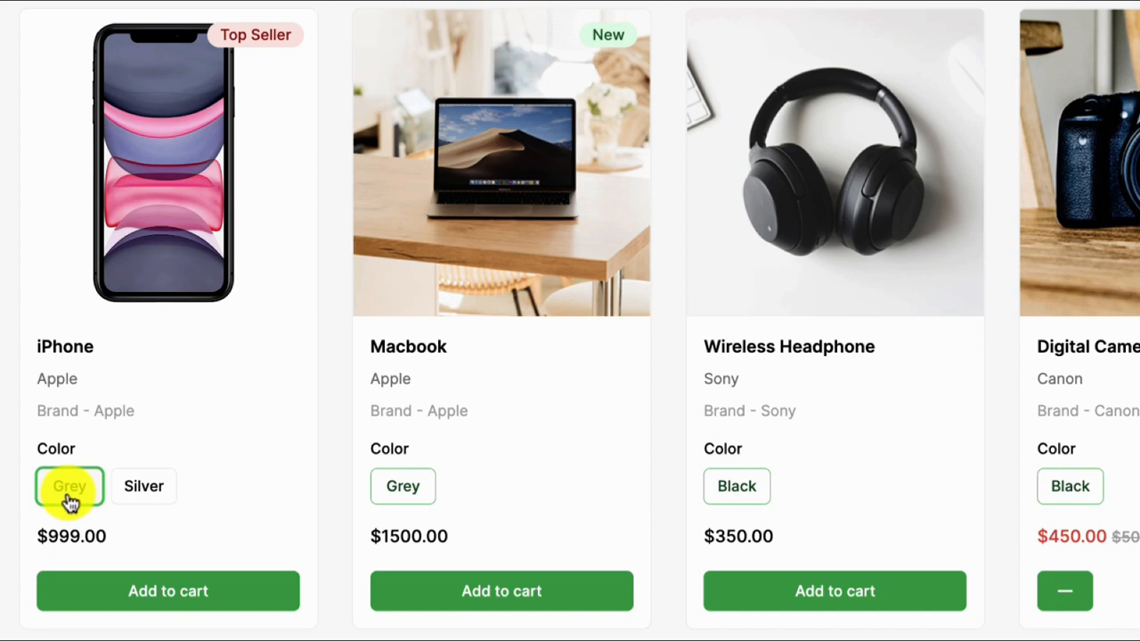
pyautogui.click(143, 486)
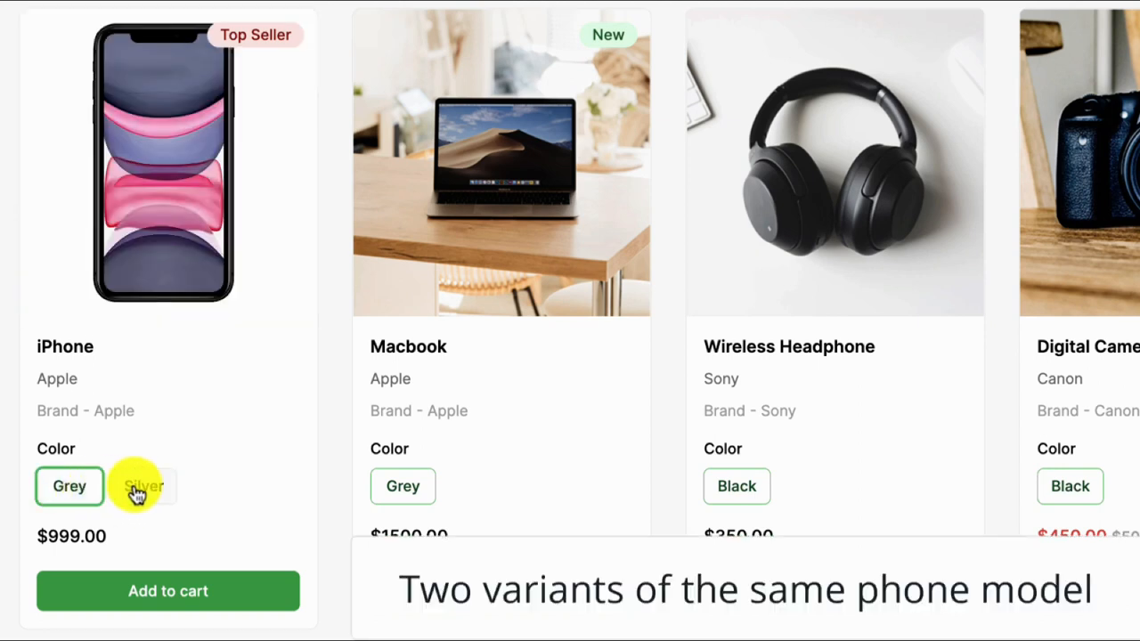
pyautogui.moveTo(187, 485)
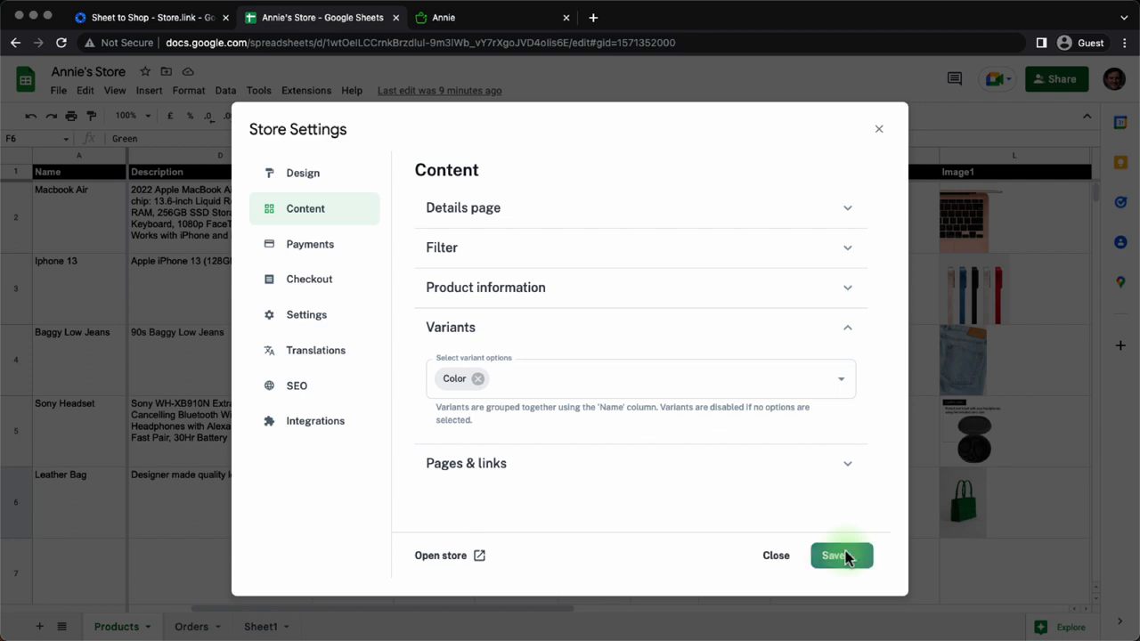
pyautogui.click(833, 554)
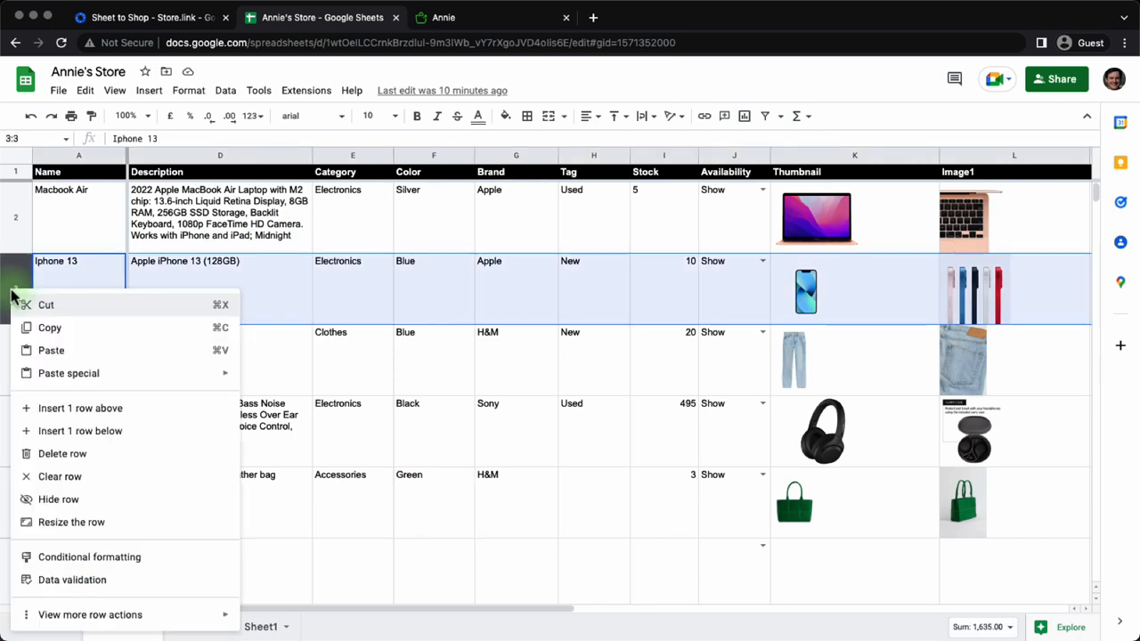
pyautogui.moveTo(80, 431)
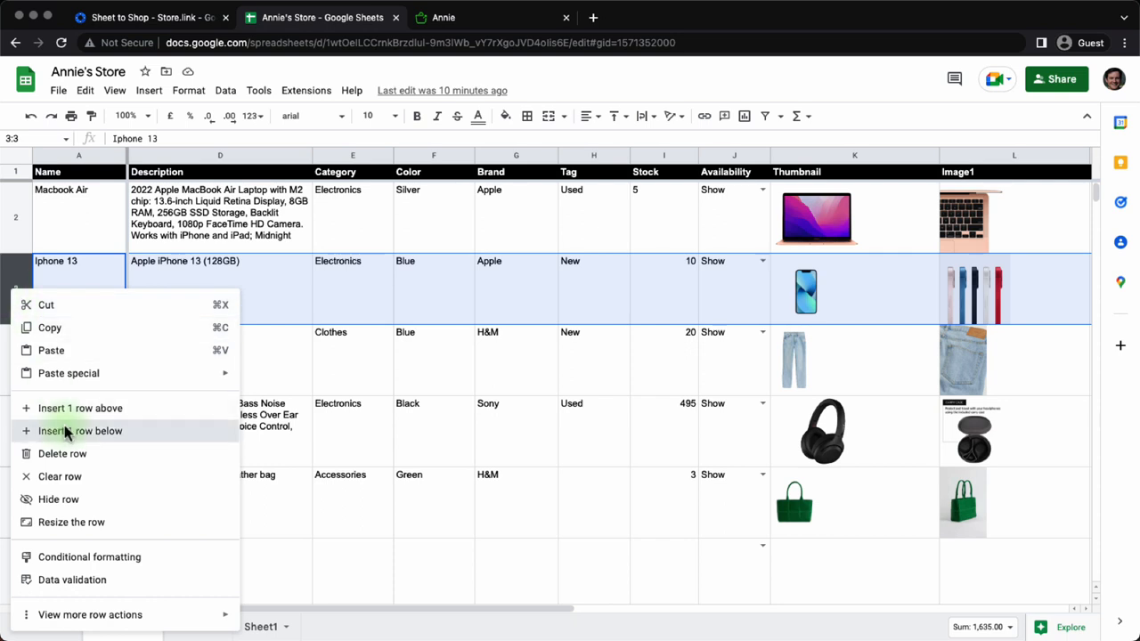
# Insert an Iphone 13 row below with Color Black, Price 899, discounted to 749
pyautogui.click(80, 431)
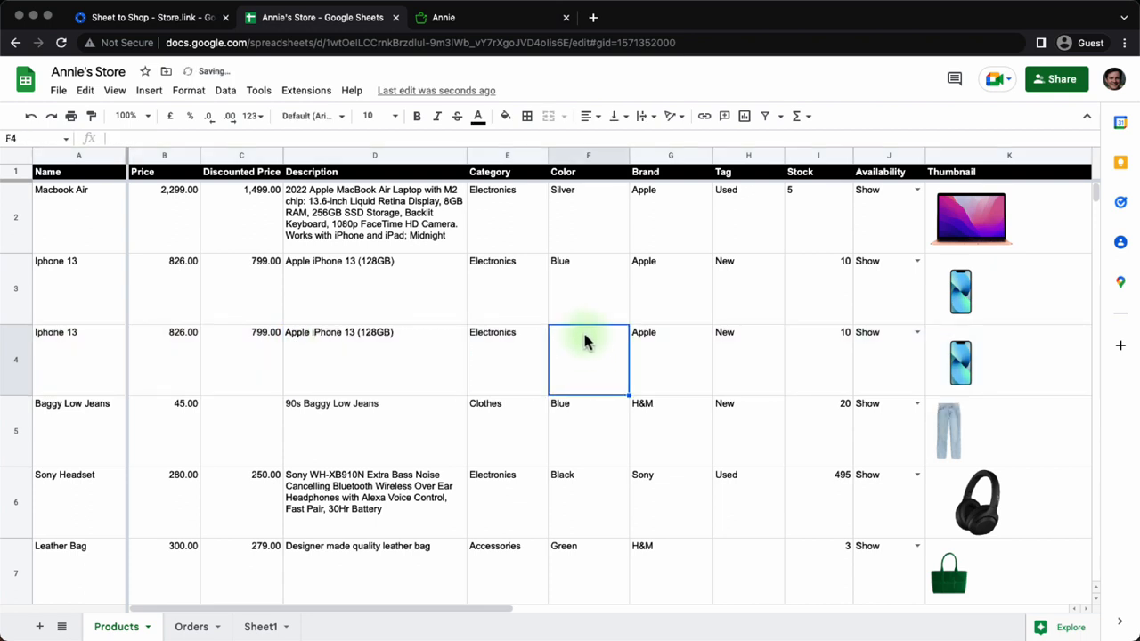
pyautogui.write('Black')
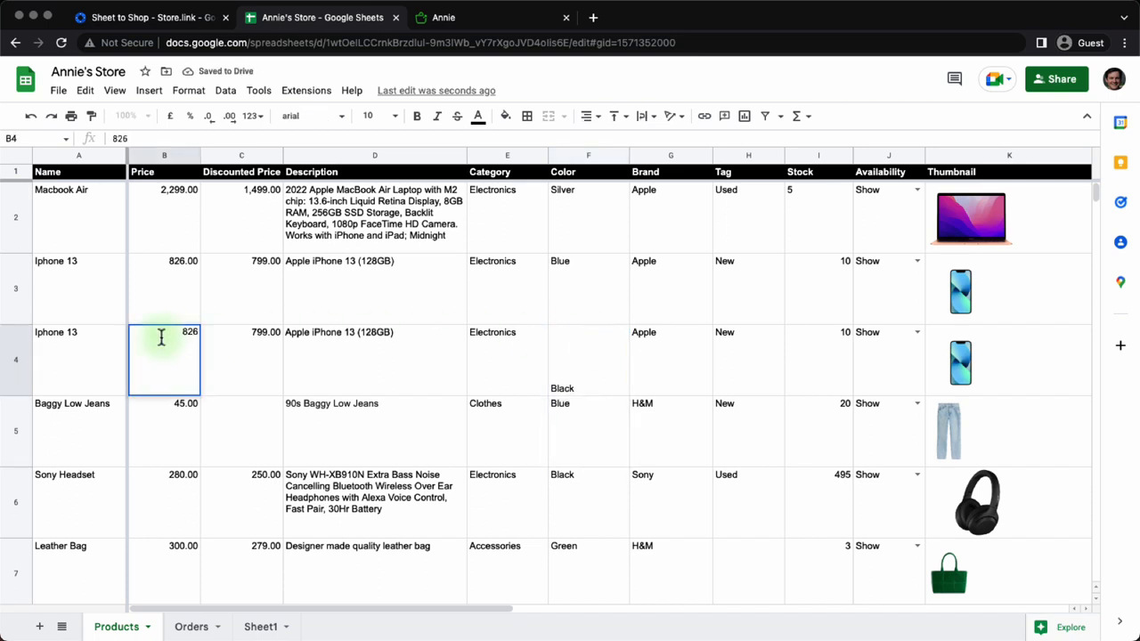
pyautogui.write('899')
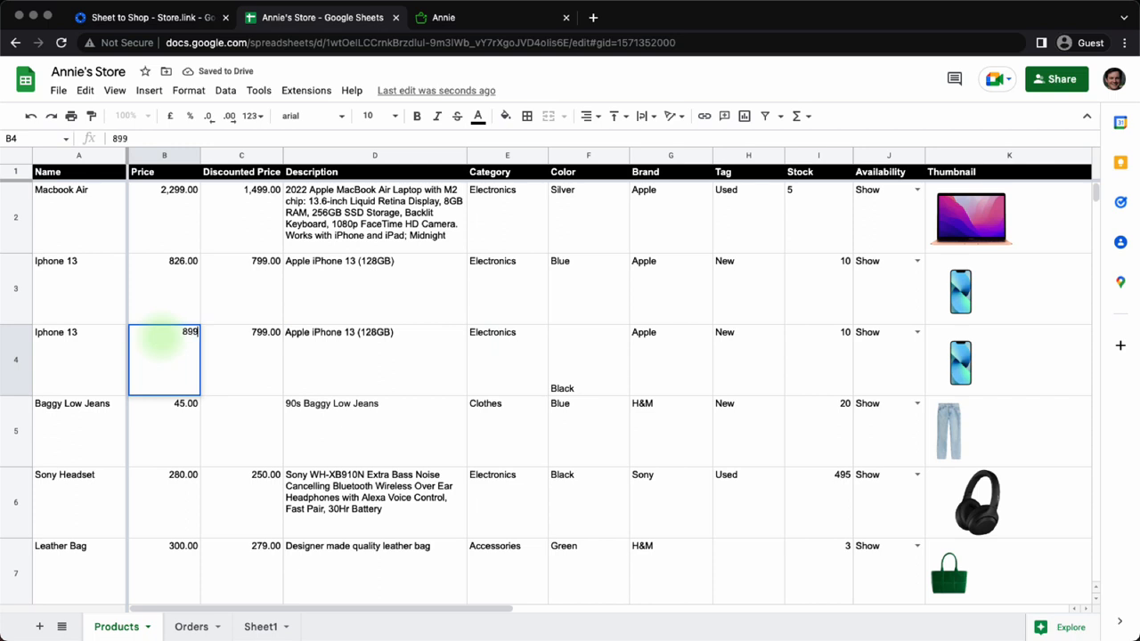
pyautogui.press('Enter')
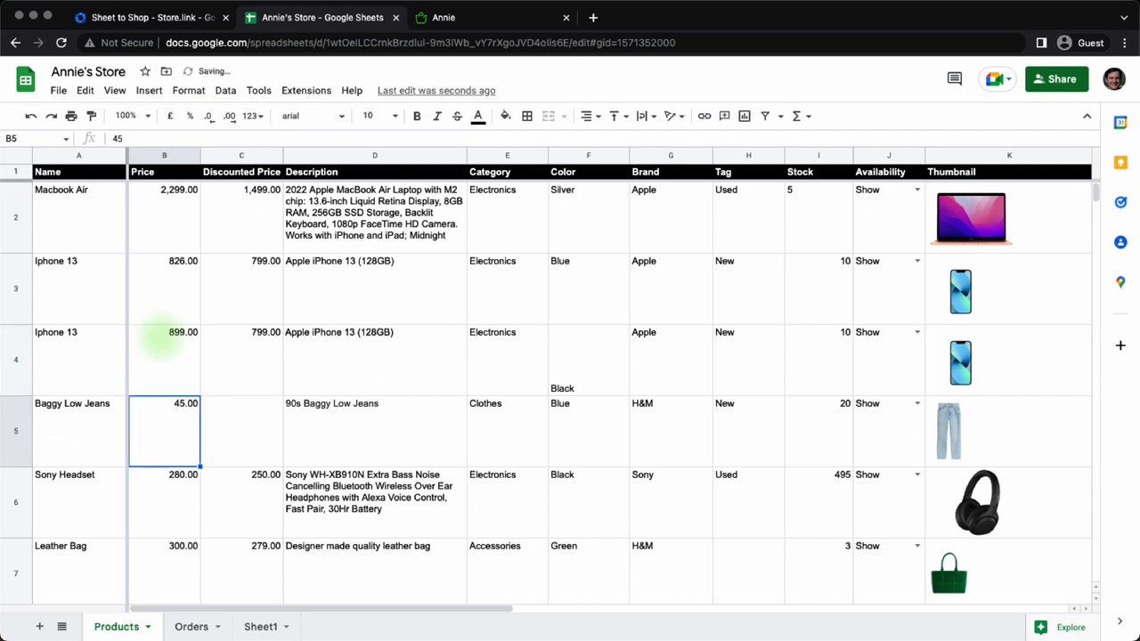
pyautogui.click(241, 332)
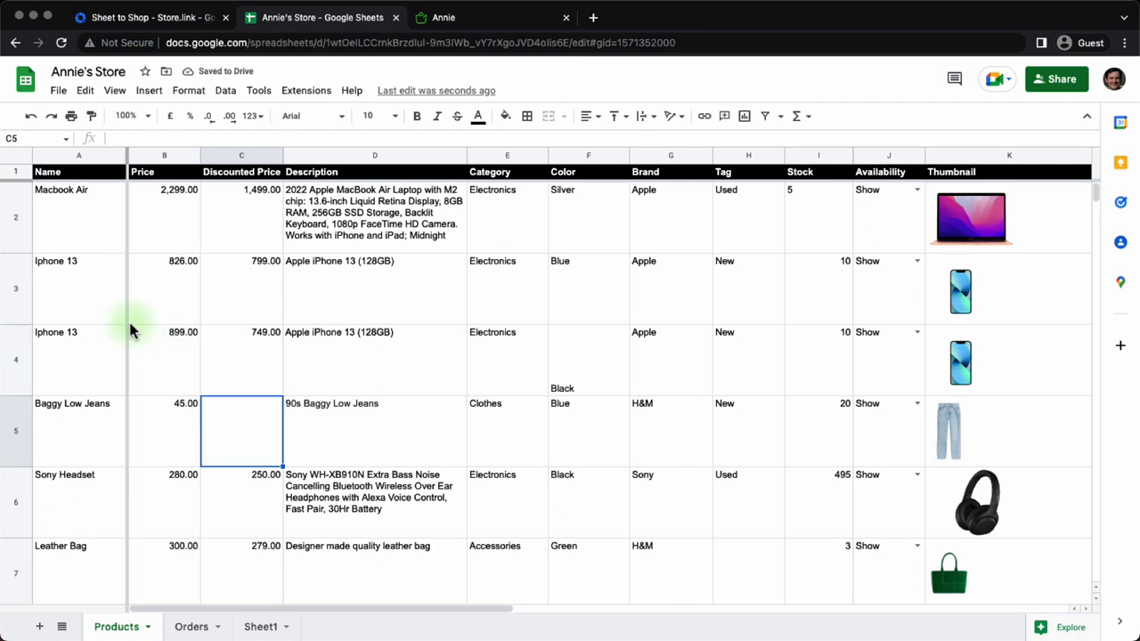
pyautogui.click(78, 360)
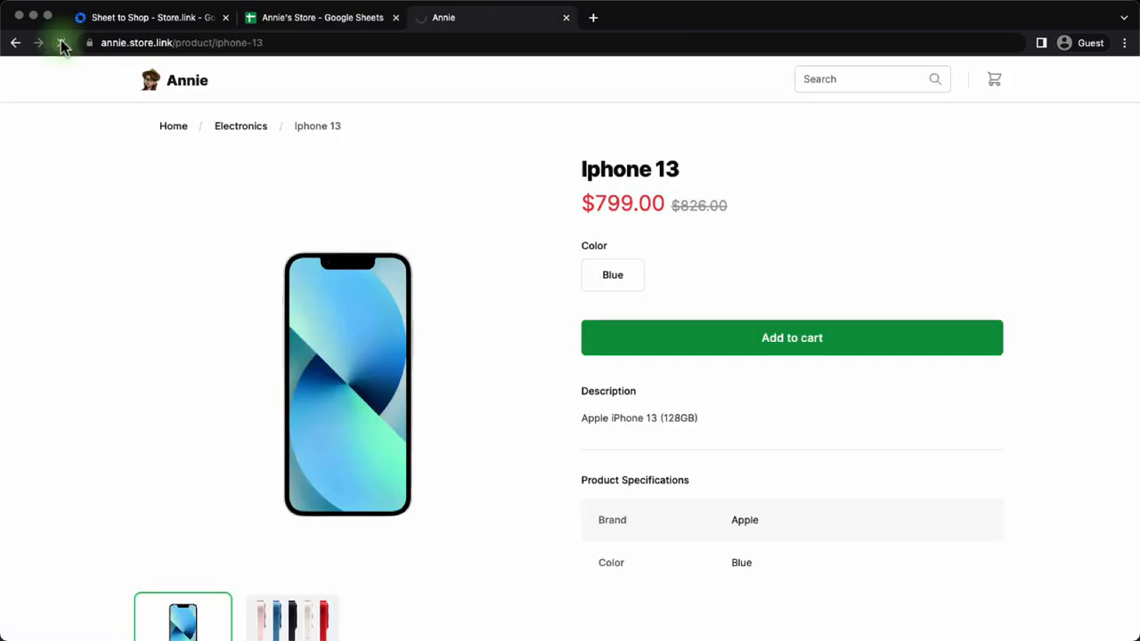
# Reload the Iphone 13 page and compare the Blue and Black ($749 from $899) variants
pyautogui.click(61, 42)
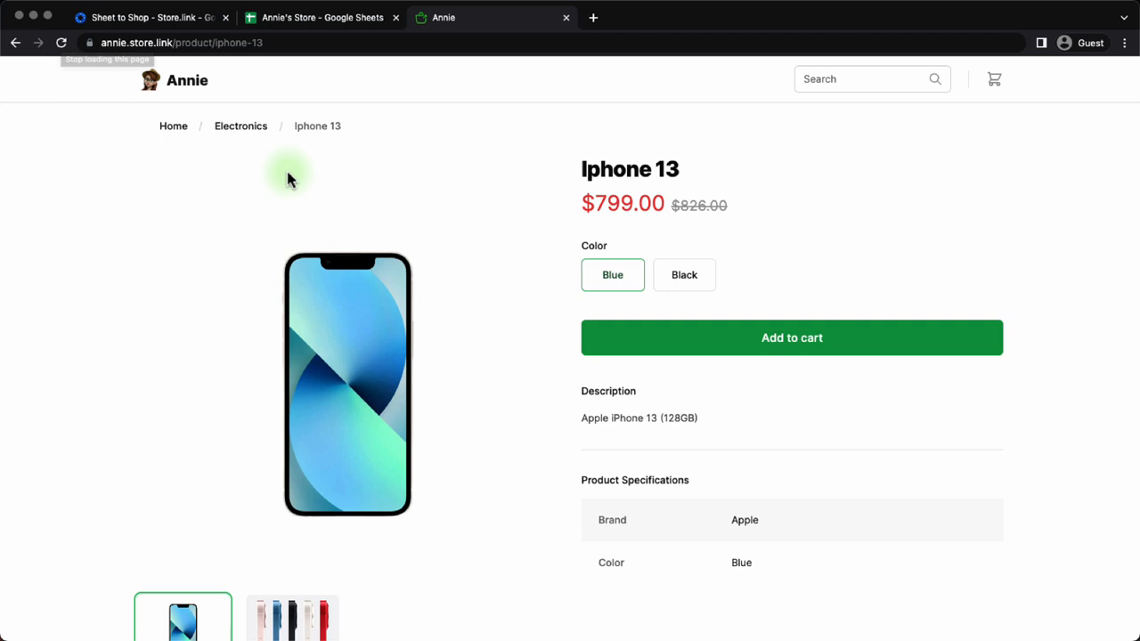
pyautogui.click(684, 275)
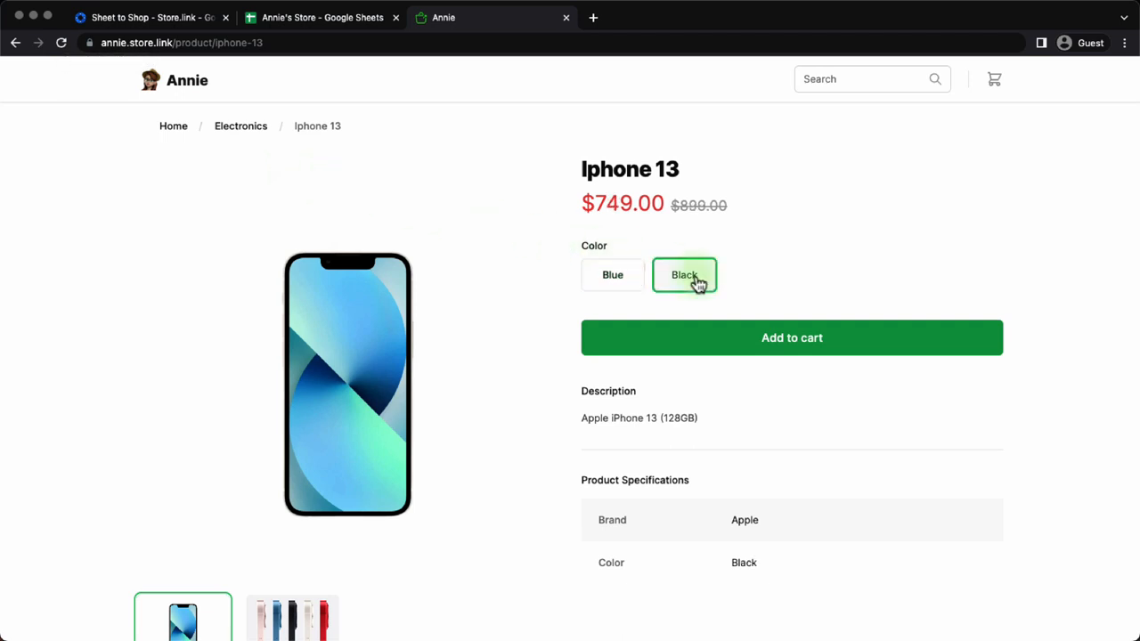
pyautogui.click(612, 275)
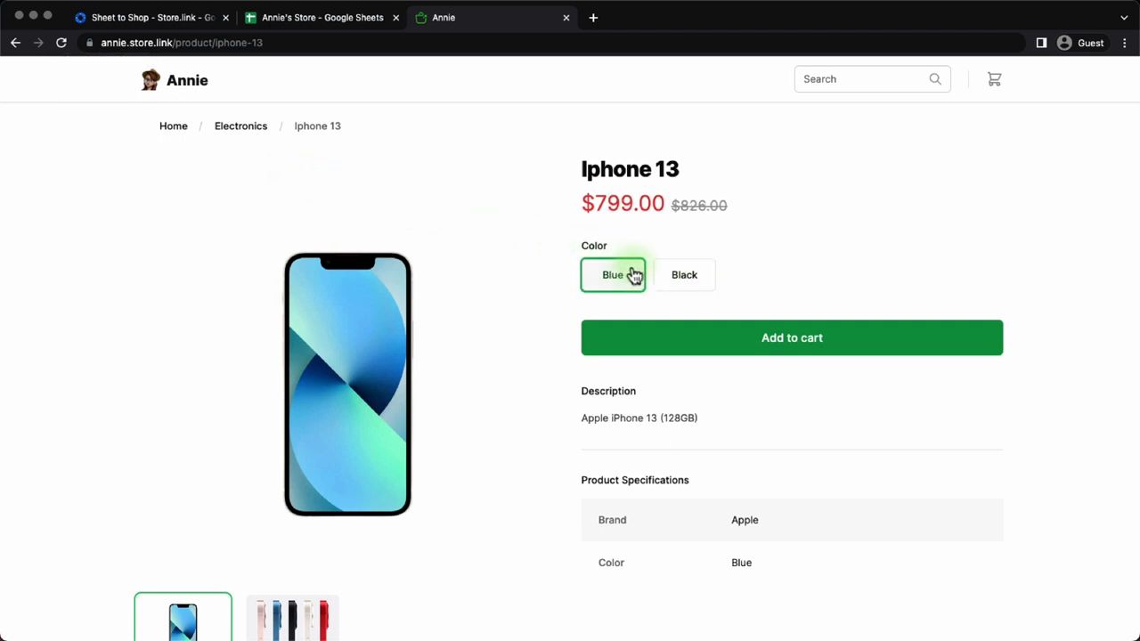
pyautogui.click(683, 274)
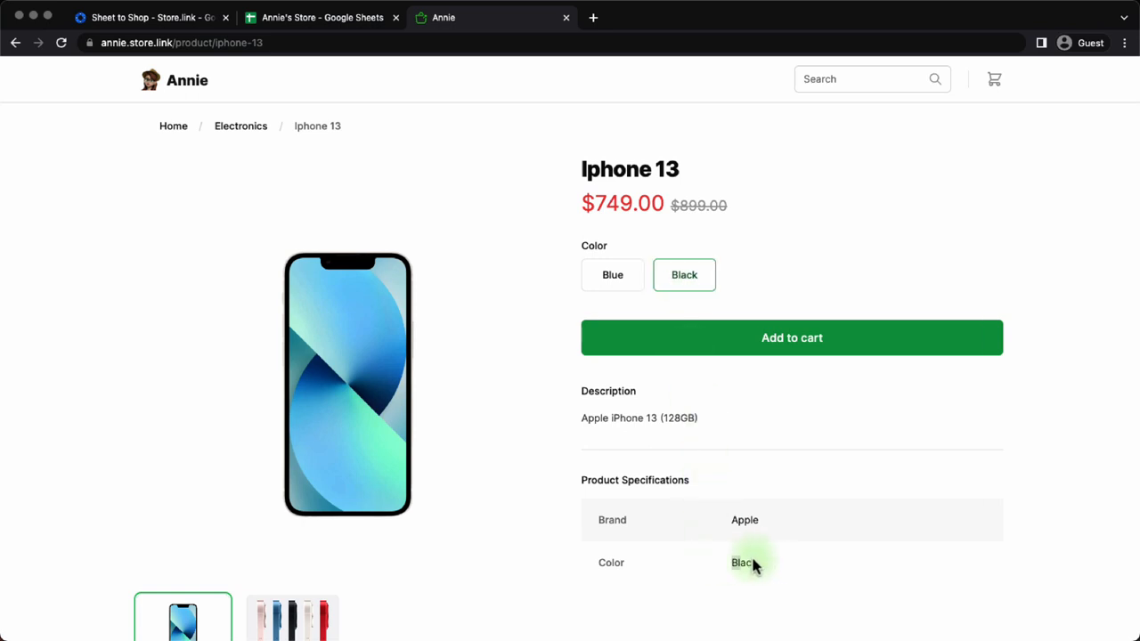
pyautogui.moveTo(732, 484)
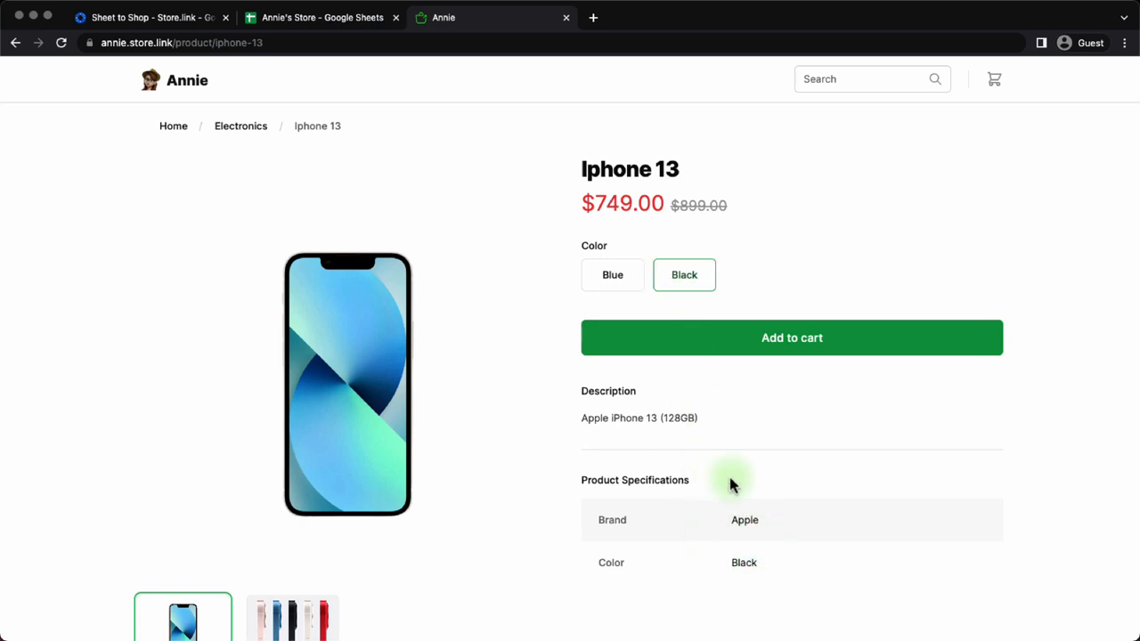
pyautogui.click(321, 17)
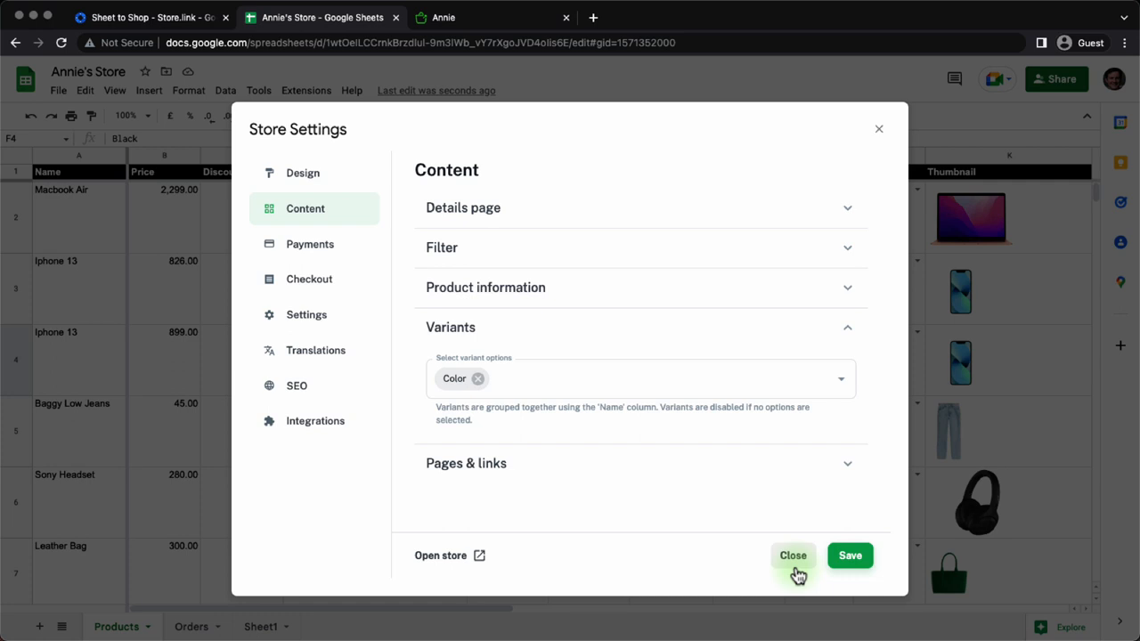
# Insert a Size column after Brand and size the Baggy Low Jeans rows Small, Medium, Large
pyautogui.click(793, 555)
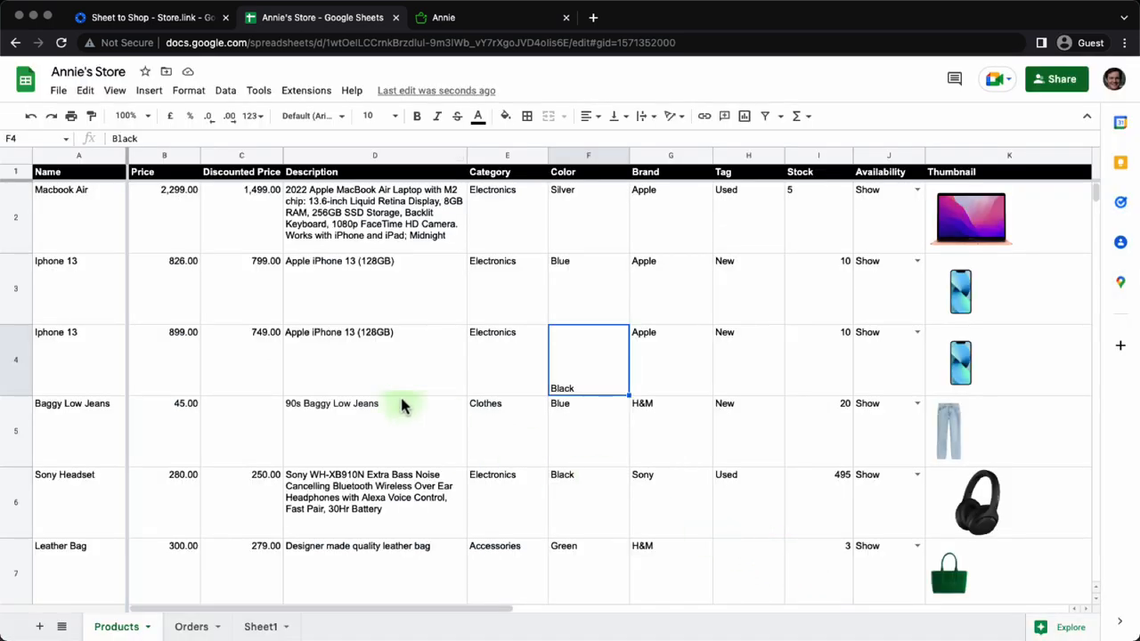
pyautogui.click(670, 170)
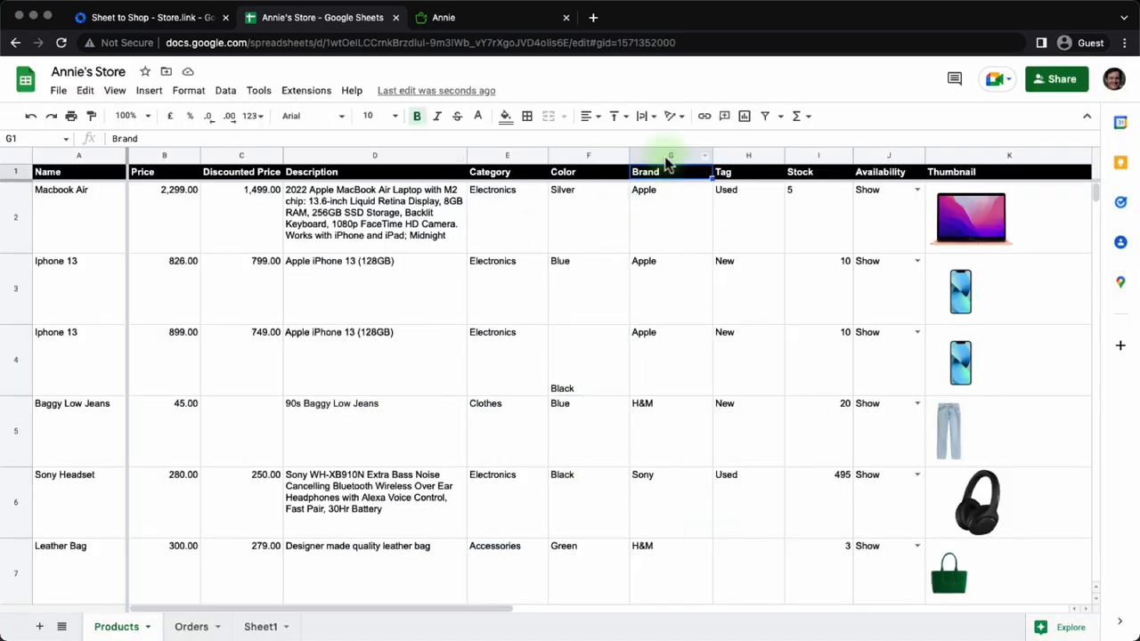
pyautogui.rightClick(670, 171)
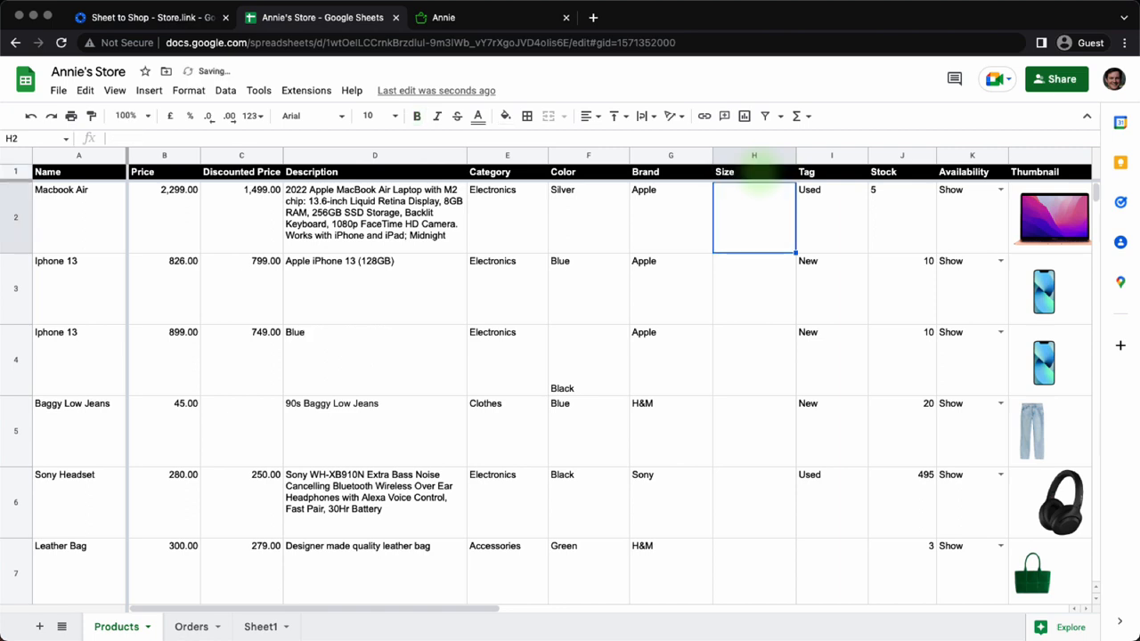
pyautogui.click(753, 431)
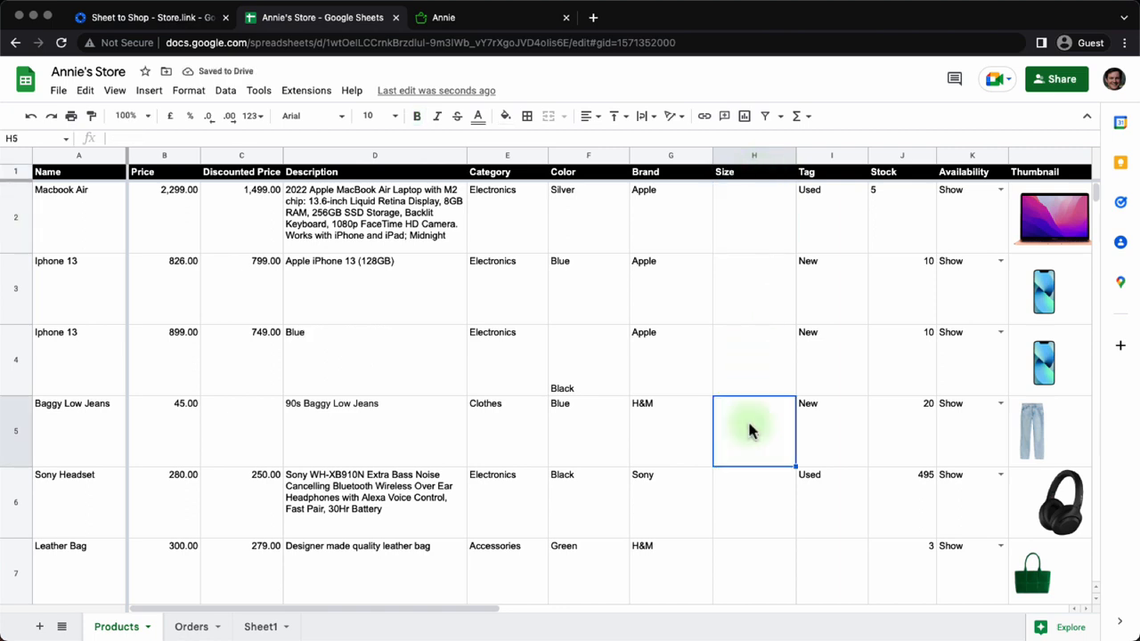
pyautogui.write('Small')
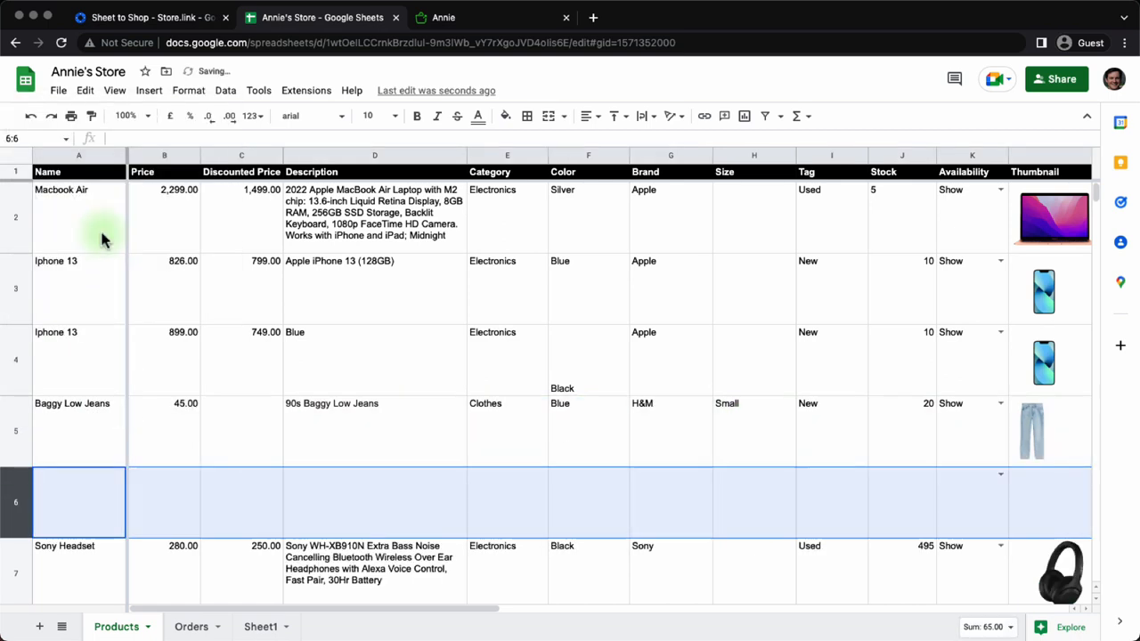
pyautogui.scroll(-3)
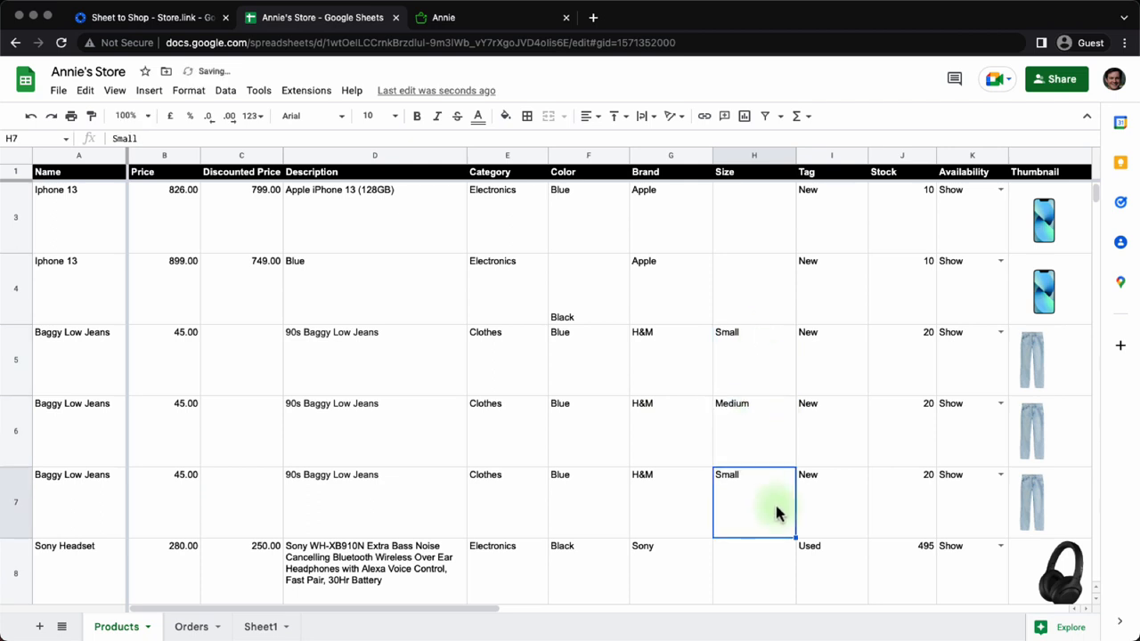
pyautogui.write('Large')
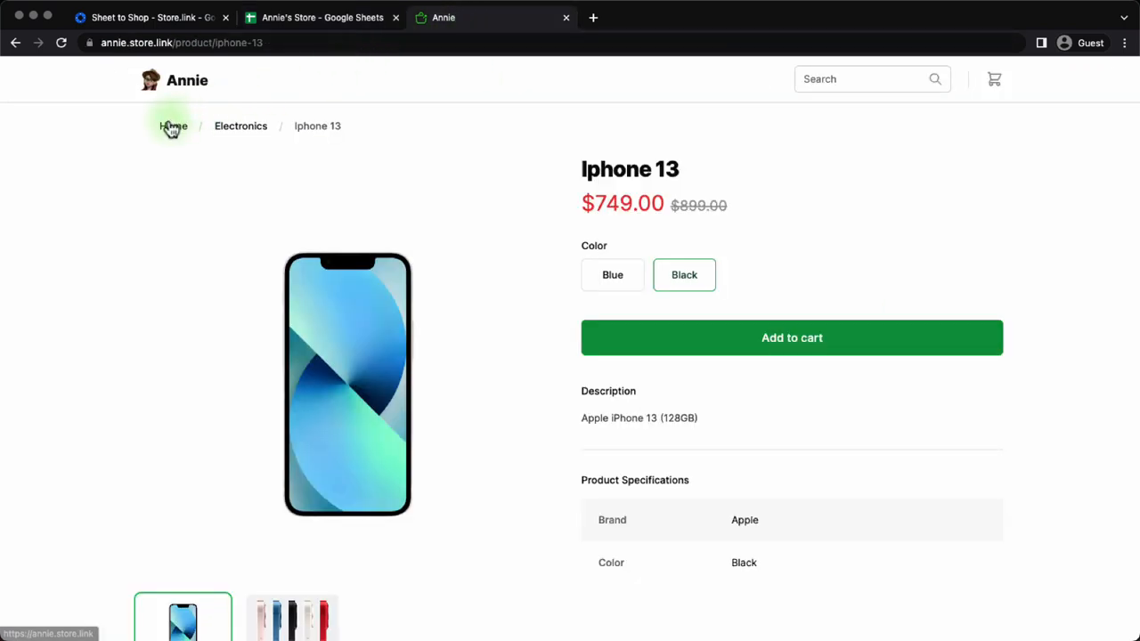
# View the Baggy Low Jeans page from the storefront home, then return to the spreadsheet
pyautogui.click(171, 126)
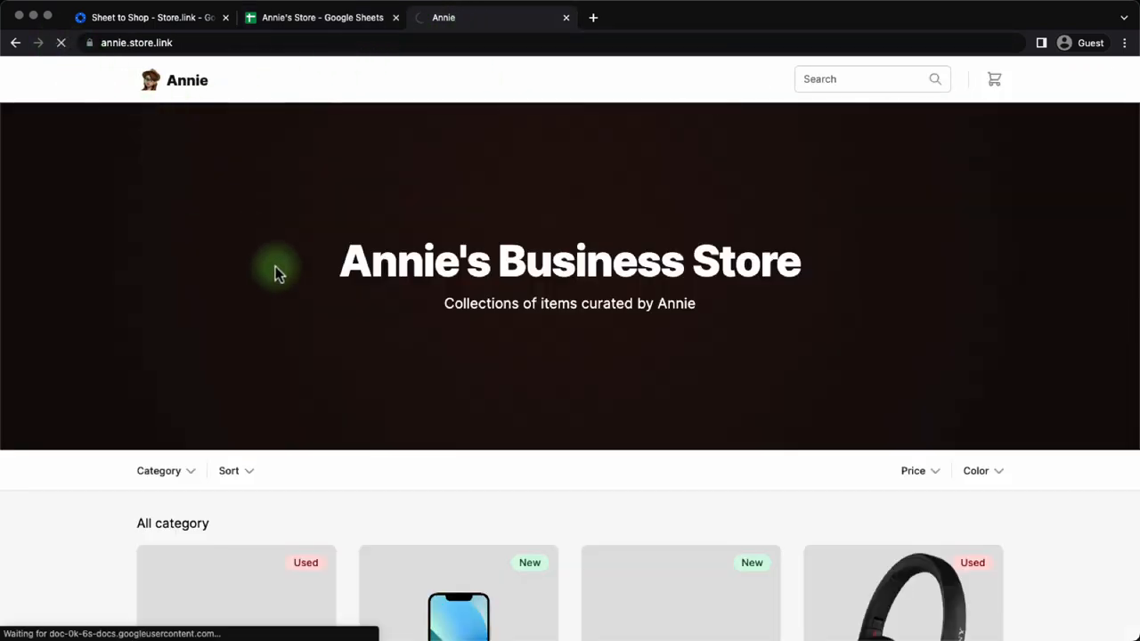
pyautogui.scroll(-3)
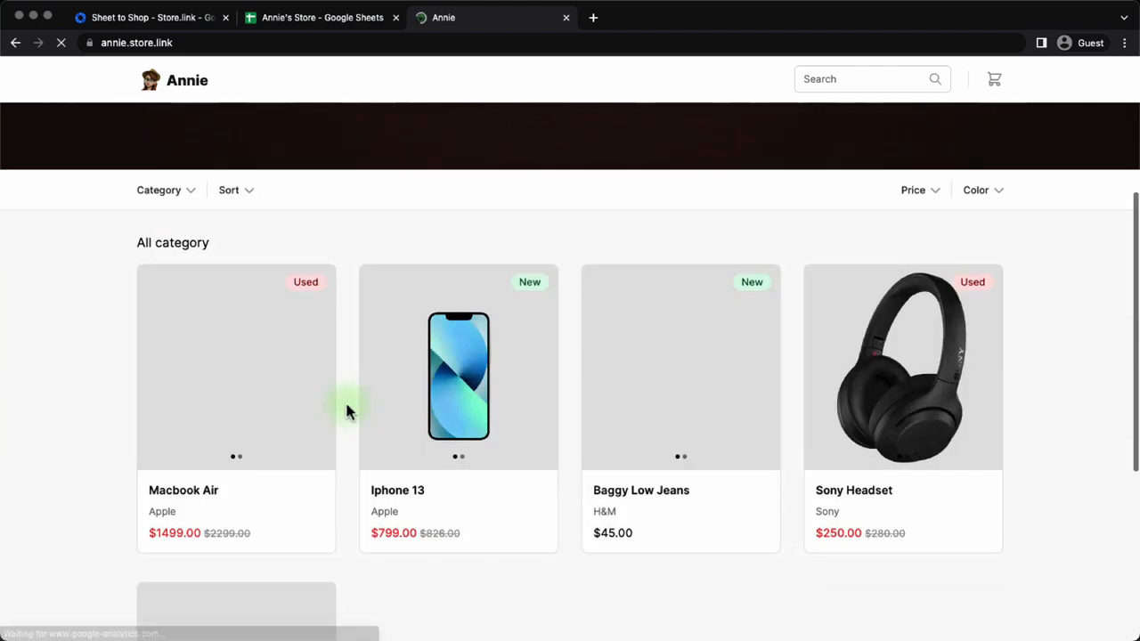
pyautogui.click(681, 366)
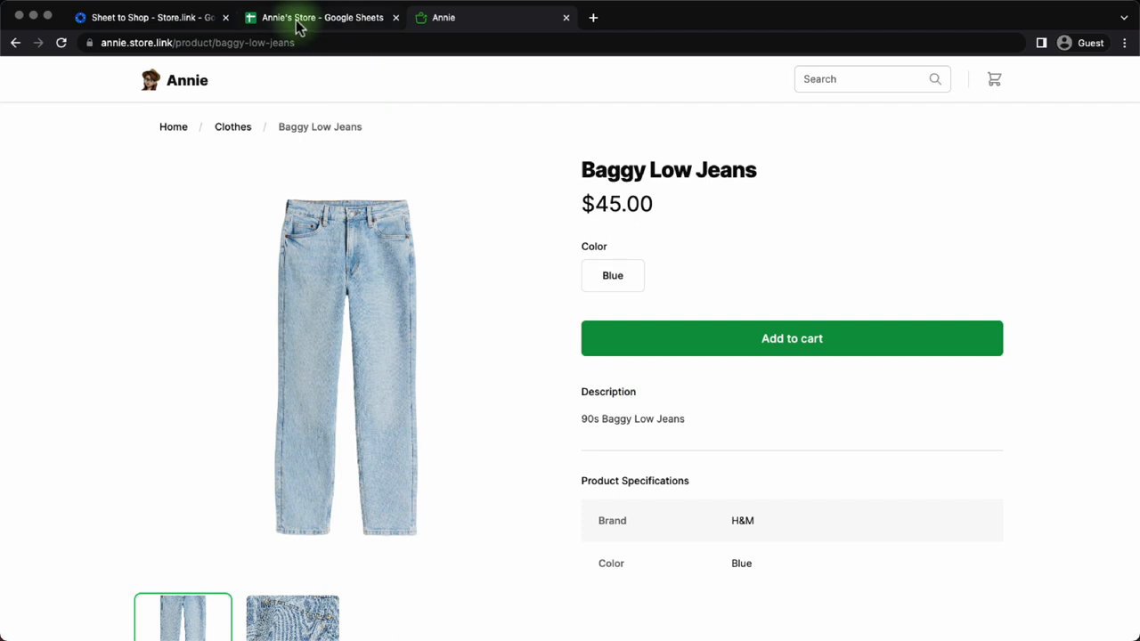
pyautogui.click(321, 17)
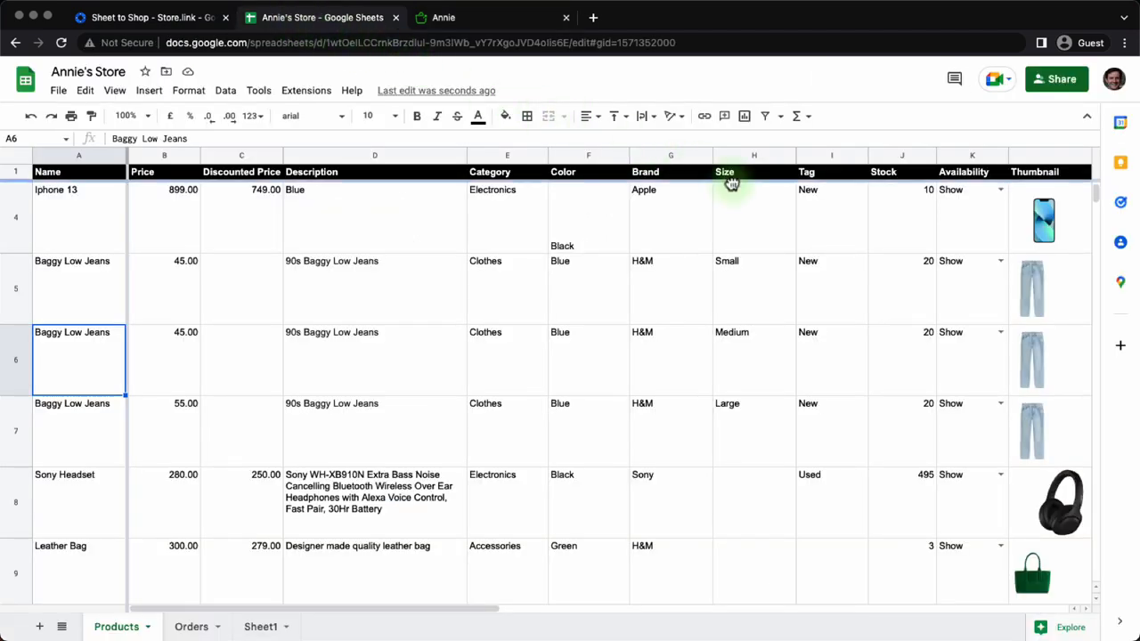
# Tick Size as a variant option in the Store.link store settings
pyautogui.click(305, 90)
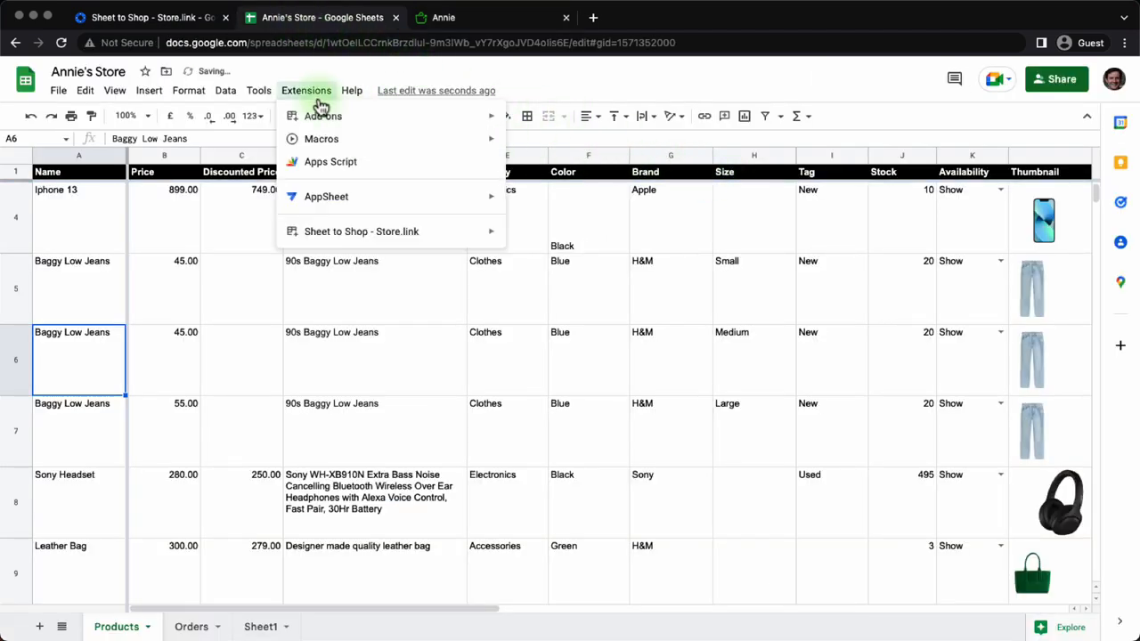
pyautogui.moveTo(361, 231)
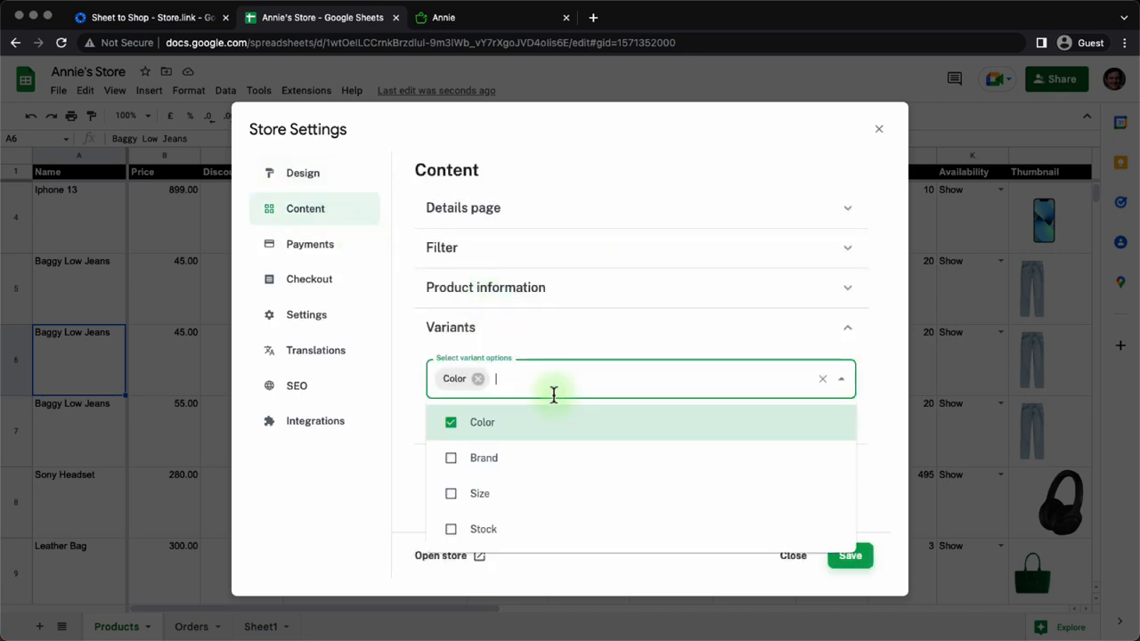
pyautogui.click(479, 493)
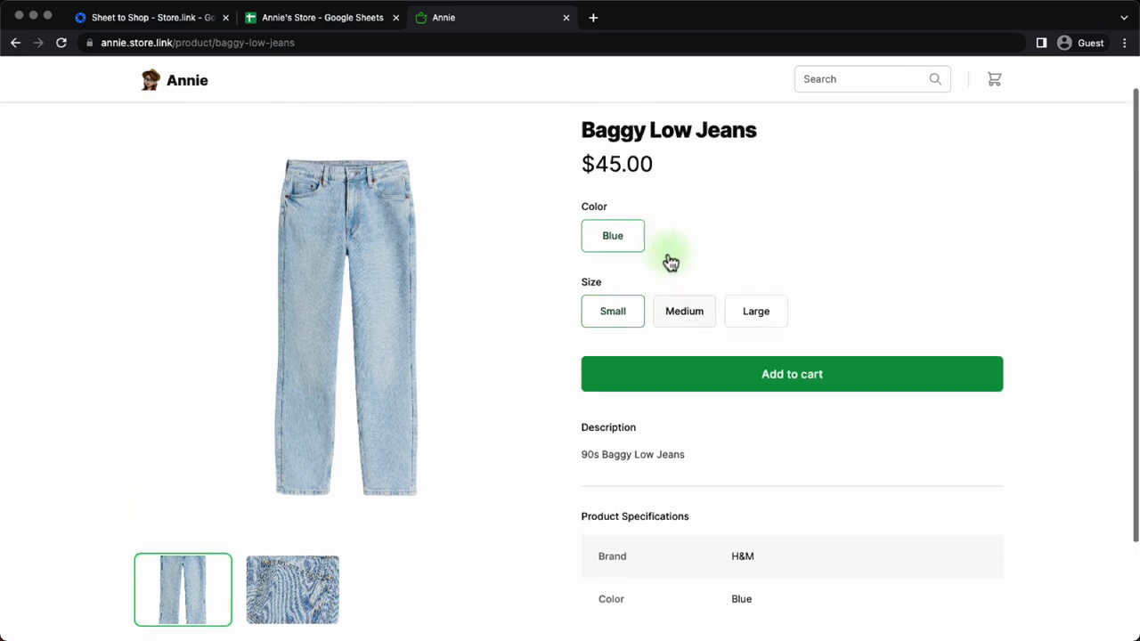
# Go back to the storefront home page, then return to the spreadsheet
pyautogui.click(755, 311)
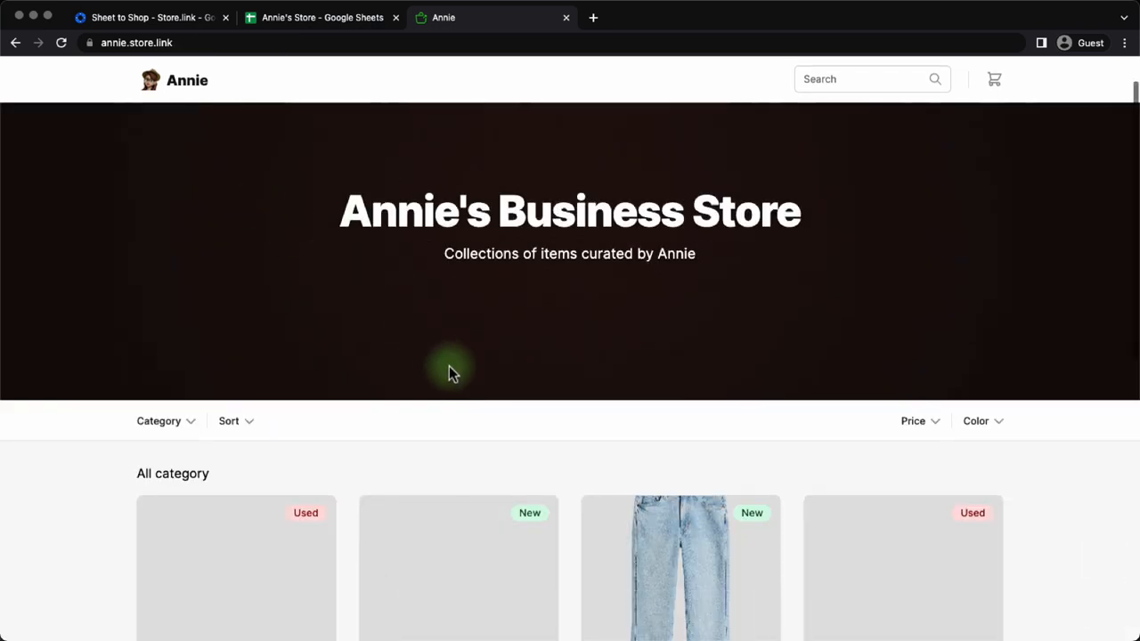
pyautogui.click(321, 17)
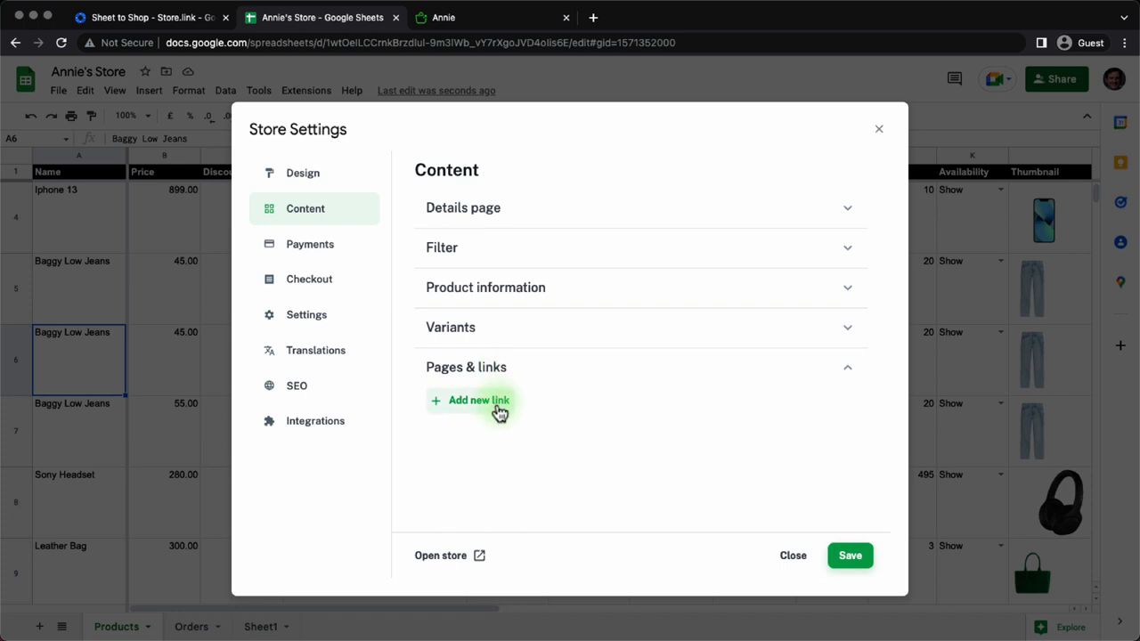
# Enter a 'Follow me on Instagram' menu link pointing to an Instagram annie URL
pyautogui.click(479, 399)
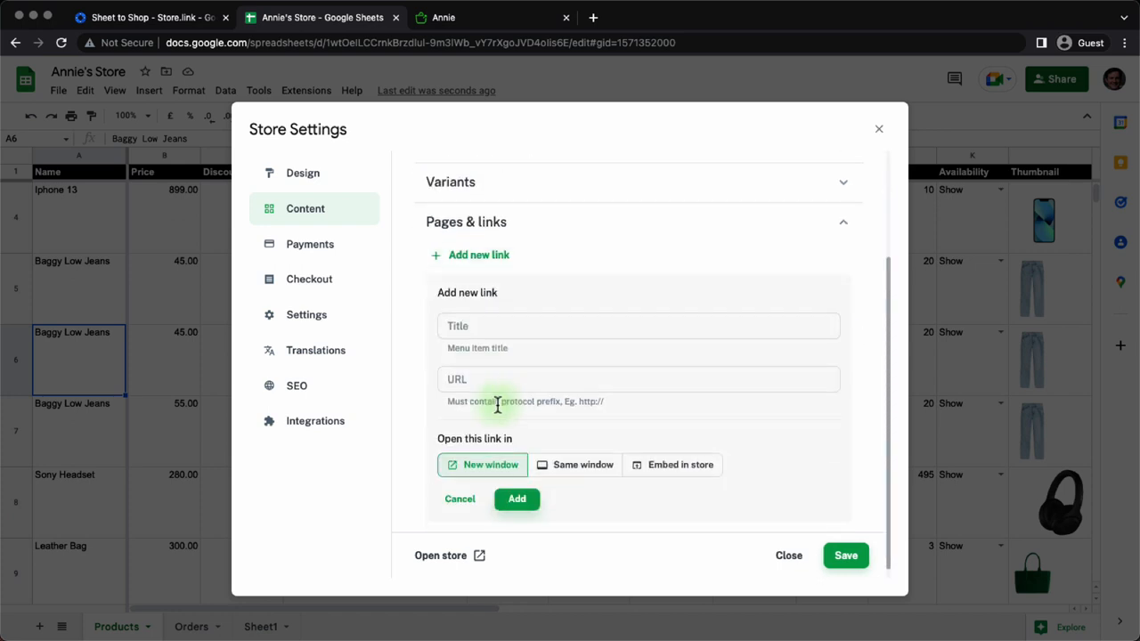
pyautogui.click(637, 325)
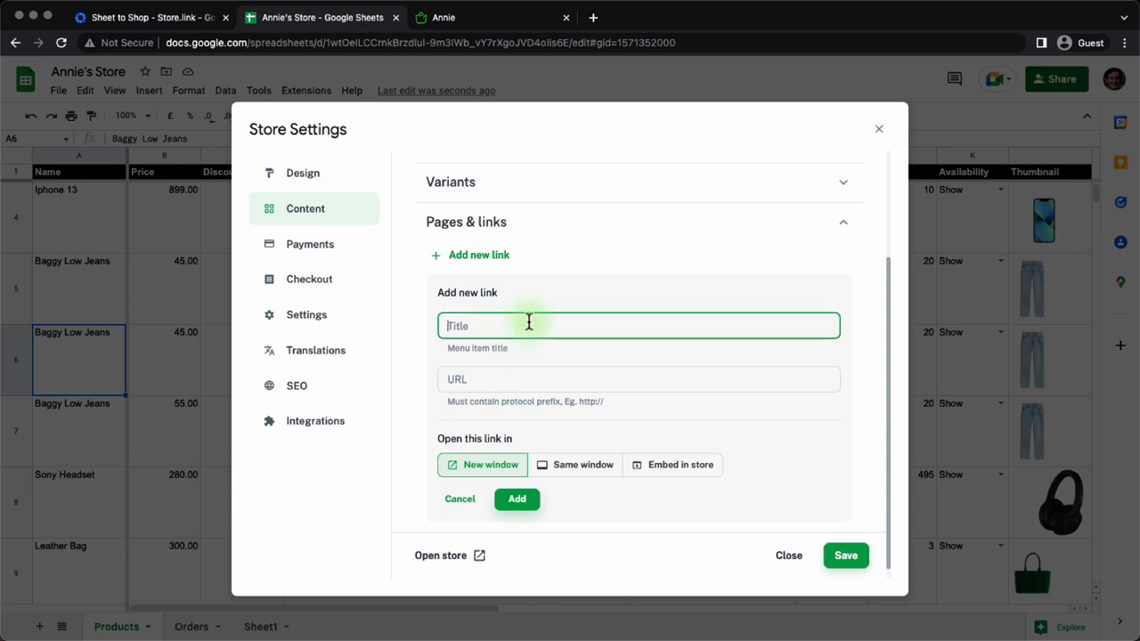
pyautogui.write('F')
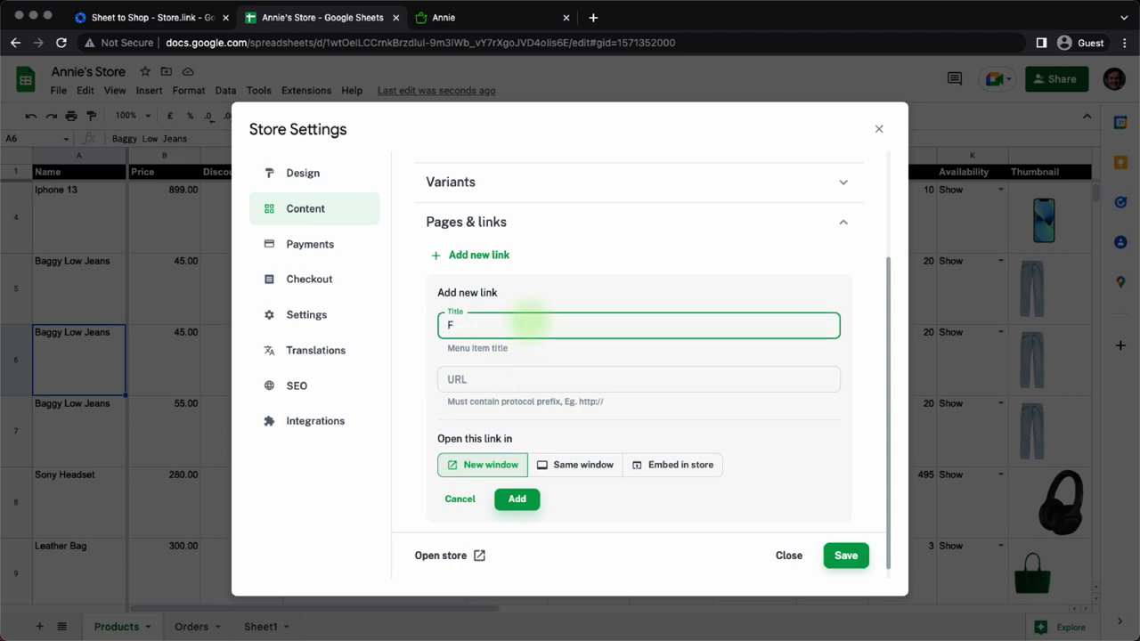
pyautogui.write('ollow me on I')
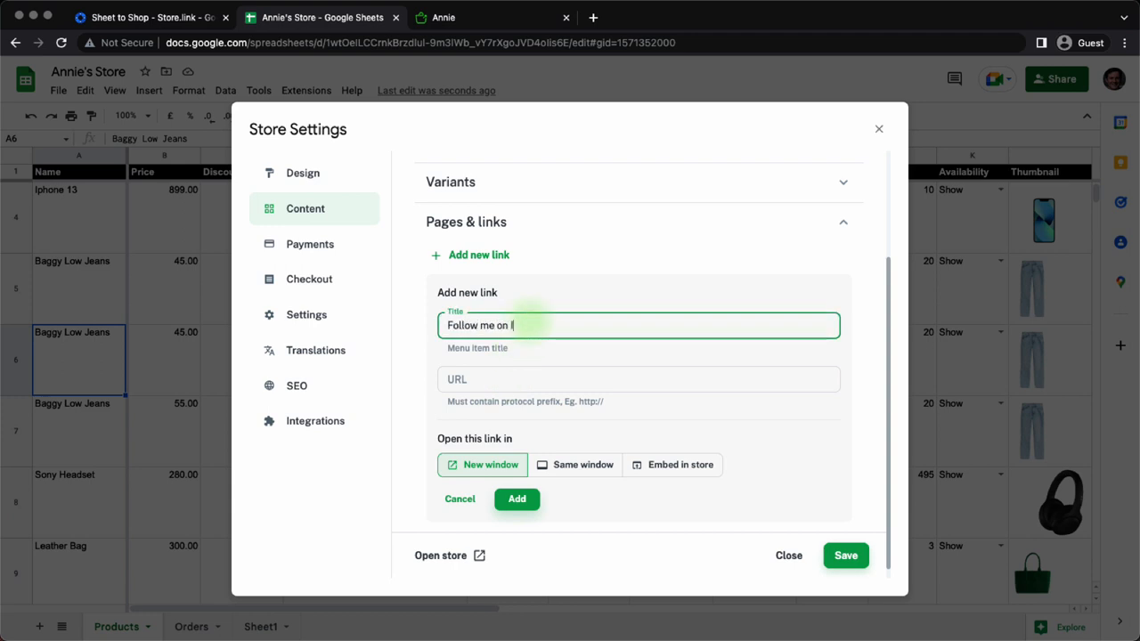
pyautogui.write('Instagram')
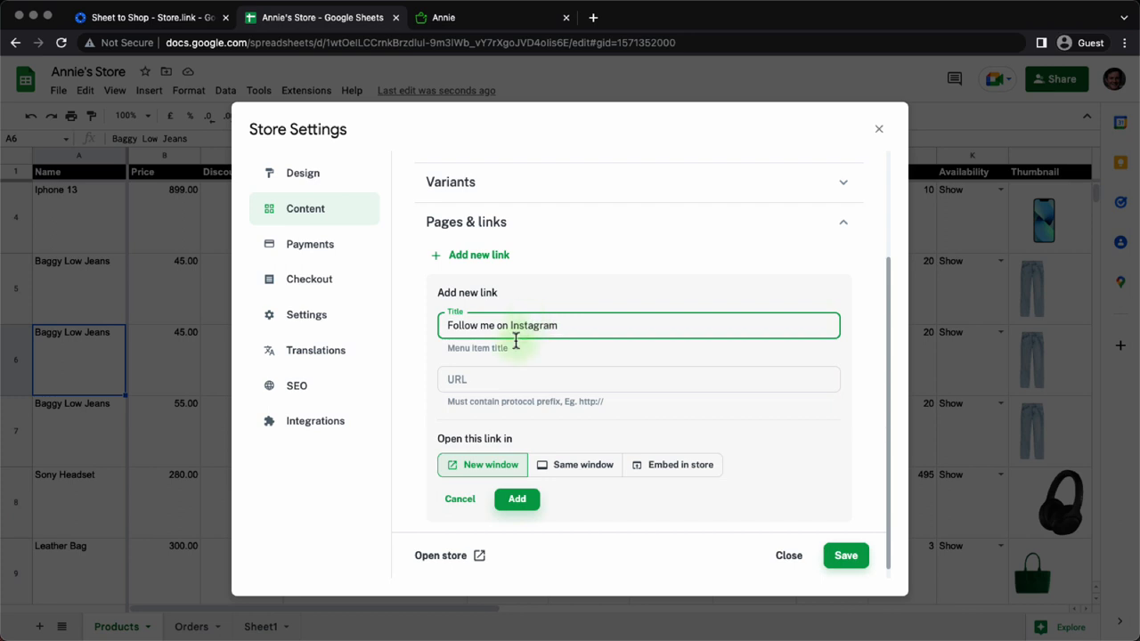
pyautogui.write('h')
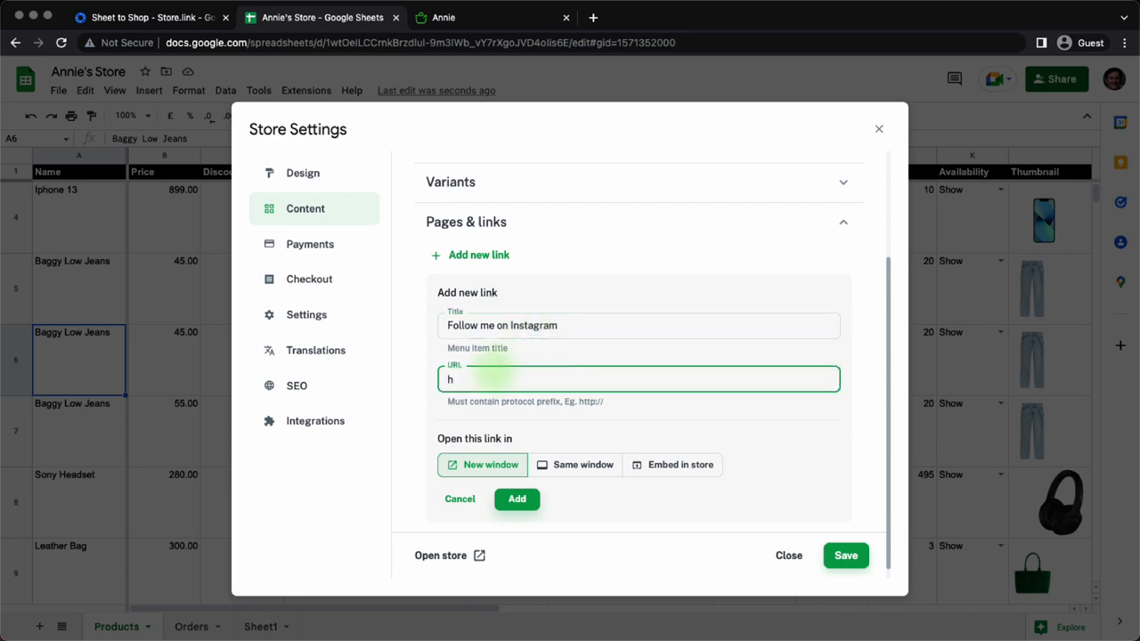
pyautogui.write('ttps')
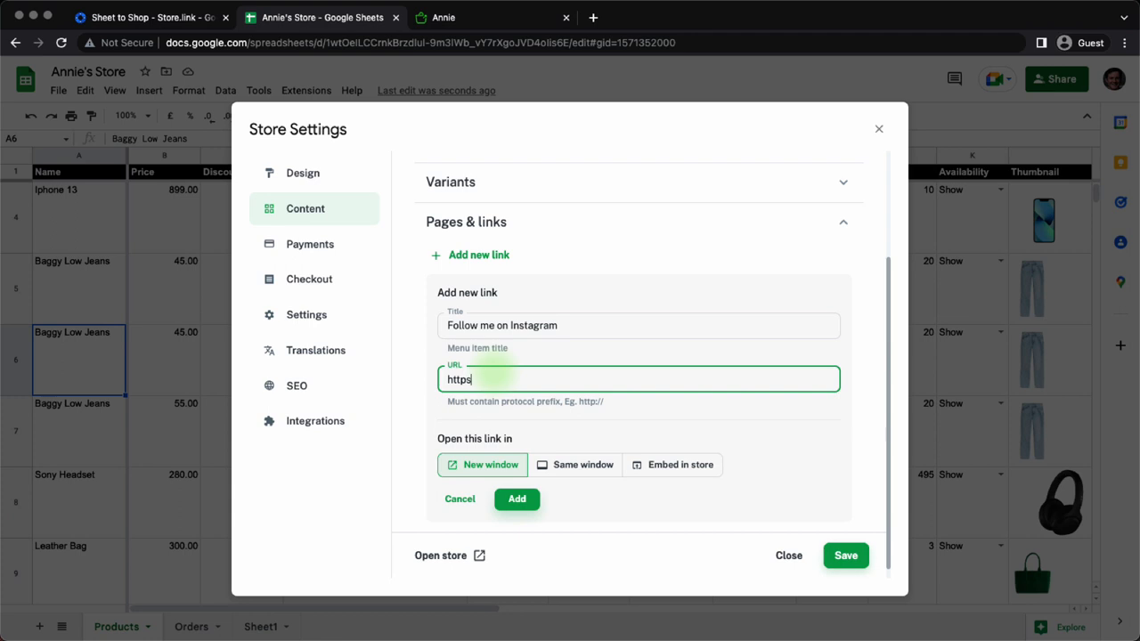
pyautogui.write('://instagram.com/a')
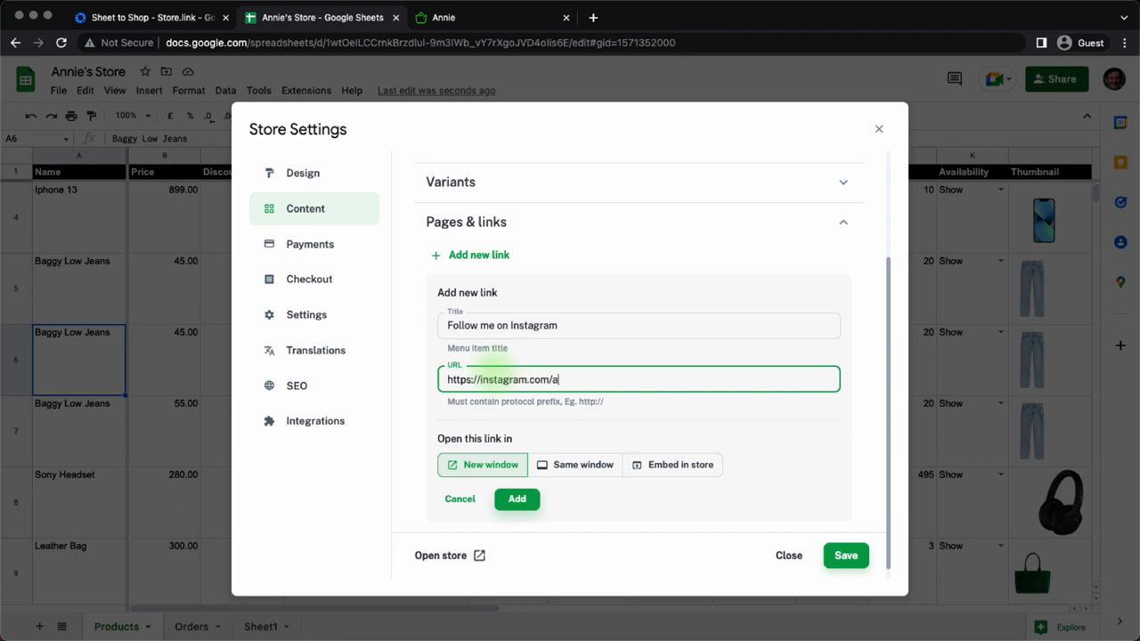
pyautogui.write('nnie')
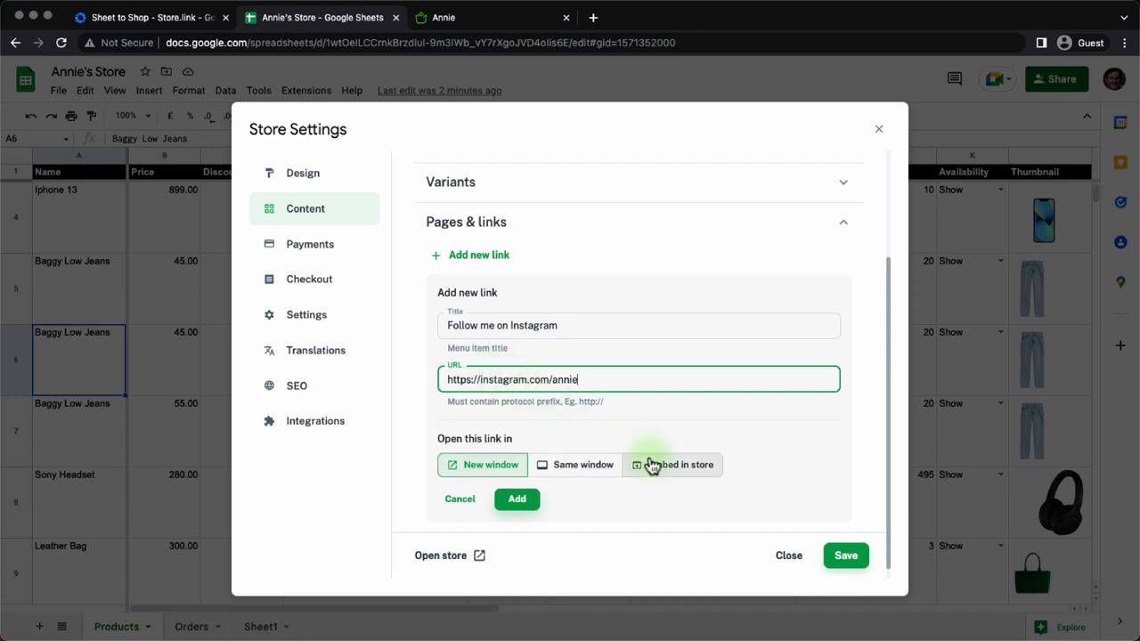
pyautogui.click(516, 499)
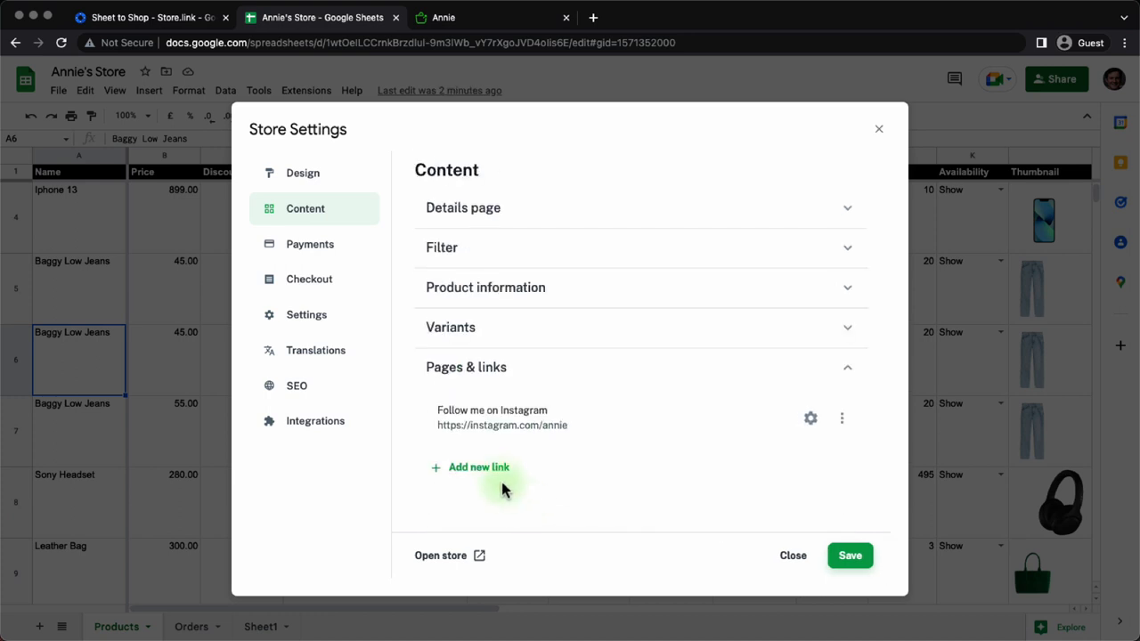
pyautogui.click(478, 467)
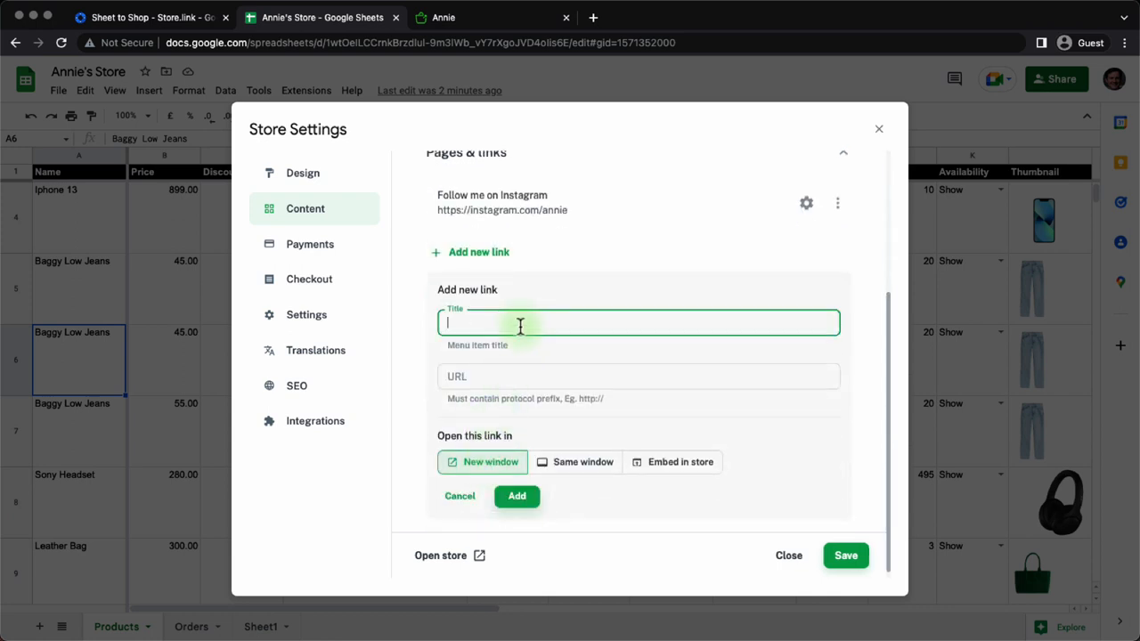
pyautogui.write('My Pinter')
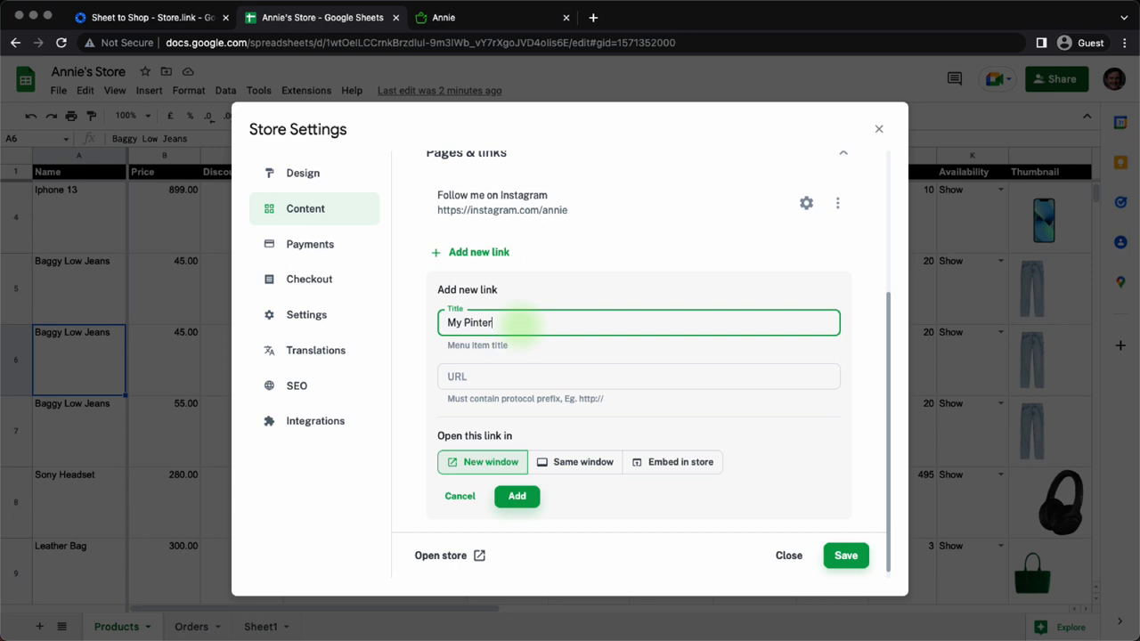
pyautogui.click(638, 376)
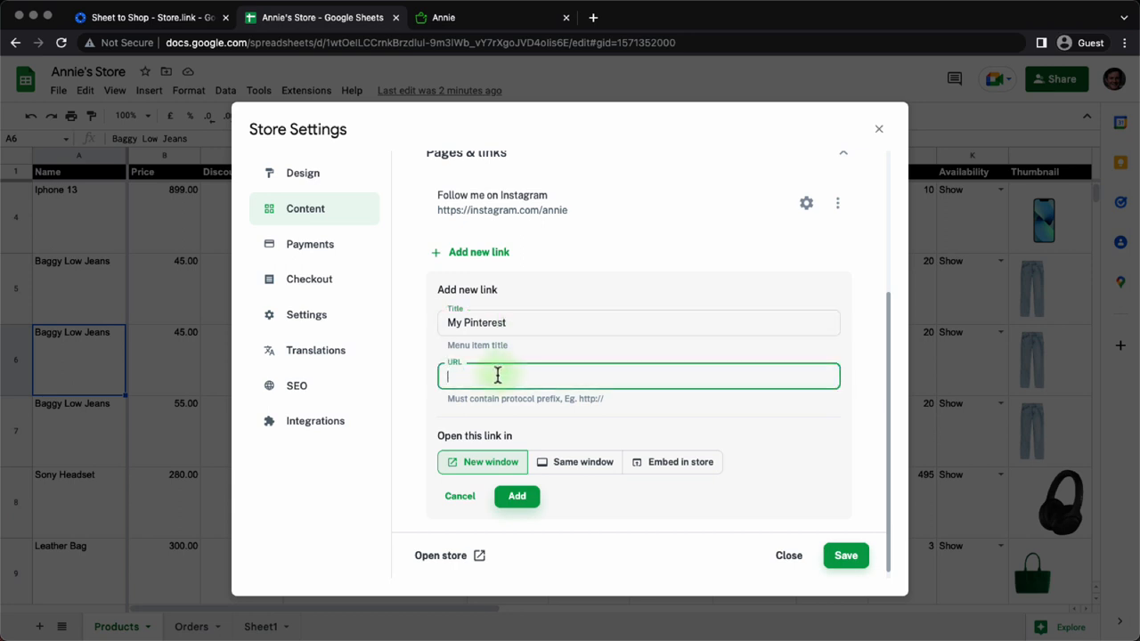
pyautogui.write('https://pinterest.com')
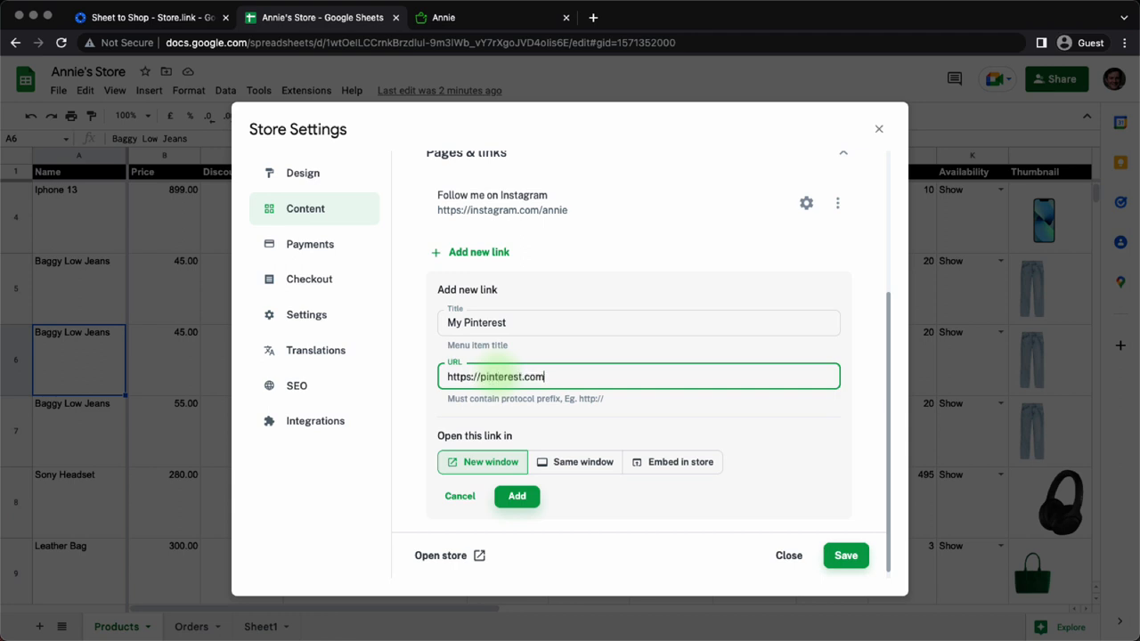
pyautogui.write('/annie')
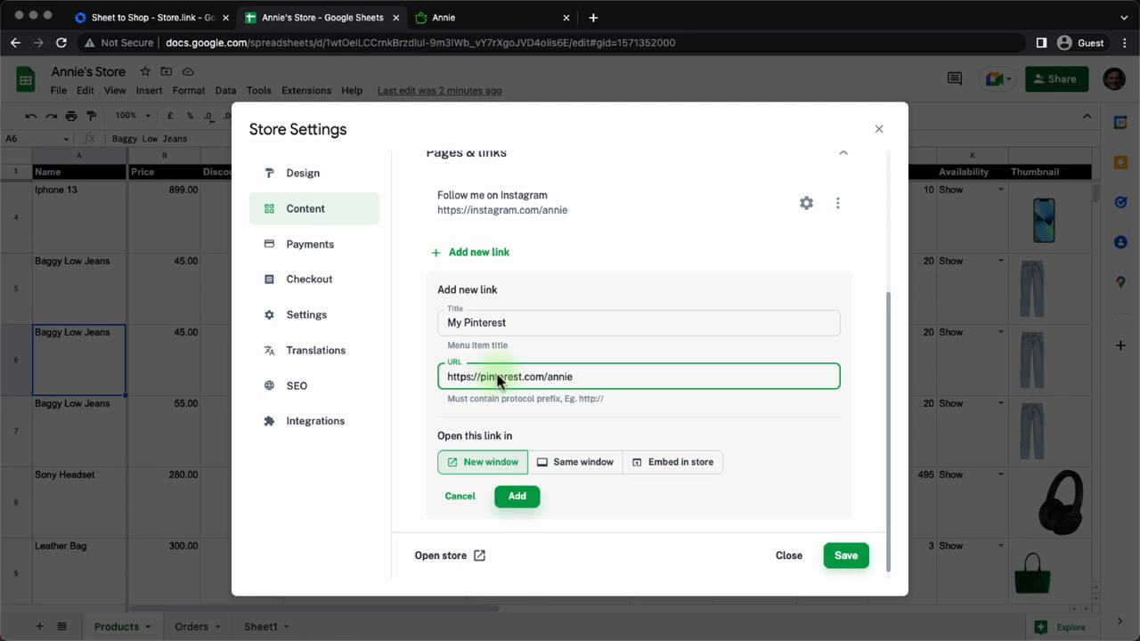
pyautogui.click(574, 462)
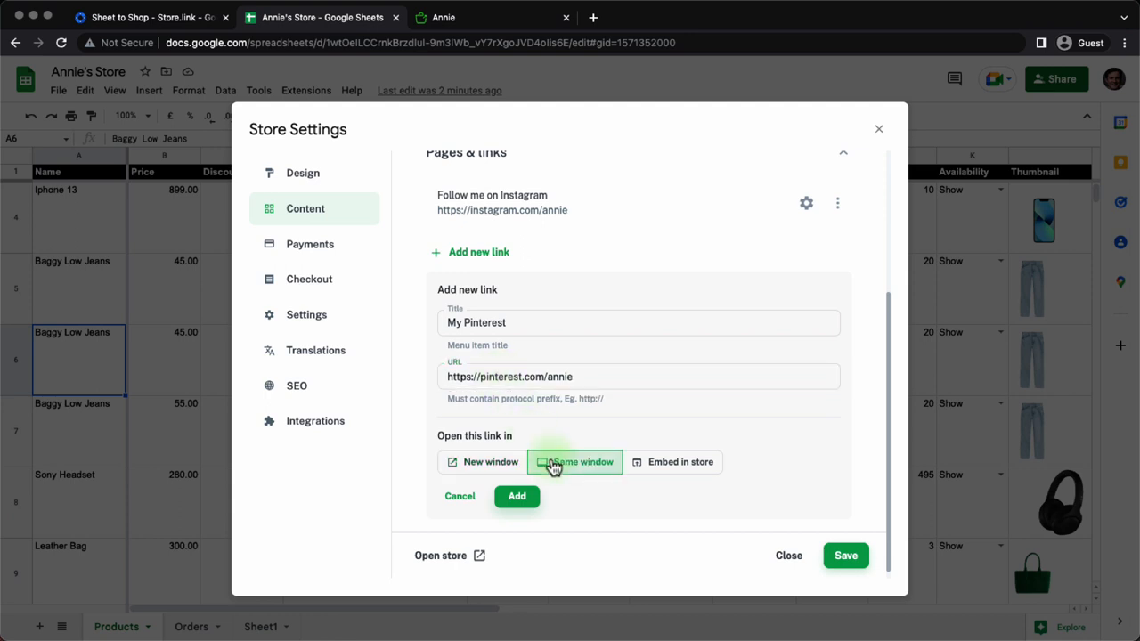
pyautogui.click(574, 461)
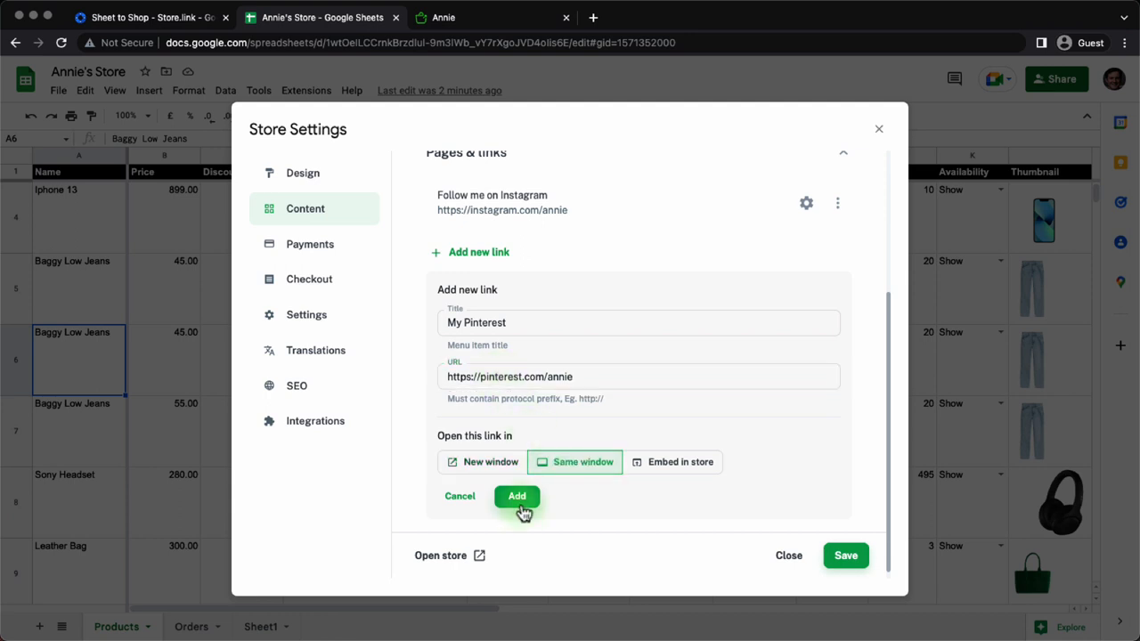
pyautogui.click(516, 496)
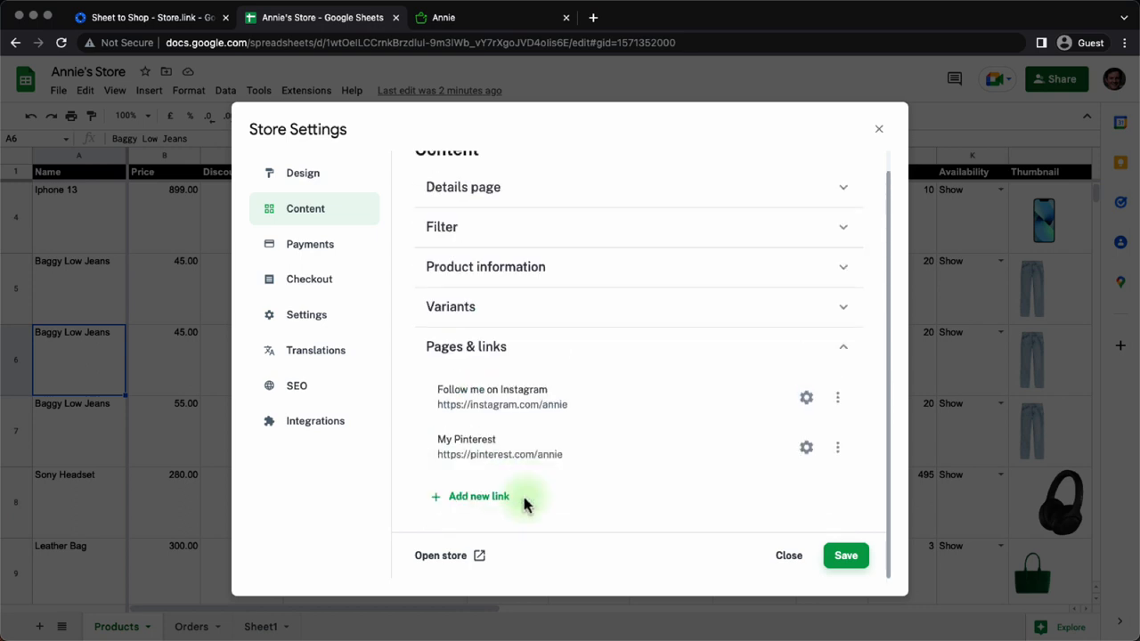
pyautogui.moveTo(501, 506)
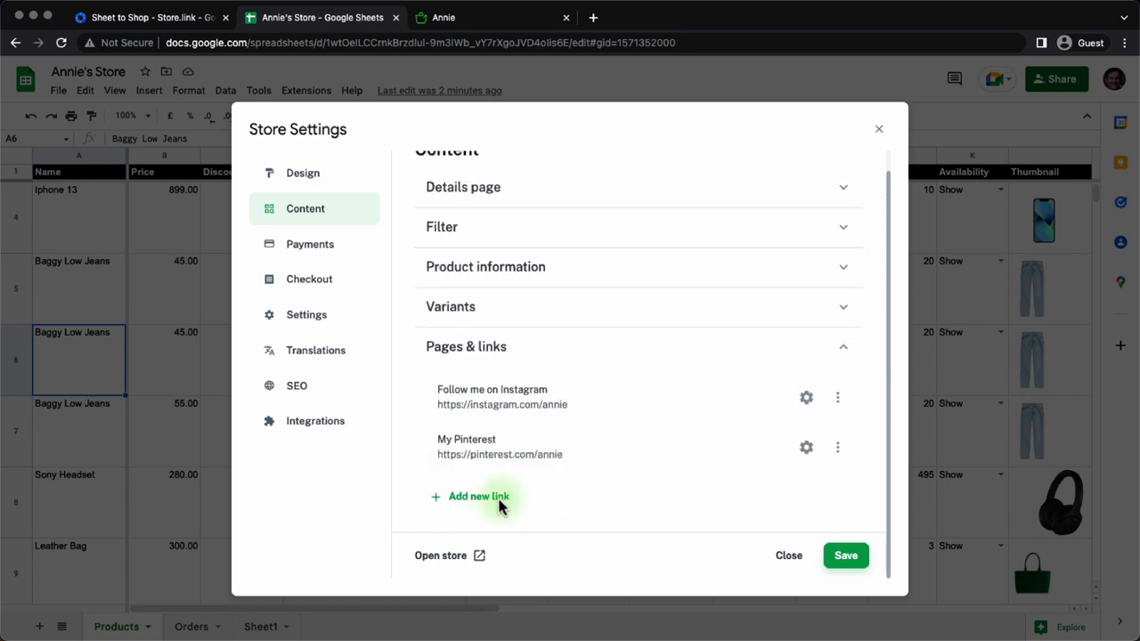
pyautogui.click(479, 496)
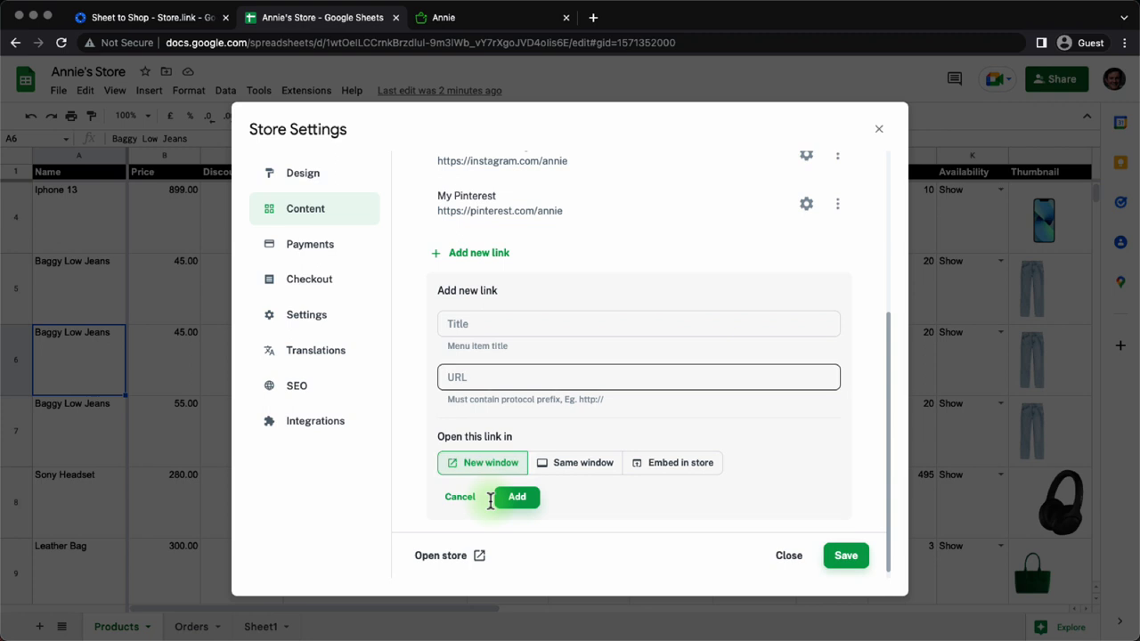
pyautogui.write('V')
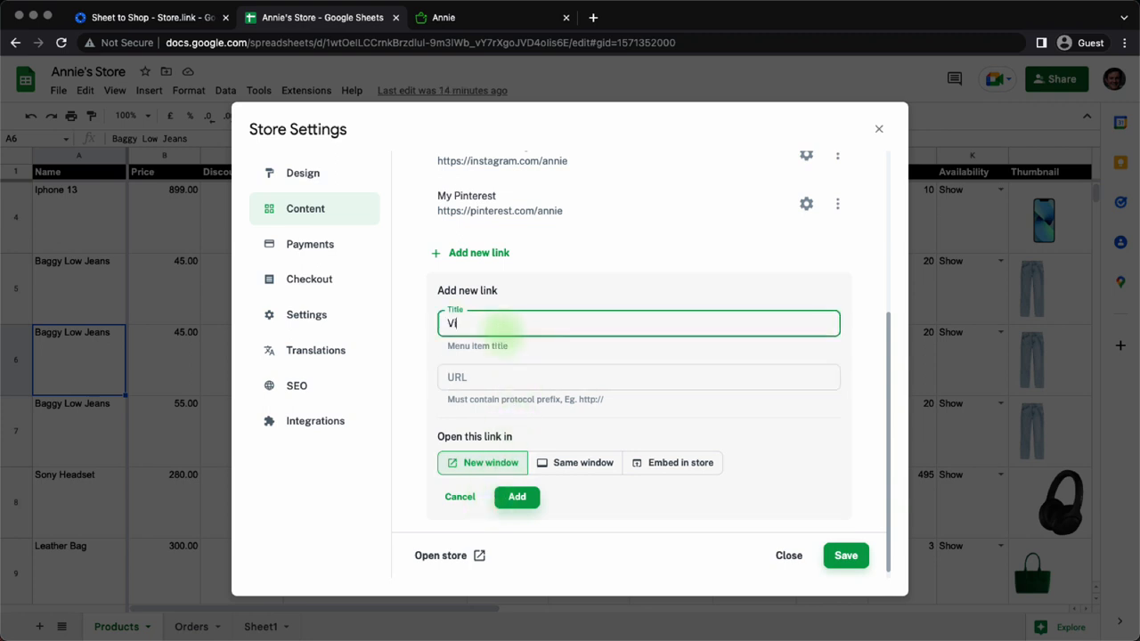
pyautogui.write('isit my sto')
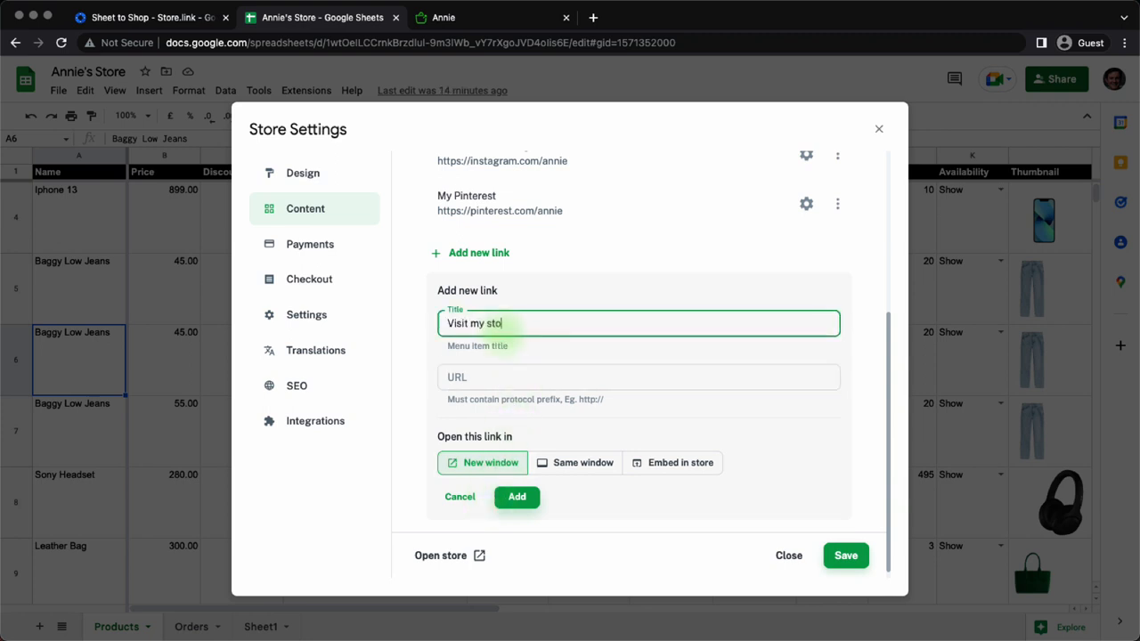
pyautogui.click(638, 376)
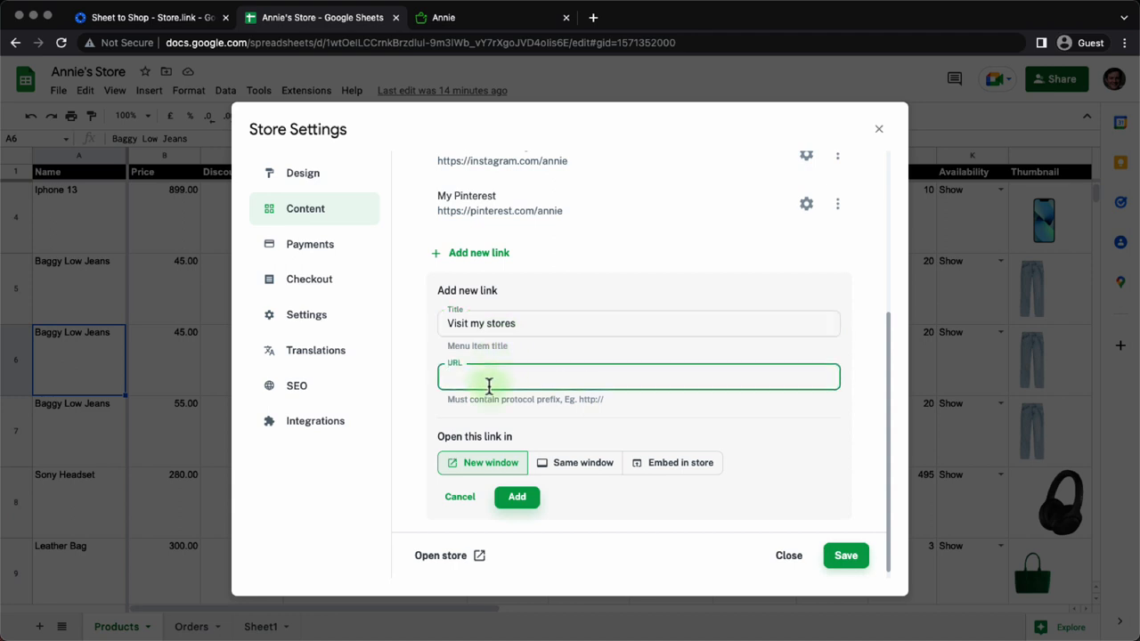
pyautogui.write('https://locatestore.com/demo')
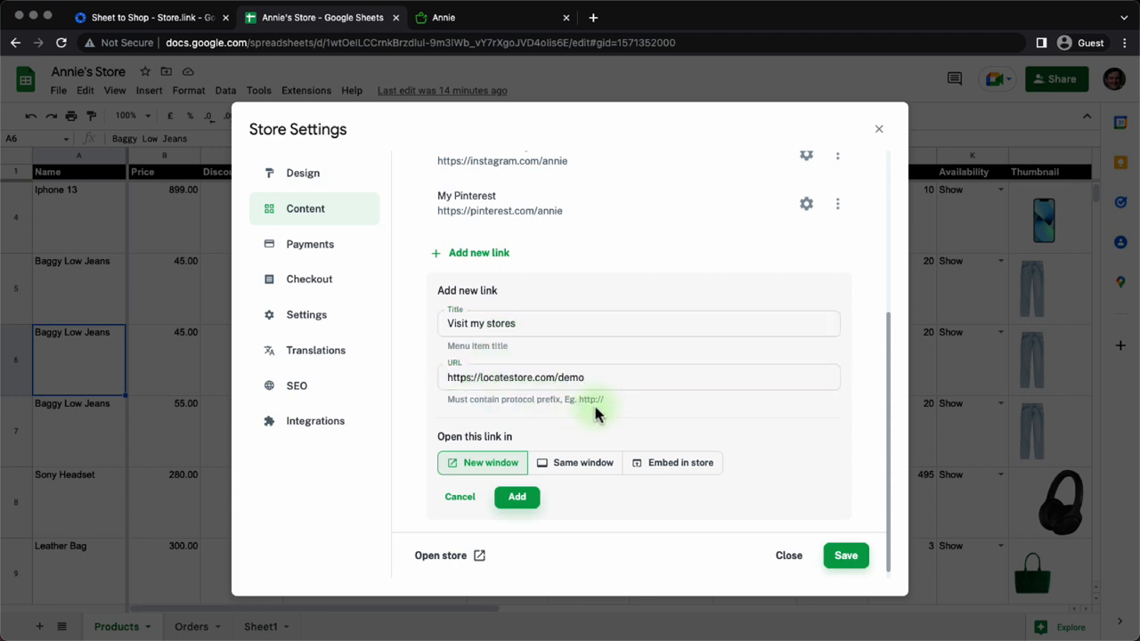
pyautogui.click(673, 462)
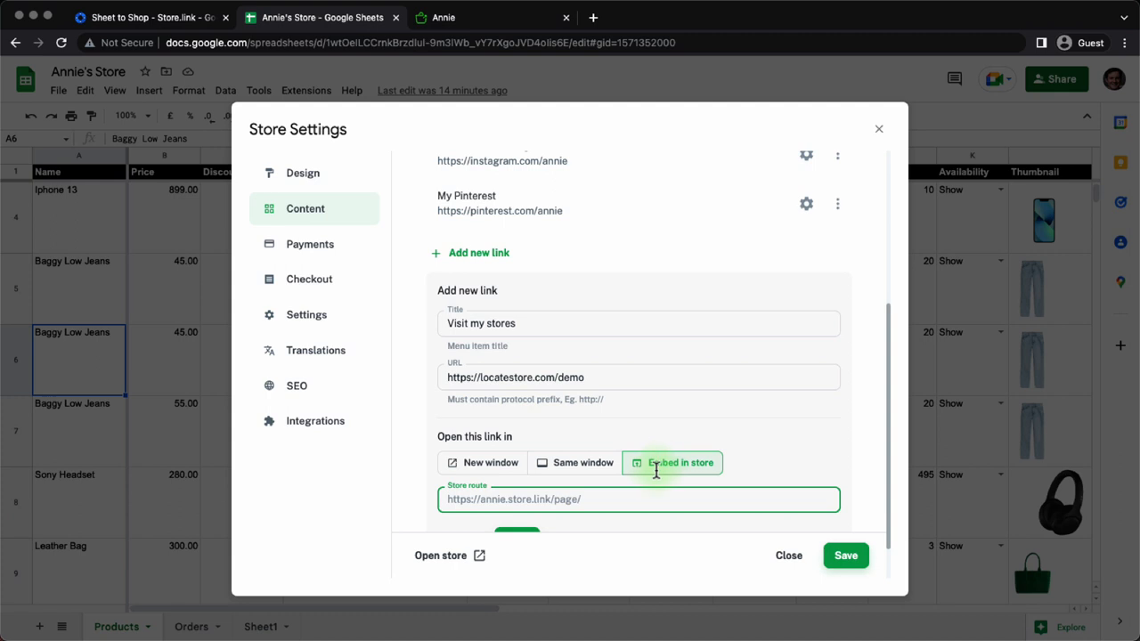
pyautogui.write('locations')
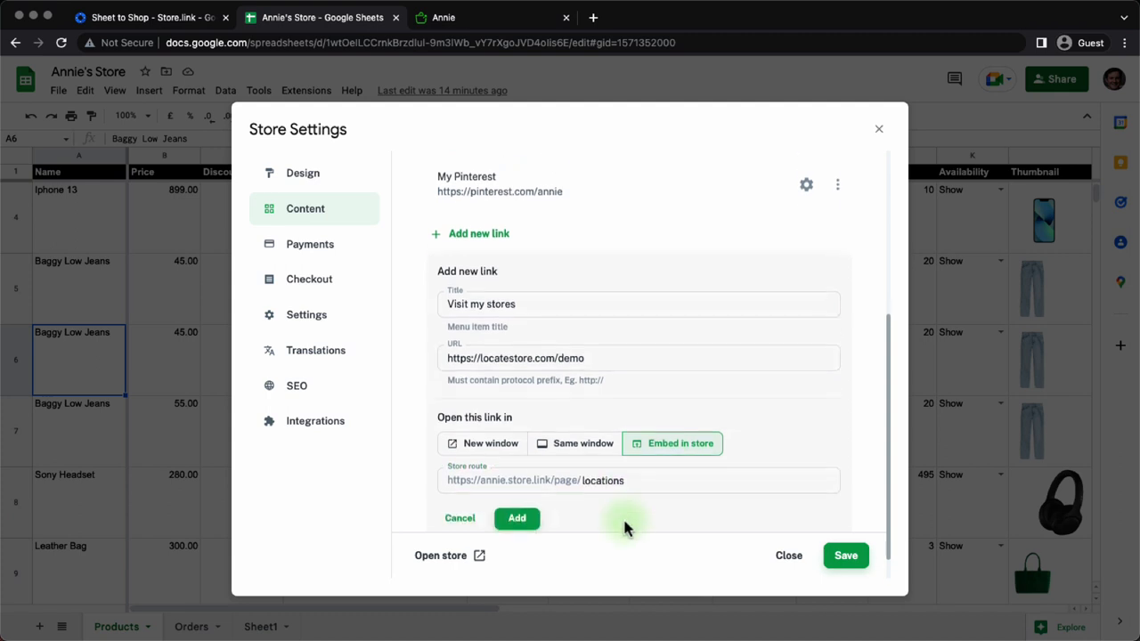
pyautogui.click(517, 518)
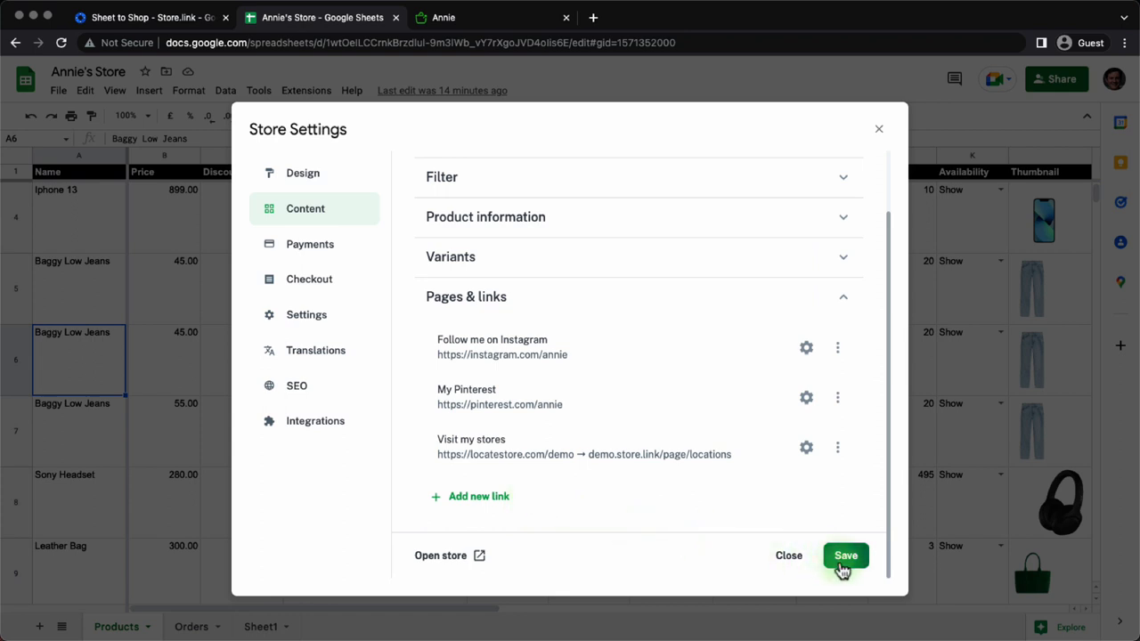
pyautogui.click(844, 555)
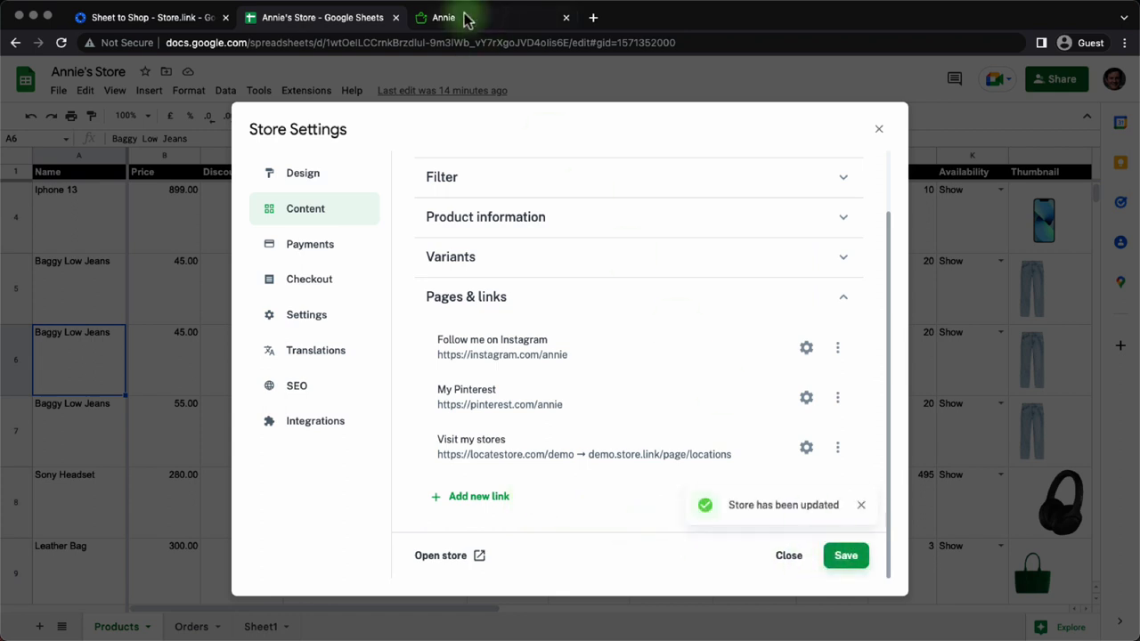
# Open the My Pinterest and Visit my stores menu links on the live store, then return
pyautogui.click(492, 17)
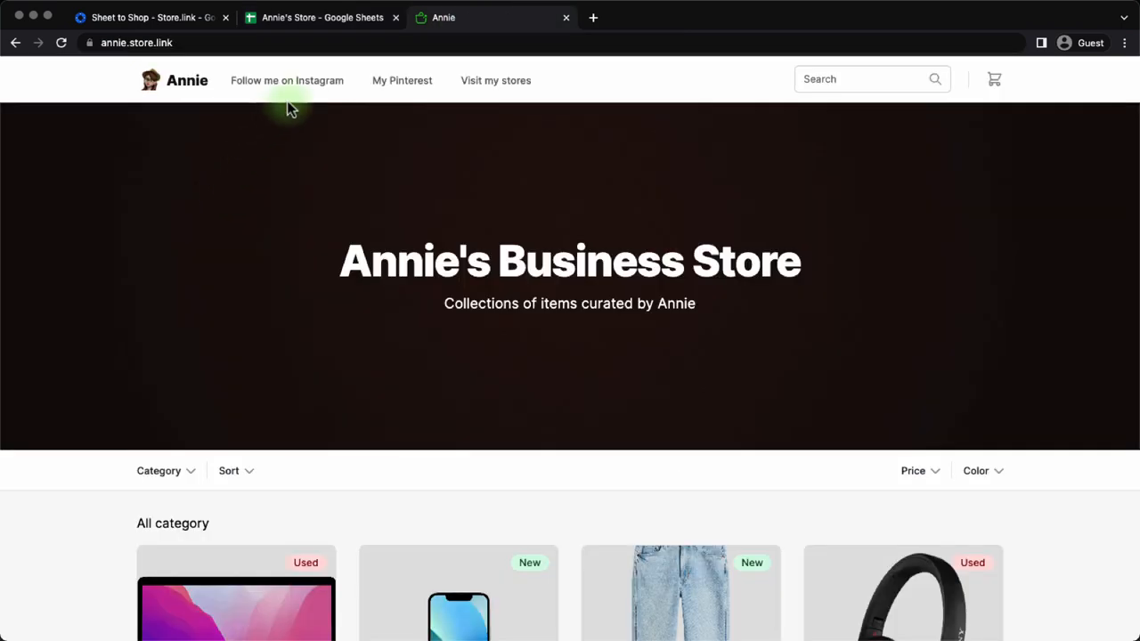
pyautogui.click(287, 80)
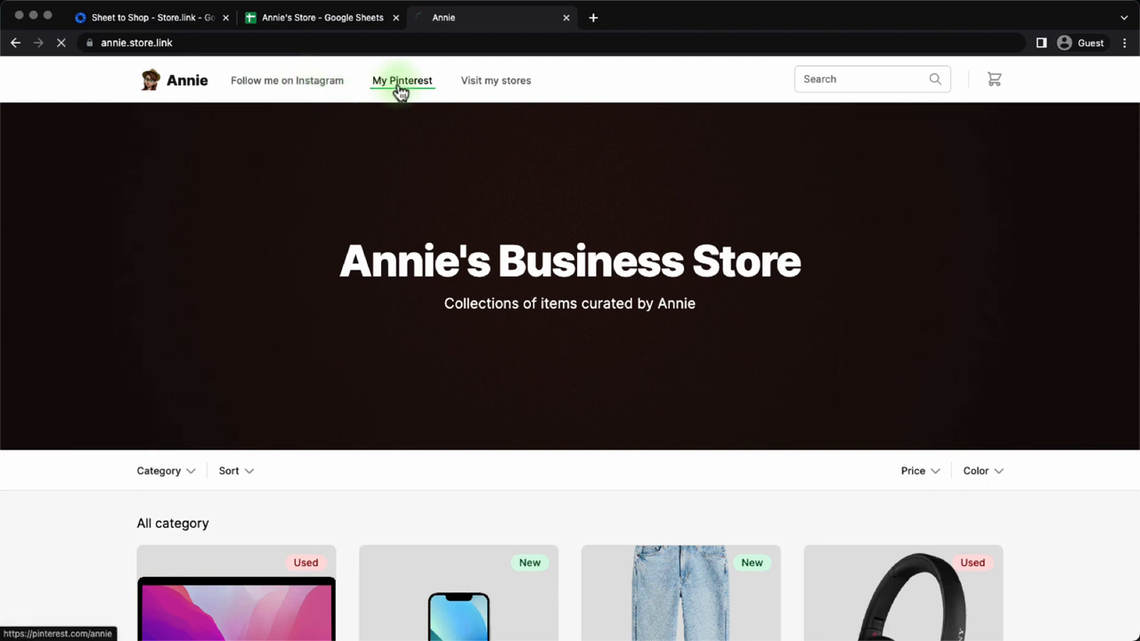
pyautogui.click(401, 80)
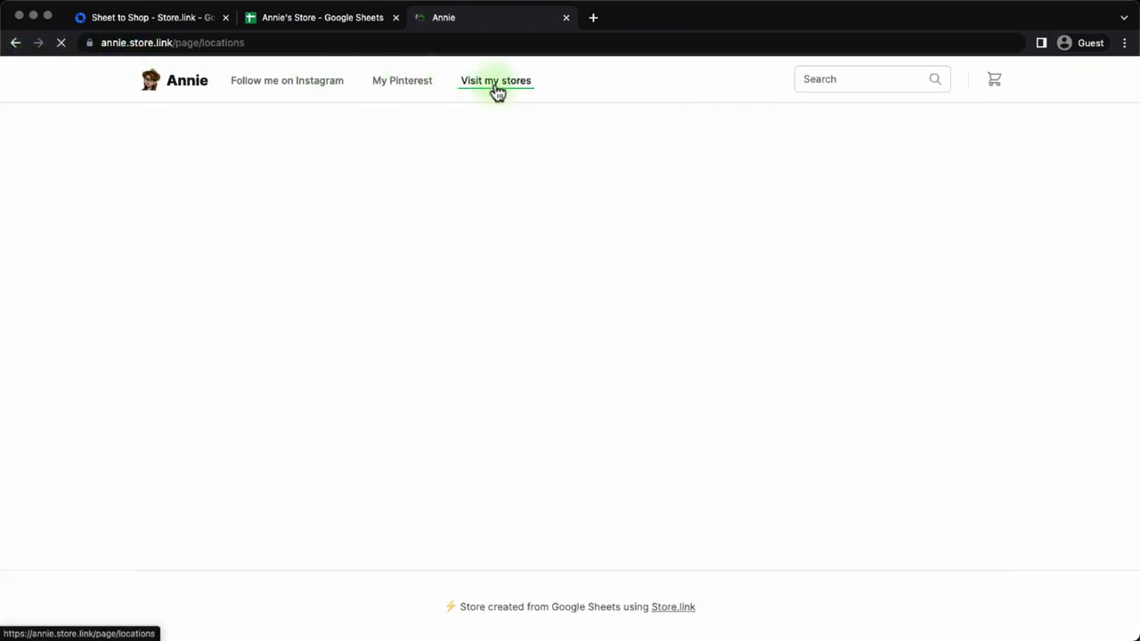
pyautogui.click(495, 80)
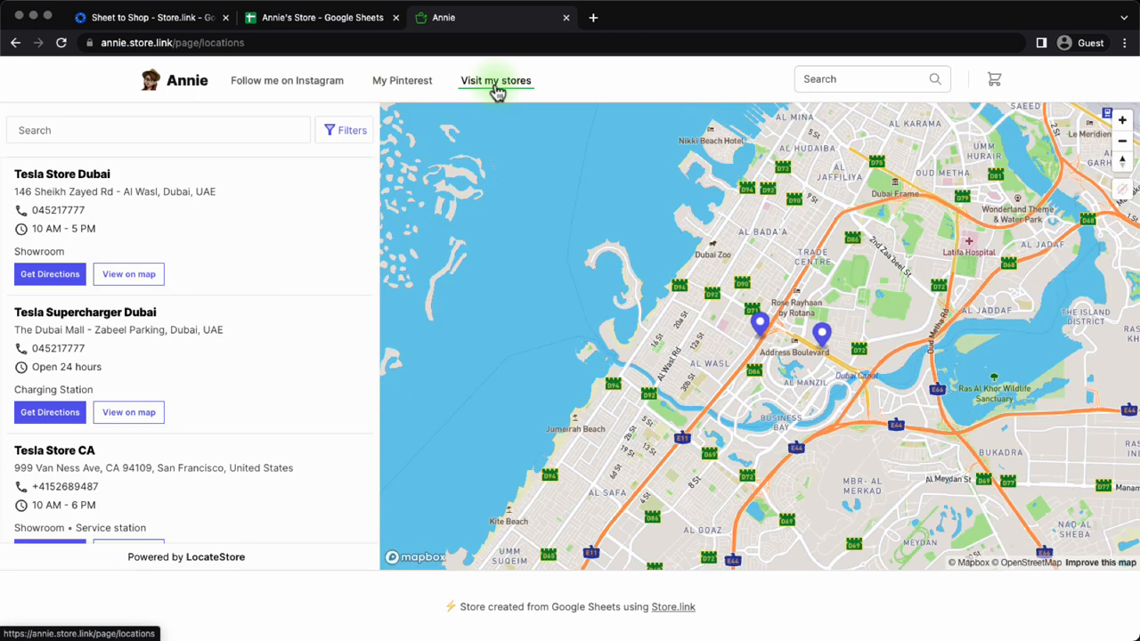
pyautogui.scroll(-3)
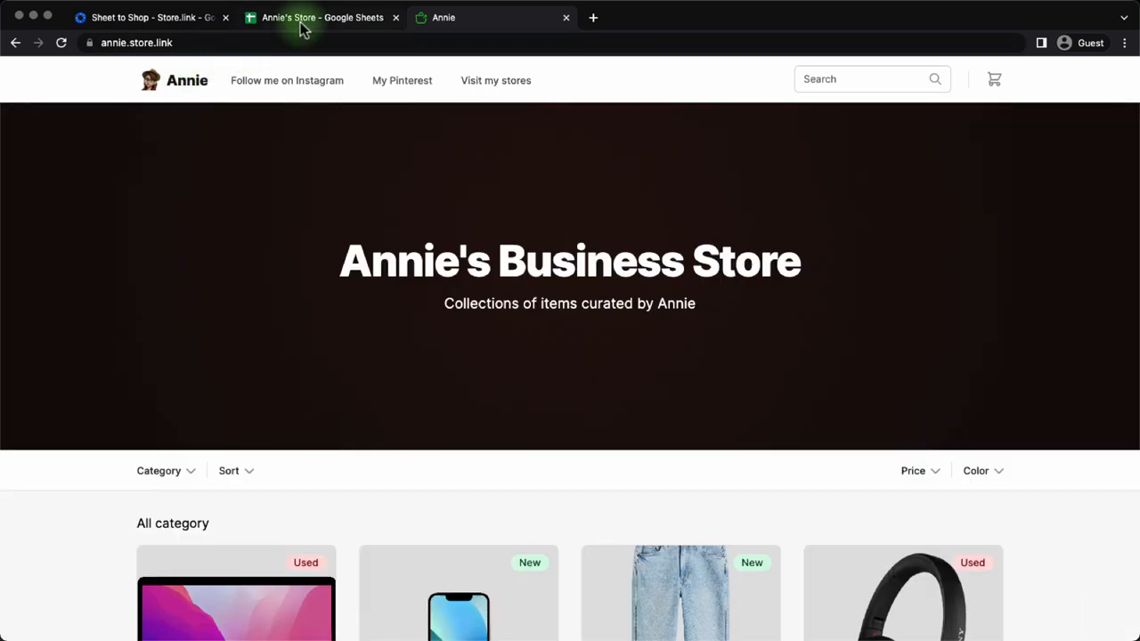
pyautogui.click(320, 17)
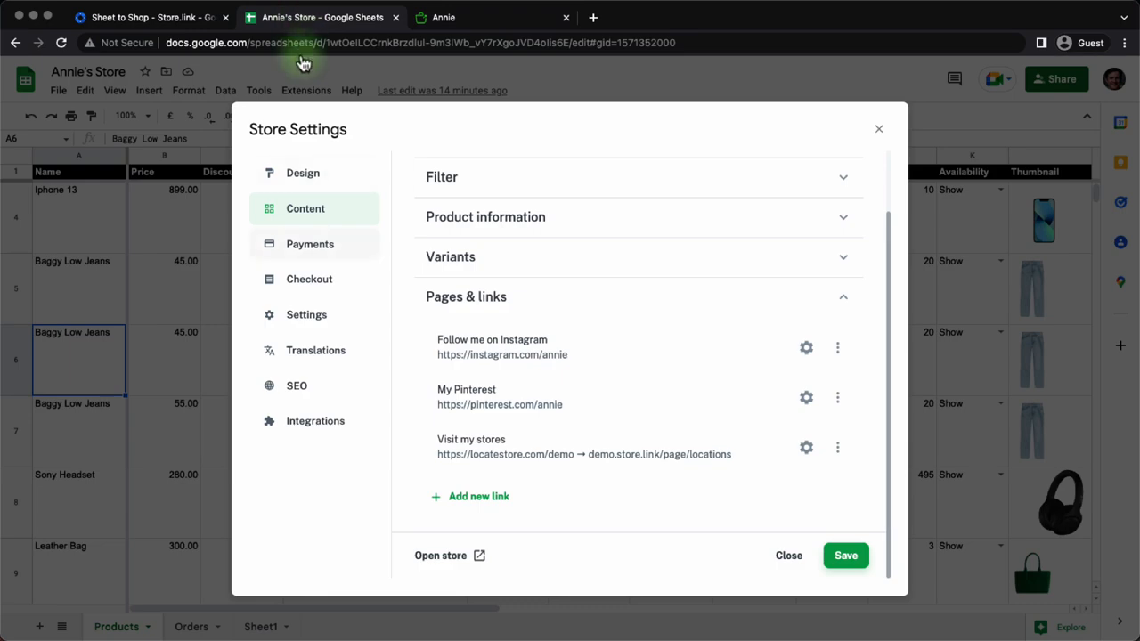
# Open the Payments section of Store Settings, then switch back to the live store
pyautogui.click(310, 244)
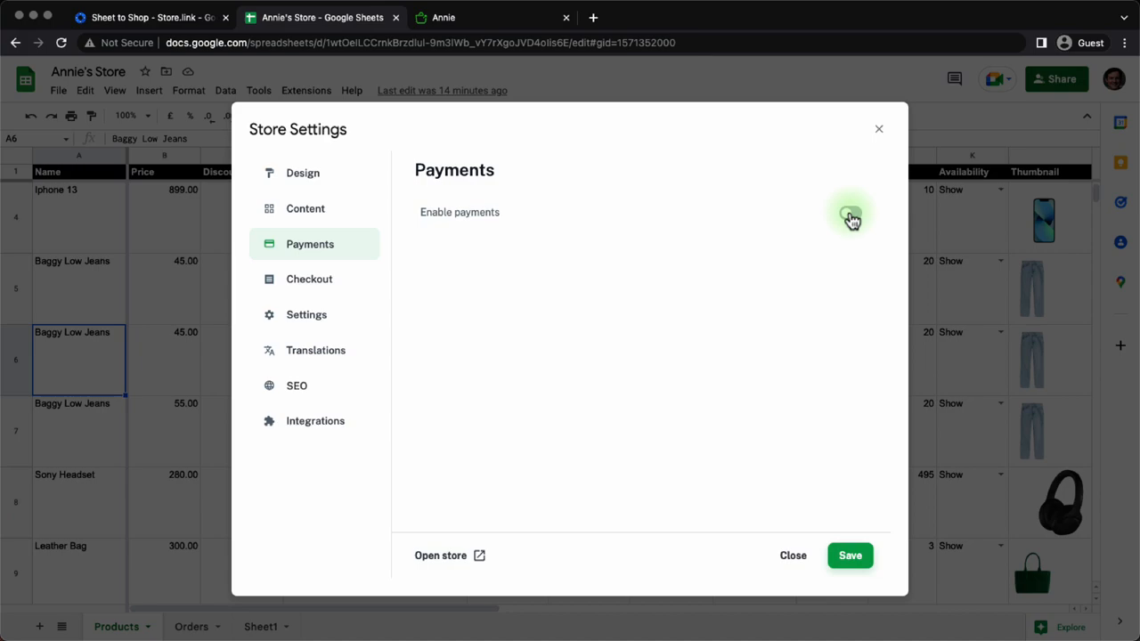
pyautogui.click(490, 17)
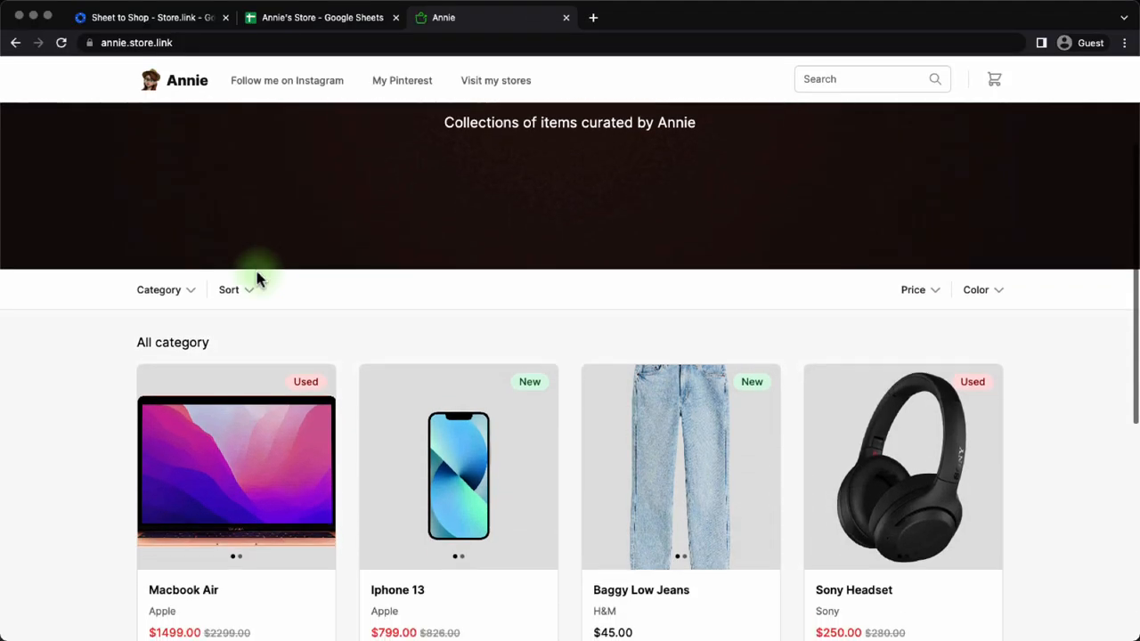
# Add the Iphone 13 and the Sony Headset to the cart and go to checkout
pyautogui.click(457, 463)
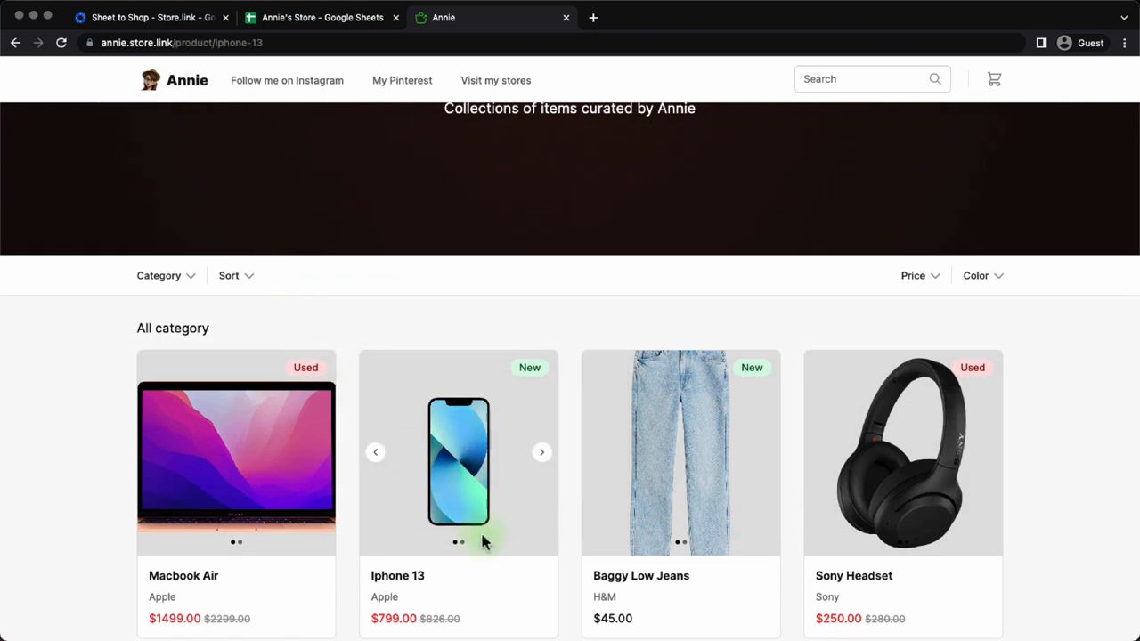
pyautogui.click(458, 463)
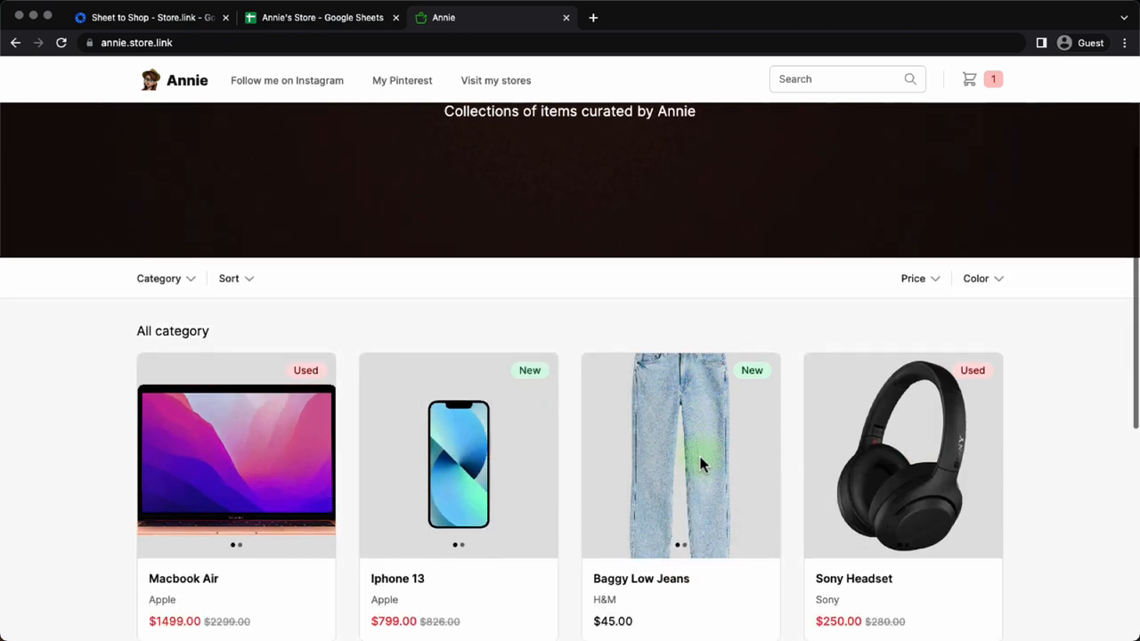
pyautogui.click(902, 455)
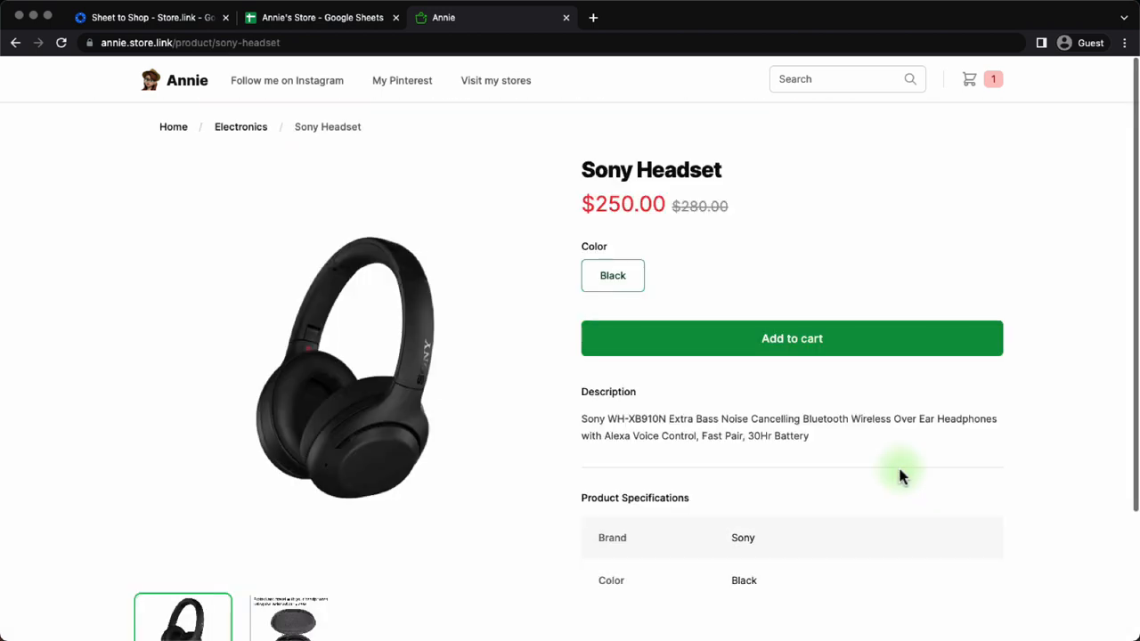
pyautogui.click(792, 338)
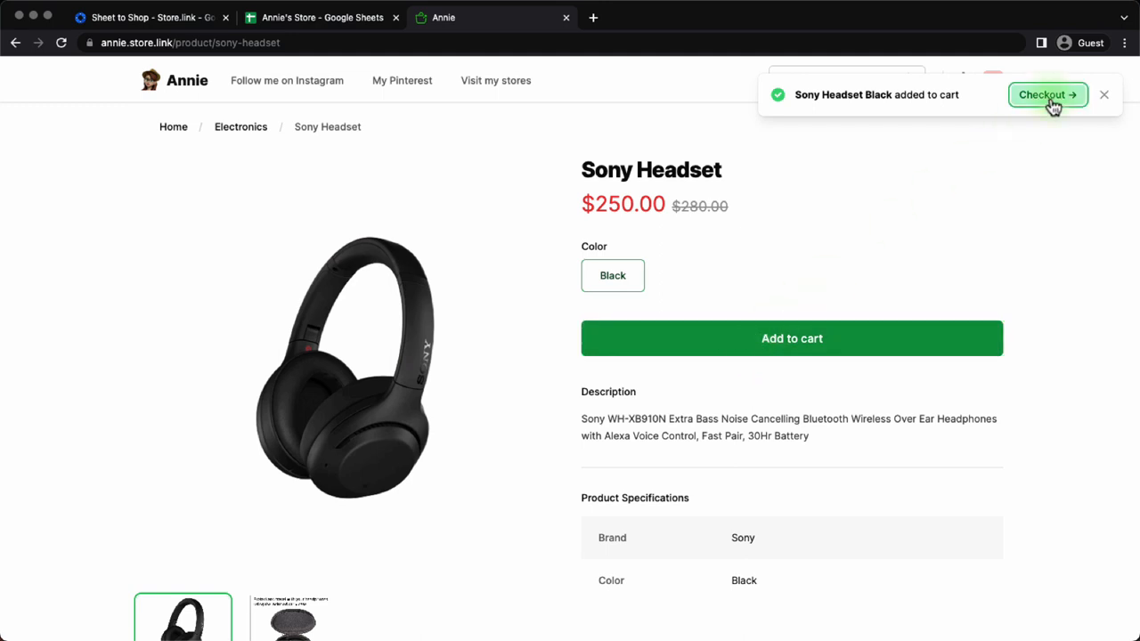
pyautogui.click(1047, 94)
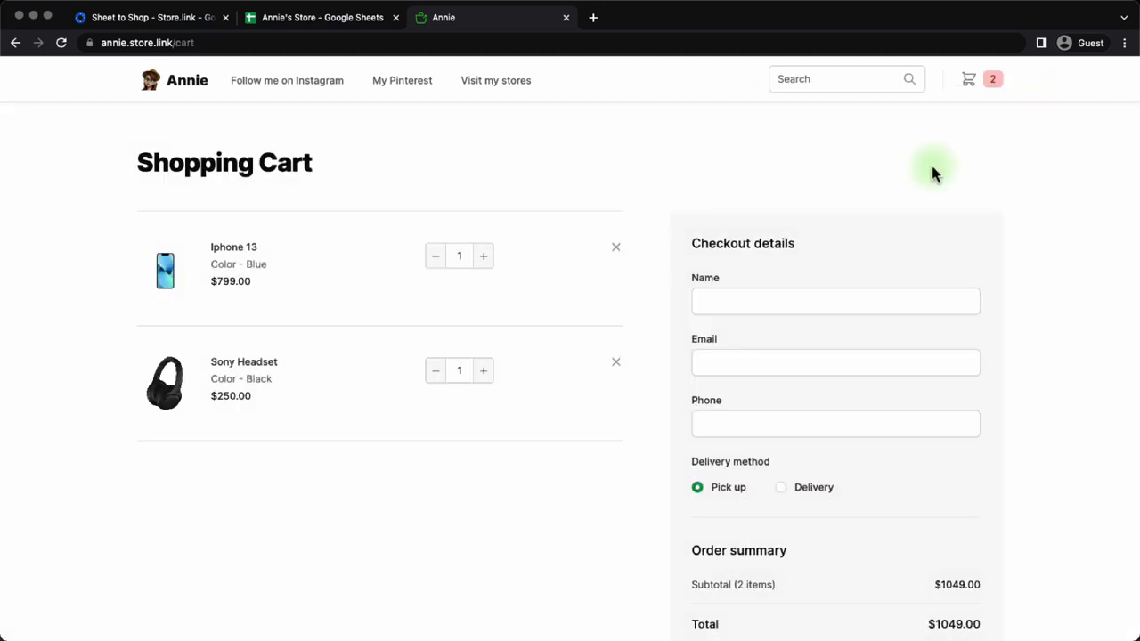
pyautogui.scroll(-3)
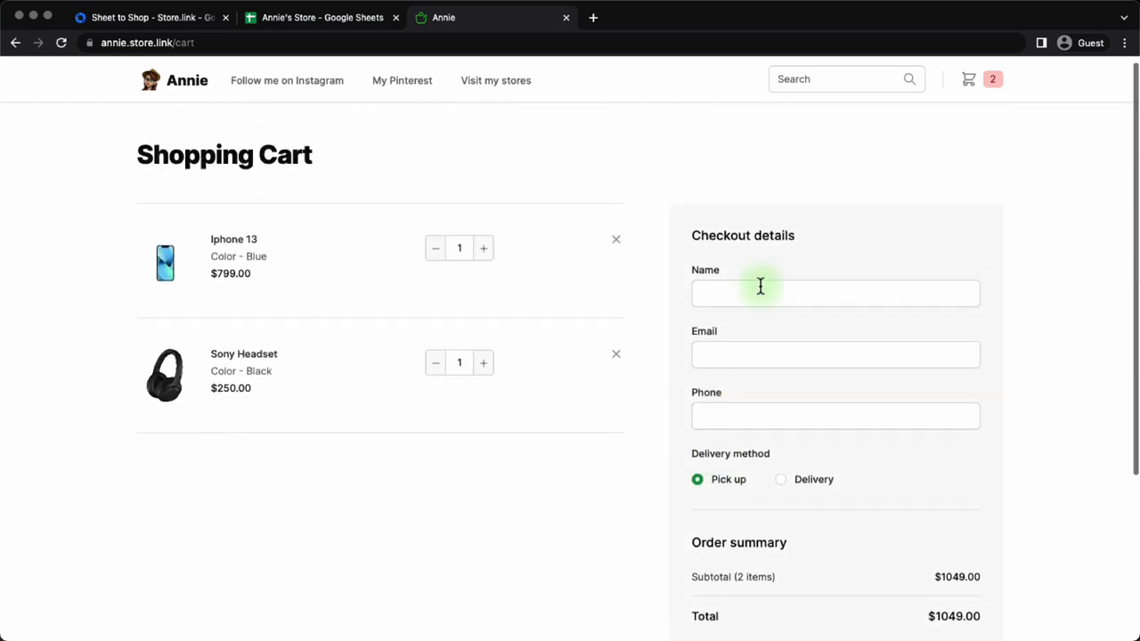
pyautogui.click(835, 293)
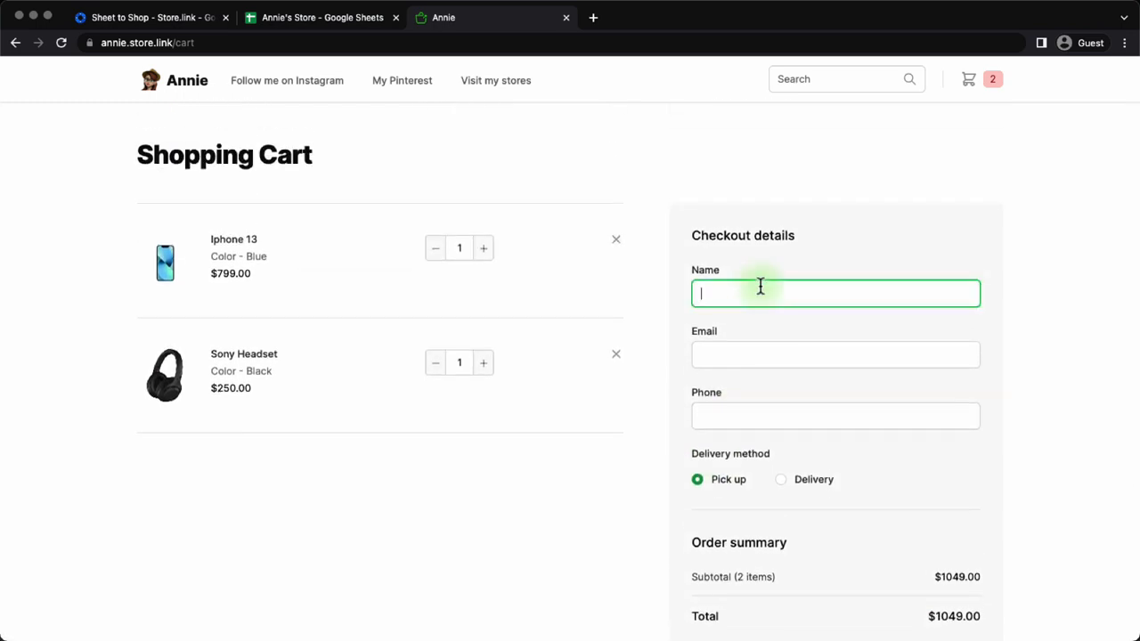
pyautogui.write('james')
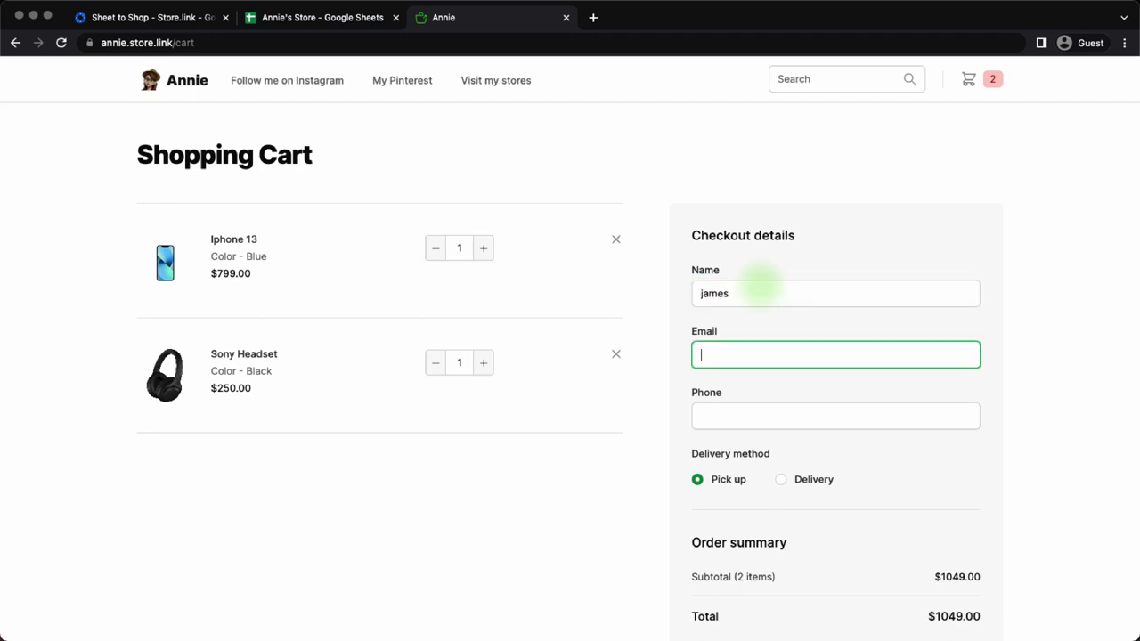
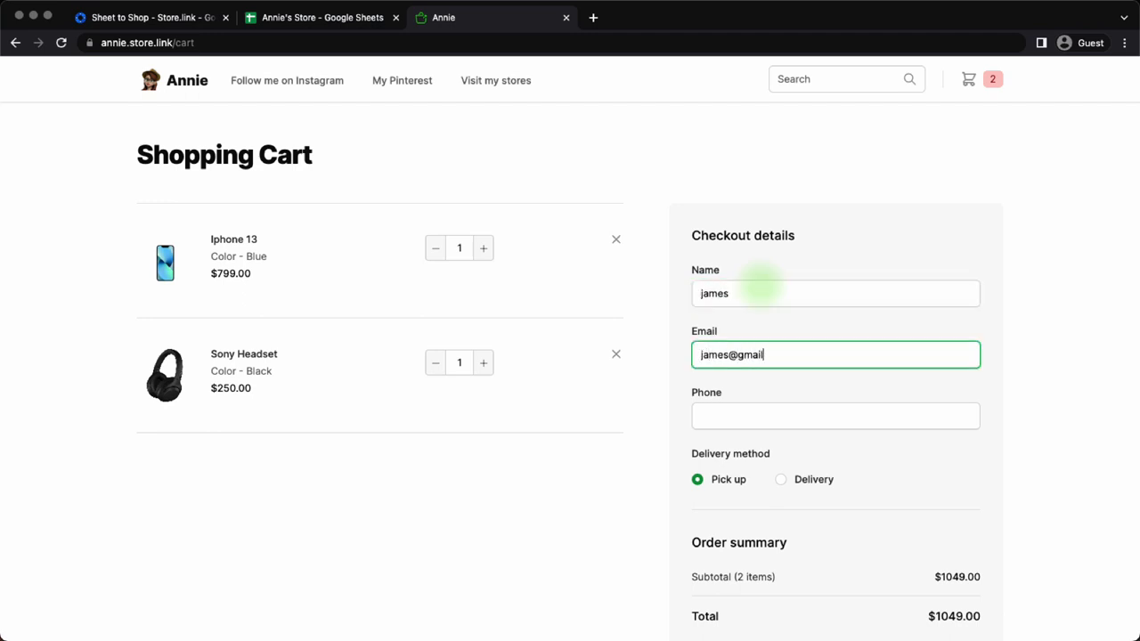
pyautogui.write('+1555123123')
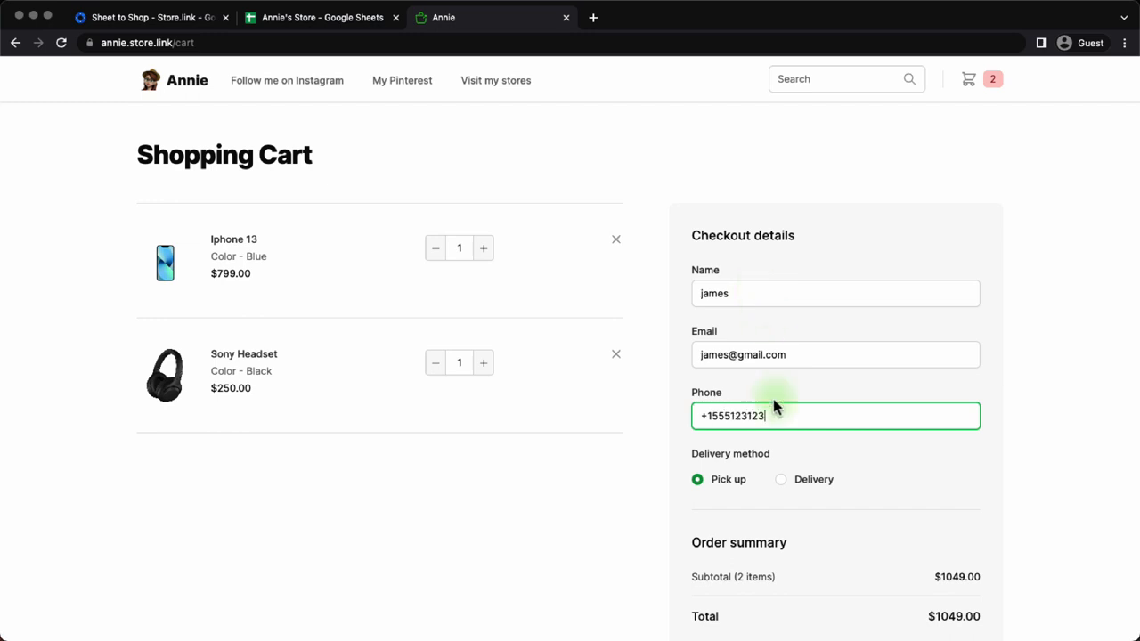
# Choose delivery to 7th Street, Golden avenue, Oakland and place the order
pyautogui.click(780, 479)
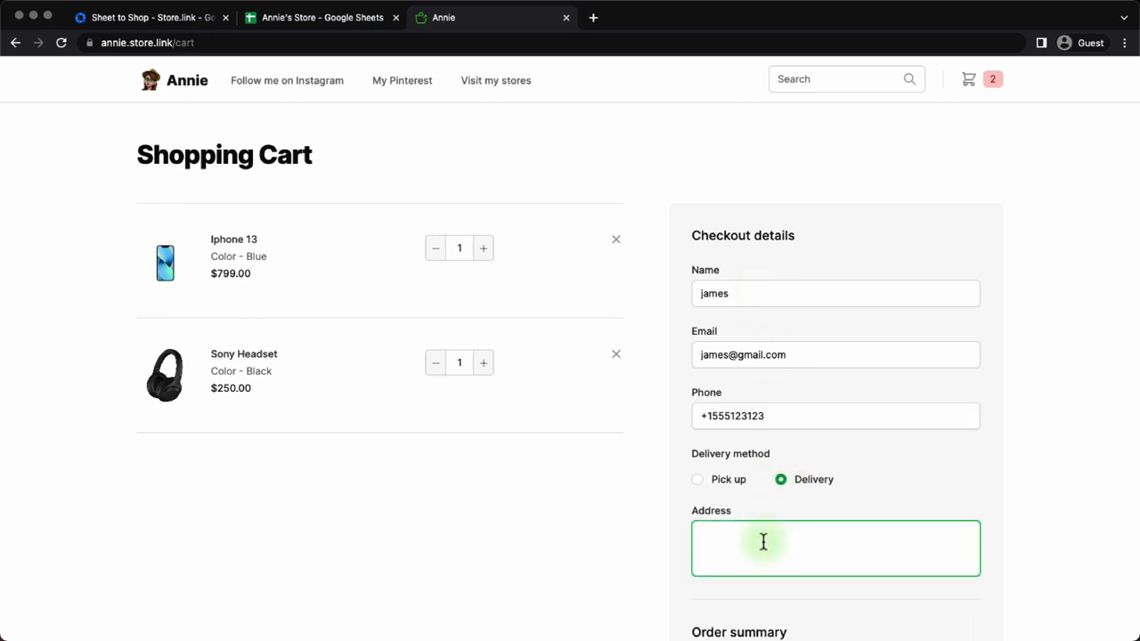
pyautogui.write('7th Street,')
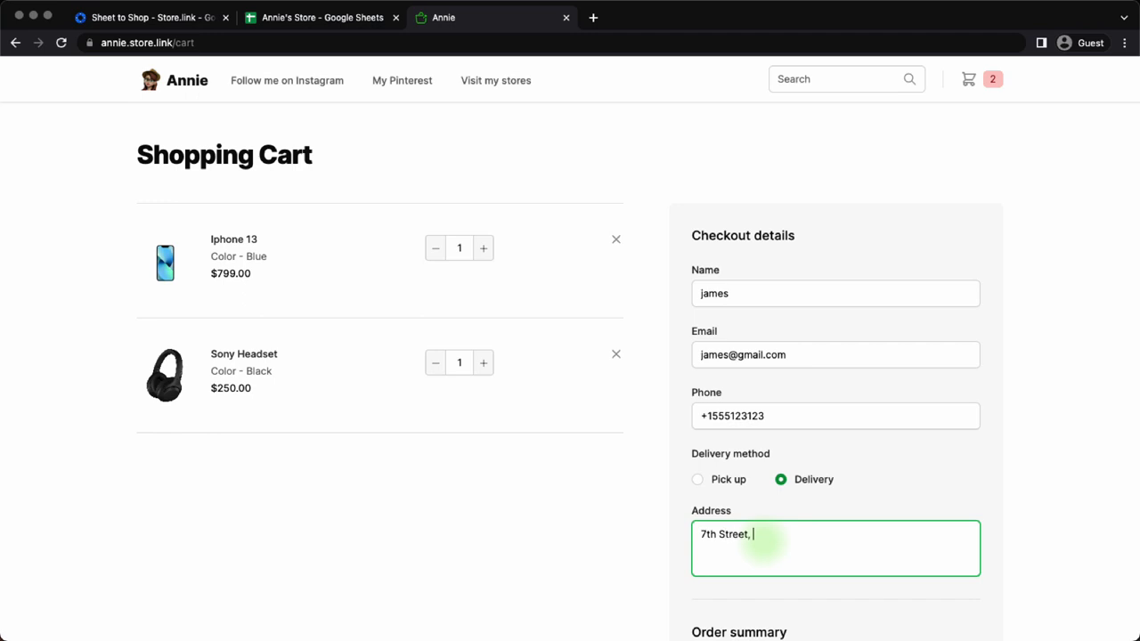
pyautogui.write('Golde')
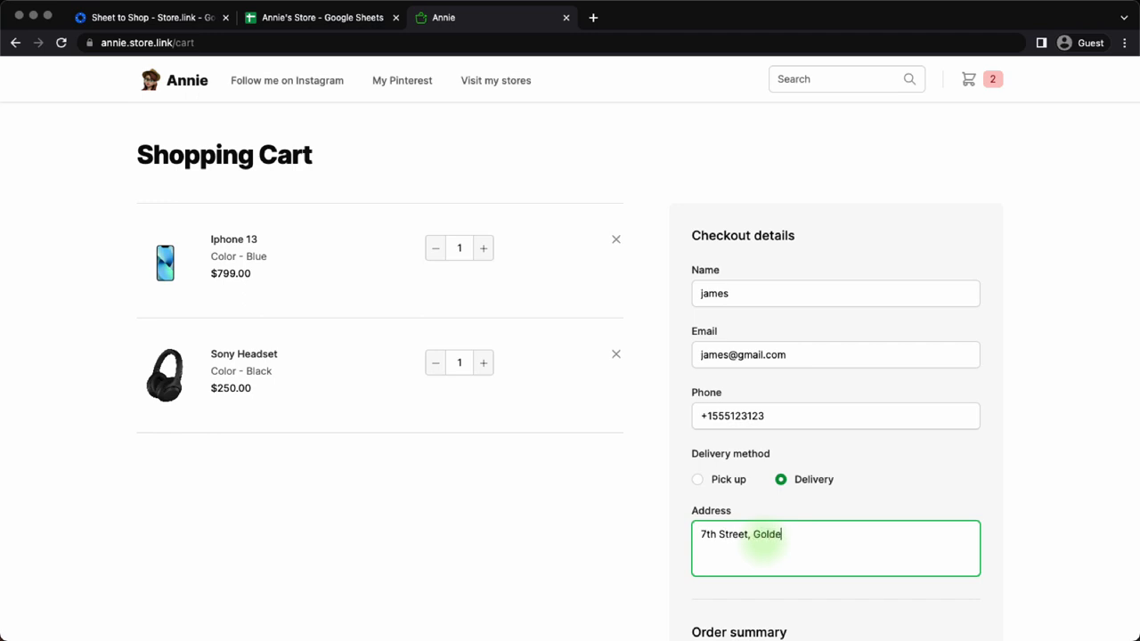
pyautogui.write('n avenue,')
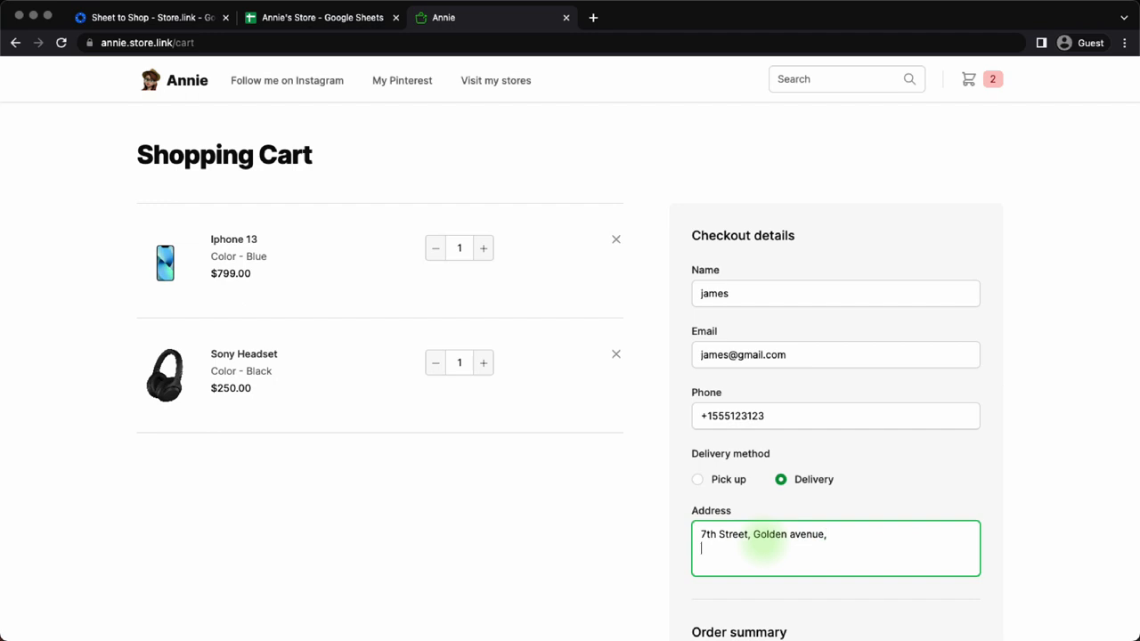
pyautogui.write('Oakland 14599')
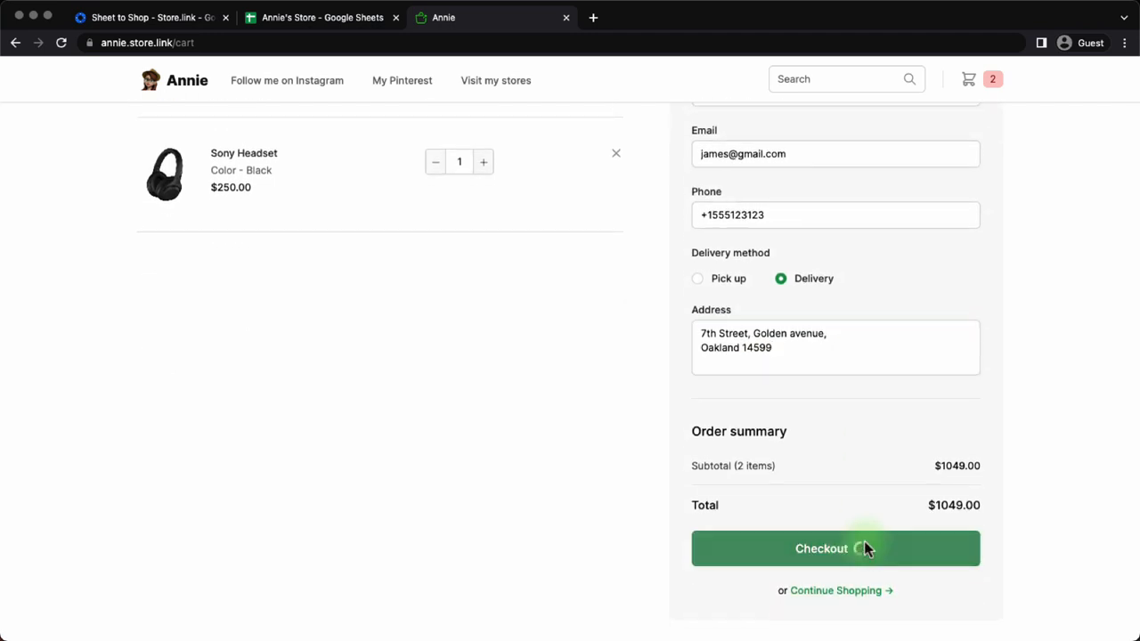
pyautogui.click(834, 547)
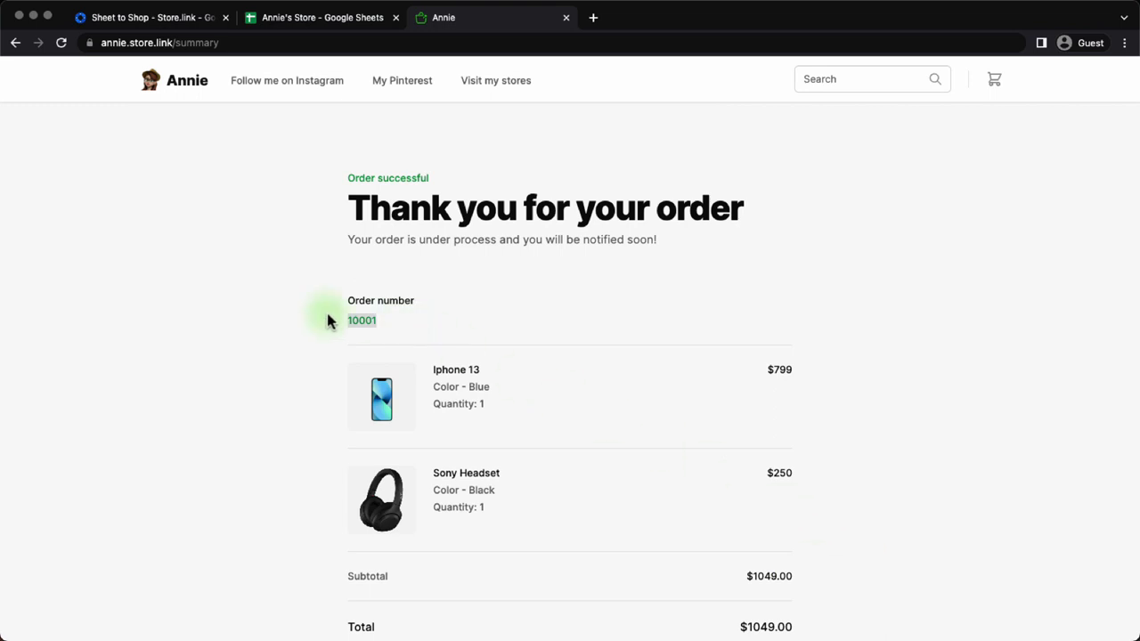
# Review order 10001's summary with cash payment and Oakland address, then return to the spreadsheet
pyautogui.scroll(-3)
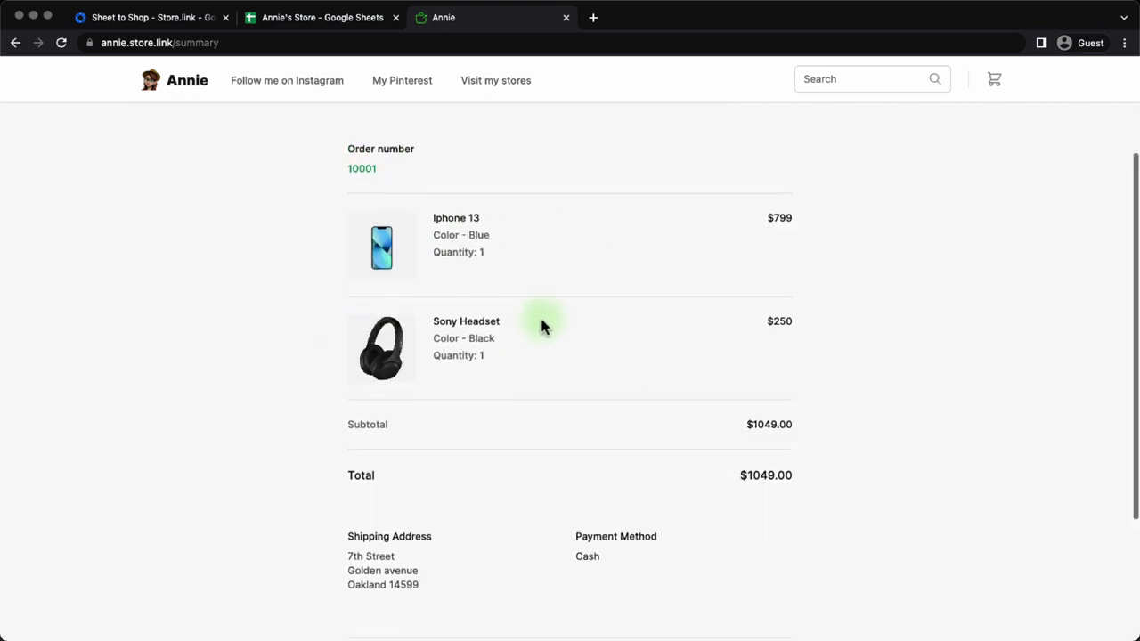
pyautogui.scroll(-3)
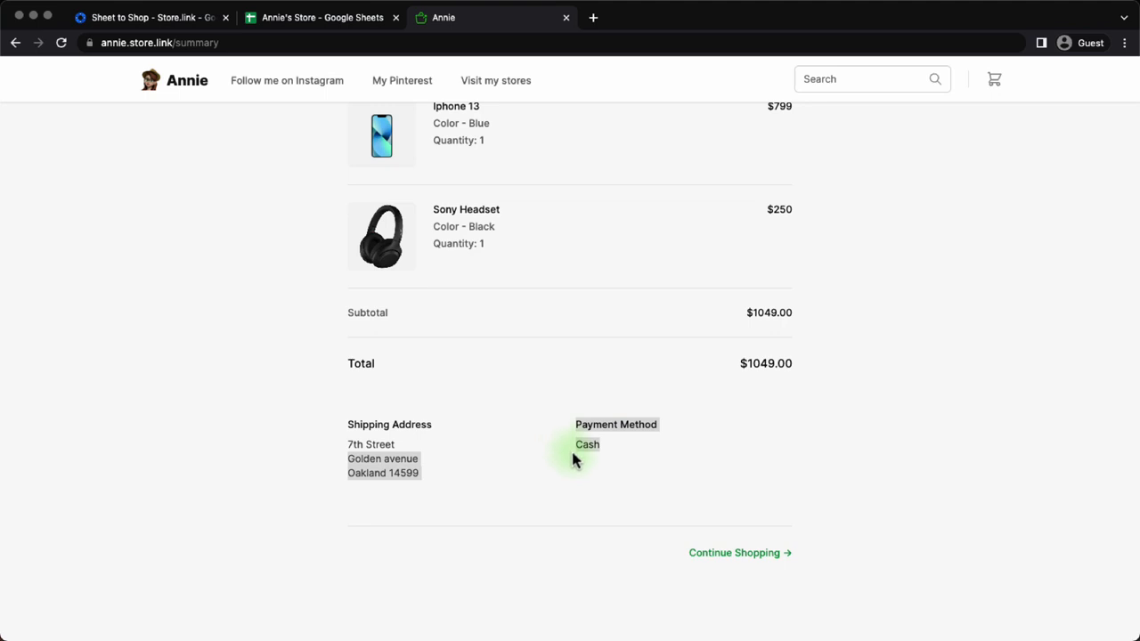
pyautogui.click(734, 552)
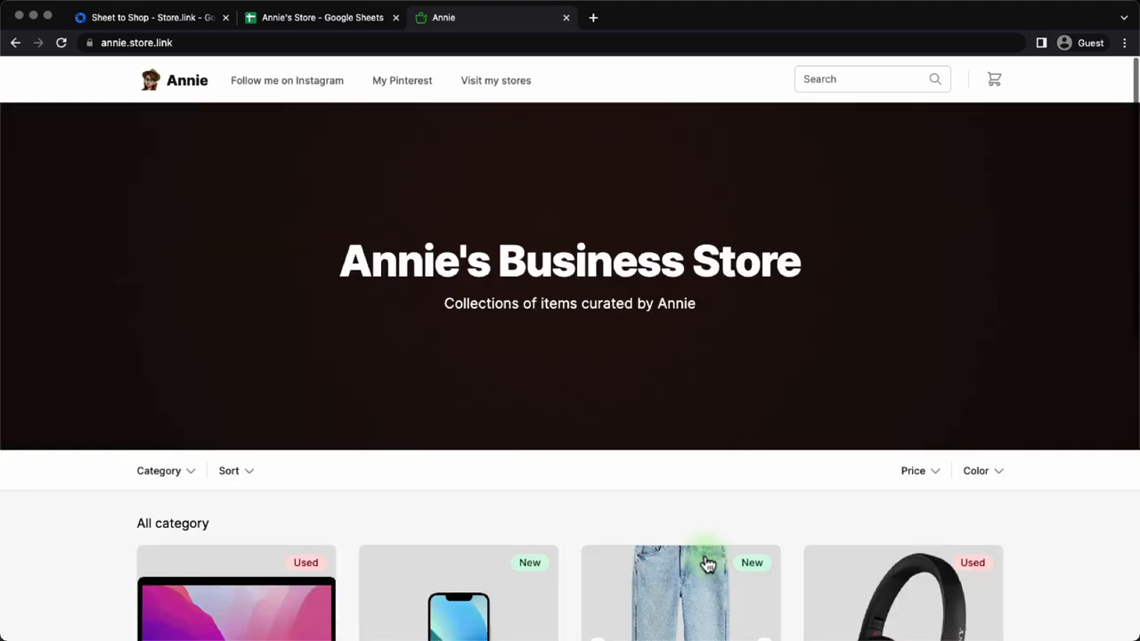
pyautogui.click(322, 17)
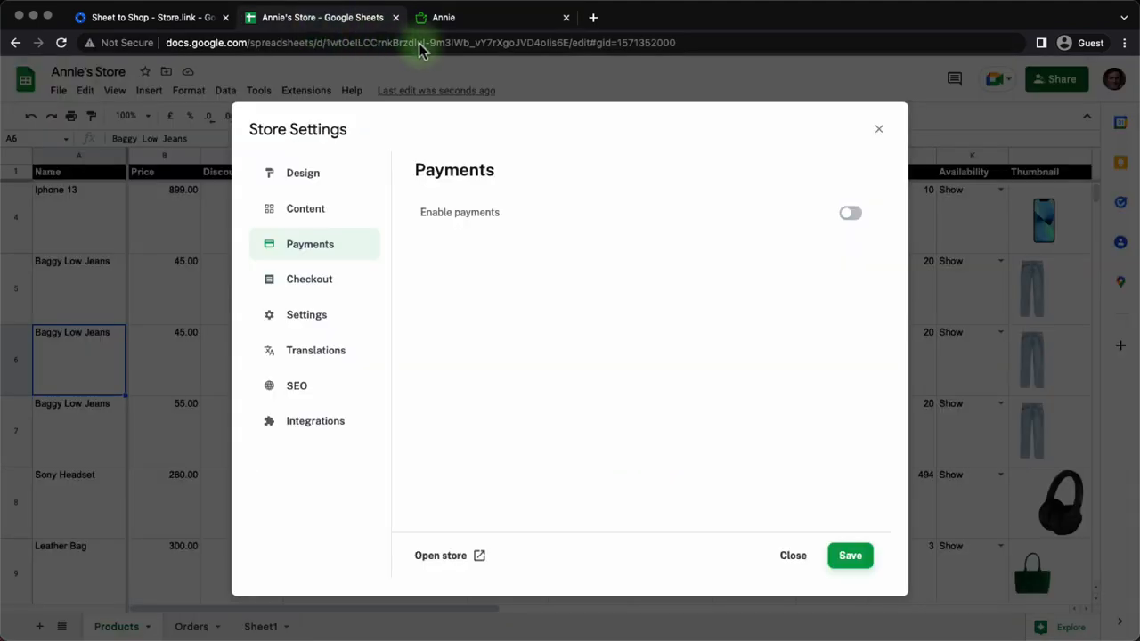
# Close Store Settings and verify order 10001 in Orders: Cash, both products, total 1049
pyautogui.click(792, 554)
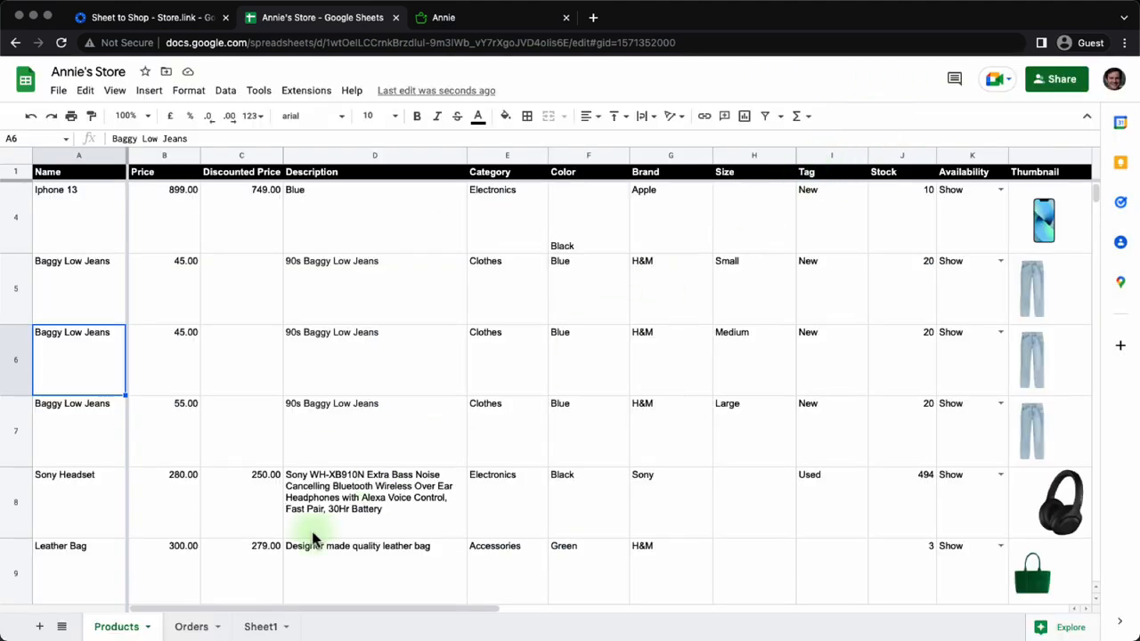
pyautogui.click(190, 626)
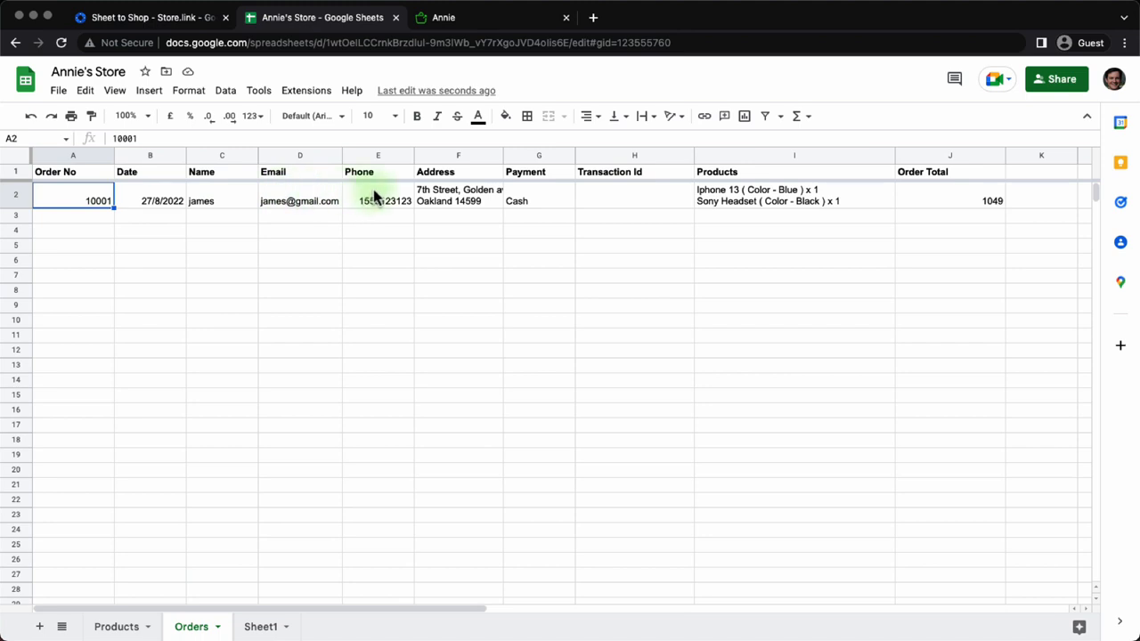
pyautogui.click(538, 194)
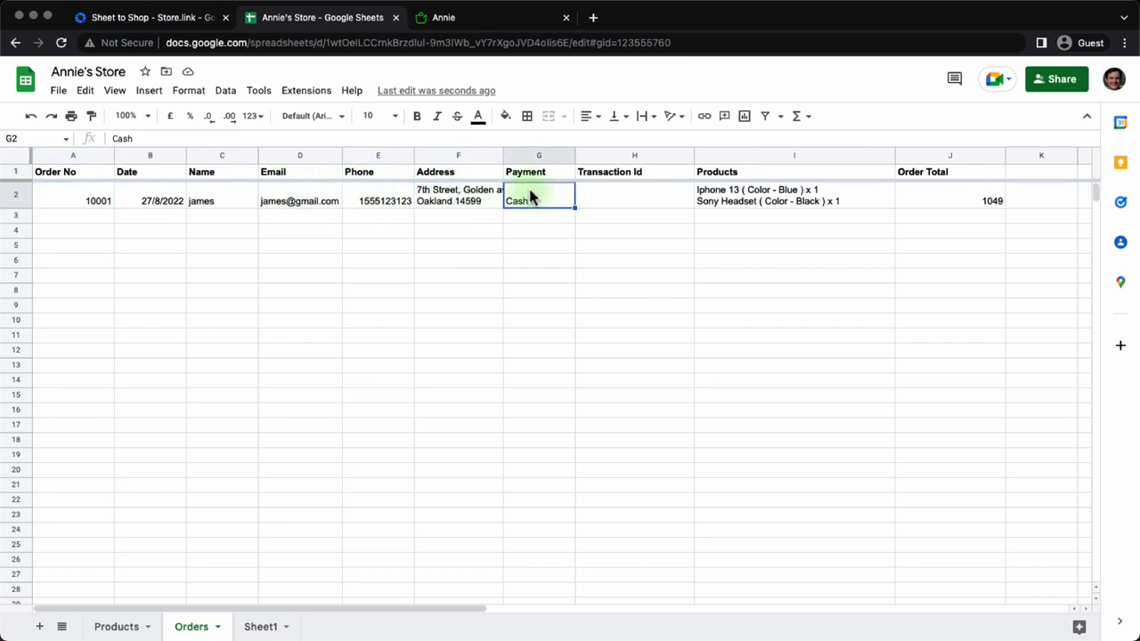
pyautogui.click(792, 201)
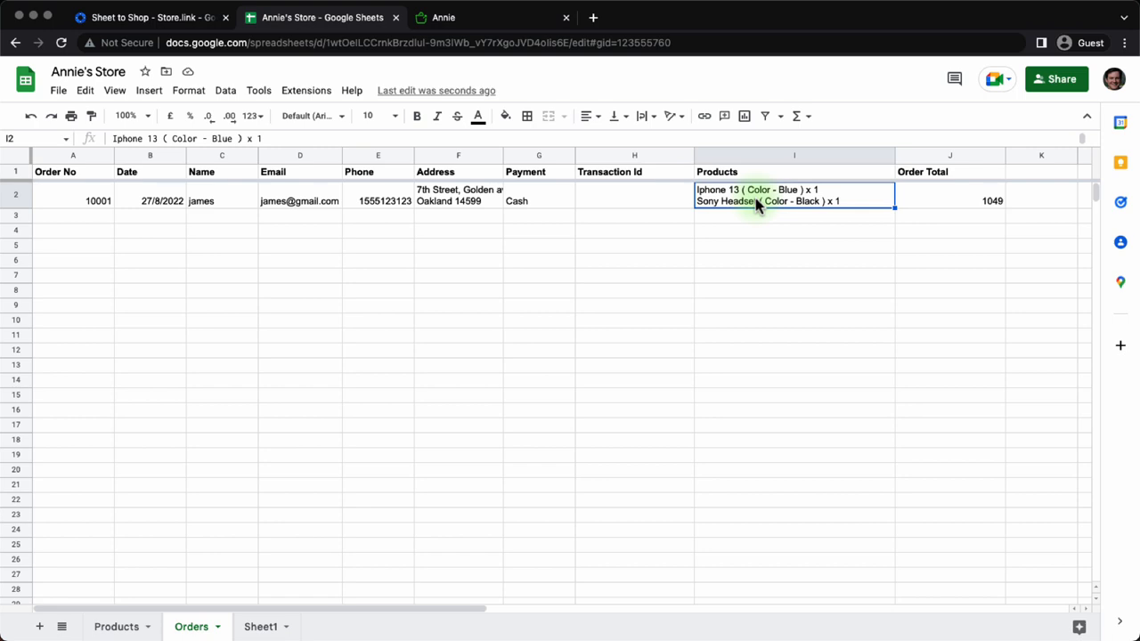
pyautogui.click(949, 200)
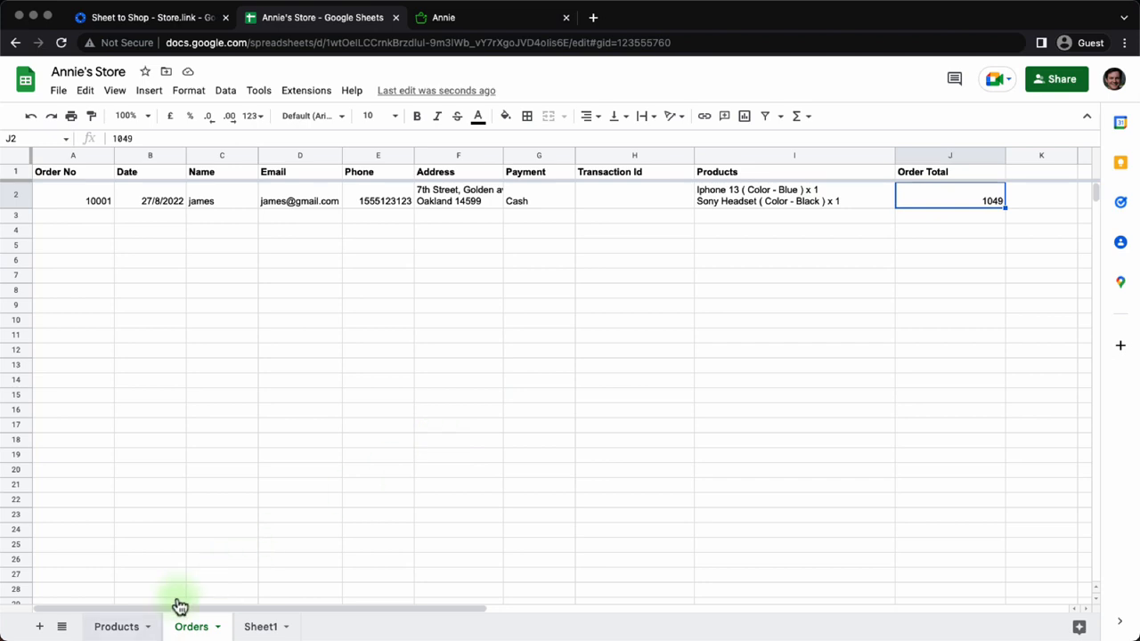
pyautogui.click(115, 626)
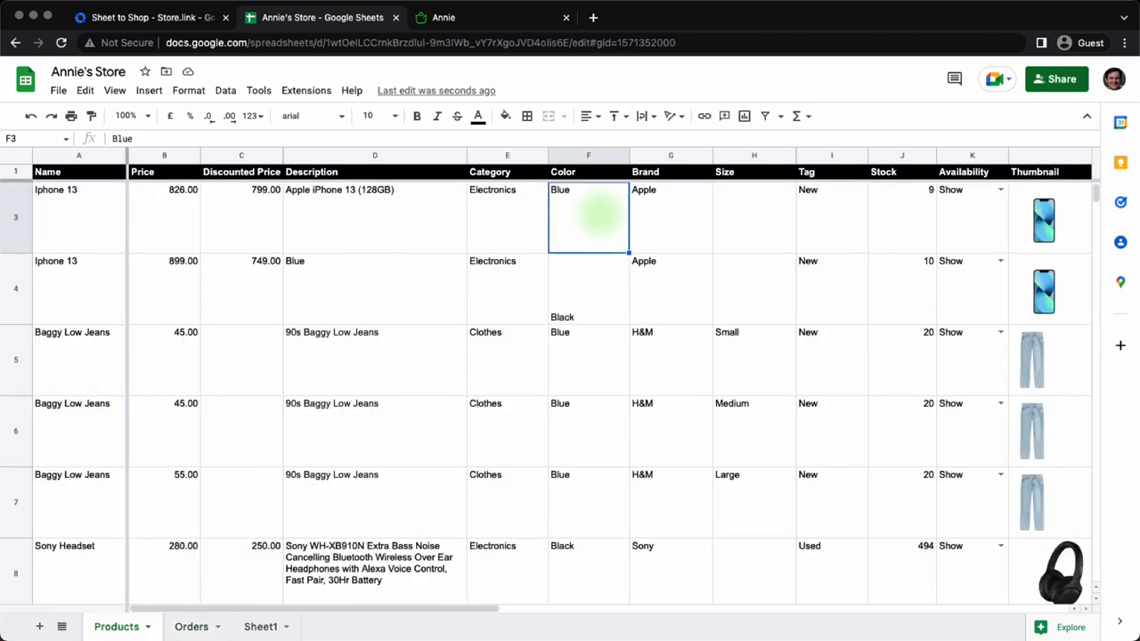
# Check the Products sheet stock counts, including Sony Headset at 494
pyautogui.click(901, 217)
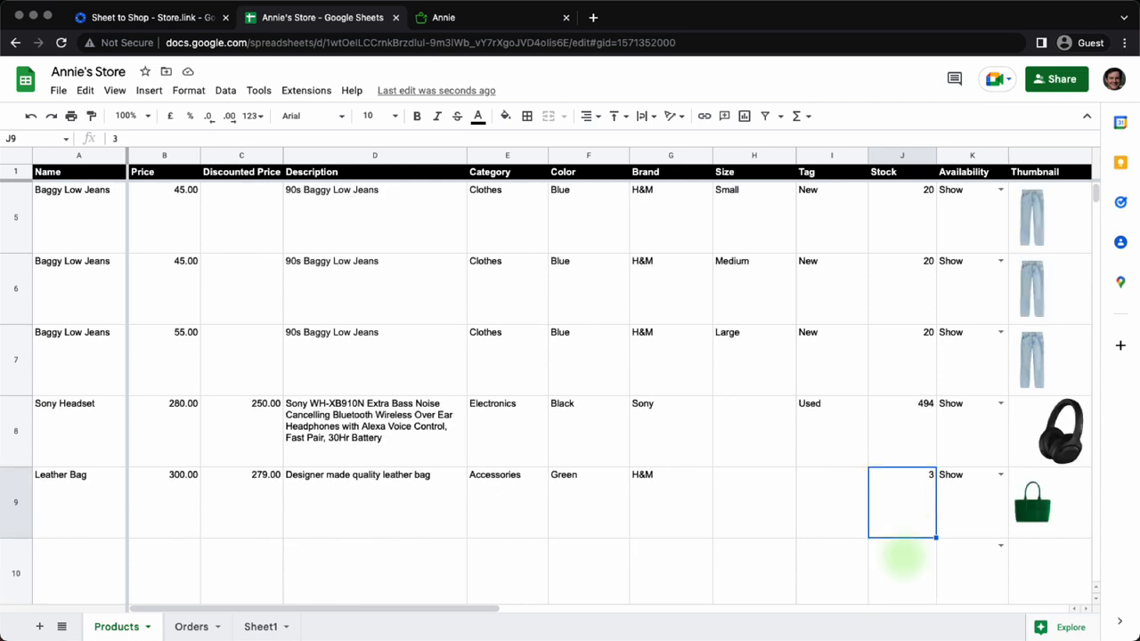
pyautogui.click(901, 430)
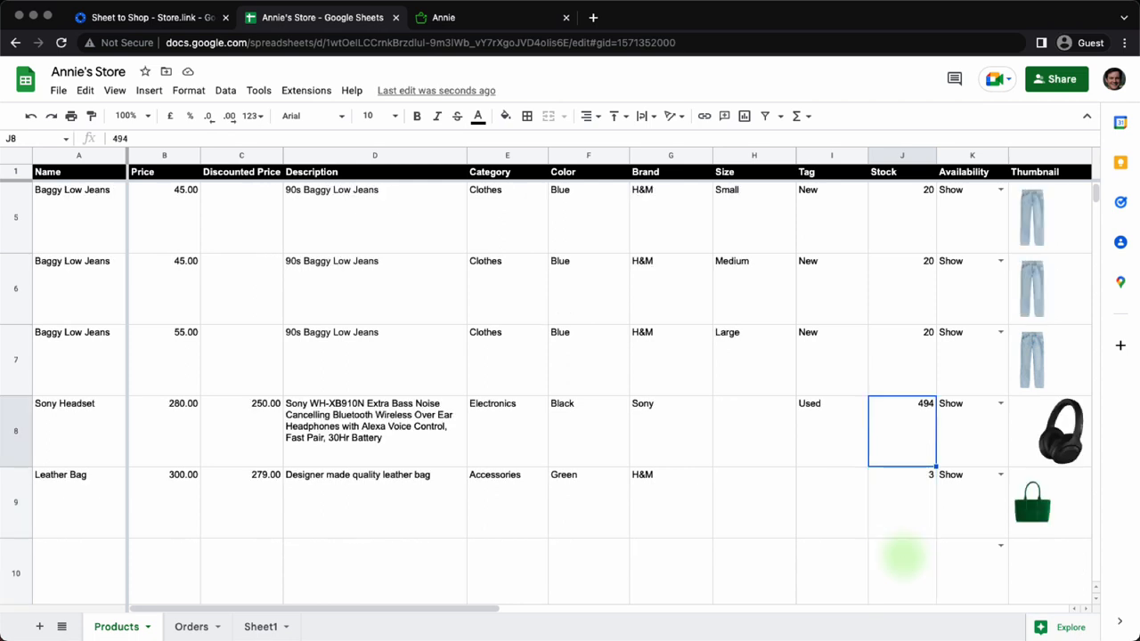
pyautogui.moveTo(924, 415)
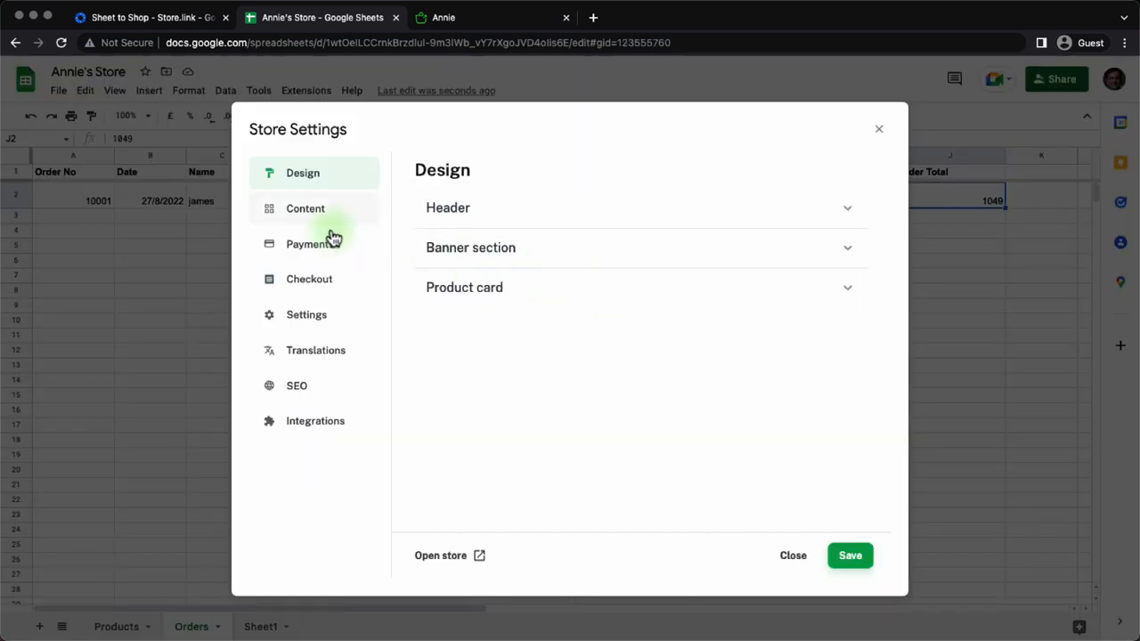
# Enable store payments and add a PayPal payment method with its email alongside Cash
pyautogui.click(310, 244)
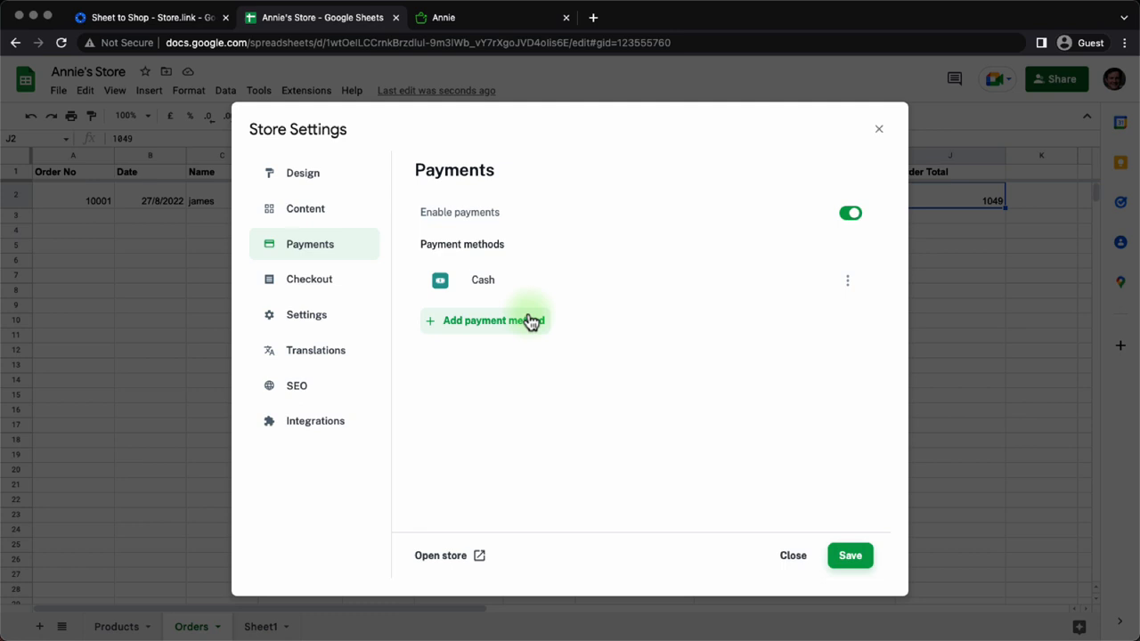
pyautogui.click(493, 320)
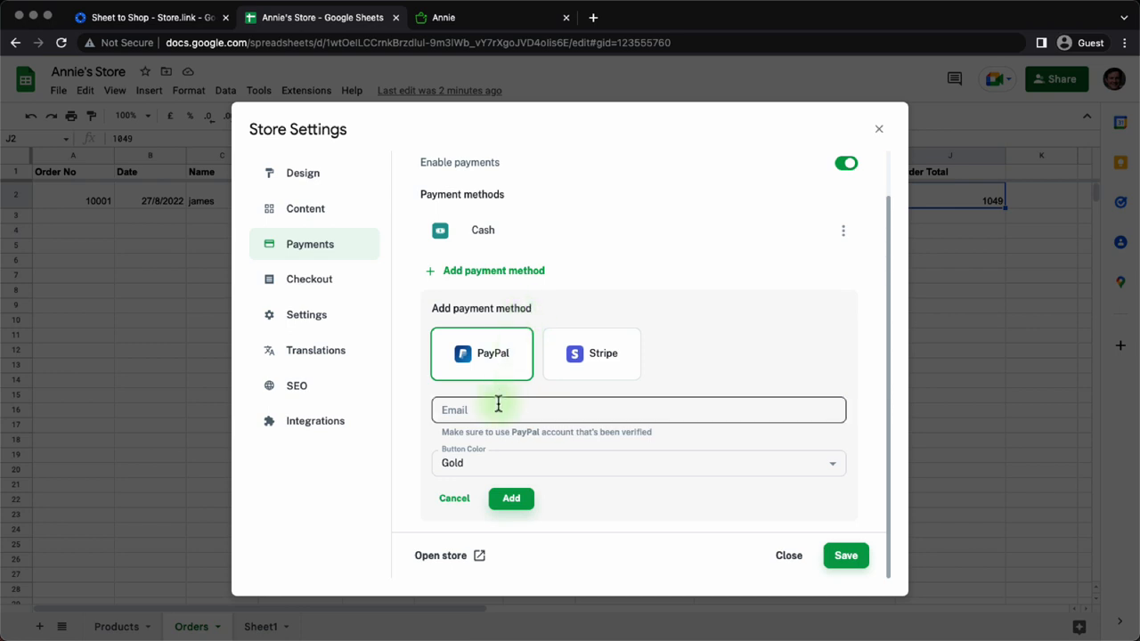
pyautogui.write('your')
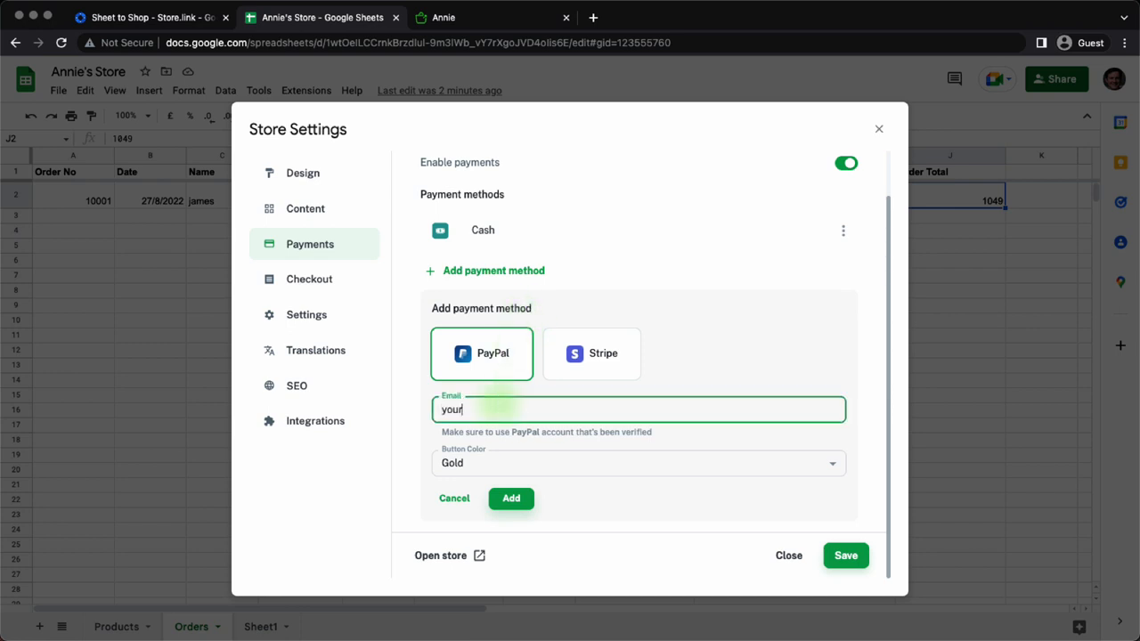
pyautogui.write('paypal@address.com')
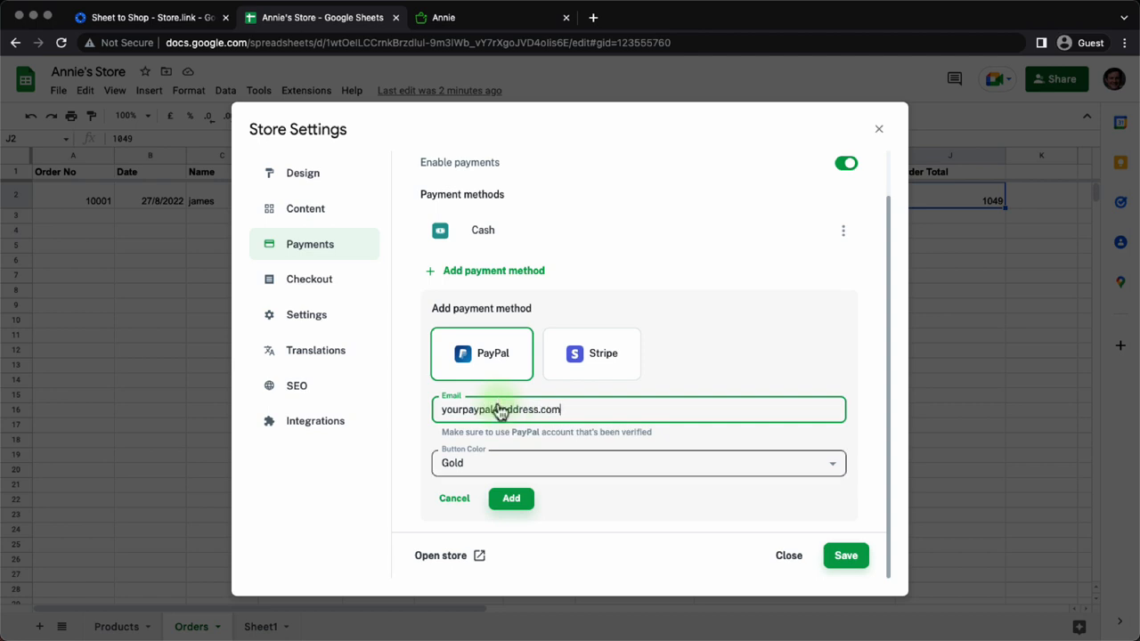
pyautogui.click(510, 497)
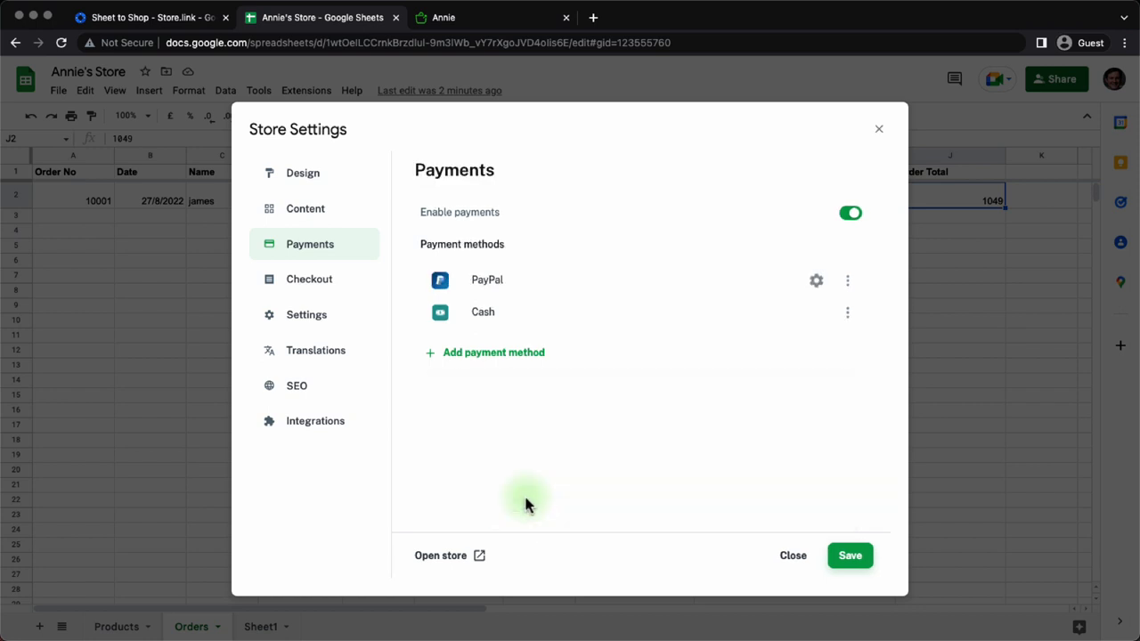
# Add Stripe with its publishable and secret keys, and open the live Macbook Air page
pyautogui.click(493, 352)
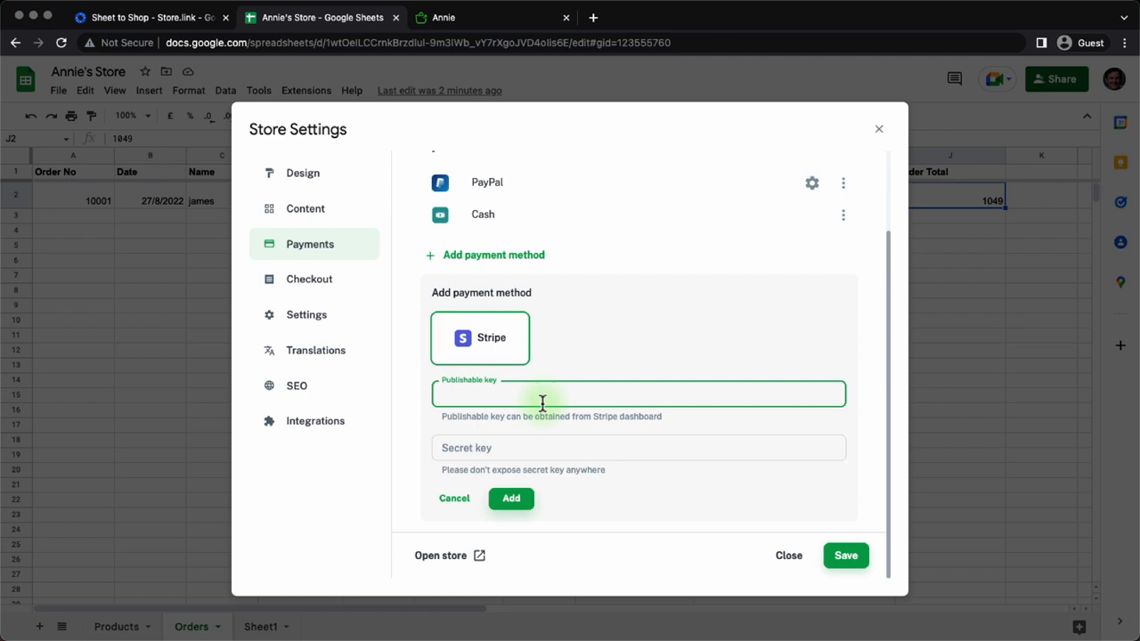
pyautogui.write('ST')
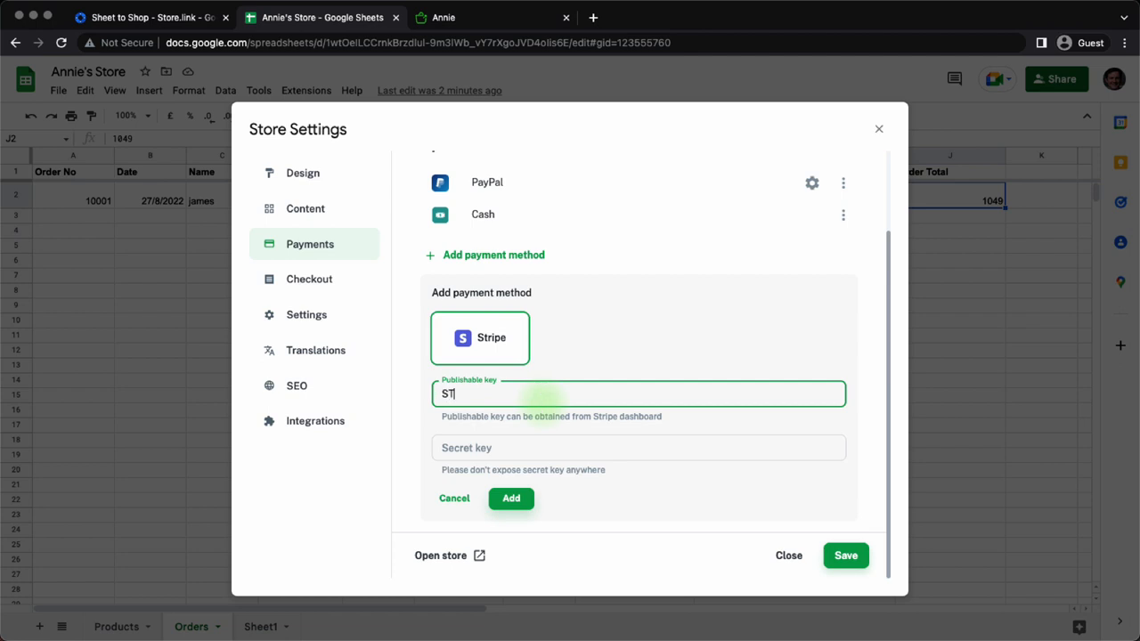
pyautogui.press('Backspace')
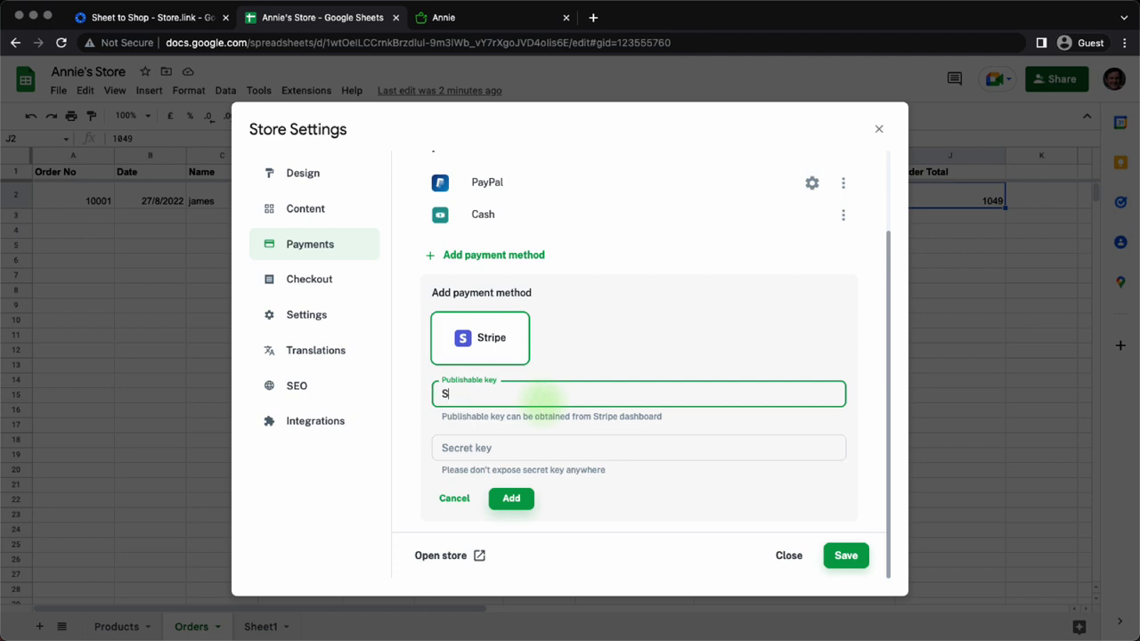
pyautogui.write('TRIPE')
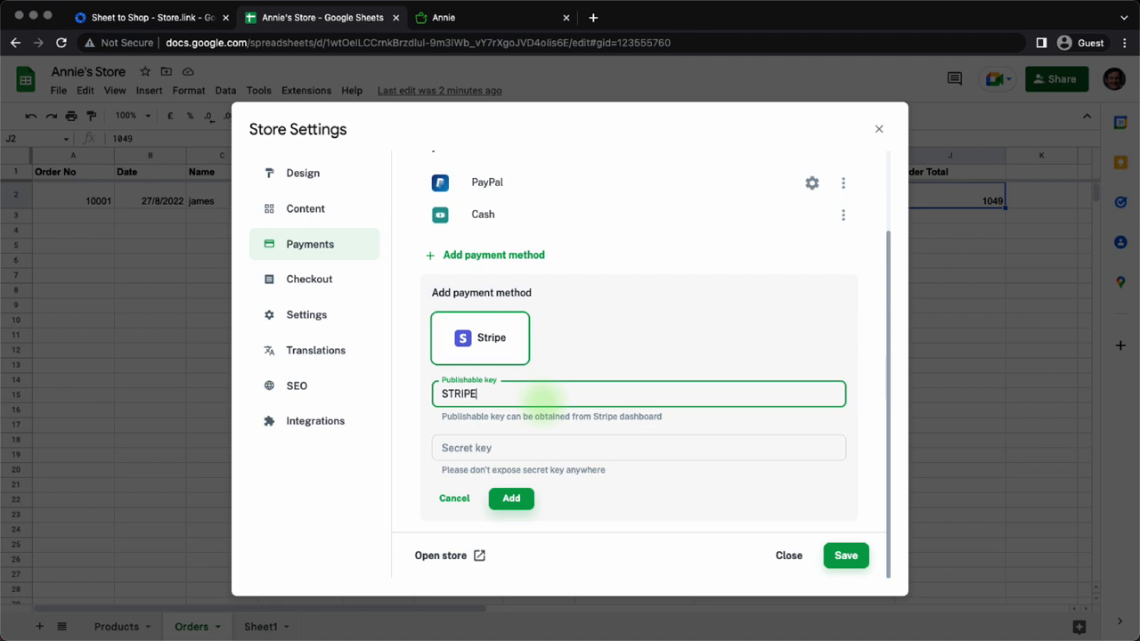
pyautogui.write('KEY')
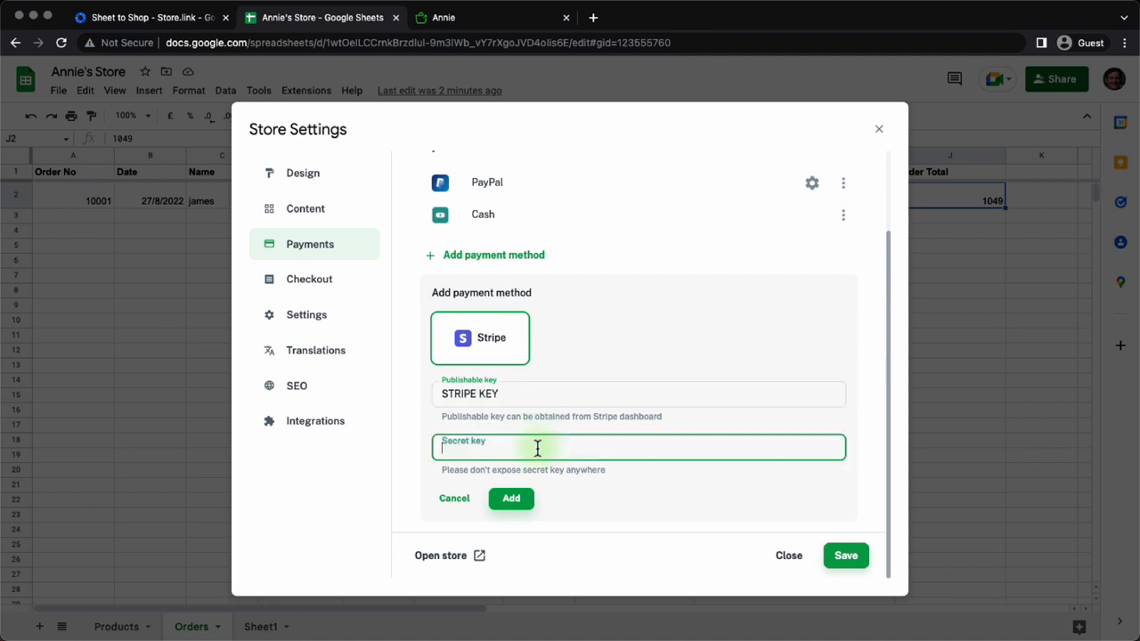
pyautogui.write('STRIPE')
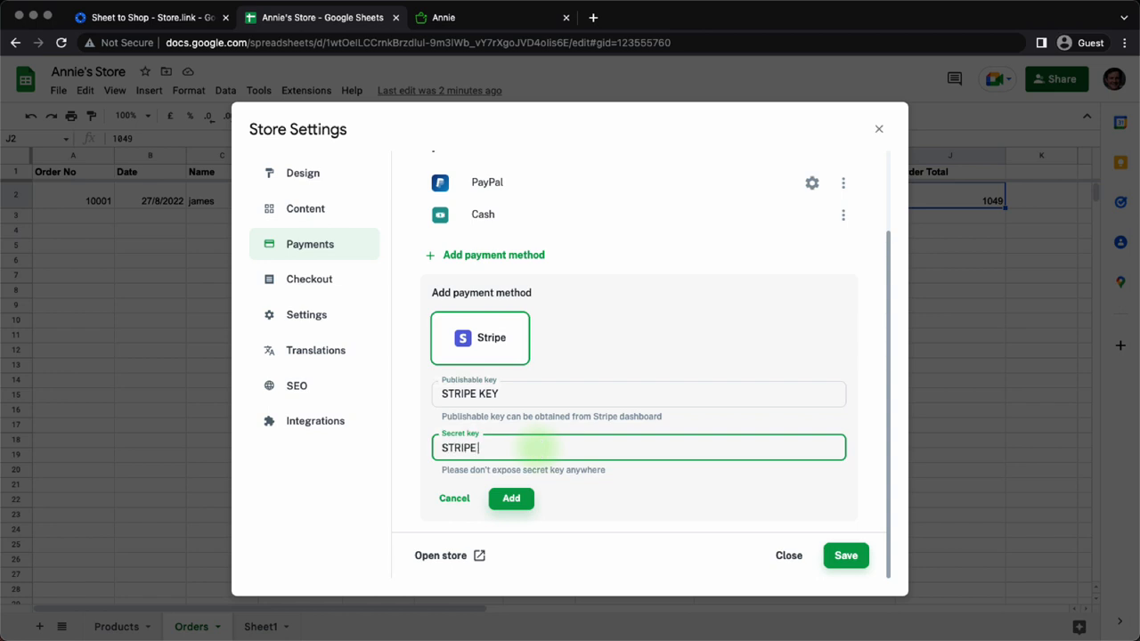
pyautogui.write('SECRET')
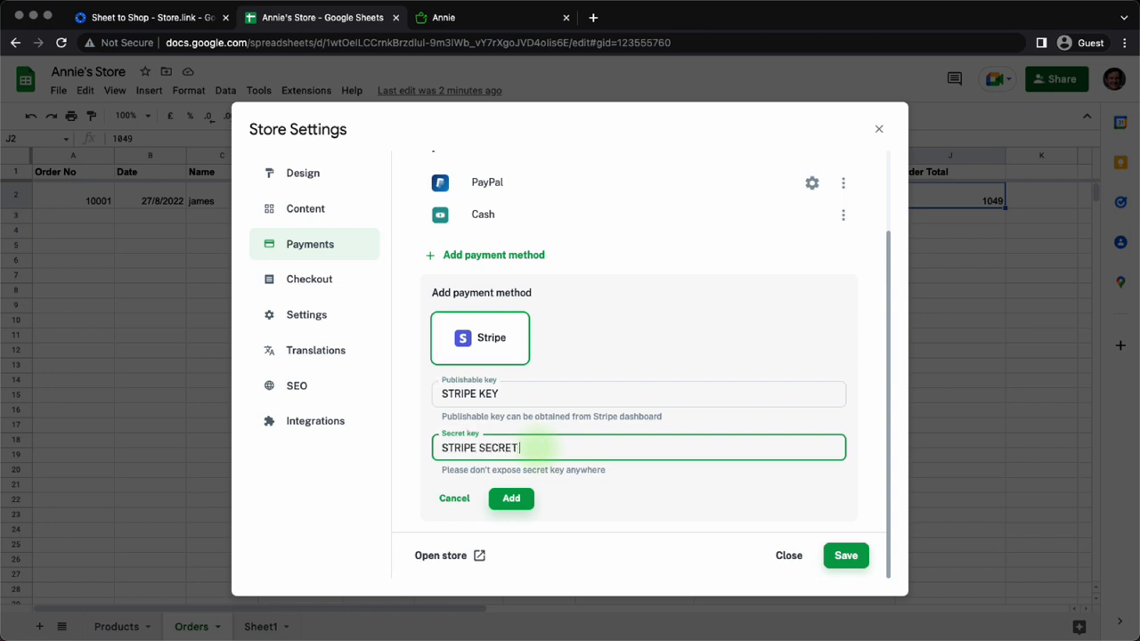
pyautogui.write('KEY')
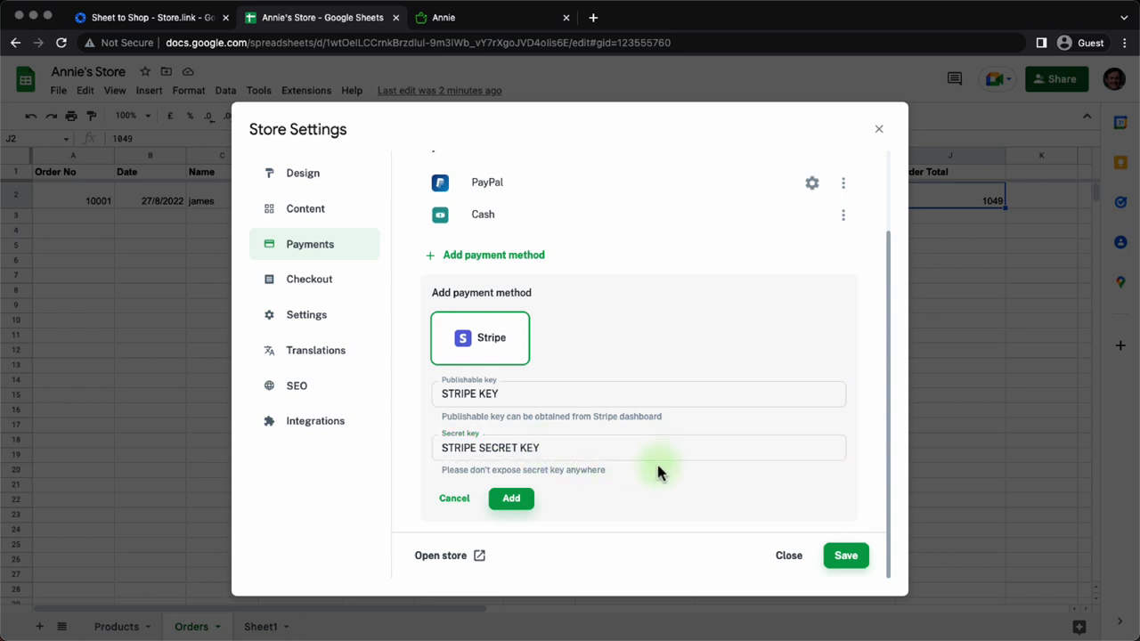
pyautogui.click(510, 498)
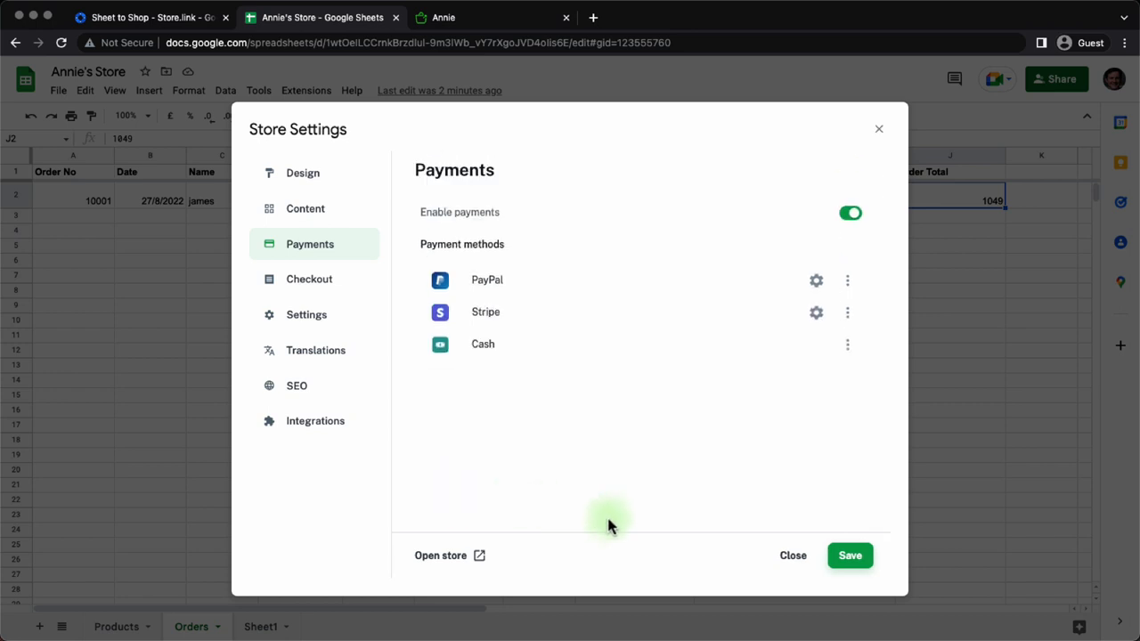
pyautogui.click(849, 555)
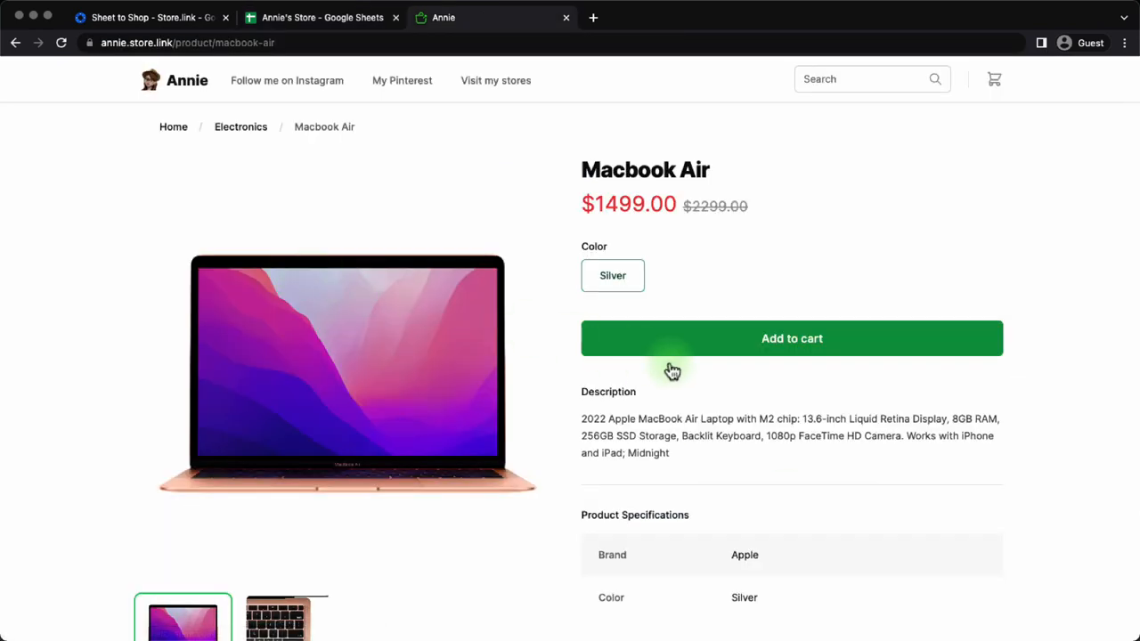
# Add the silver Macbook Air to the cart and proceed to the checkout page
pyautogui.click(791, 339)
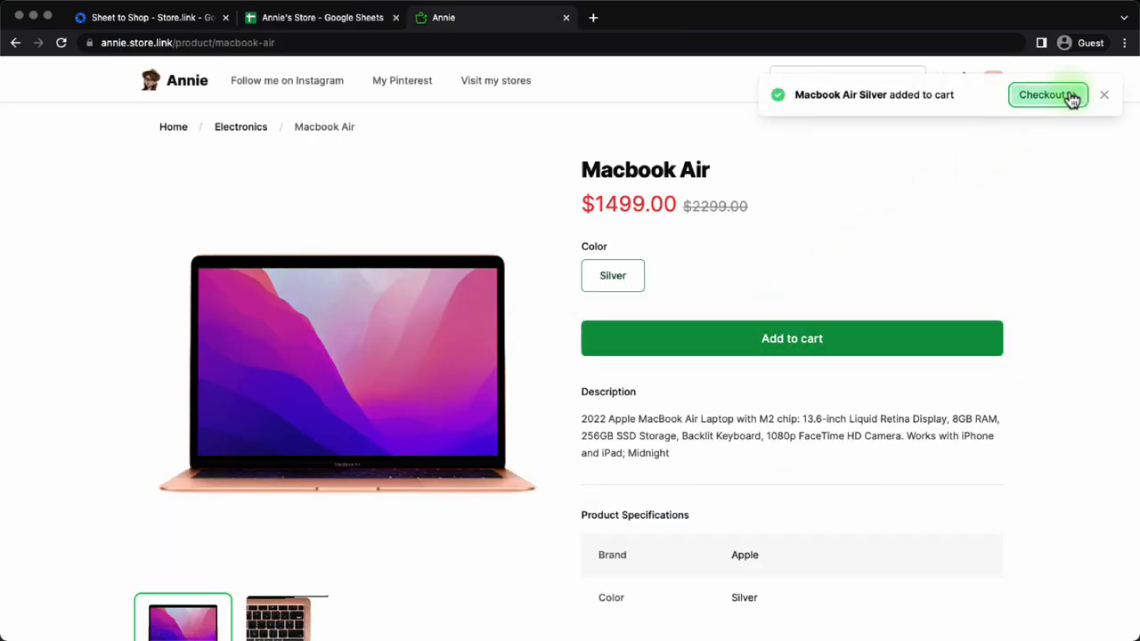
pyautogui.click(1048, 94)
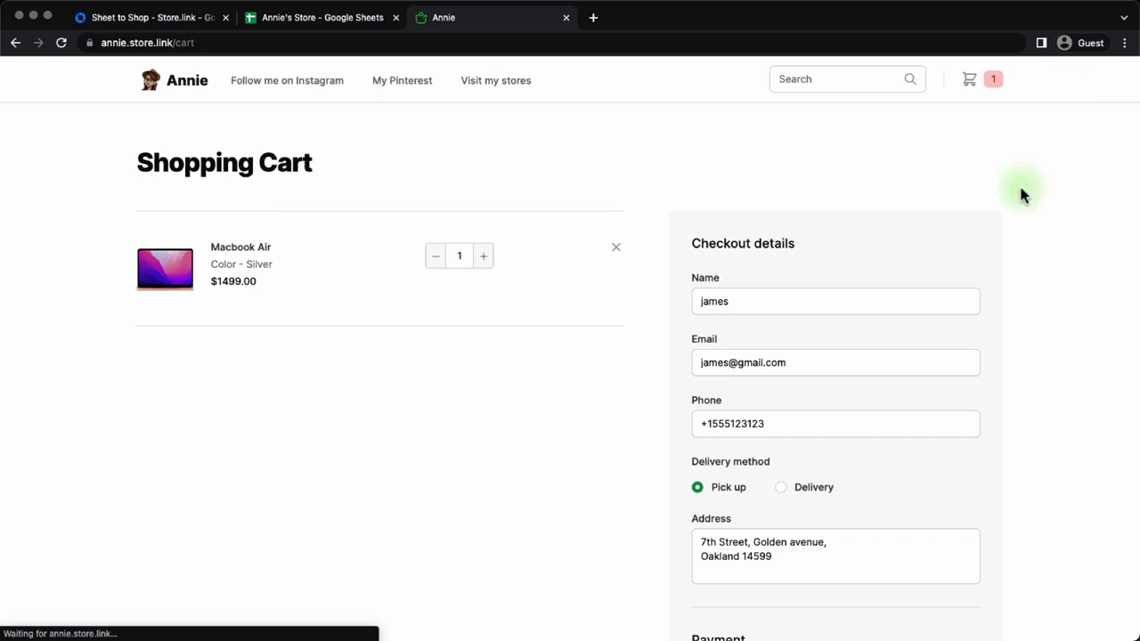
pyautogui.scroll(-3)
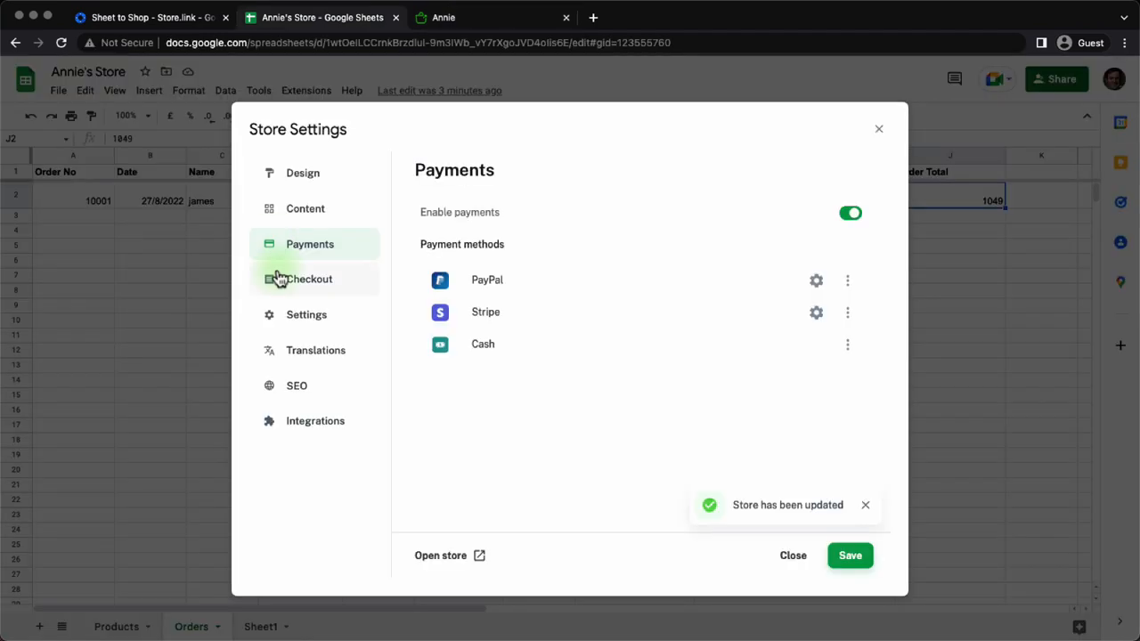
# In Checkout settings, toggle WhatsApp orders on and back off, keeping email notifications enabled
pyautogui.click(308, 278)
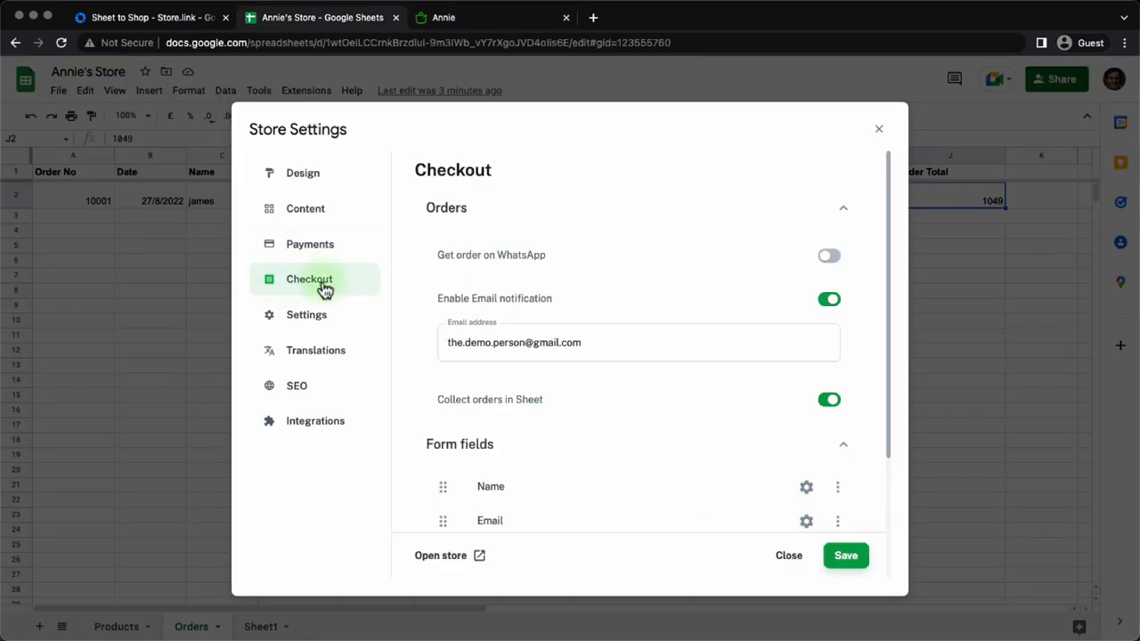
pyautogui.click(828, 255)
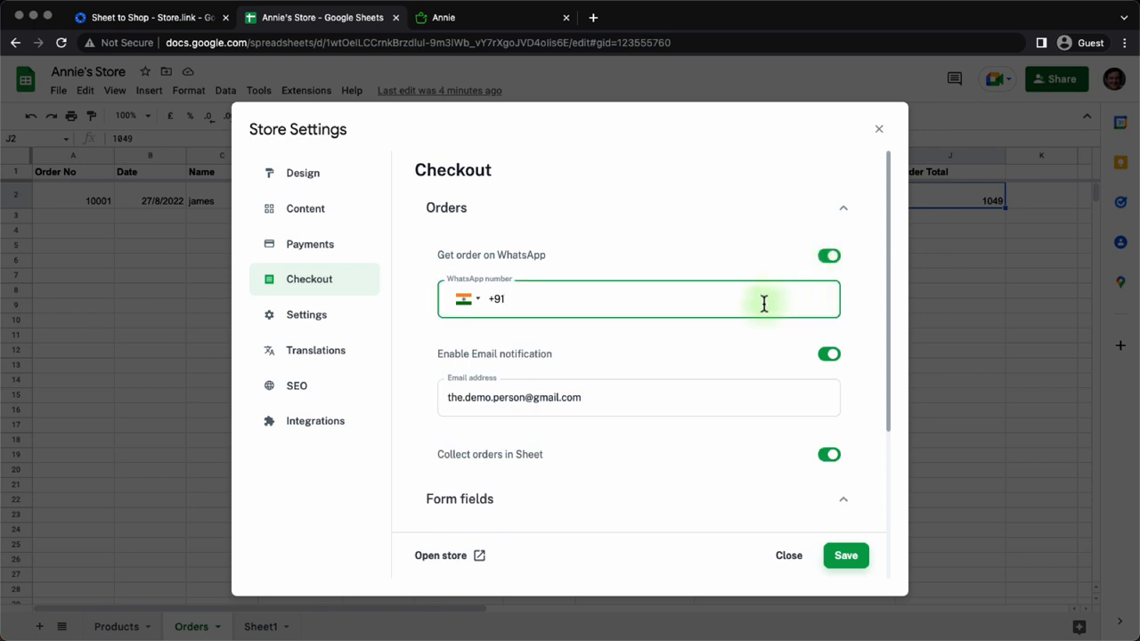
pyautogui.click(828, 256)
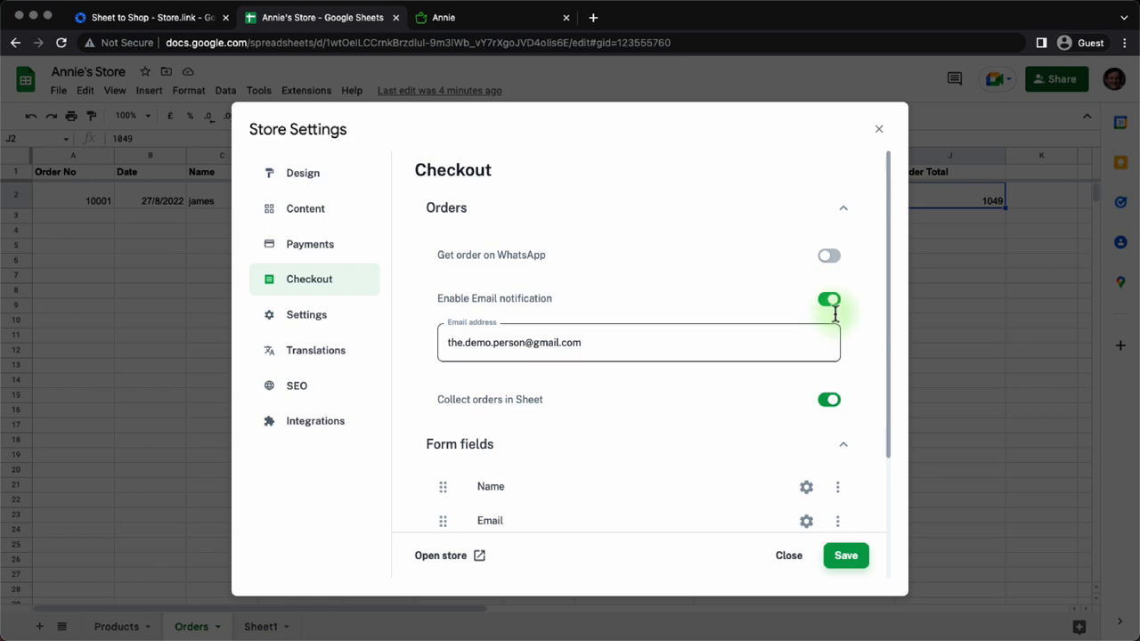
pyautogui.click(662, 17)
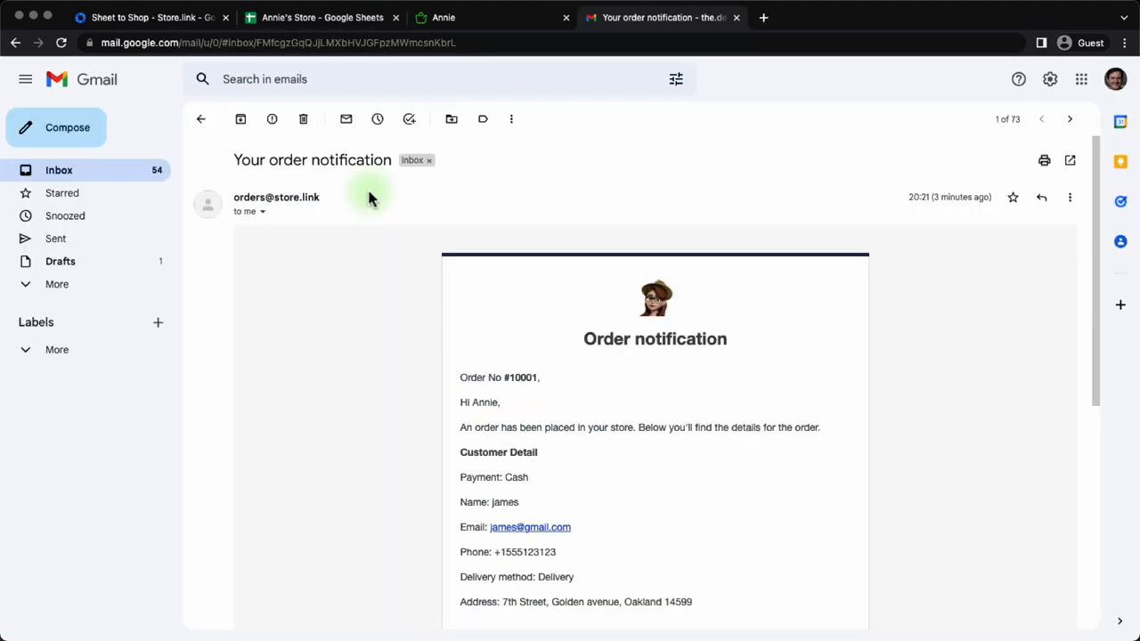
pyautogui.scroll(-3)
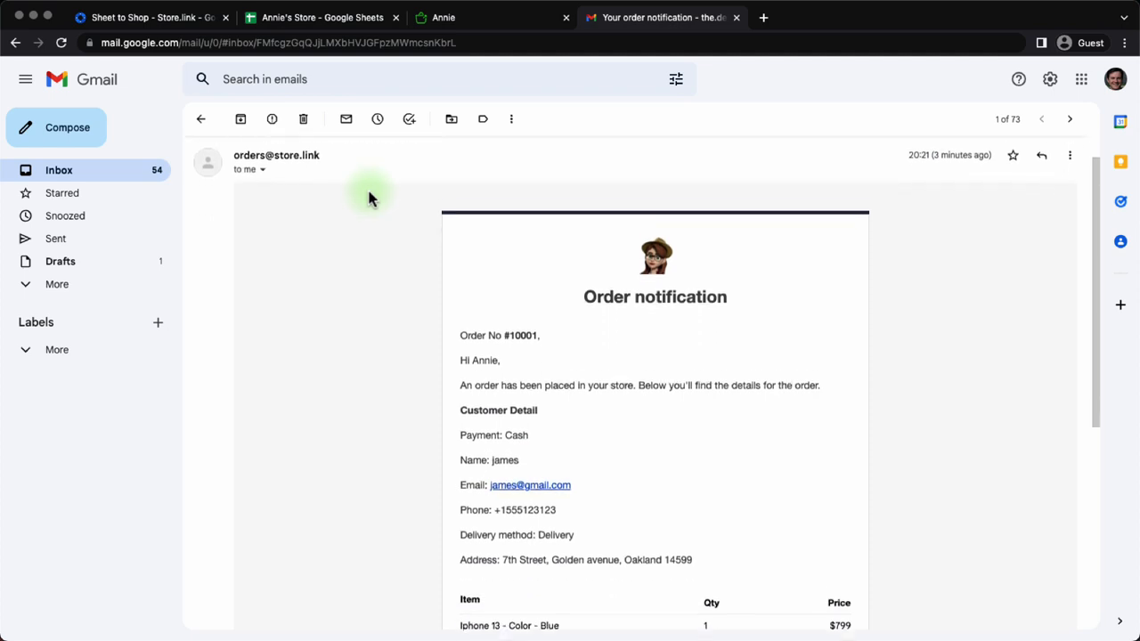
pyautogui.scroll(-3)
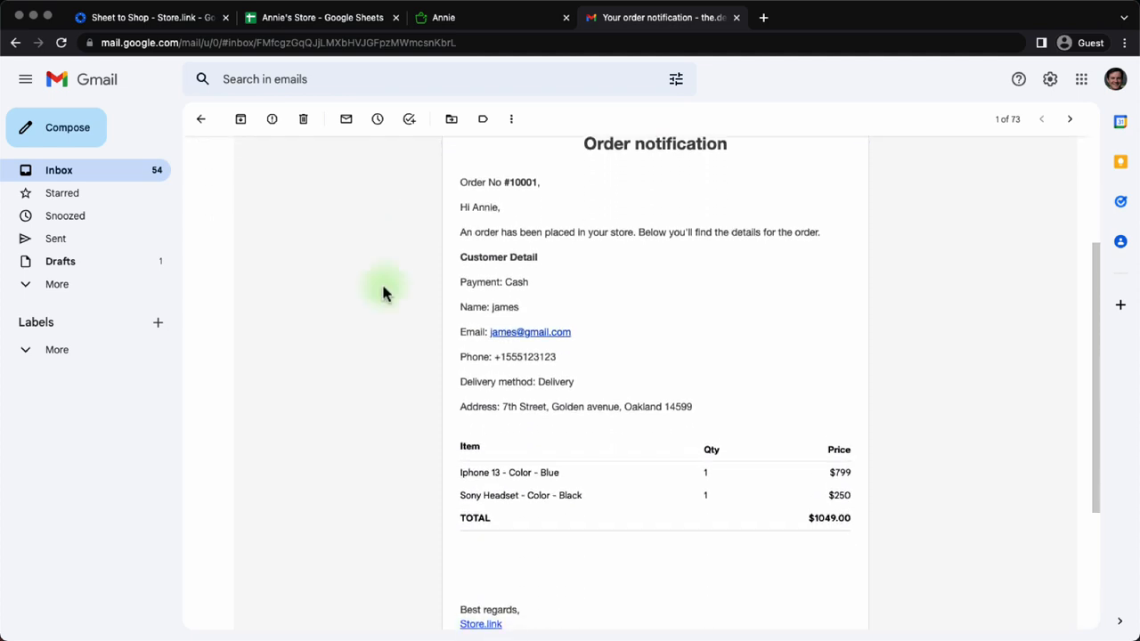
pyautogui.scroll(-3)
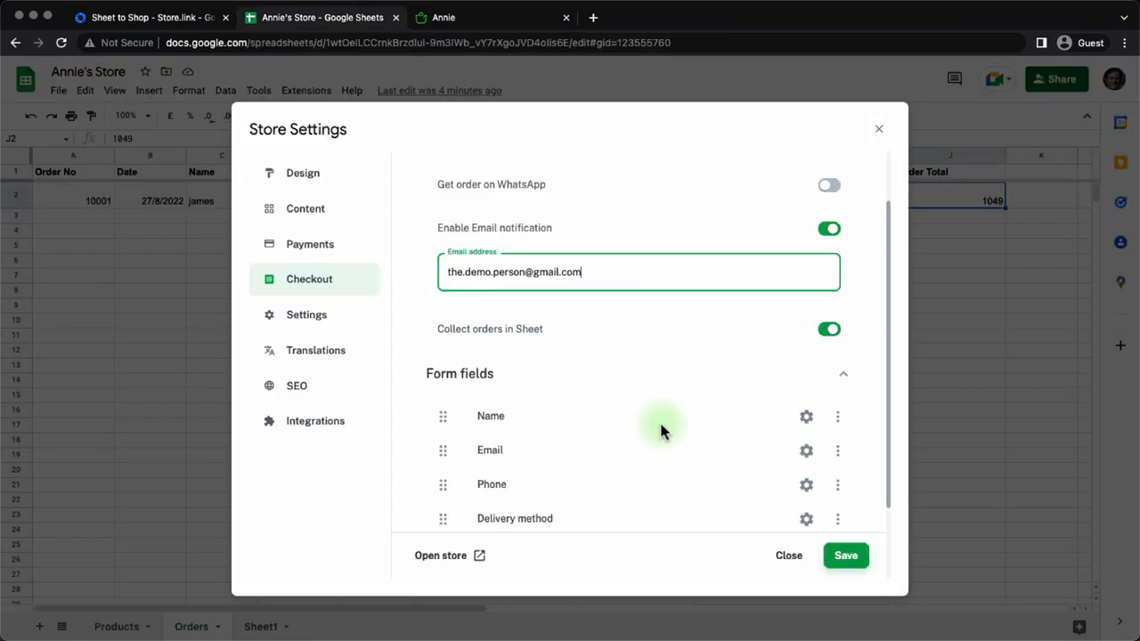
# Start a custom checkout field labelled 'Is this is a Gift item?'
pyautogui.scroll(-3)
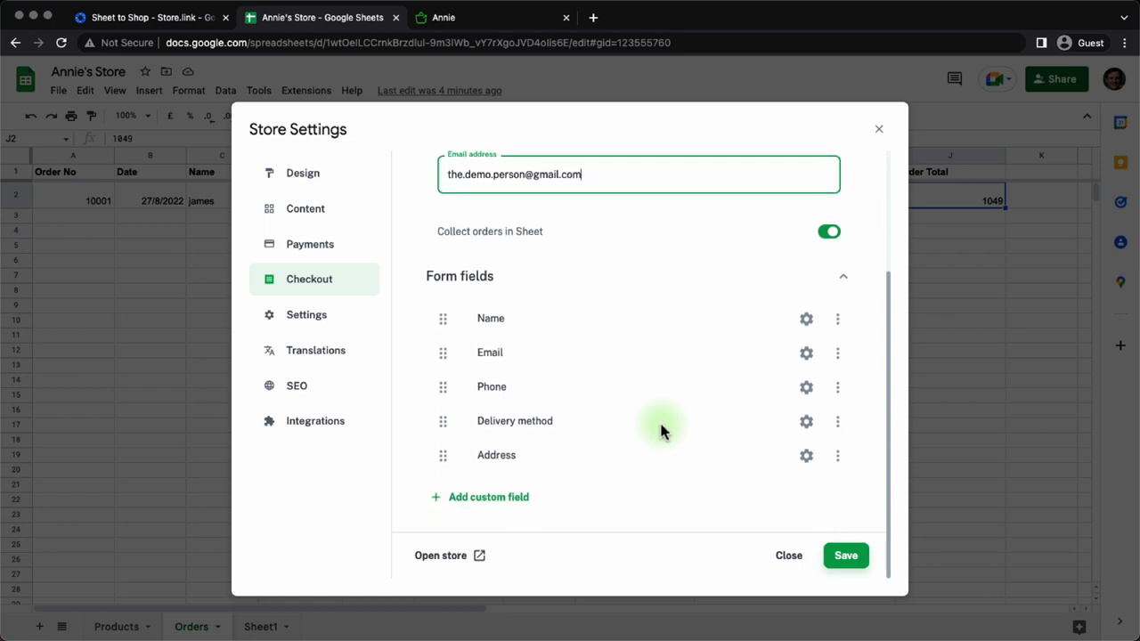
pyautogui.moveTo(656, 428)
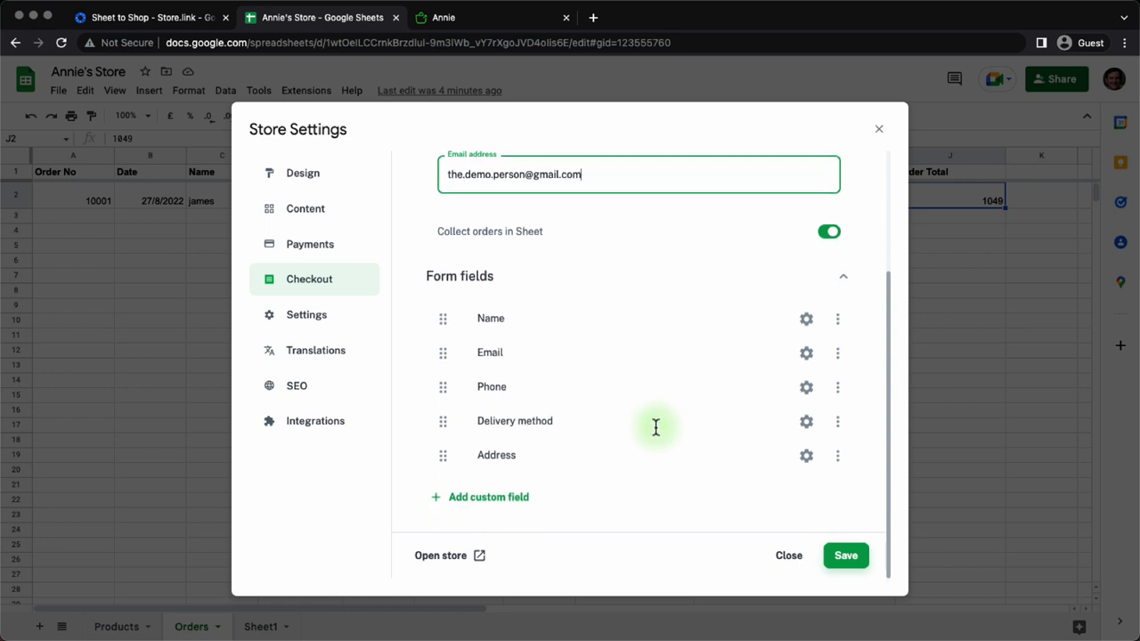
pyautogui.click(487, 496)
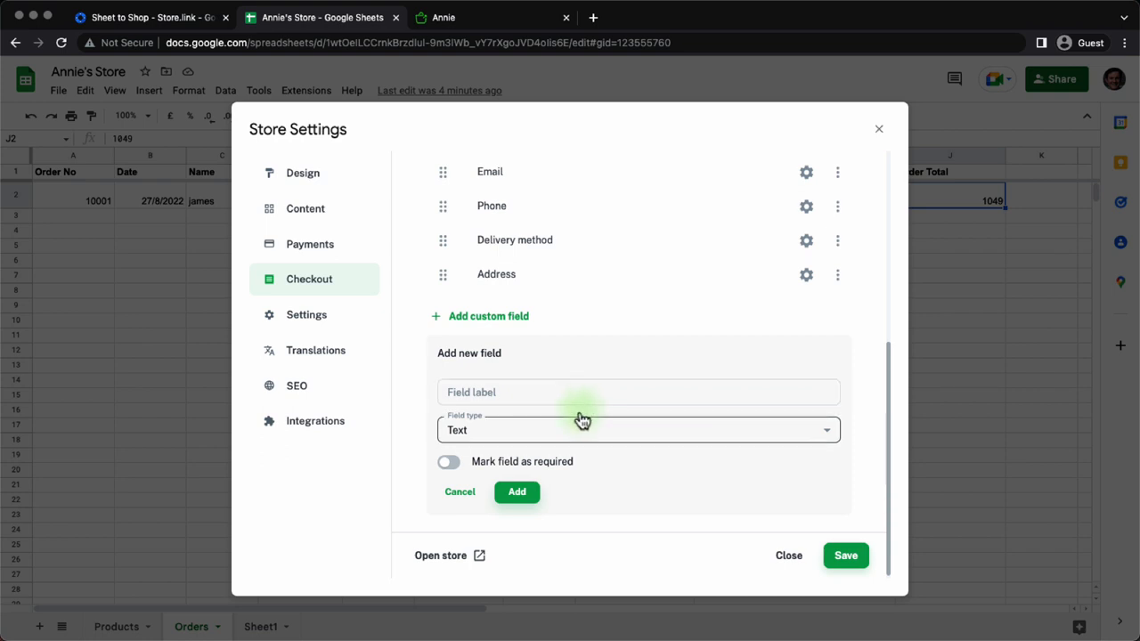
pyautogui.click(637, 429)
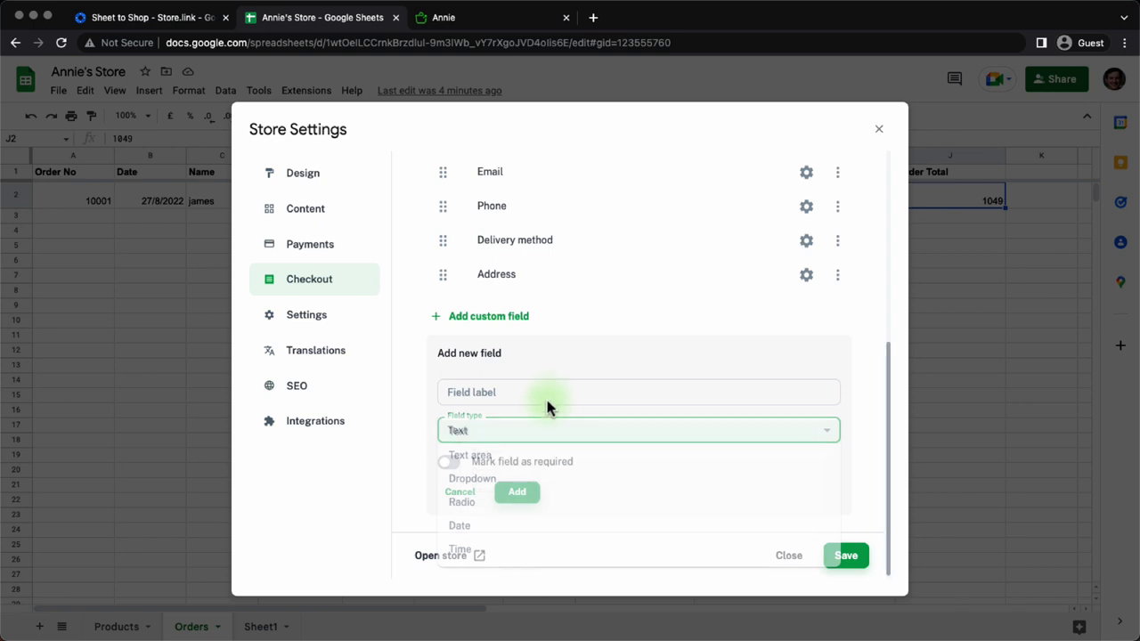
pyautogui.click(638, 392)
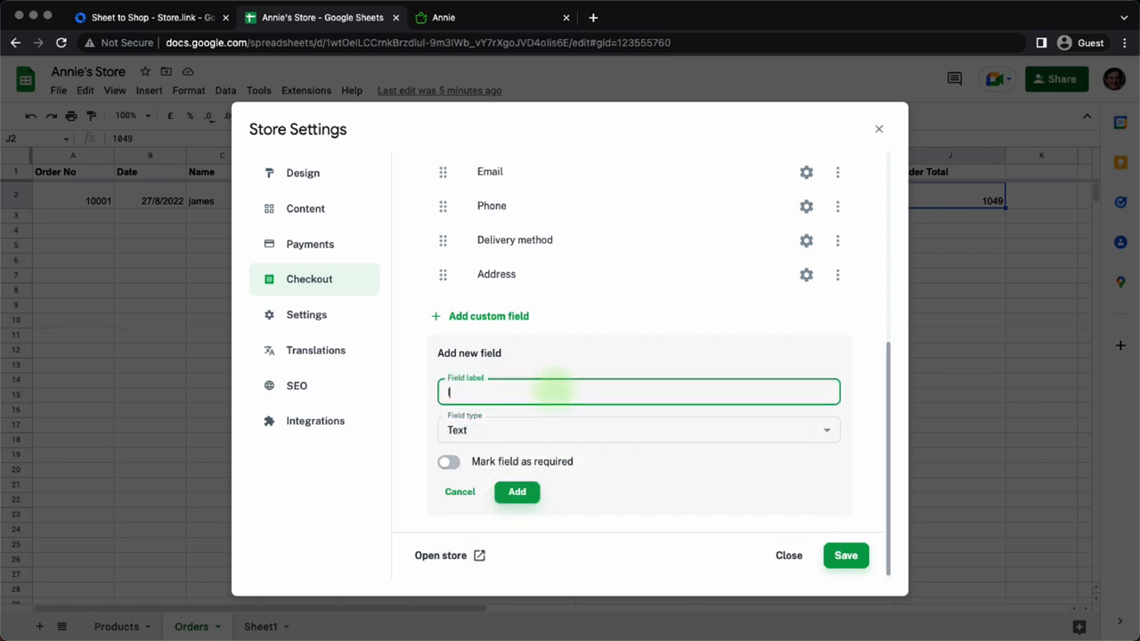
pyautogui.write('Is this is a')
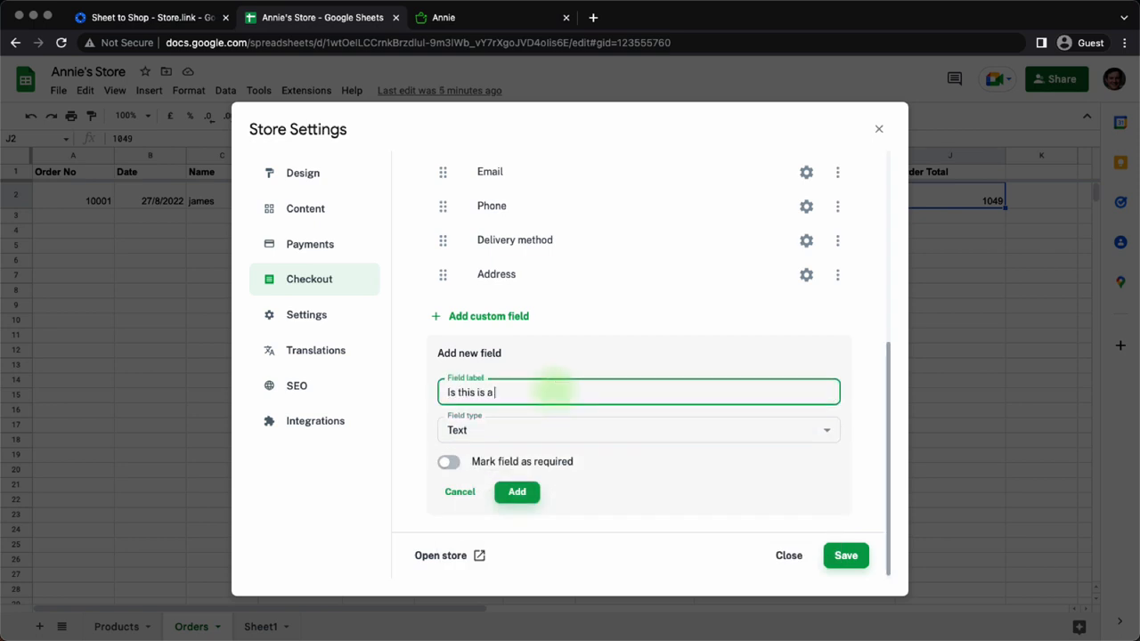
pyautogui.write('Gift item')
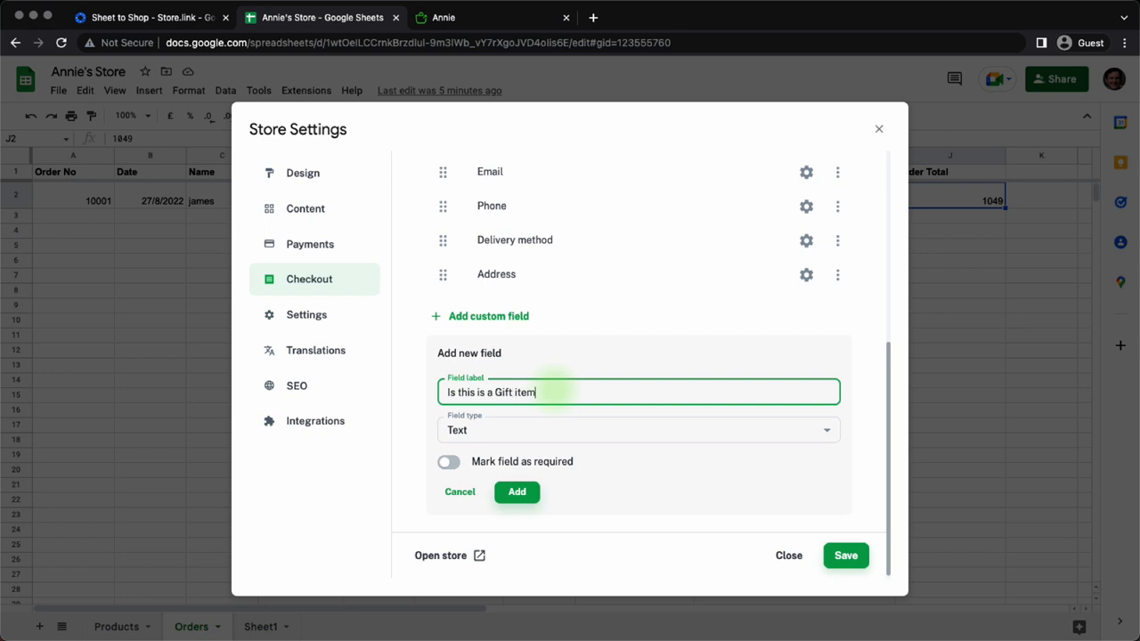
# Make the field a dropdown with yes and no options, add it, and save
pyautogui.click(636, 430)
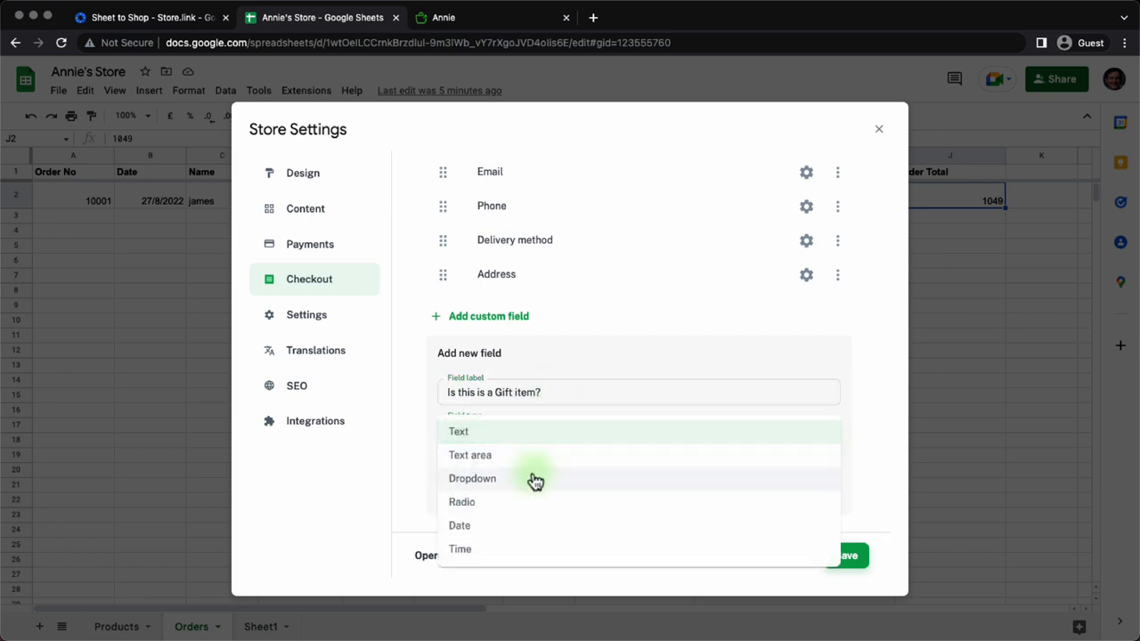
pyautogui.click(472, 478)
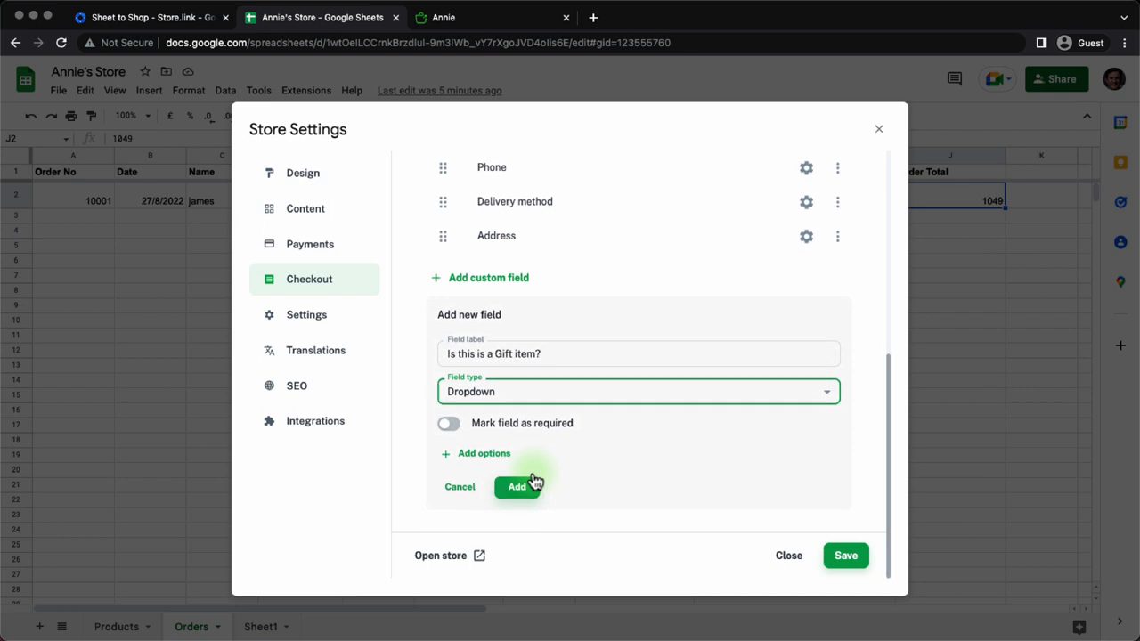
pyautogui.click(483, 454)
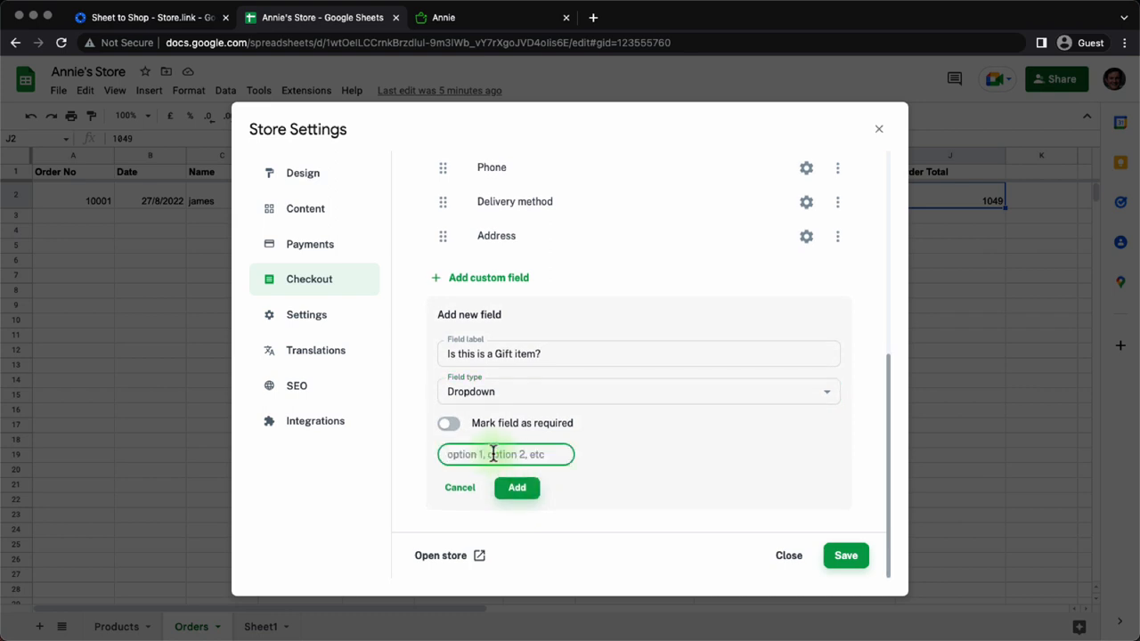
pyautogui.write('yes, n')
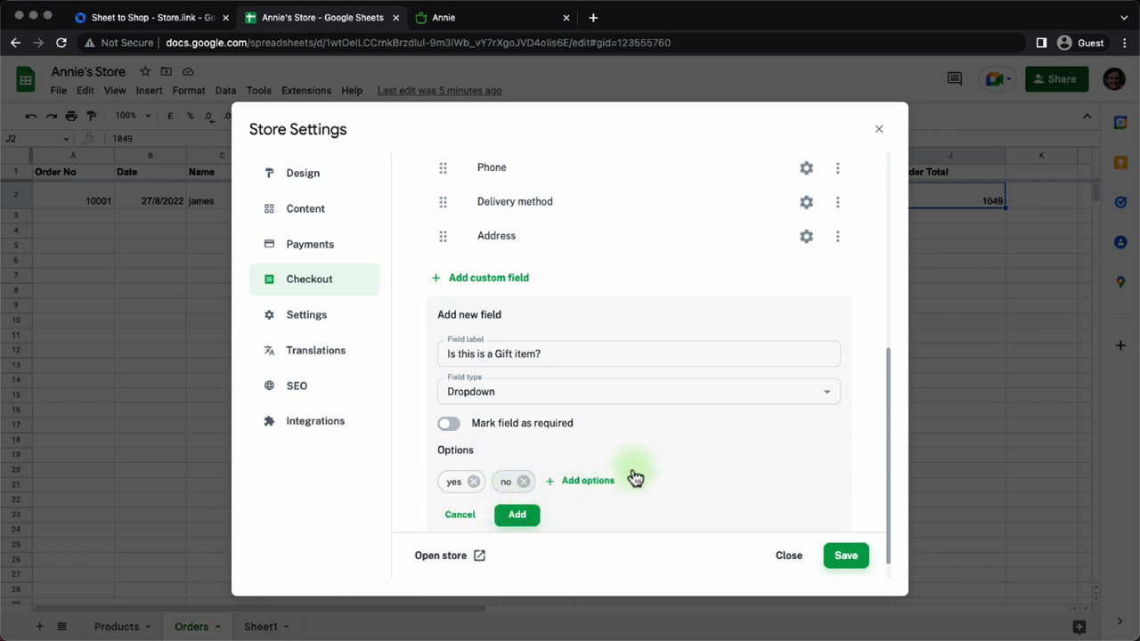
pyautogui.click(516, 514)
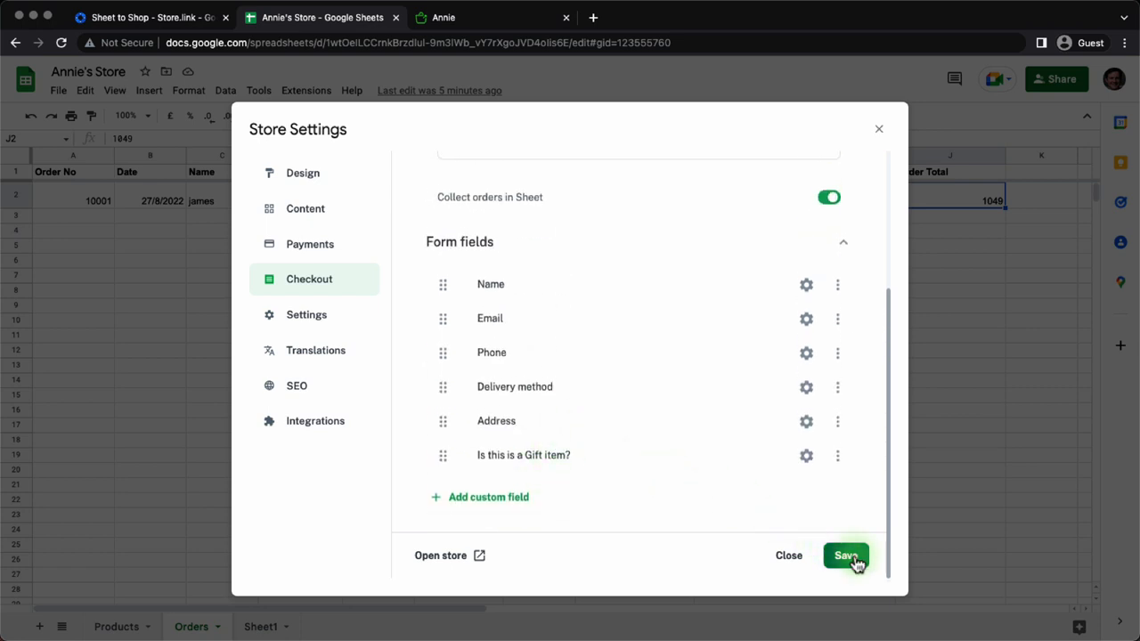
pyautogui.click(844, 555)
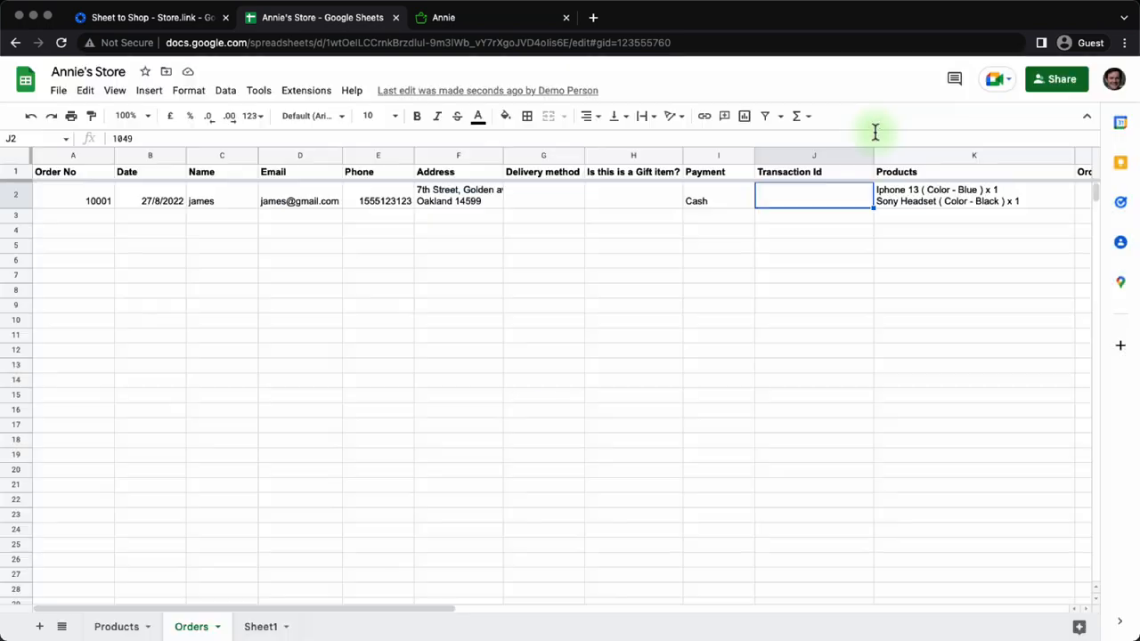
pyautogui.moveTo(795, 147)
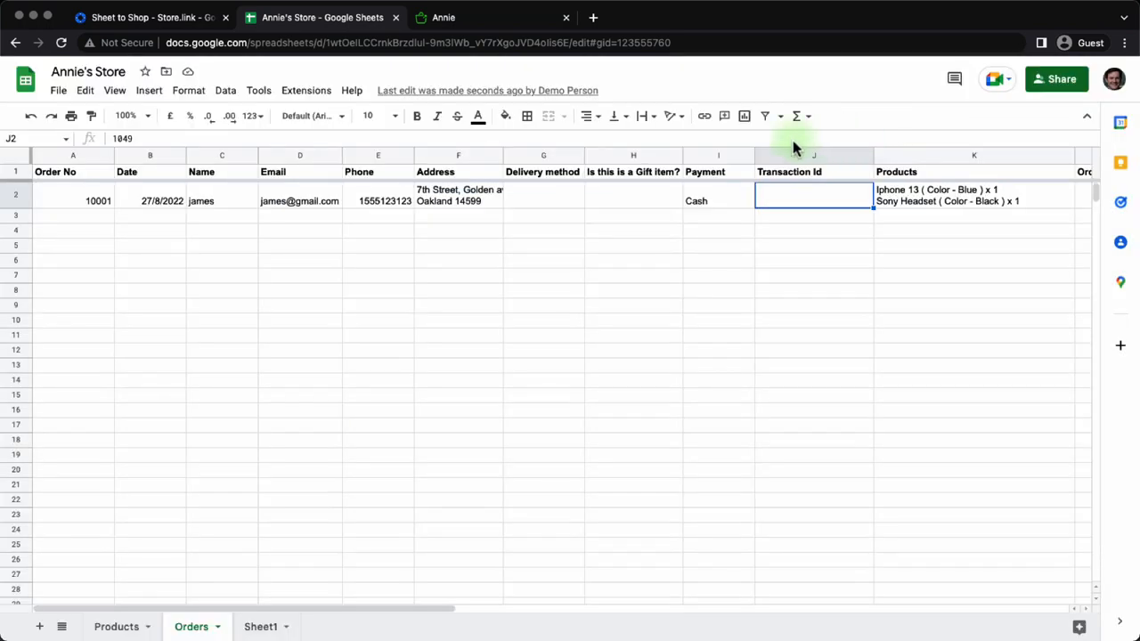
# Switch to the annie.store.link storefront tab
pyautogui.click(633, 155)
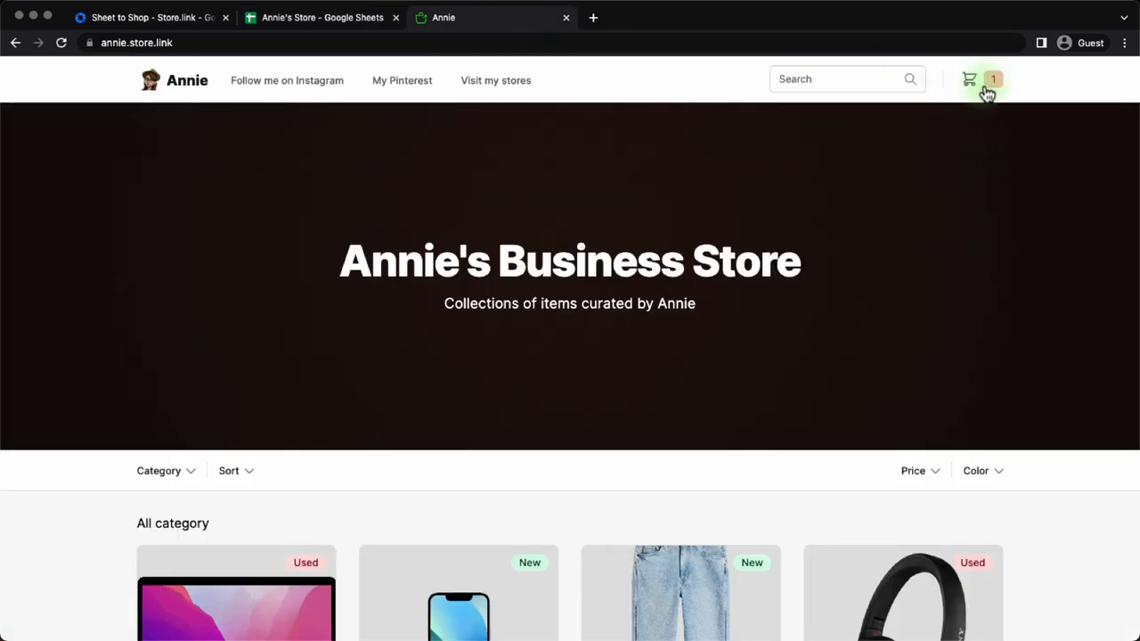
# Reload the cart so the 'Is this is a Gift item?' question appears, and answer yes
pyautogui.click(969, 79)
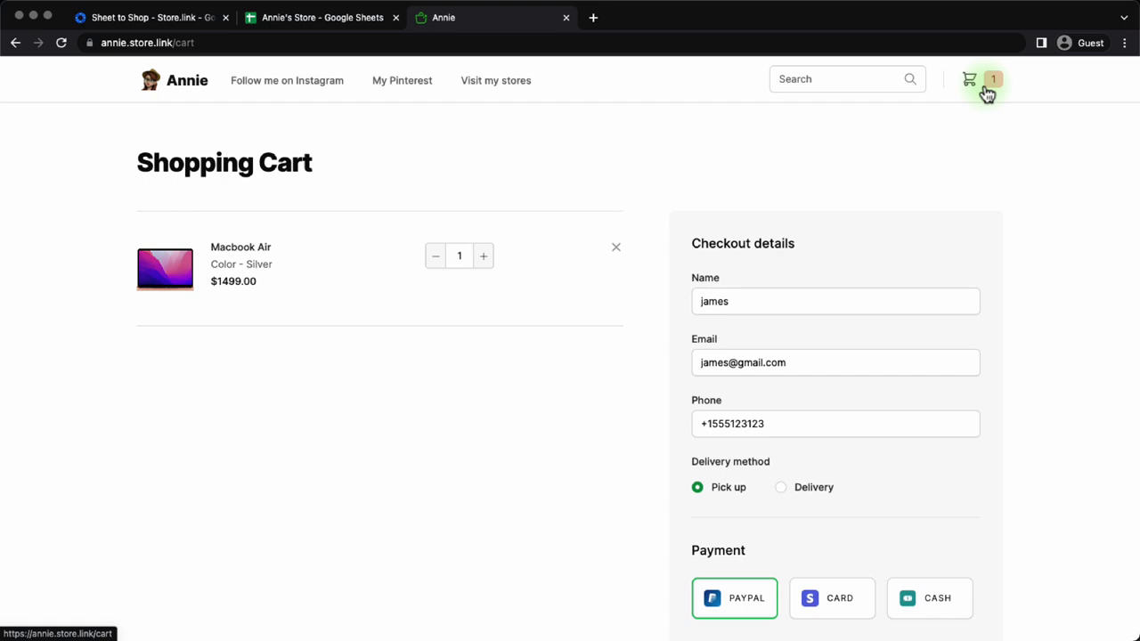
pyautogui.click(733, 597)
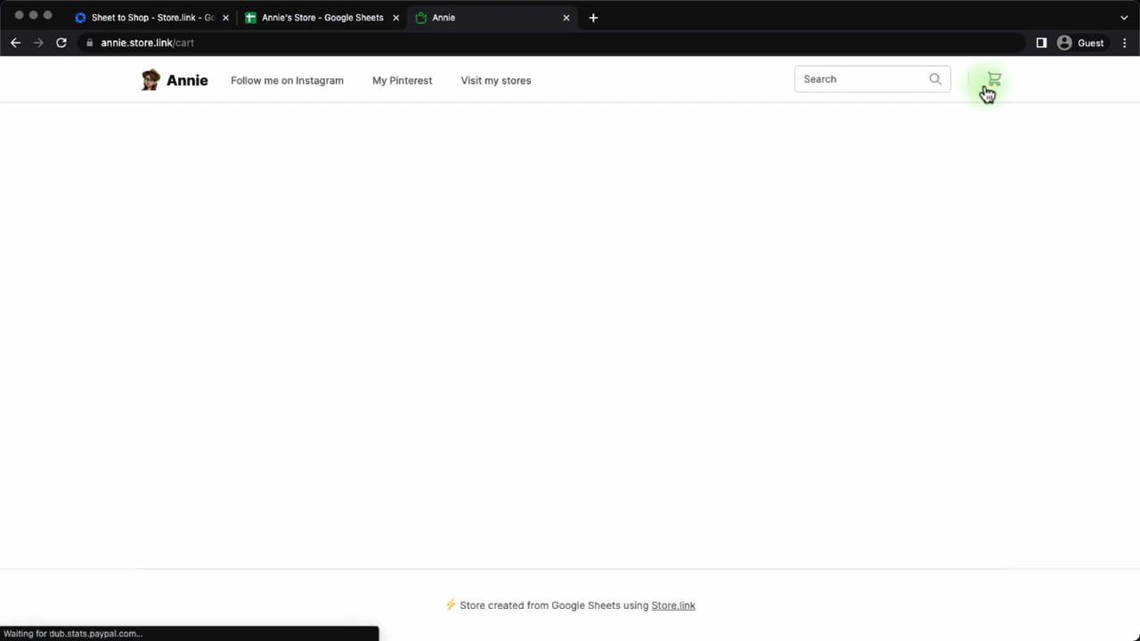
pyautogui.click(992, 79)
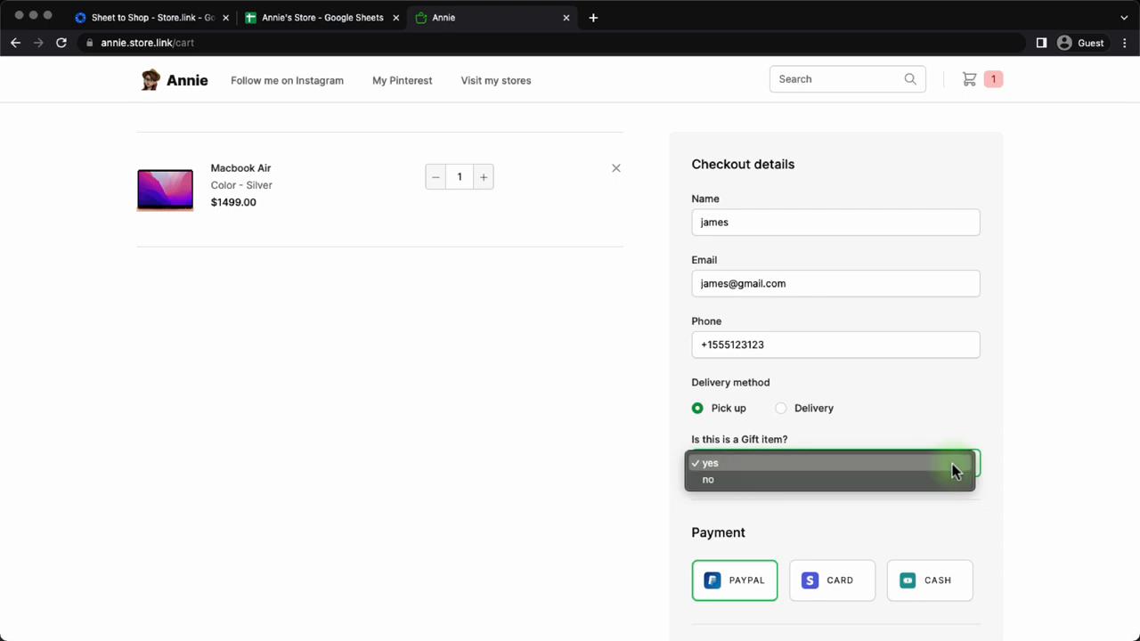
pyautogui.click(709, 462)
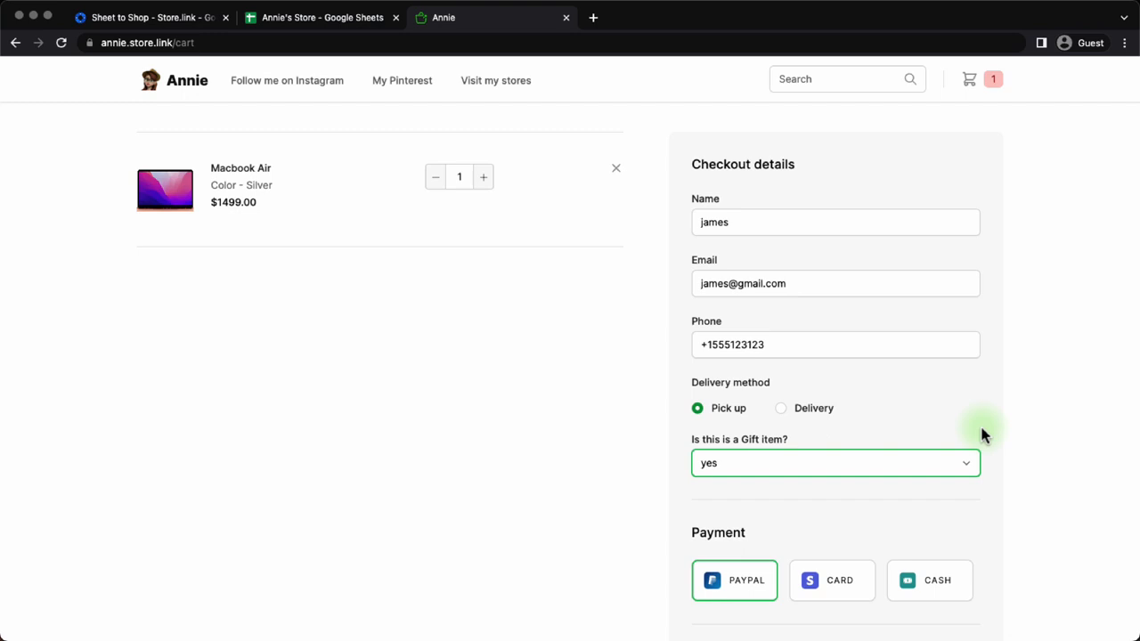
pyautogui.click(320, 17)
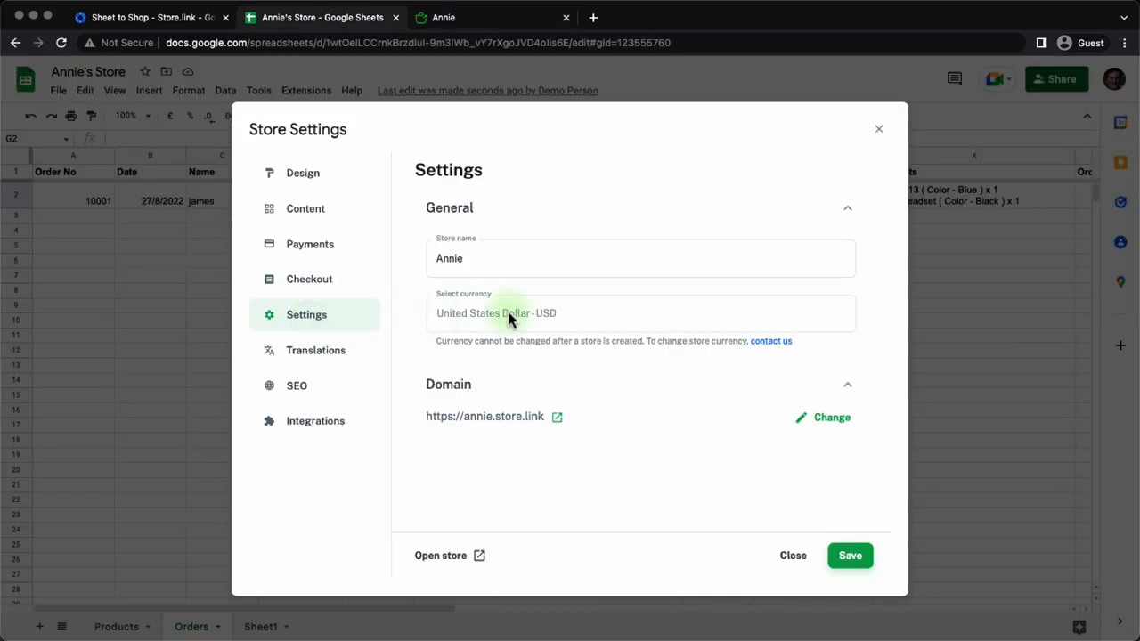
pyautogui.moveTo(470, 436)
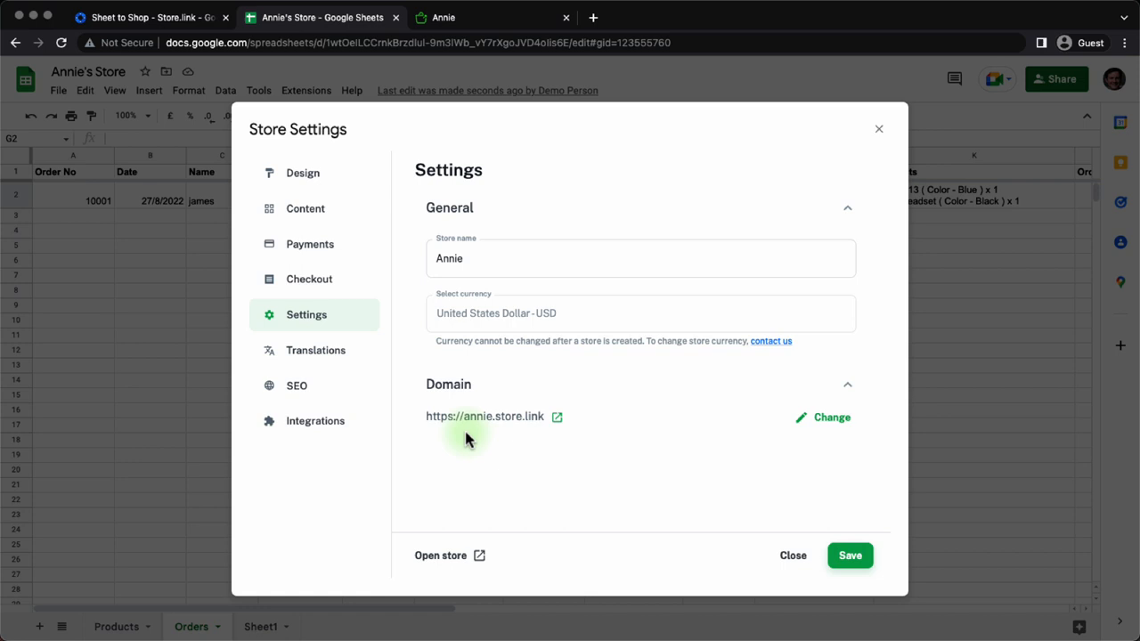
pyautogui.moveTo(819, 423)
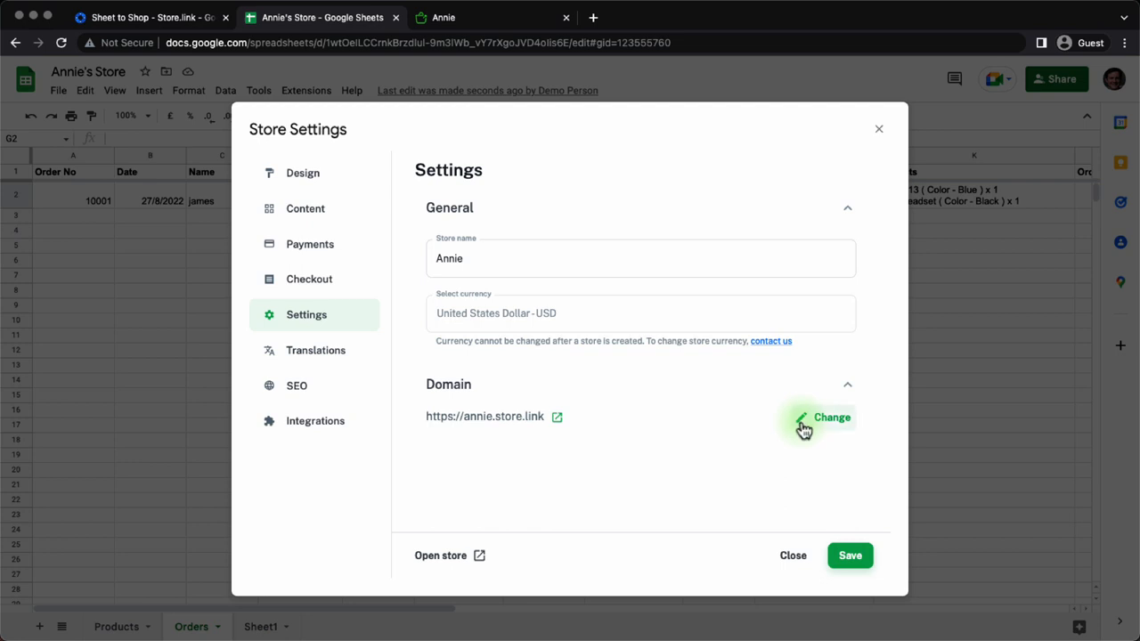
# Check the store domain's Change option, then go to the storefront Translations section
pyautogui.click(830, 417)
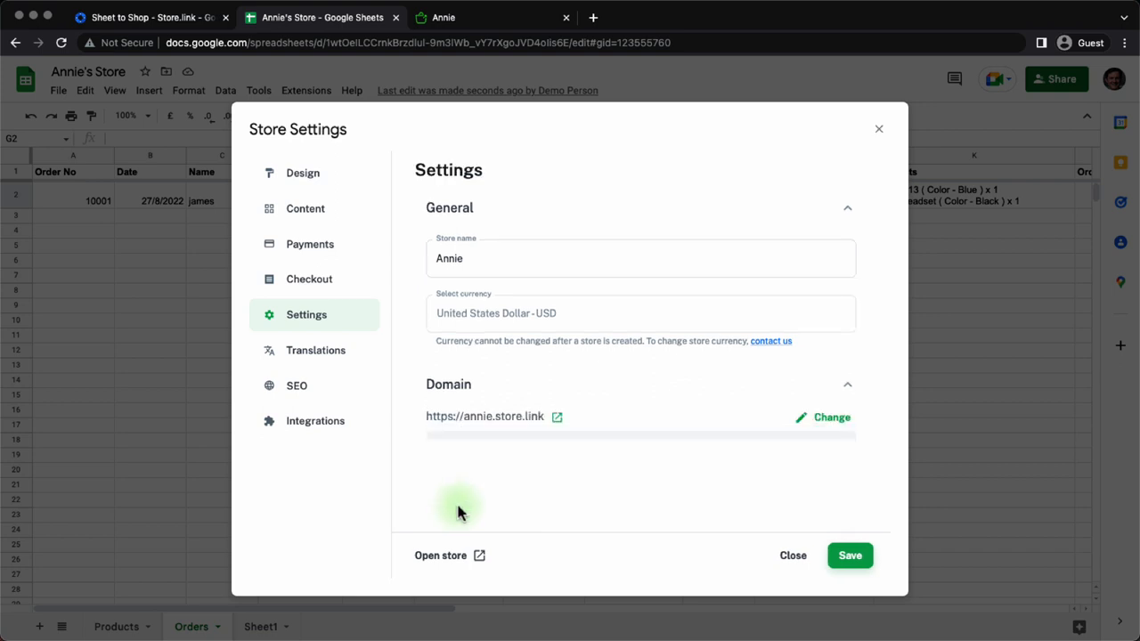
pyautogui.click(315, 349)
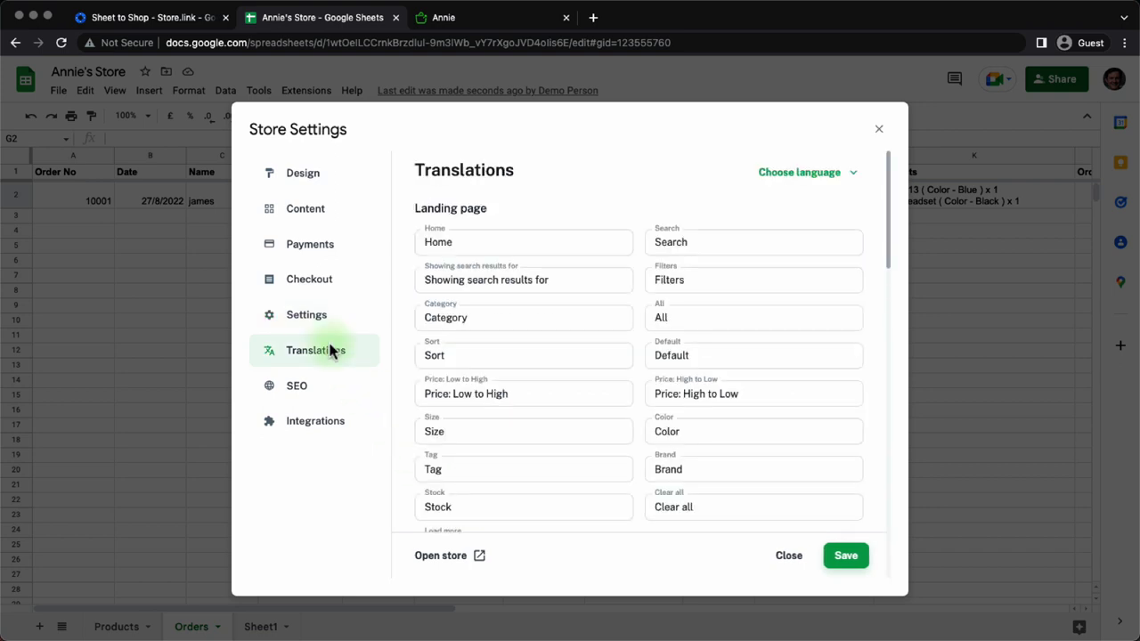
# Set the storefront translation language to Español and save it
pyautogui.scroll(-3)
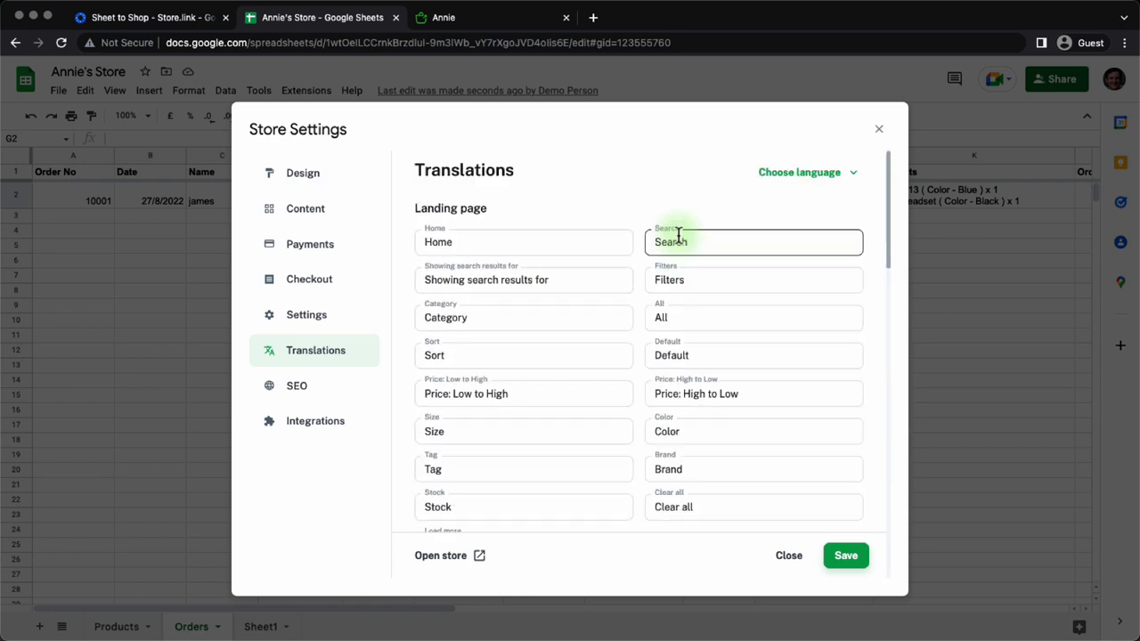
pyautogui.click(799, 172)
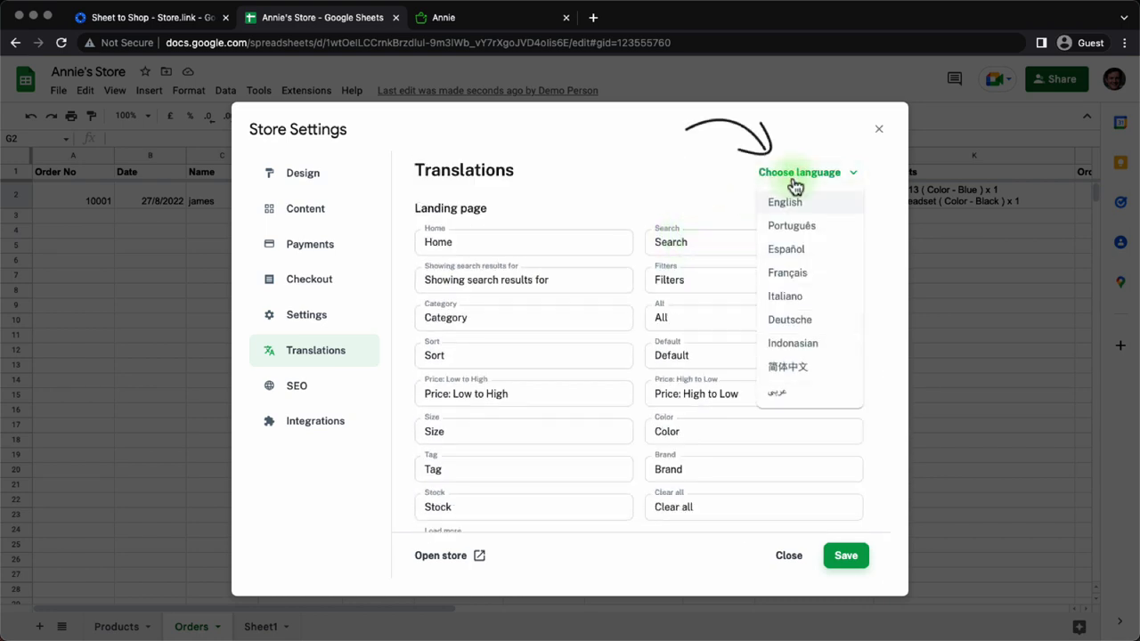
pyautogui.click(786, 249)
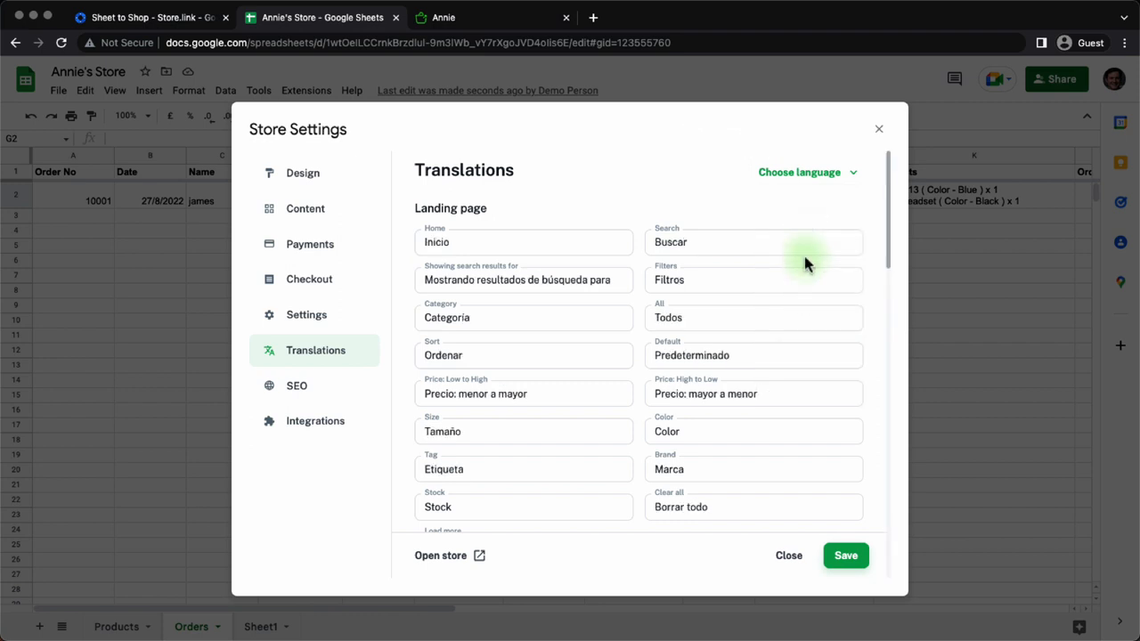
pyautogui.click(844, 555)
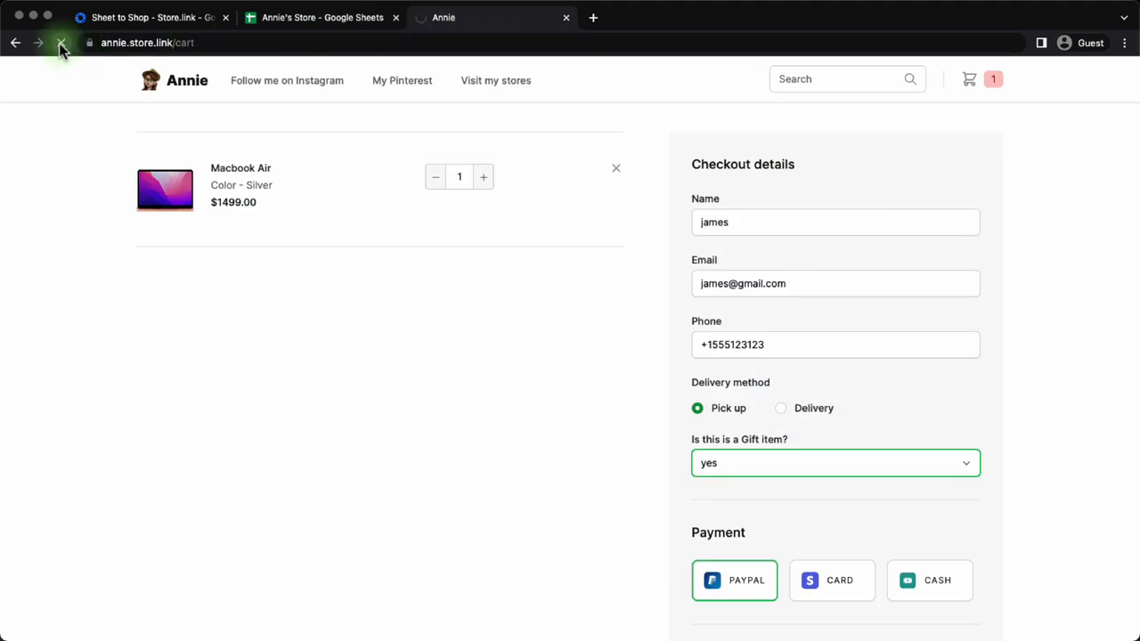
# Reload the cart and visit the store home page to confirm Spanish labels like Carrito de compras
pyautogui.click(62, 42)
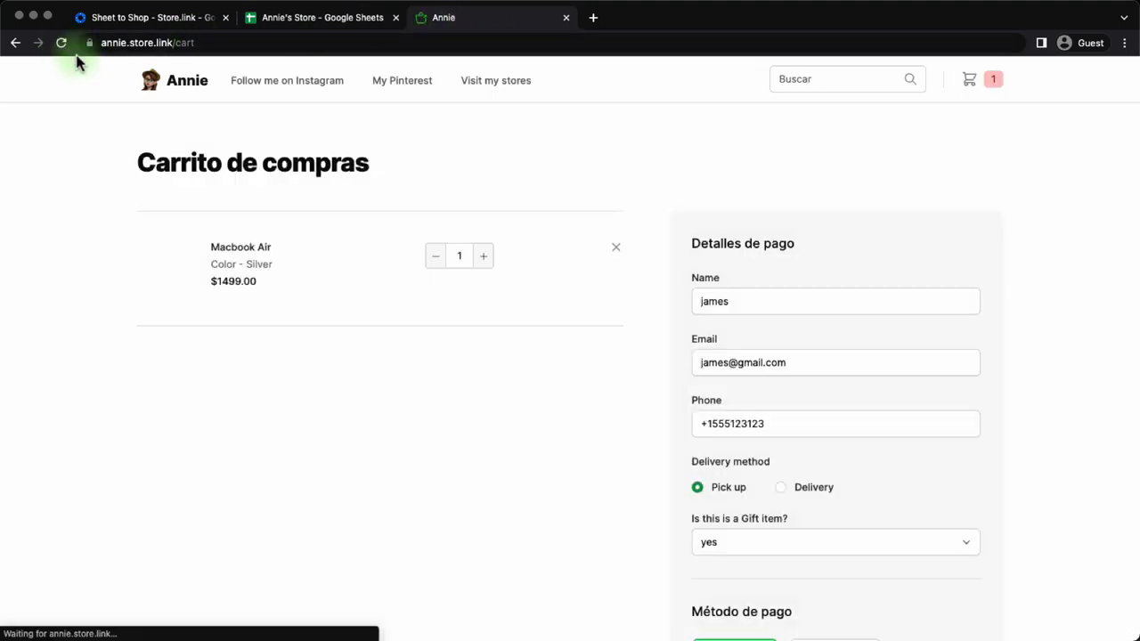
pyautogui.scroll(-3)
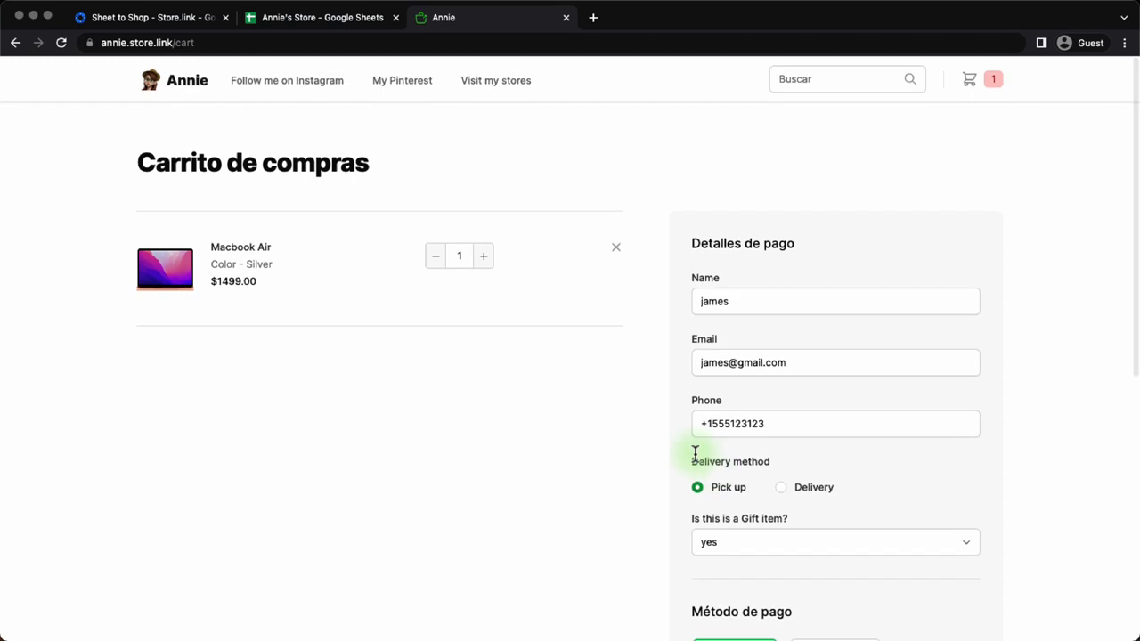
pyautogui.click(186, 80)
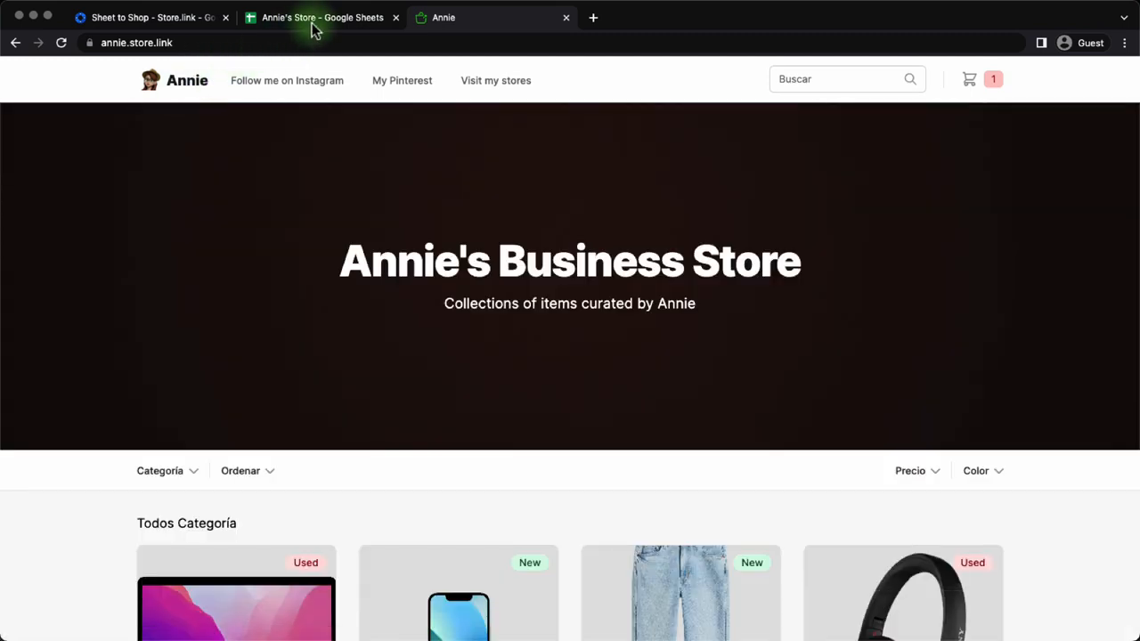
pyautogui.click(321, 17)
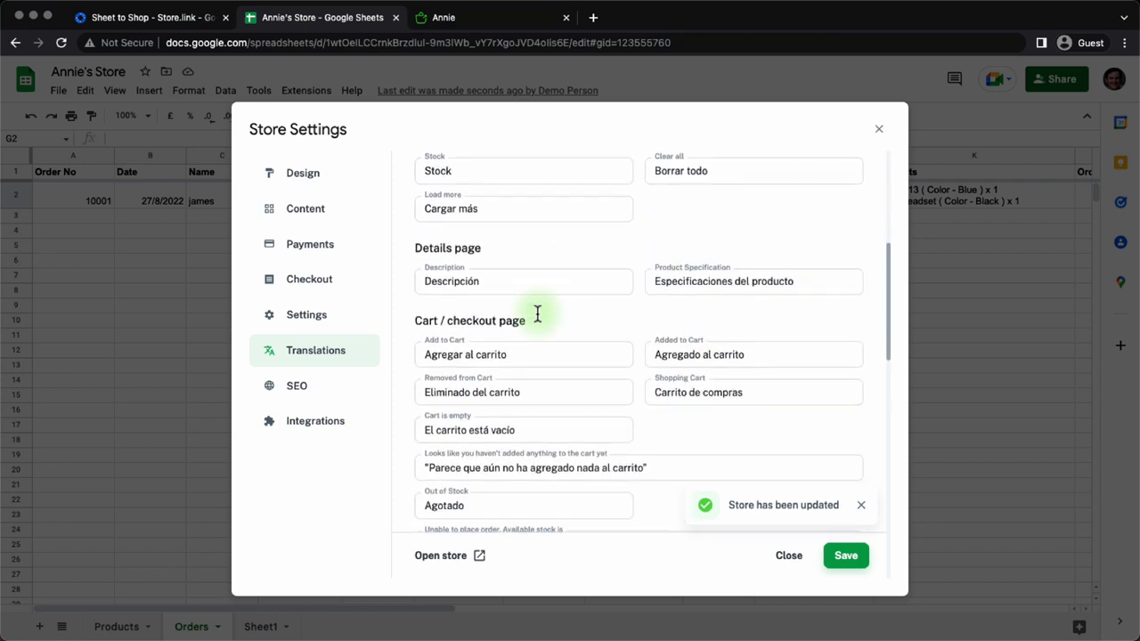
# Close Store Settings, switch to the Products sheet, and return to the live store
pyautogui.scroll(-3)
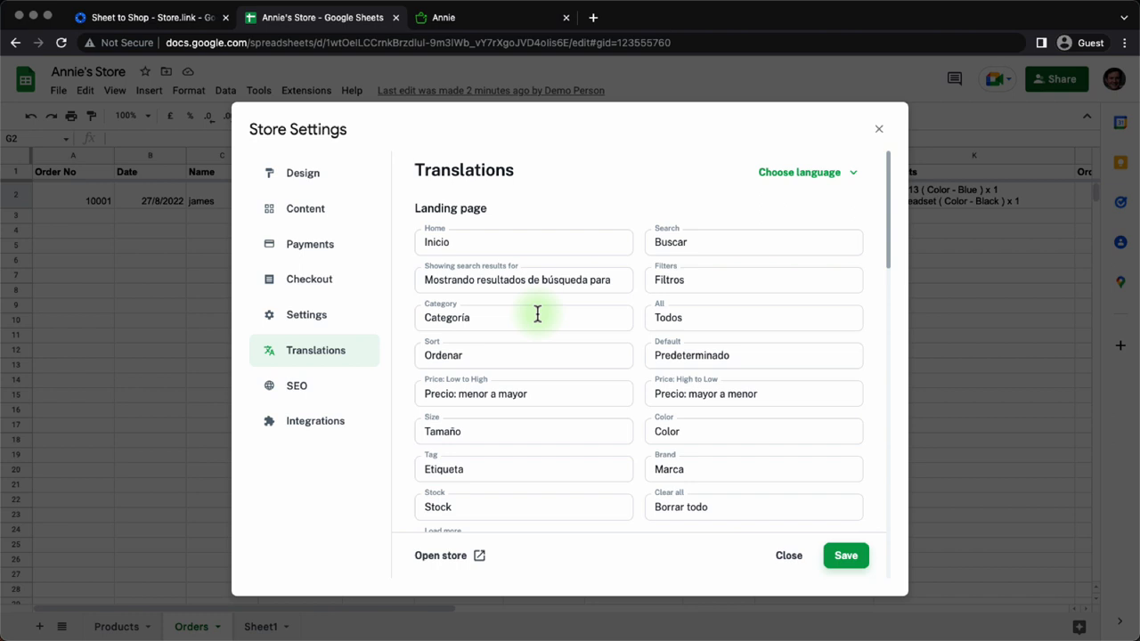
pyautogui.click(787, 555)
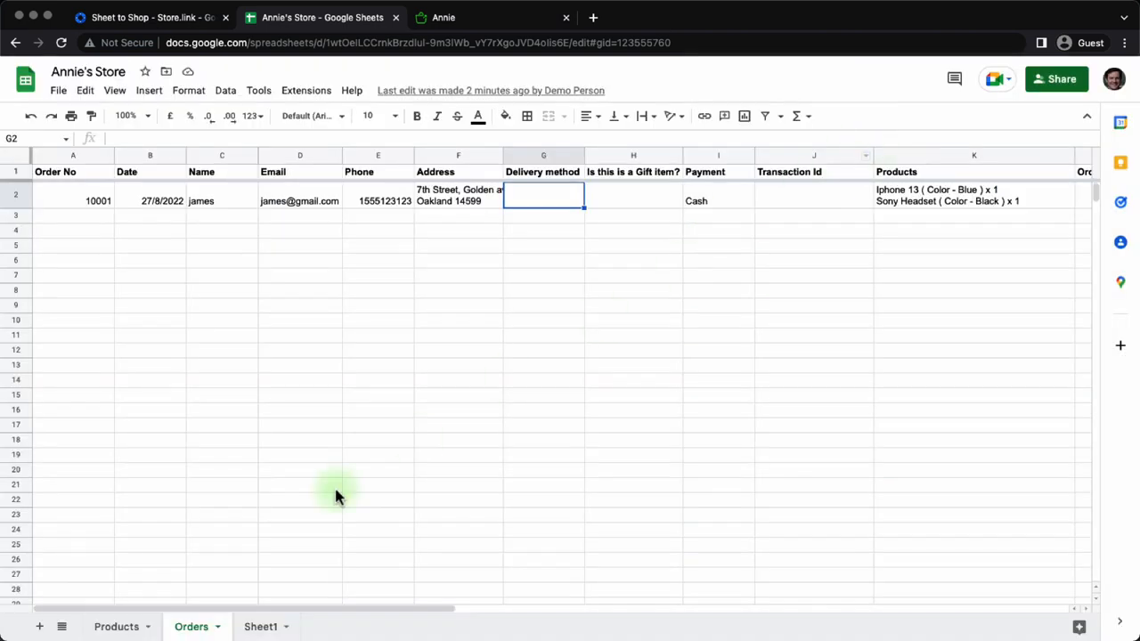
pyautogui.click(115, 626)
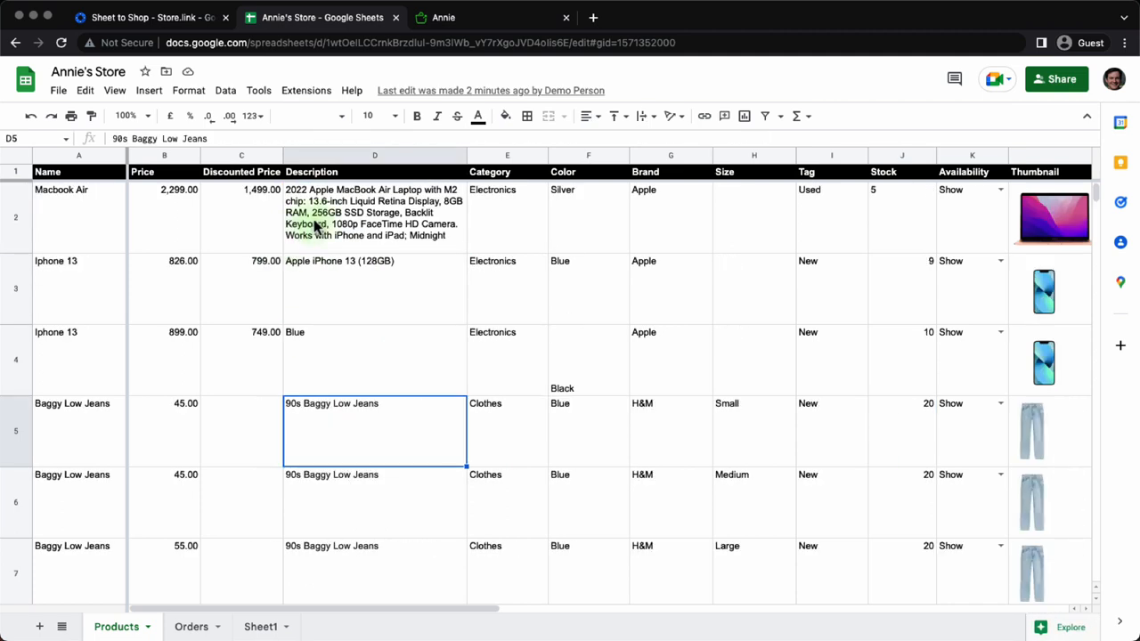
pyautogui.click(78, 190)
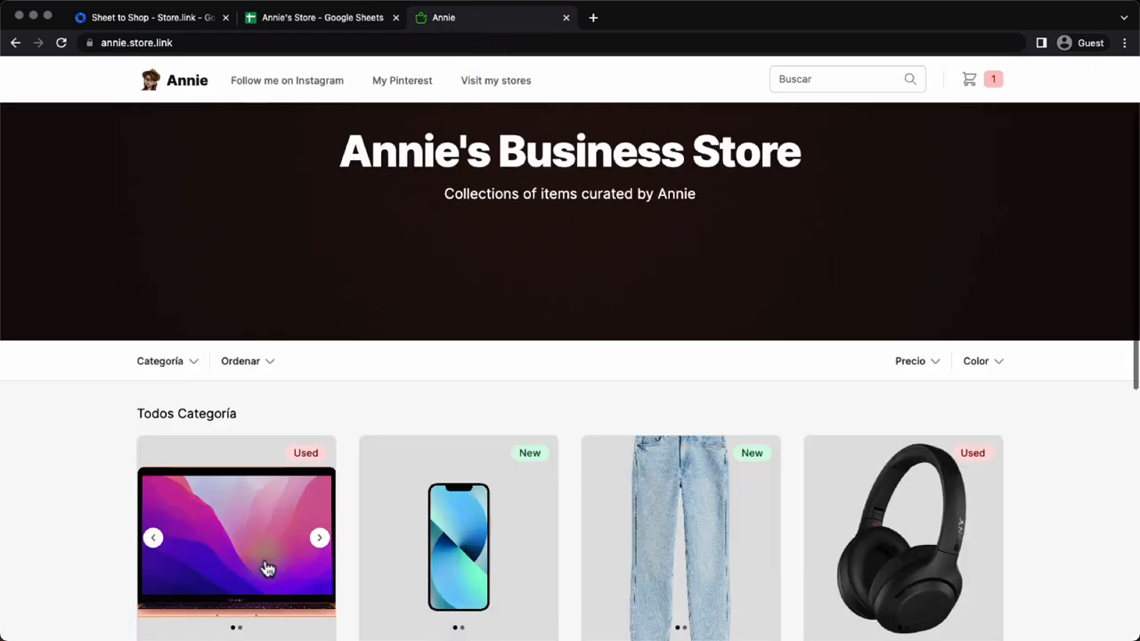
# View the Macbook Air product page showing Spanish labels like Agregar al carrito
pyautogui.click(236, 537)
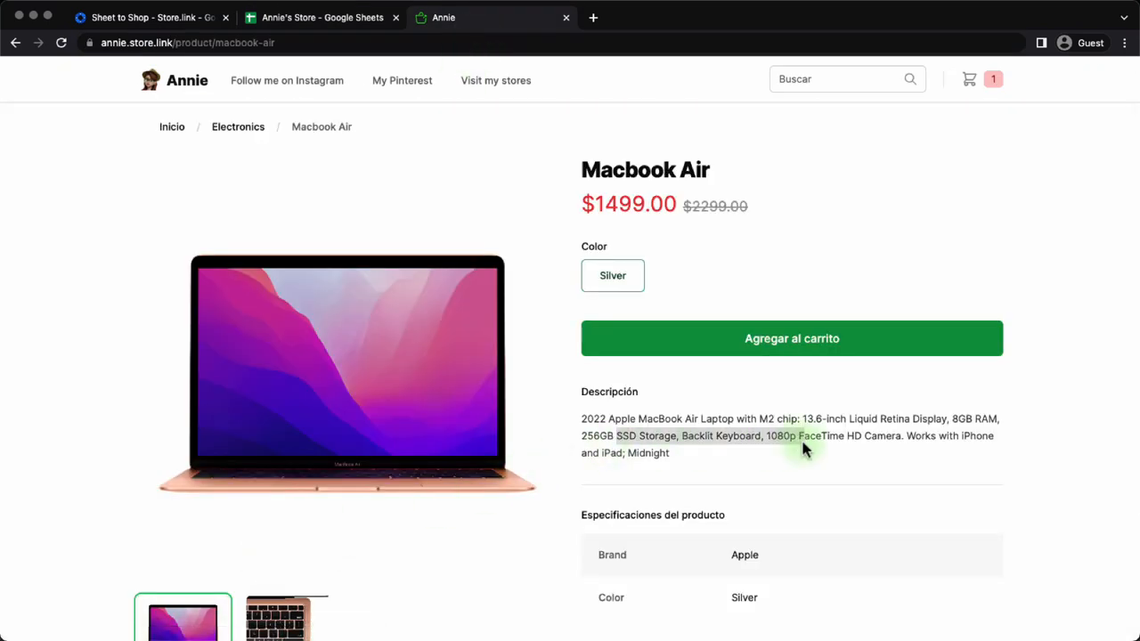
pyautogui.moveTo(792, 249)
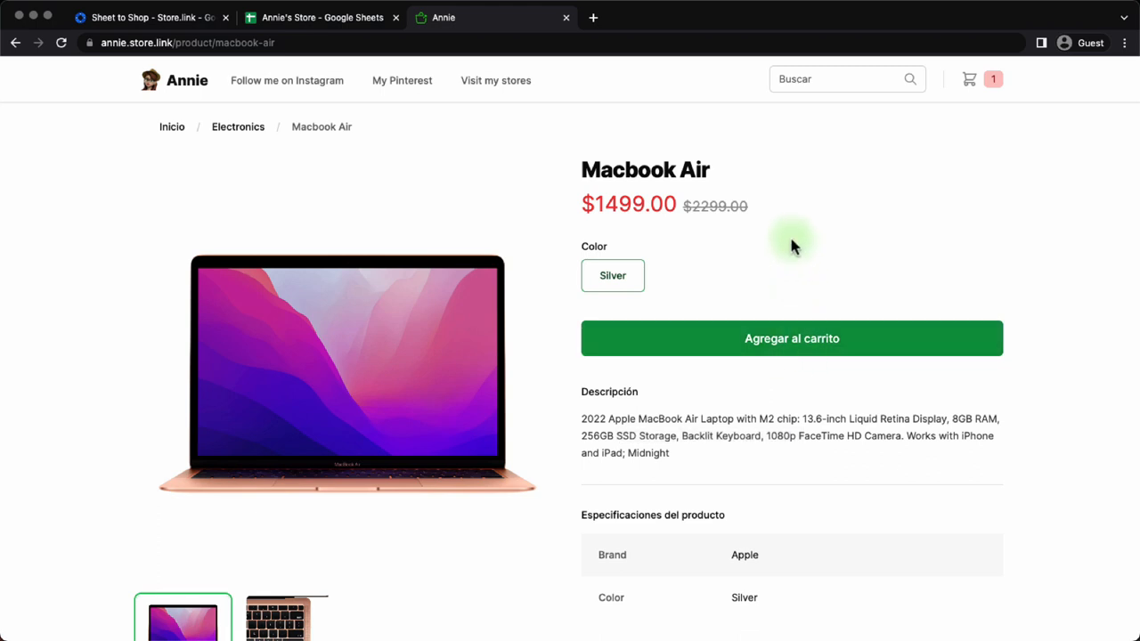
pyautogui.click(968, 79)
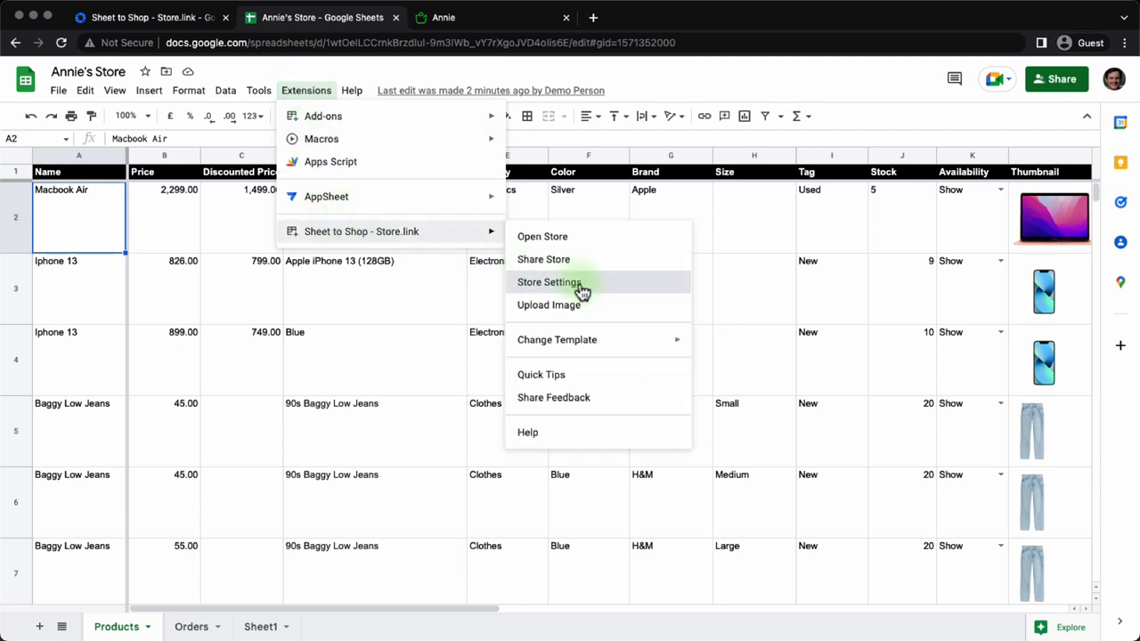
# Reopen Store Settings, inspect the Checkout Name, Email and Phone fields, then view Translations
pyautogui.click(549, 282)
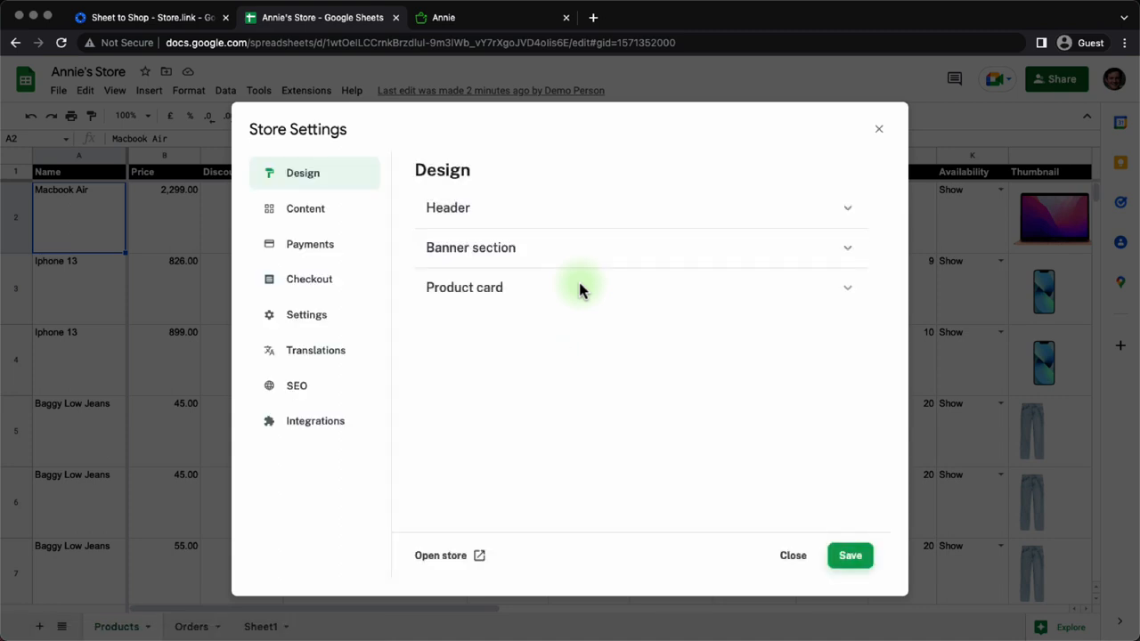
pyautogui.moveTo(315, 350)
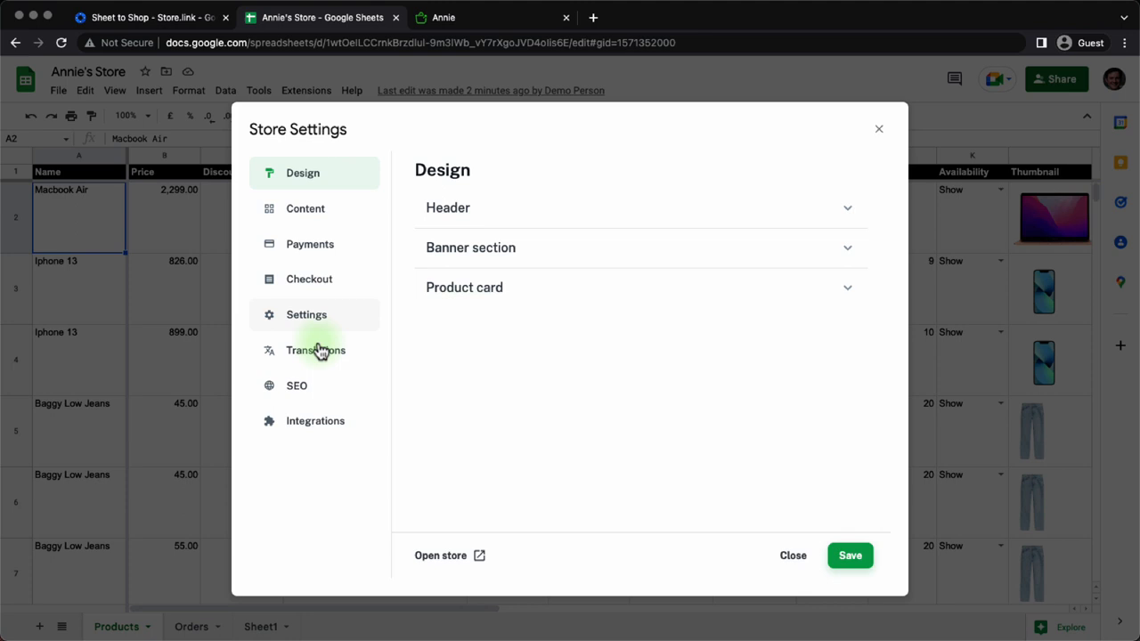
pyautogui.click(309, 279)
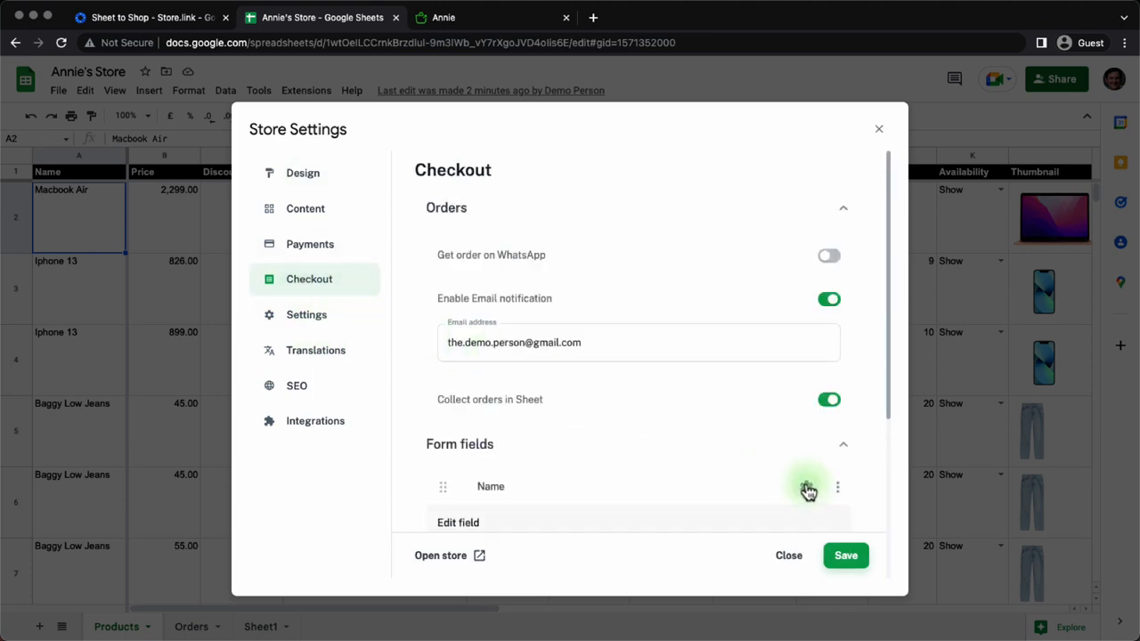
pyautogui.click(805, 487)
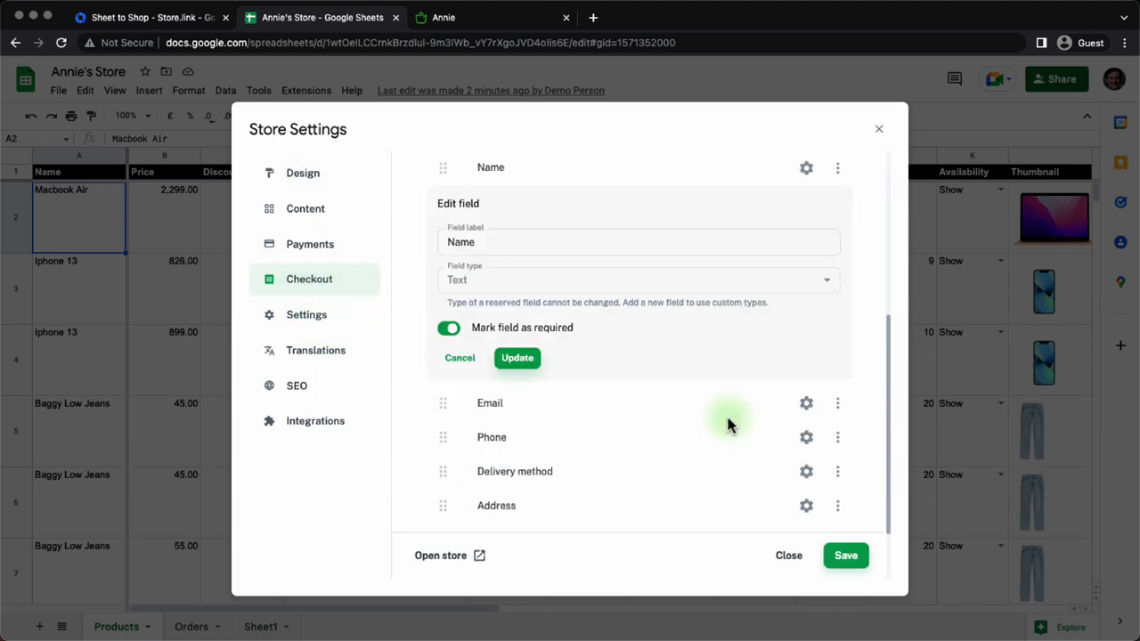
pyautogui.click(539, 242)
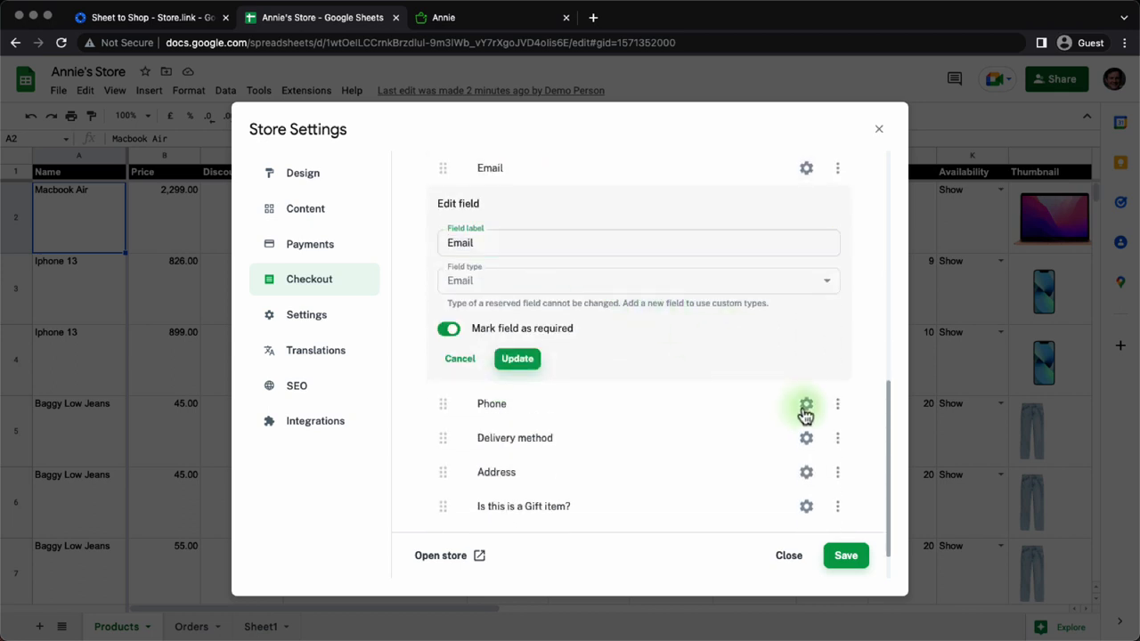
pyautogui.click(806, 403)
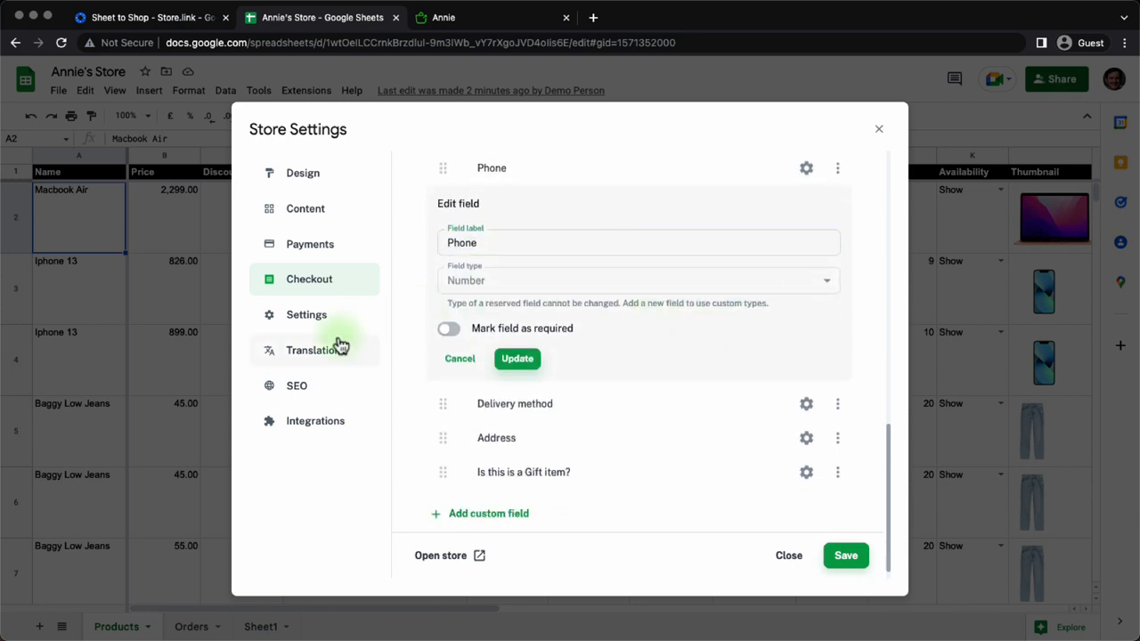
pyautogui.click(315, 350)
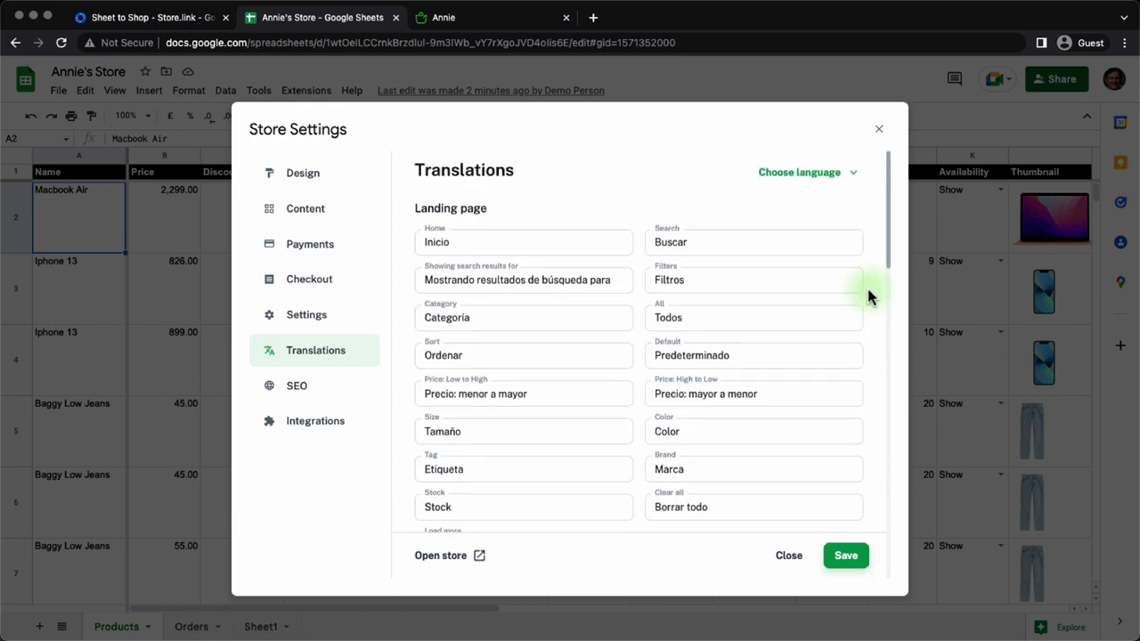
# Switch the storefront translation language back to English
pyautogui.click(799, 171)
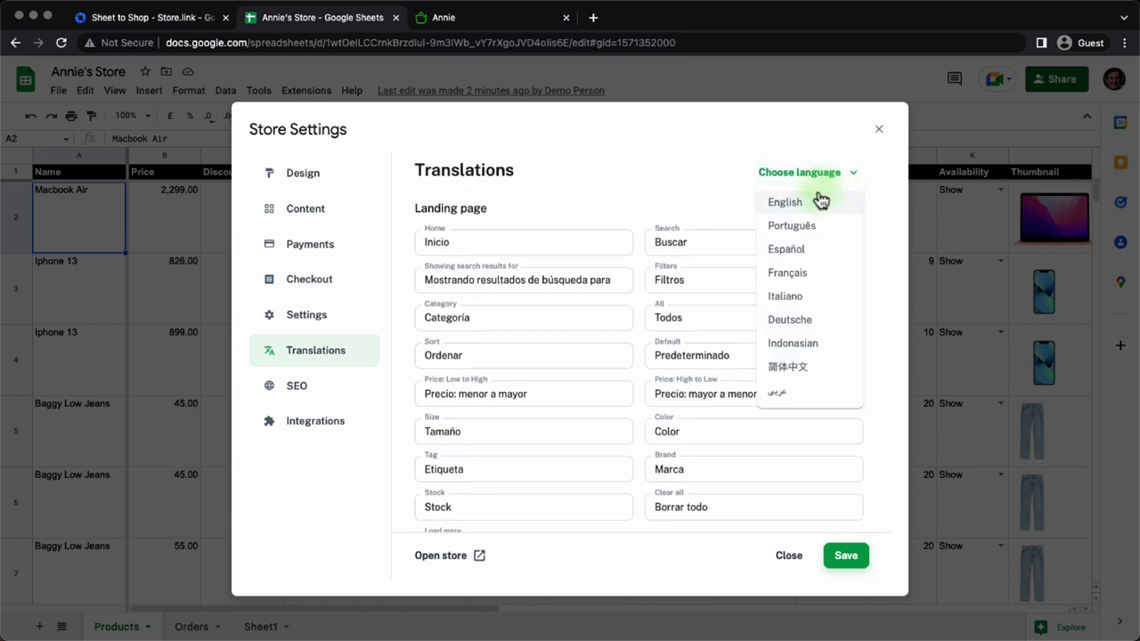
pyautogui.click(785, 202)
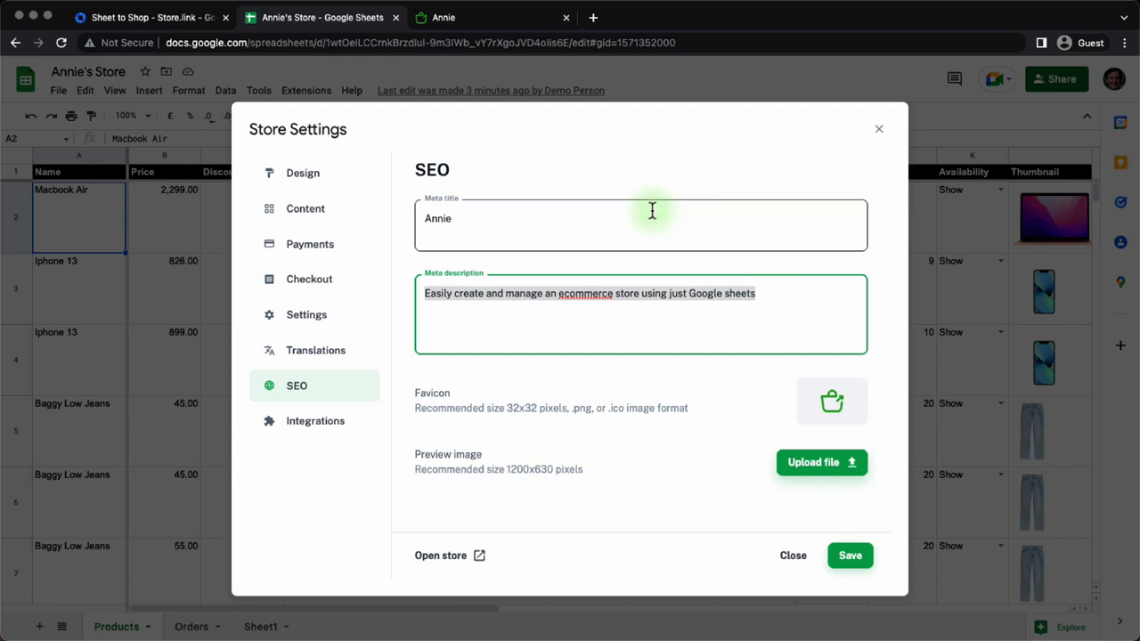
# Set meta title 'Annie's Business Store' and description 'Exclusive online store run by Annie', then save
pyautogui.write('Abn')
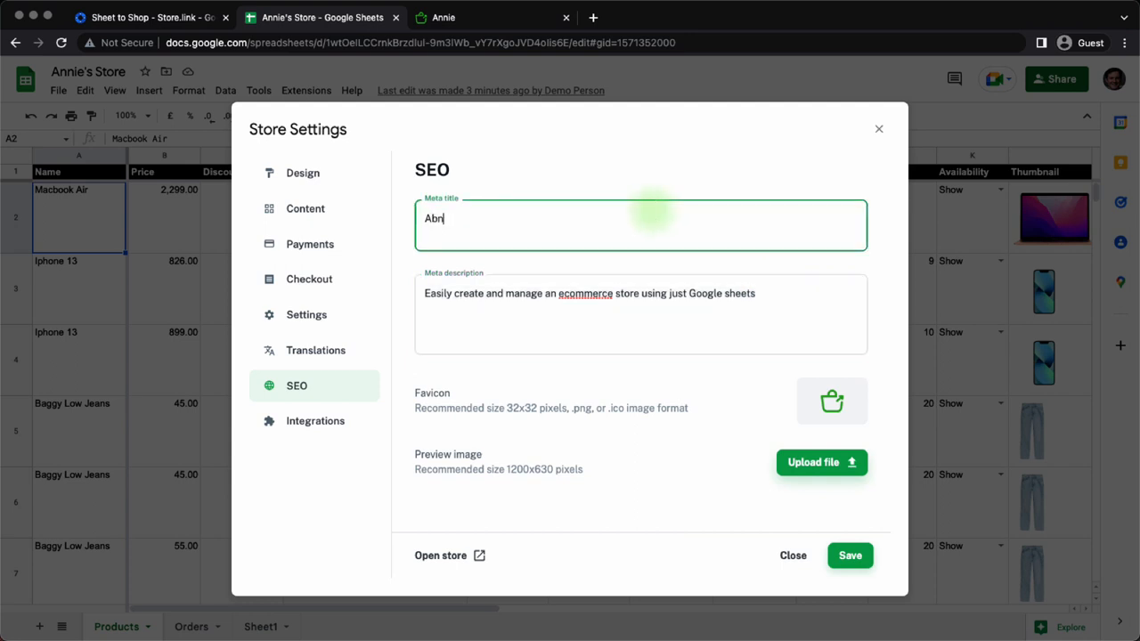
pyautogui.write("Annie's Busiin")
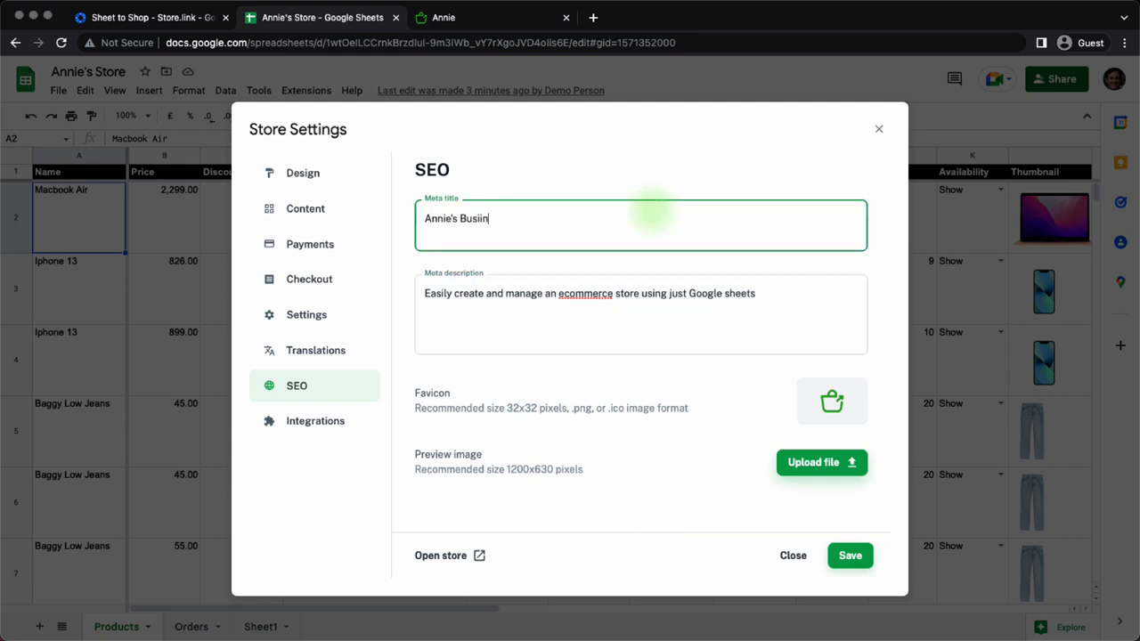
pyautogui.press('Backspace')
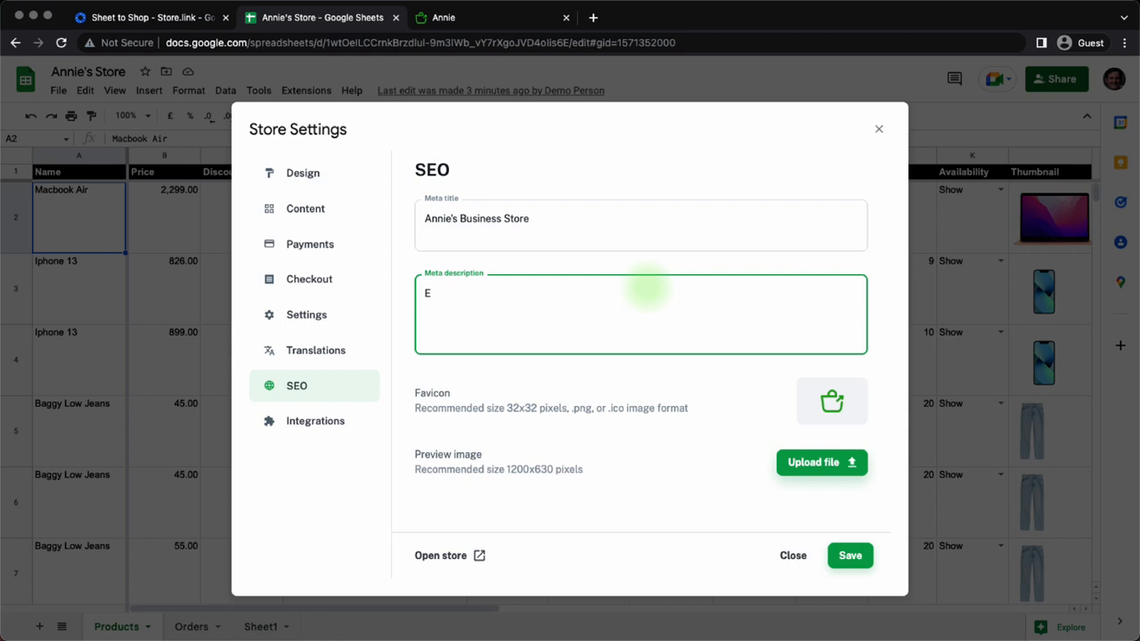
pyautogui.write('xclusive online s')
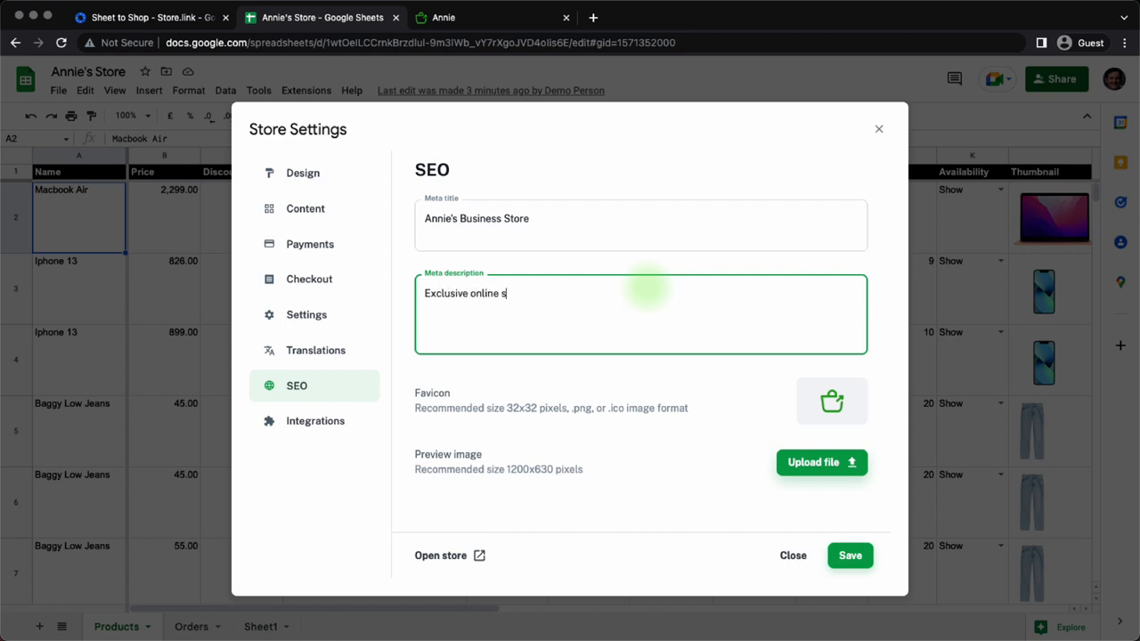
pyautogui.write('tore run by Annie')
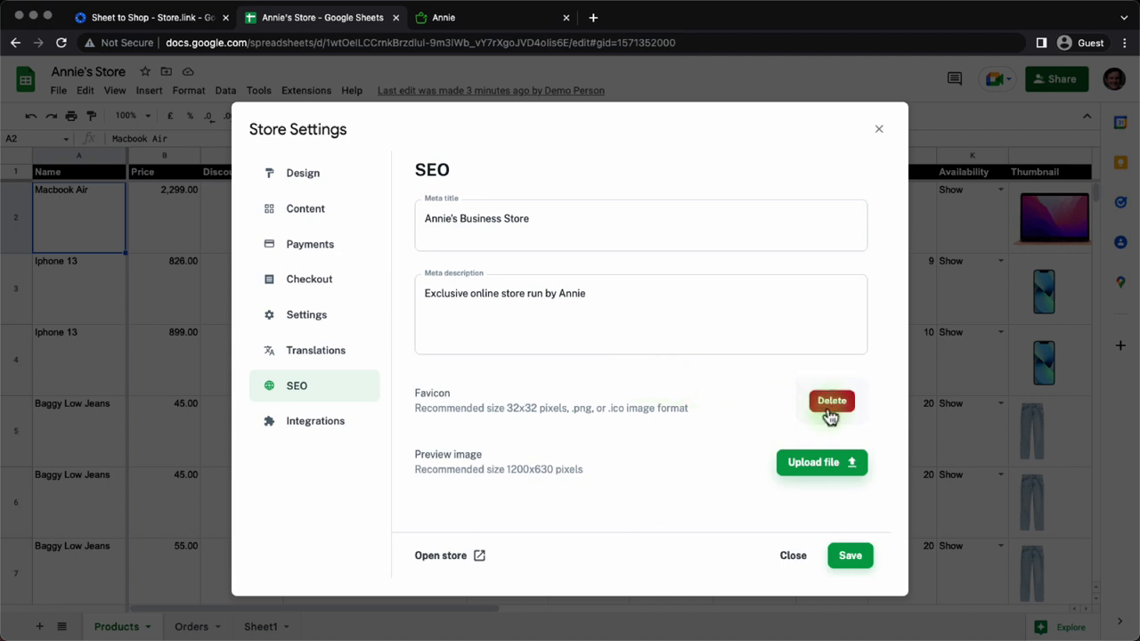
pyautogui.click(830, 401)
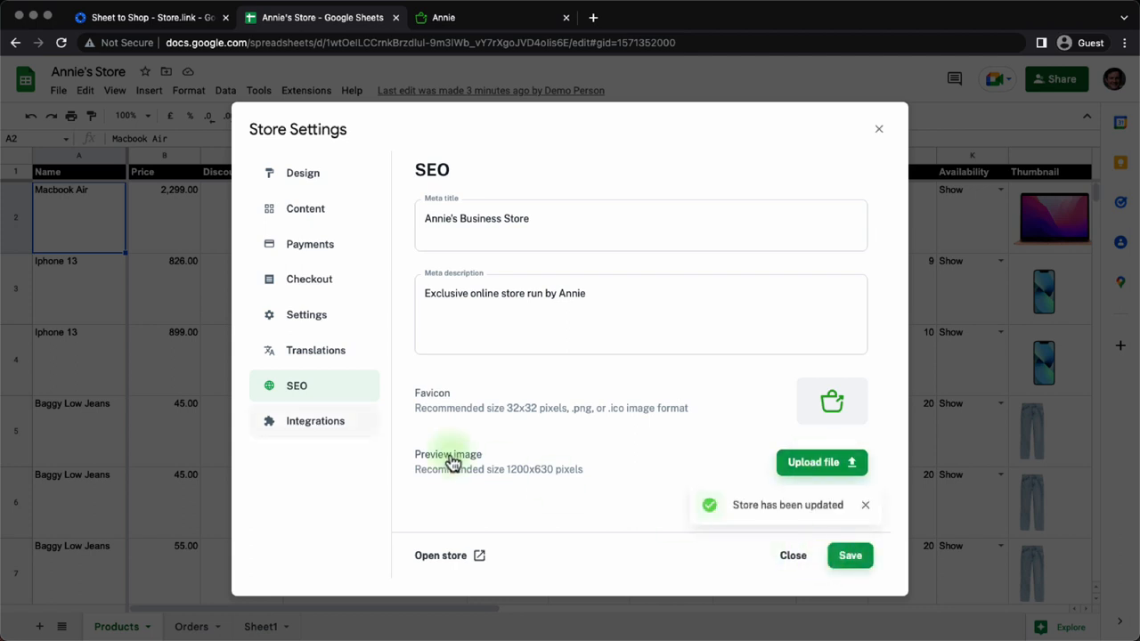
pyautogui.click(314, 421)
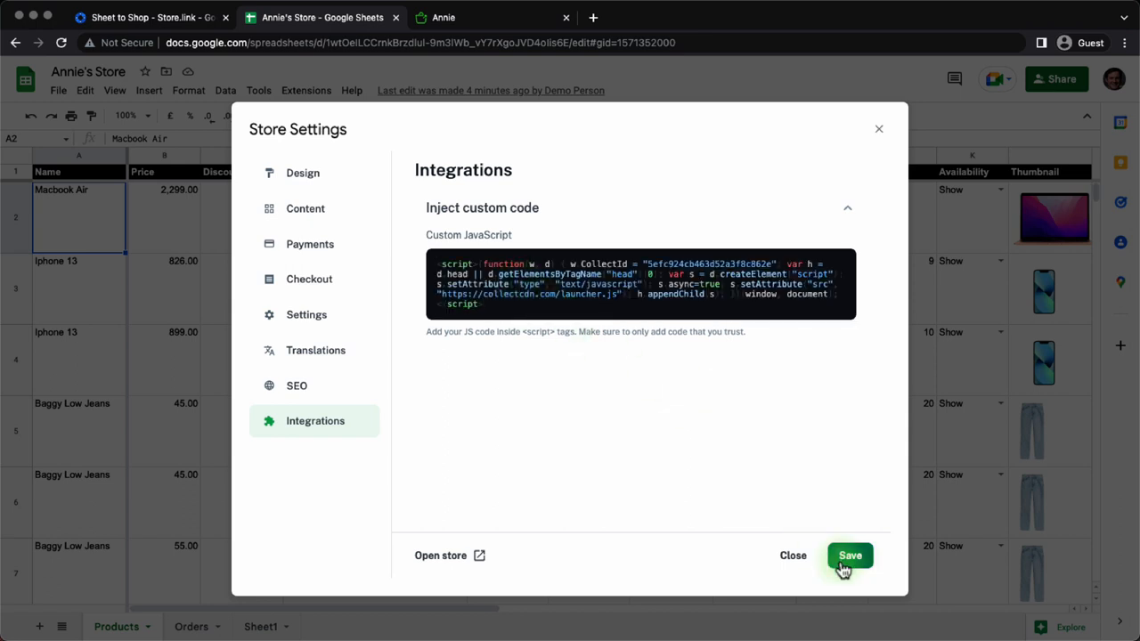
# Save the custom chatbot JavaScript and confirm the Chat now widget on annie.store.link
pyautogui.click(849, 555)
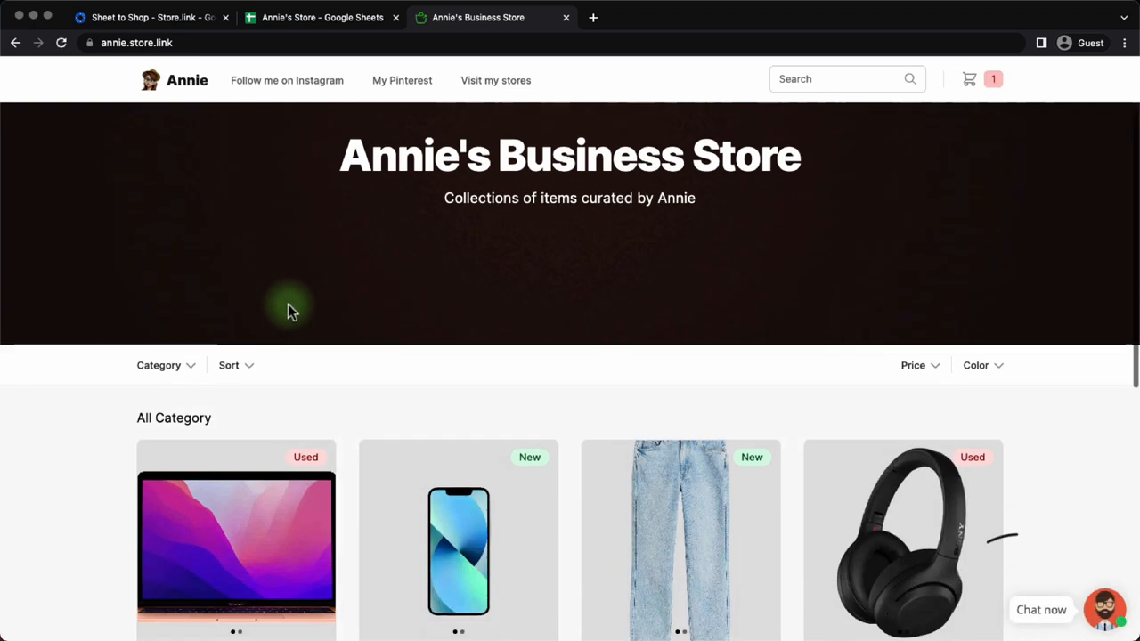
pyautogui.scroll(-3)
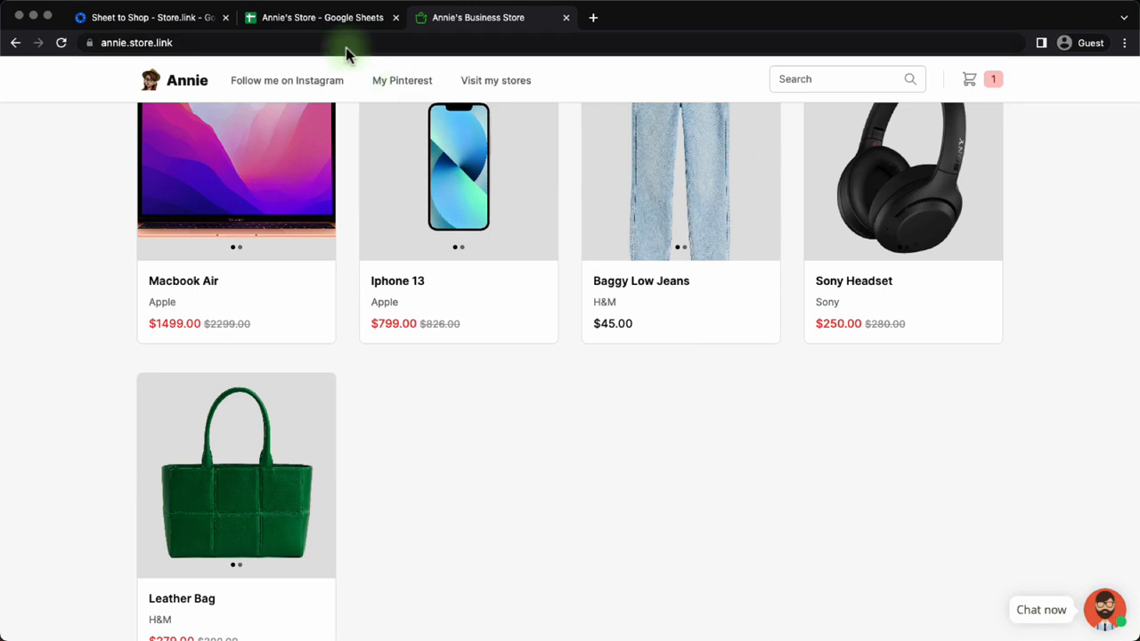
pyautogui.click(322, 17)
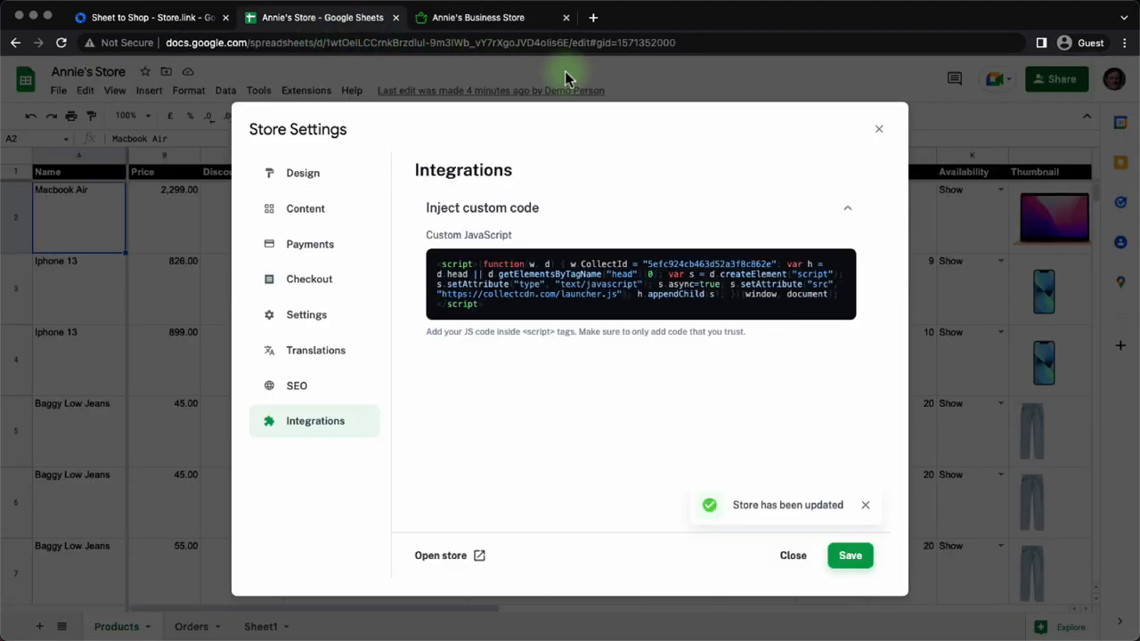
pyautogui.click(878, 129)
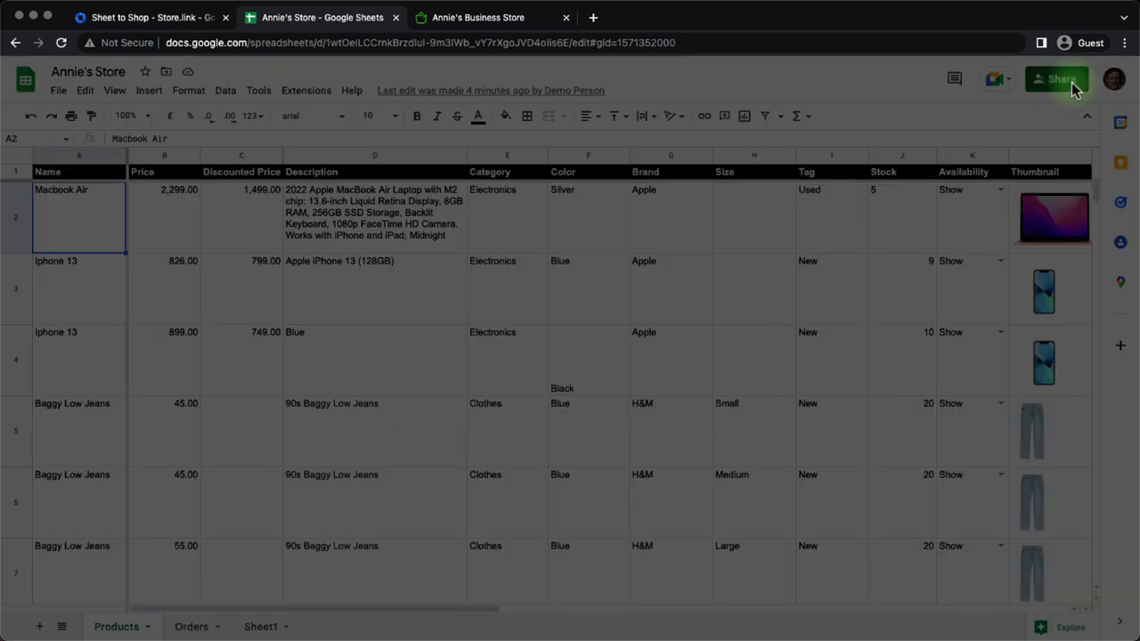
# Review the sharing access list, with the orders service account as editor and restricted access
pyautogui.click(1056, 80)
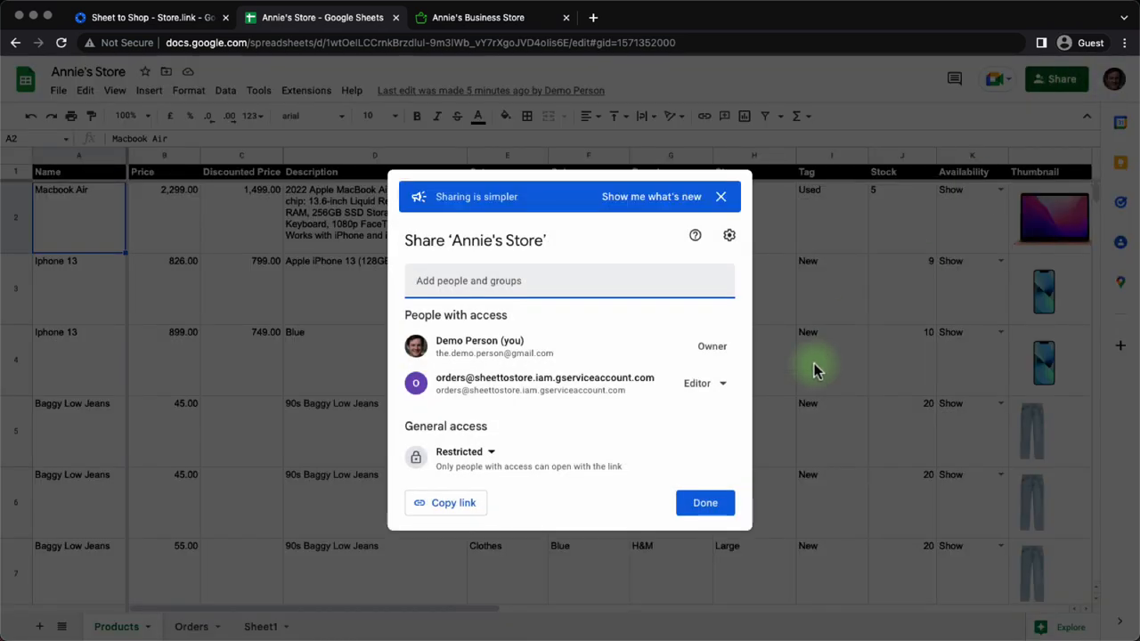
pyautogui.moveTo(769, 285)
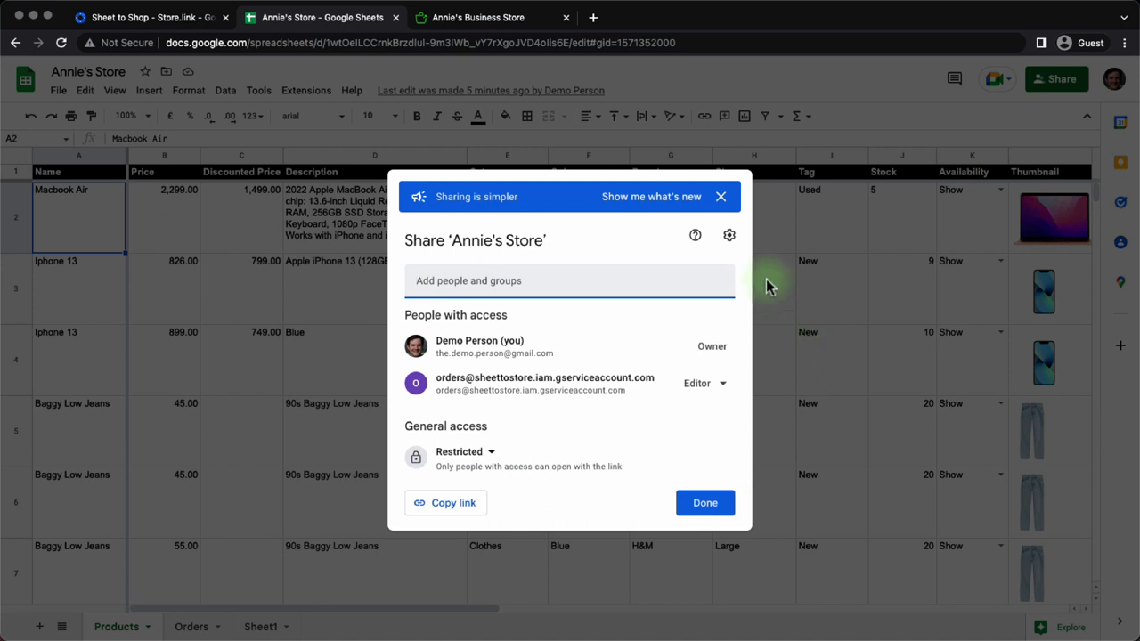
pyautogui.click(720, 196)
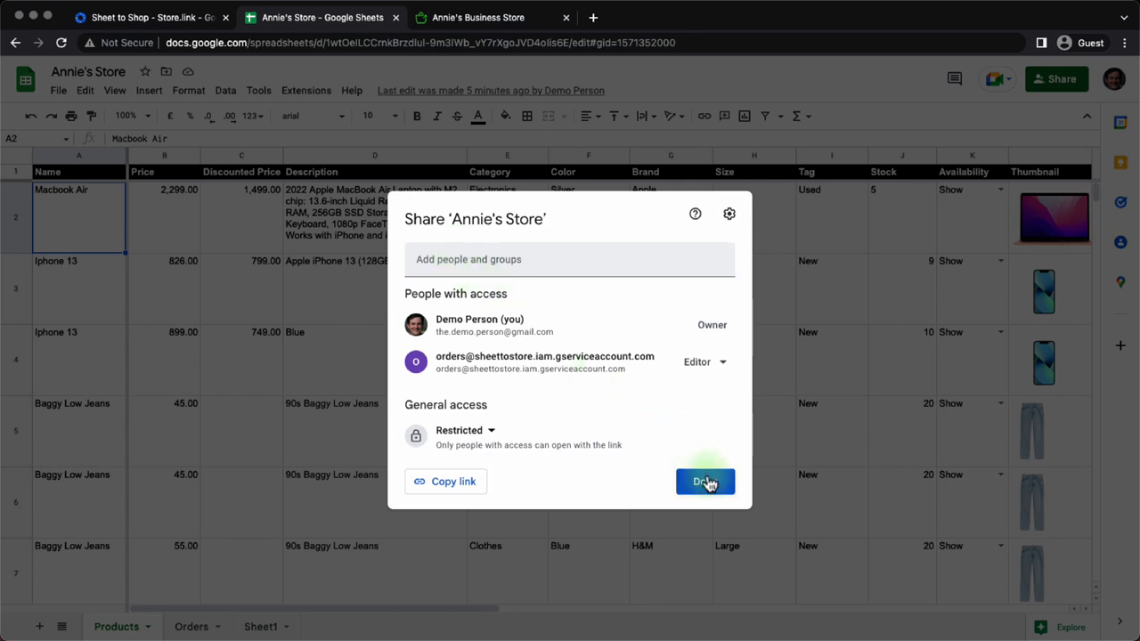
pyautogui.click(704, 480)
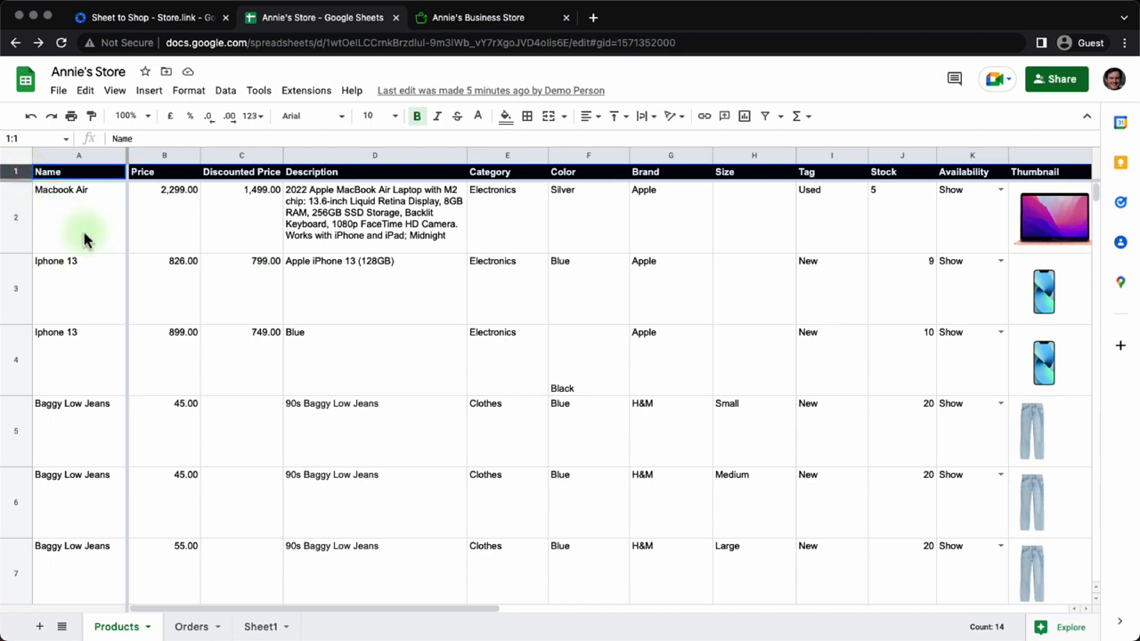
pyautogui.moveTo(334, 470)
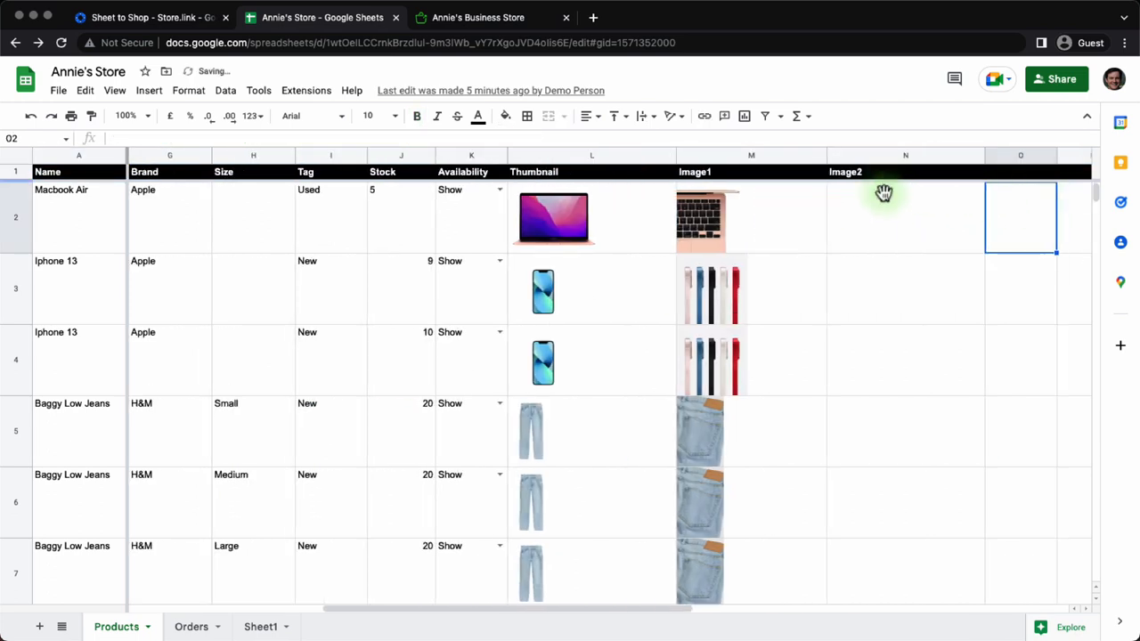
# Enter the heading 'Image3' in empty cell O1 of the Products sheet
pyautogui.click(1019, 171)
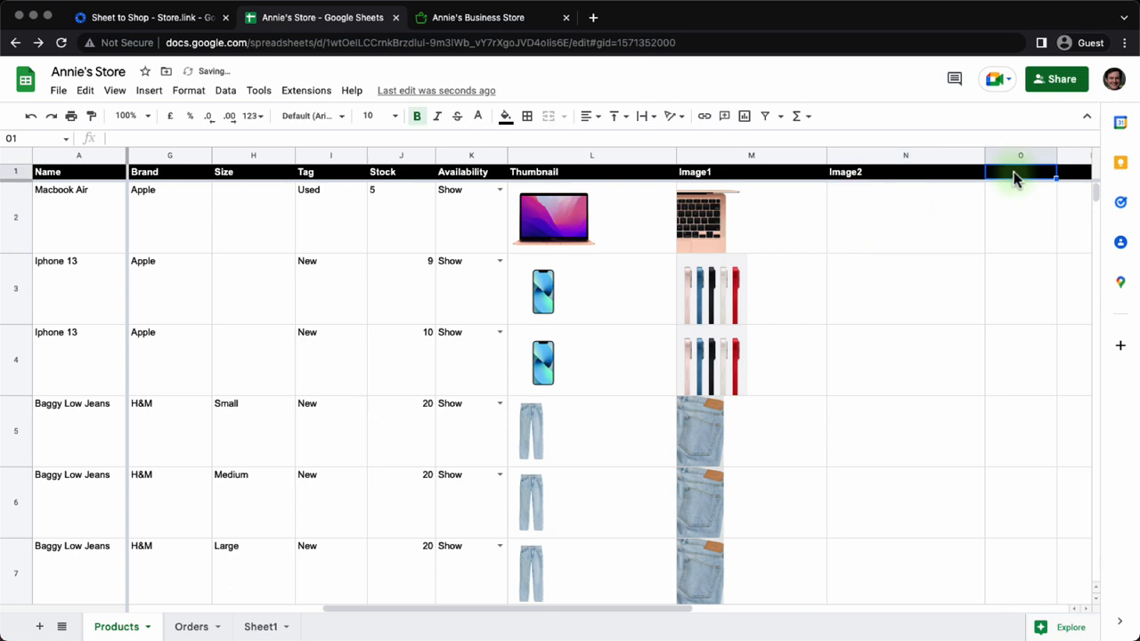
pyautogui.write('Ima')
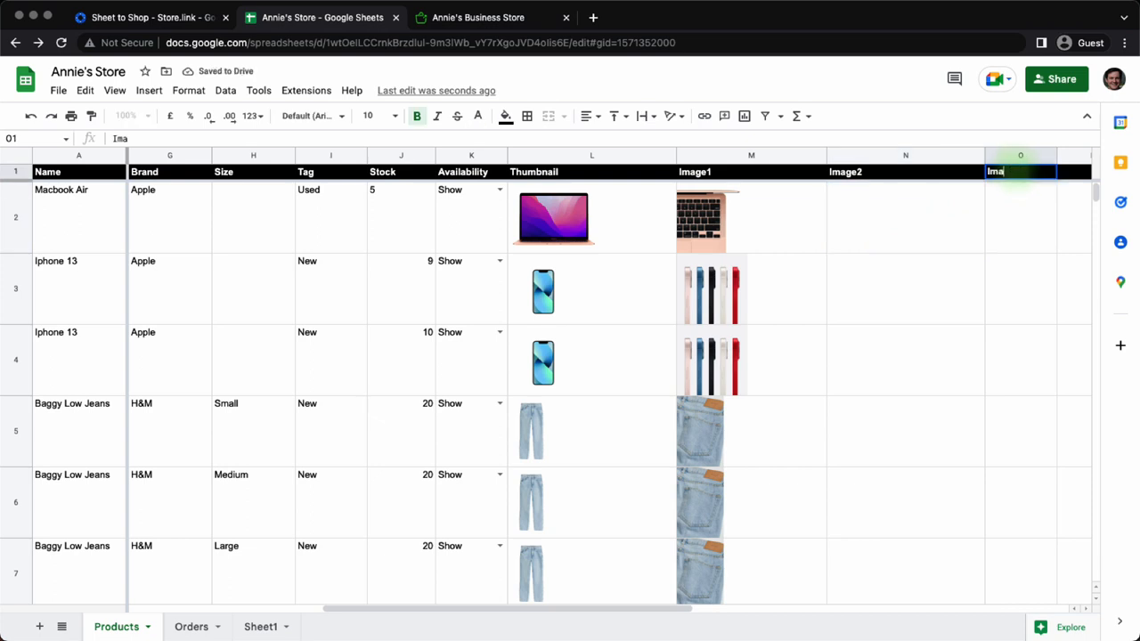
pyautogui.write('Image3')
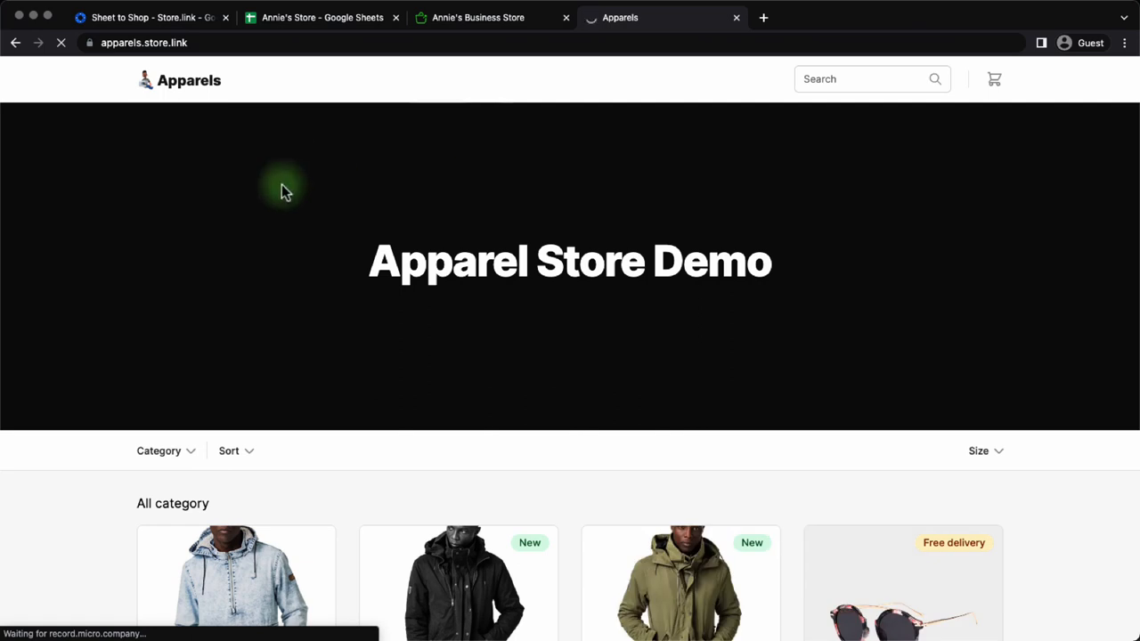
# Browse the apparels, listing and grocery store.link demos, then return to the spreadsheet
pyautogui.scroll(-3)
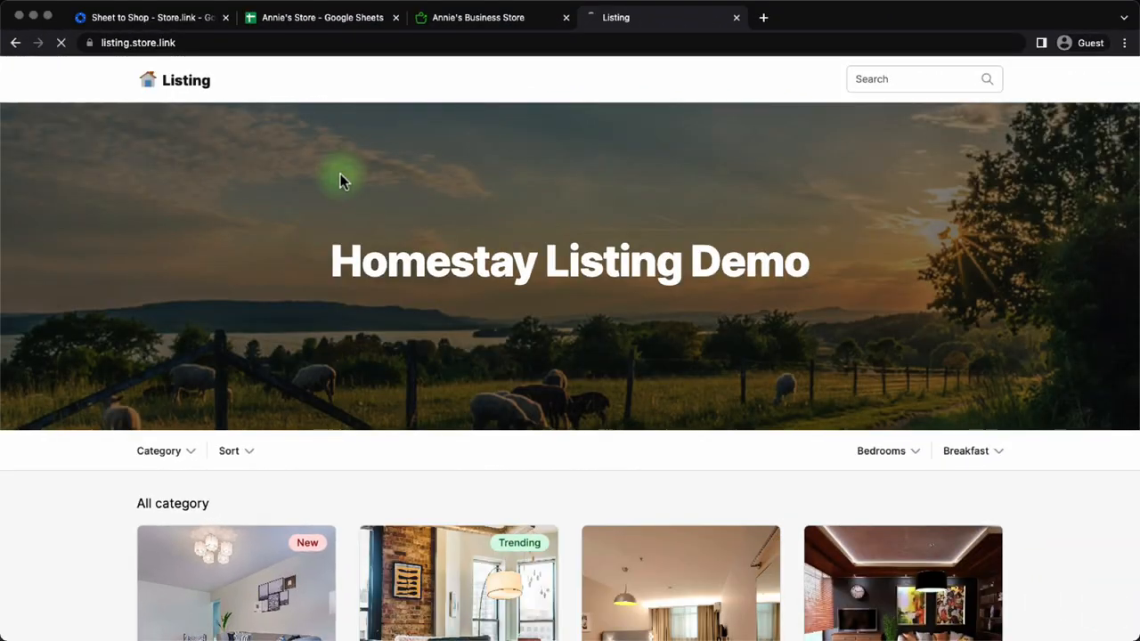
pyautogui.scroll(-3)
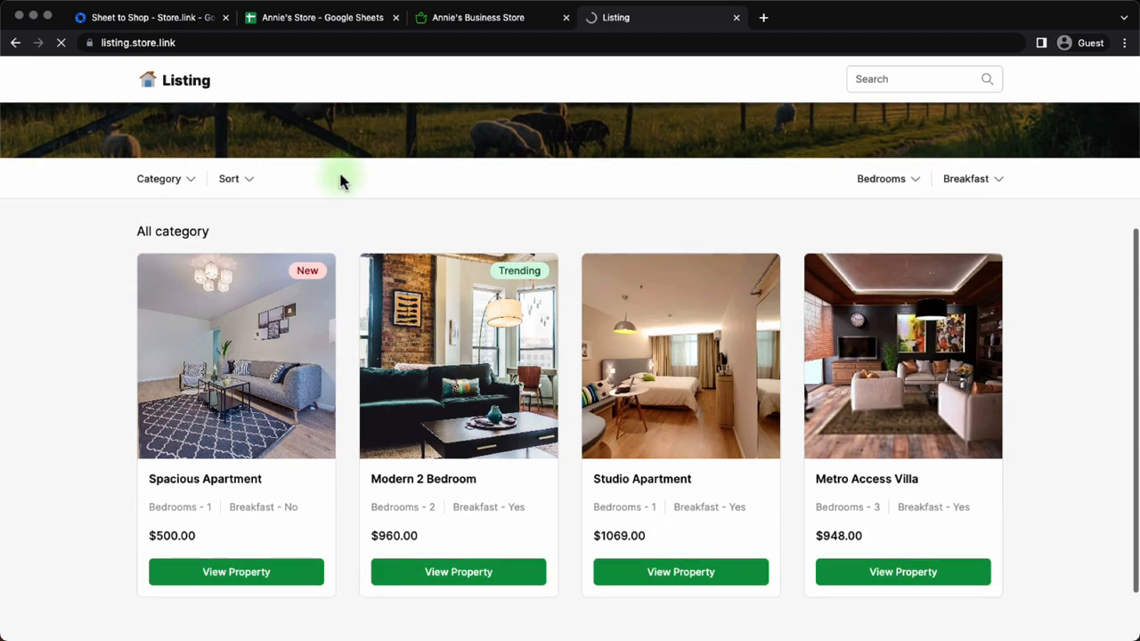
pyautogui.scroll(-3)
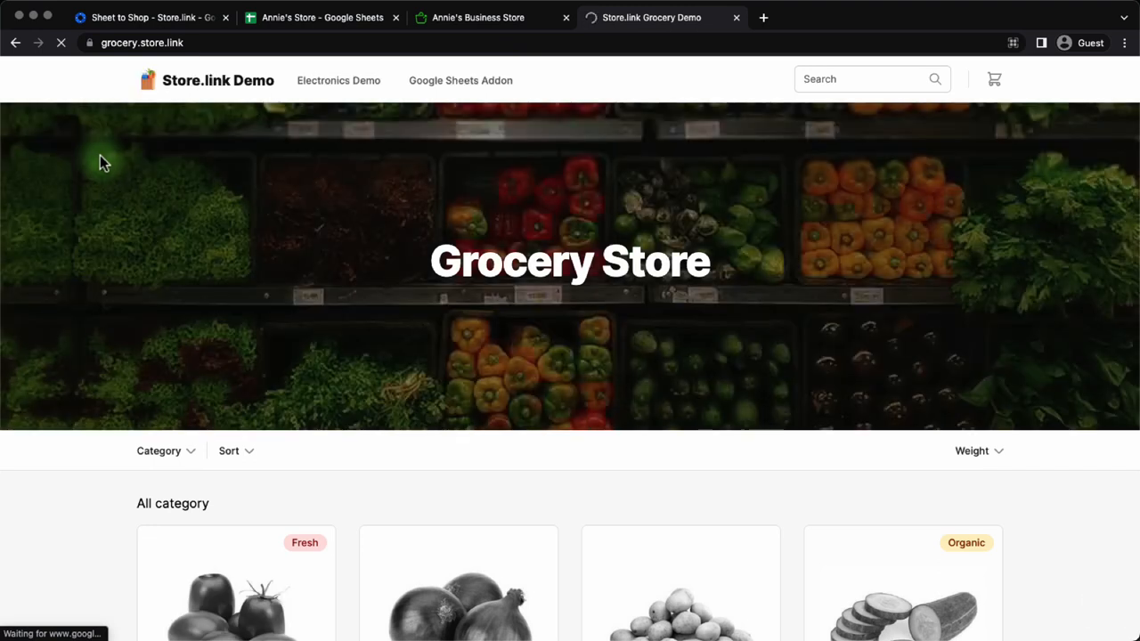
pyautogui.scroll(-3)
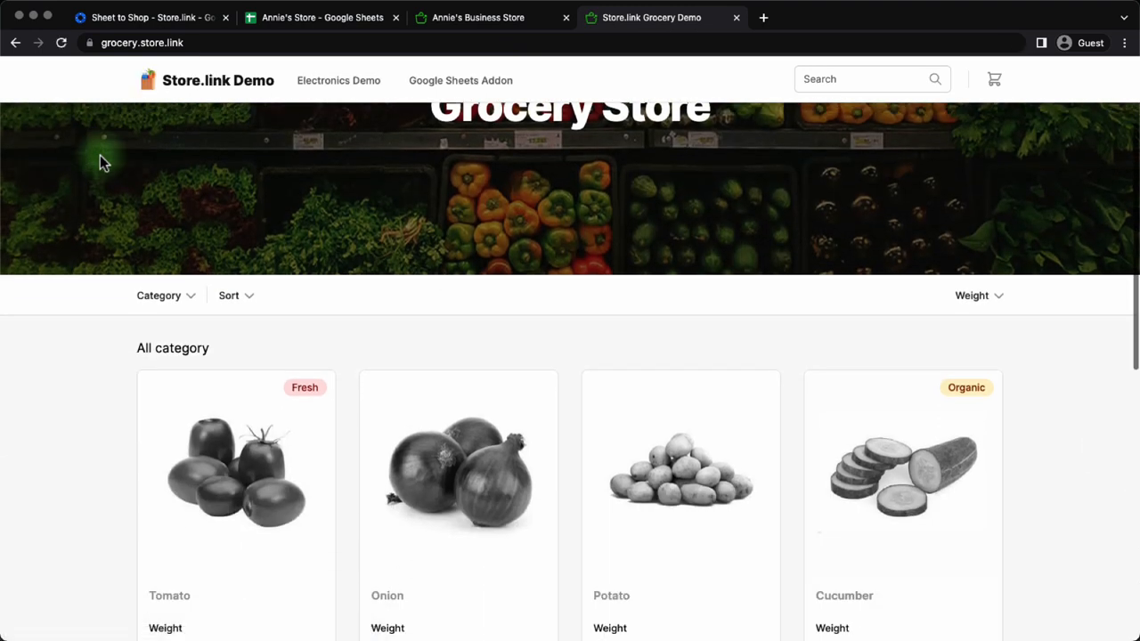
pyautogui.scroll(-3)
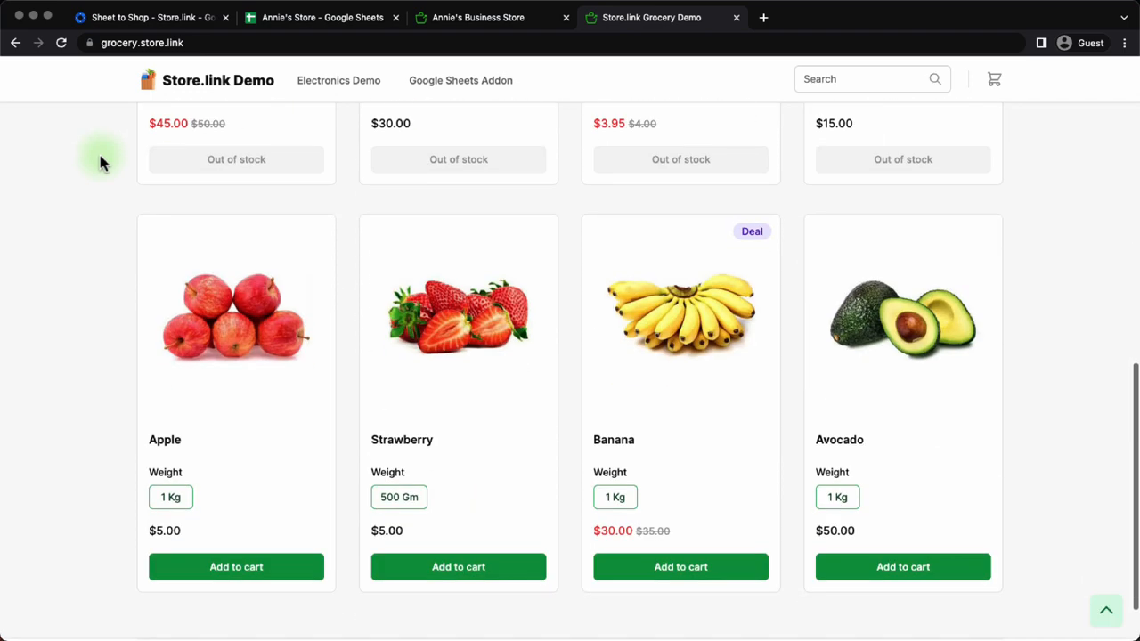
pyautogui.click(321, 17)
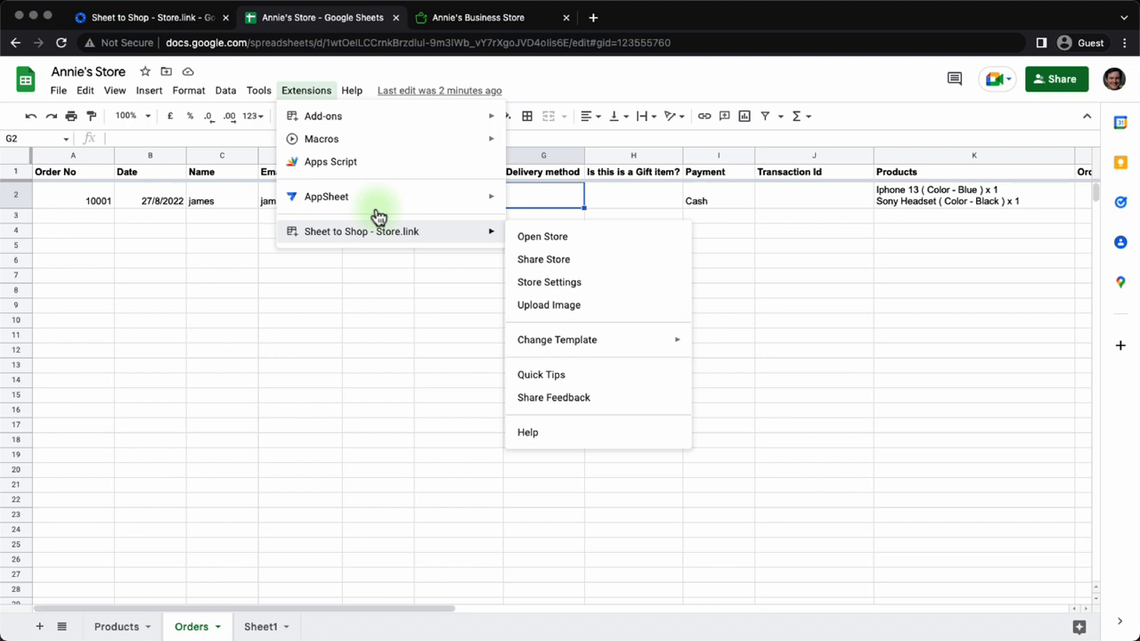
# Open Share Store to show annie.store.link with its downloadable QR code
pyautogui.click(543, 259)
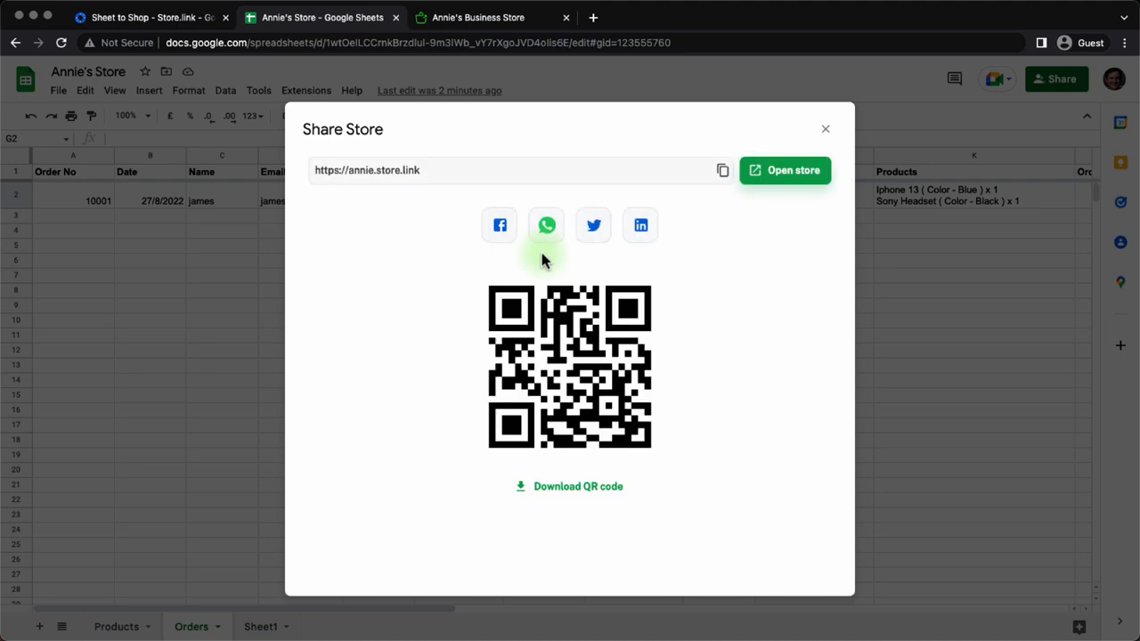
pyautogui.moveTo(520, 491)
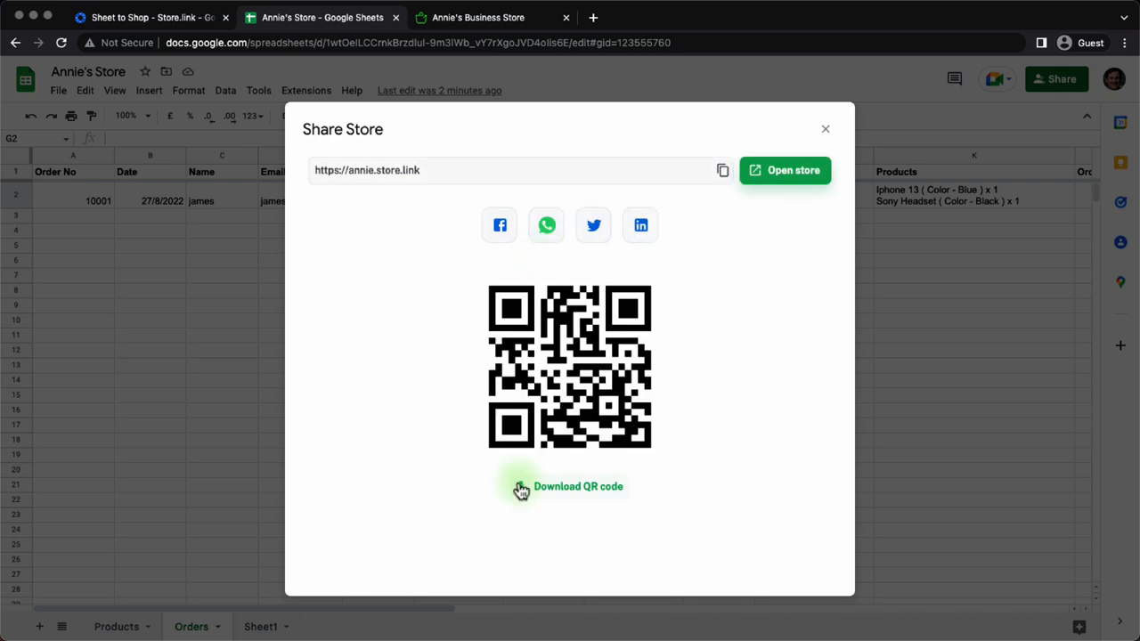